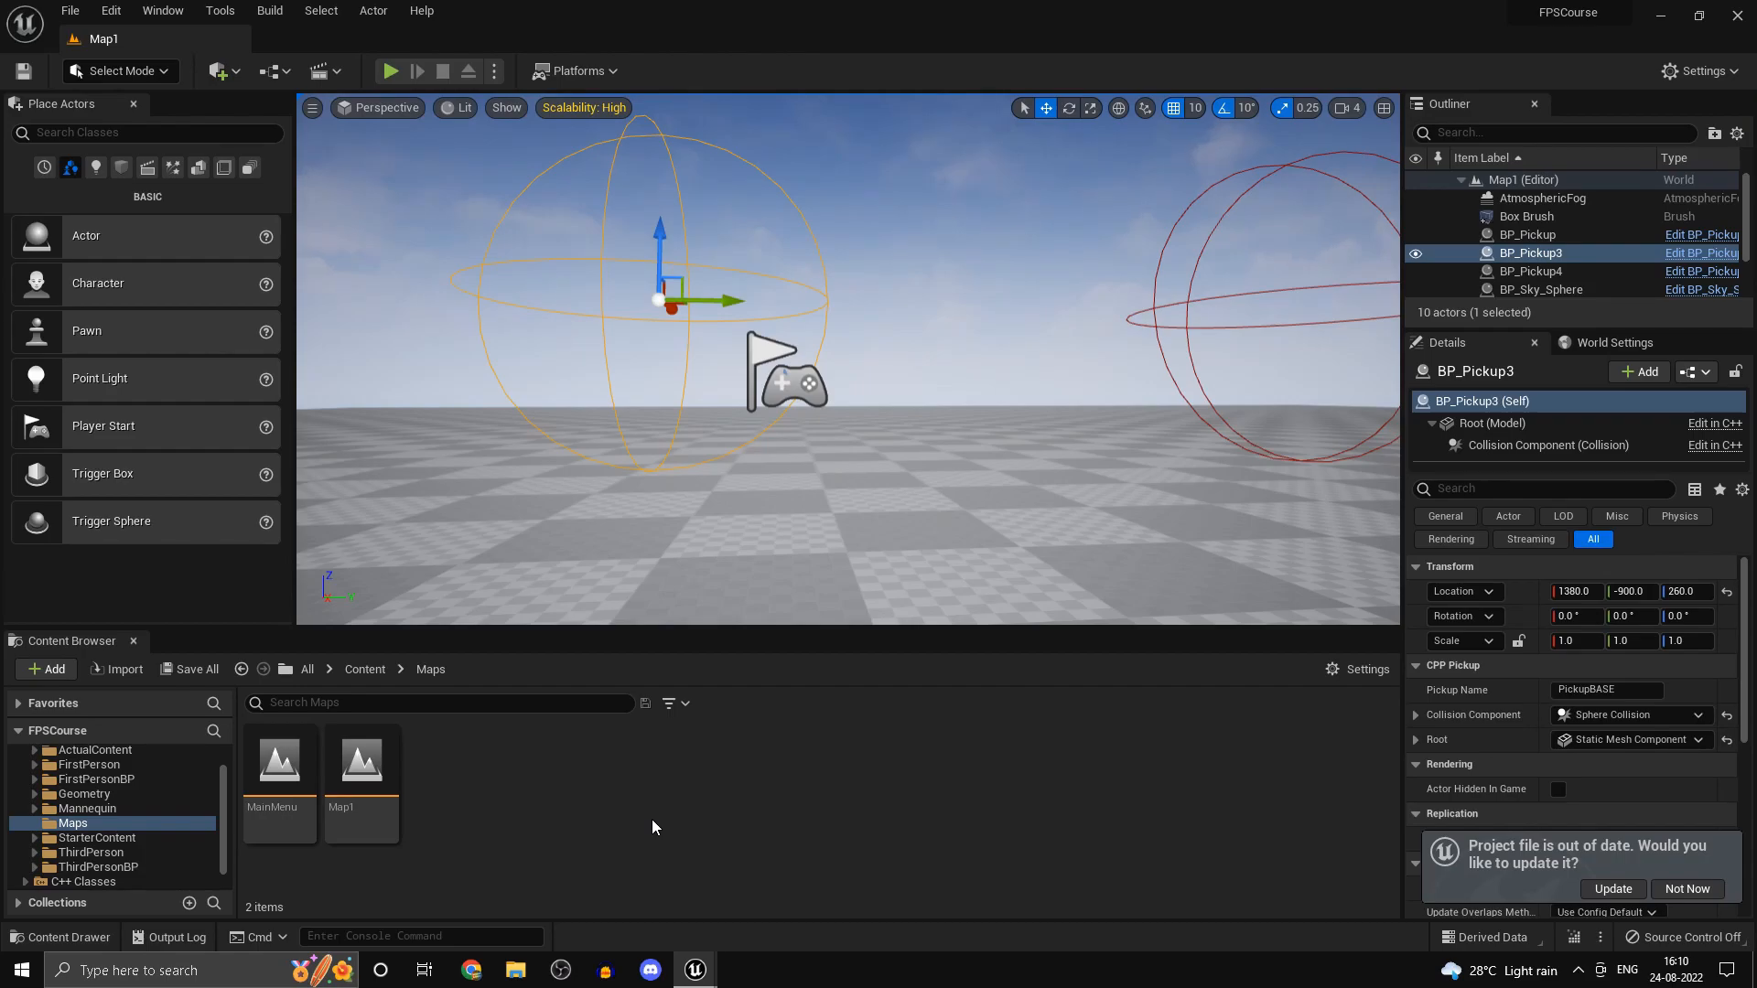
pyautogui.moveTo(671, 803)
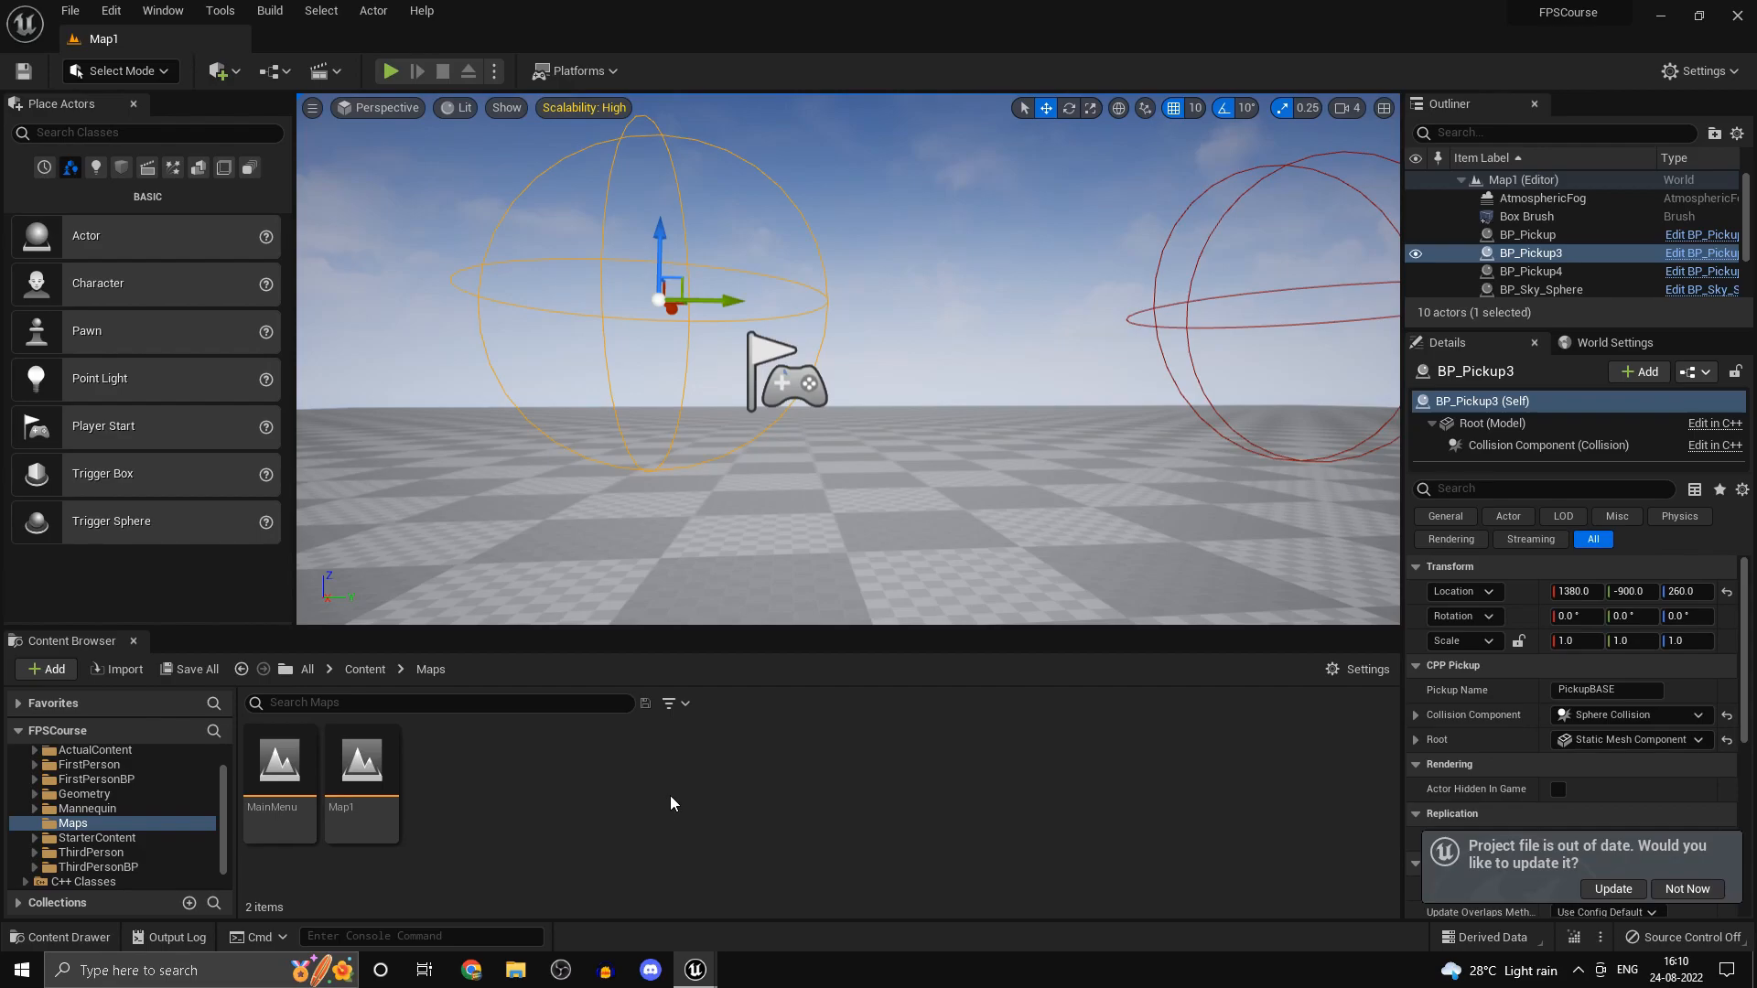
pyautogui.moveTo(691, 762)
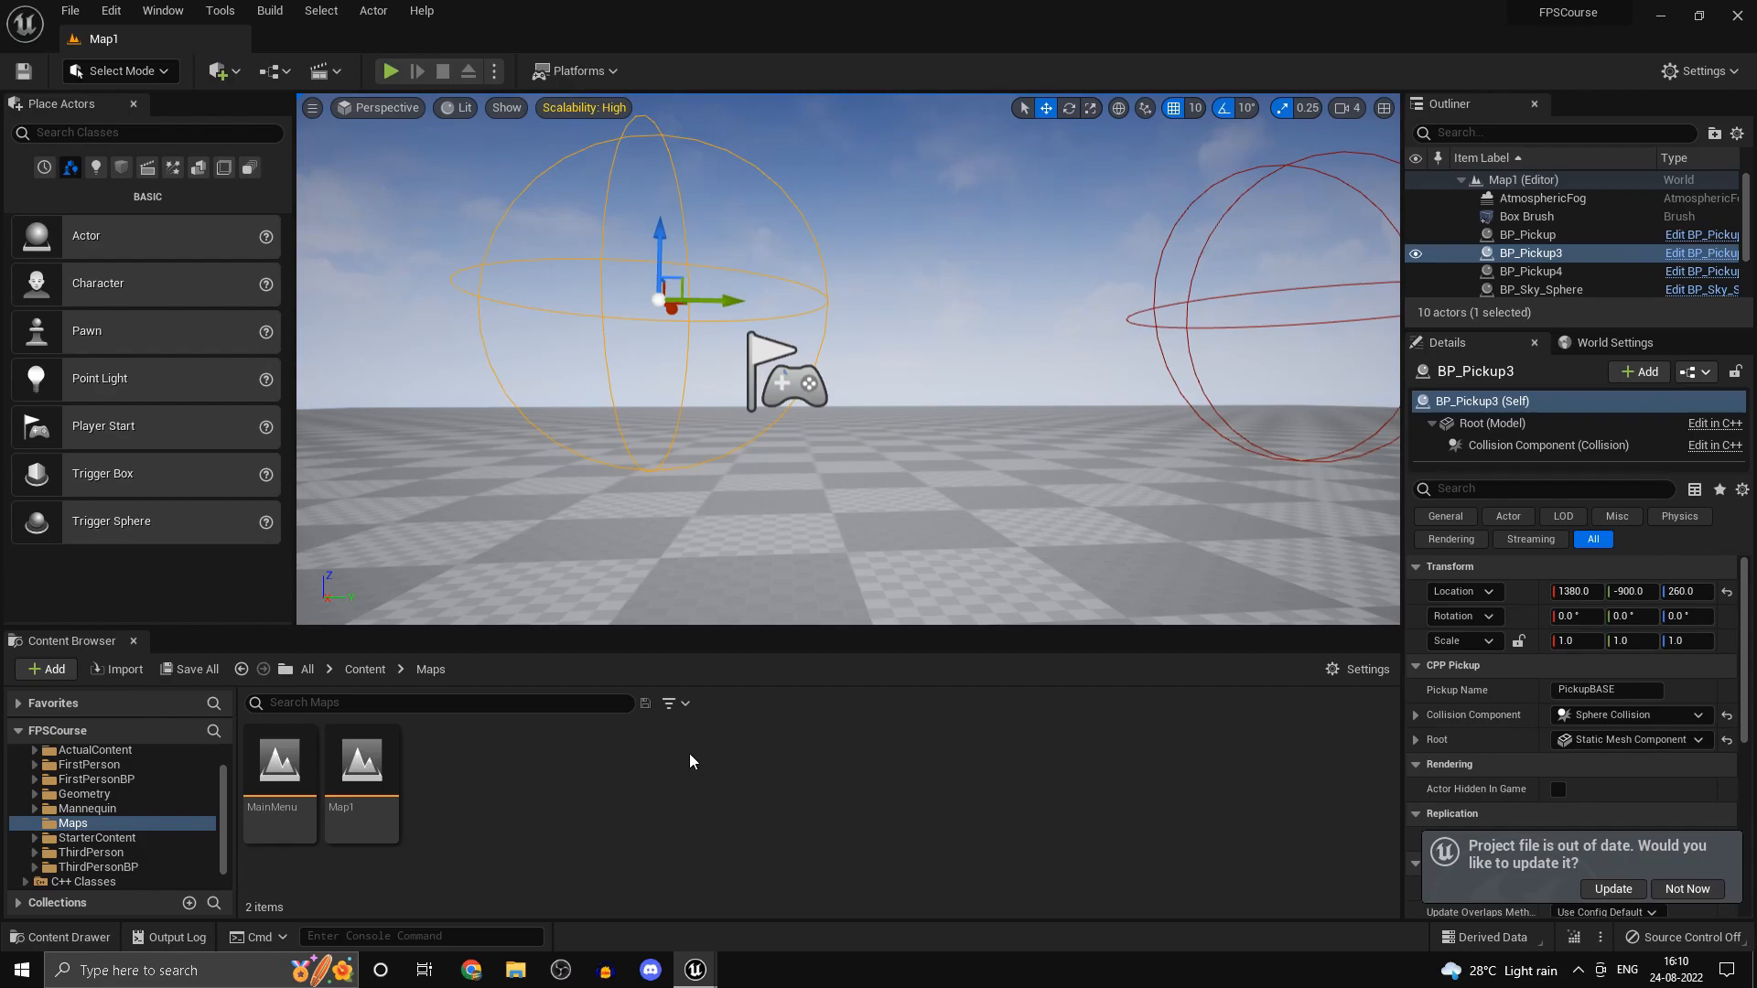
pyautogui.moveTo(796, 767)
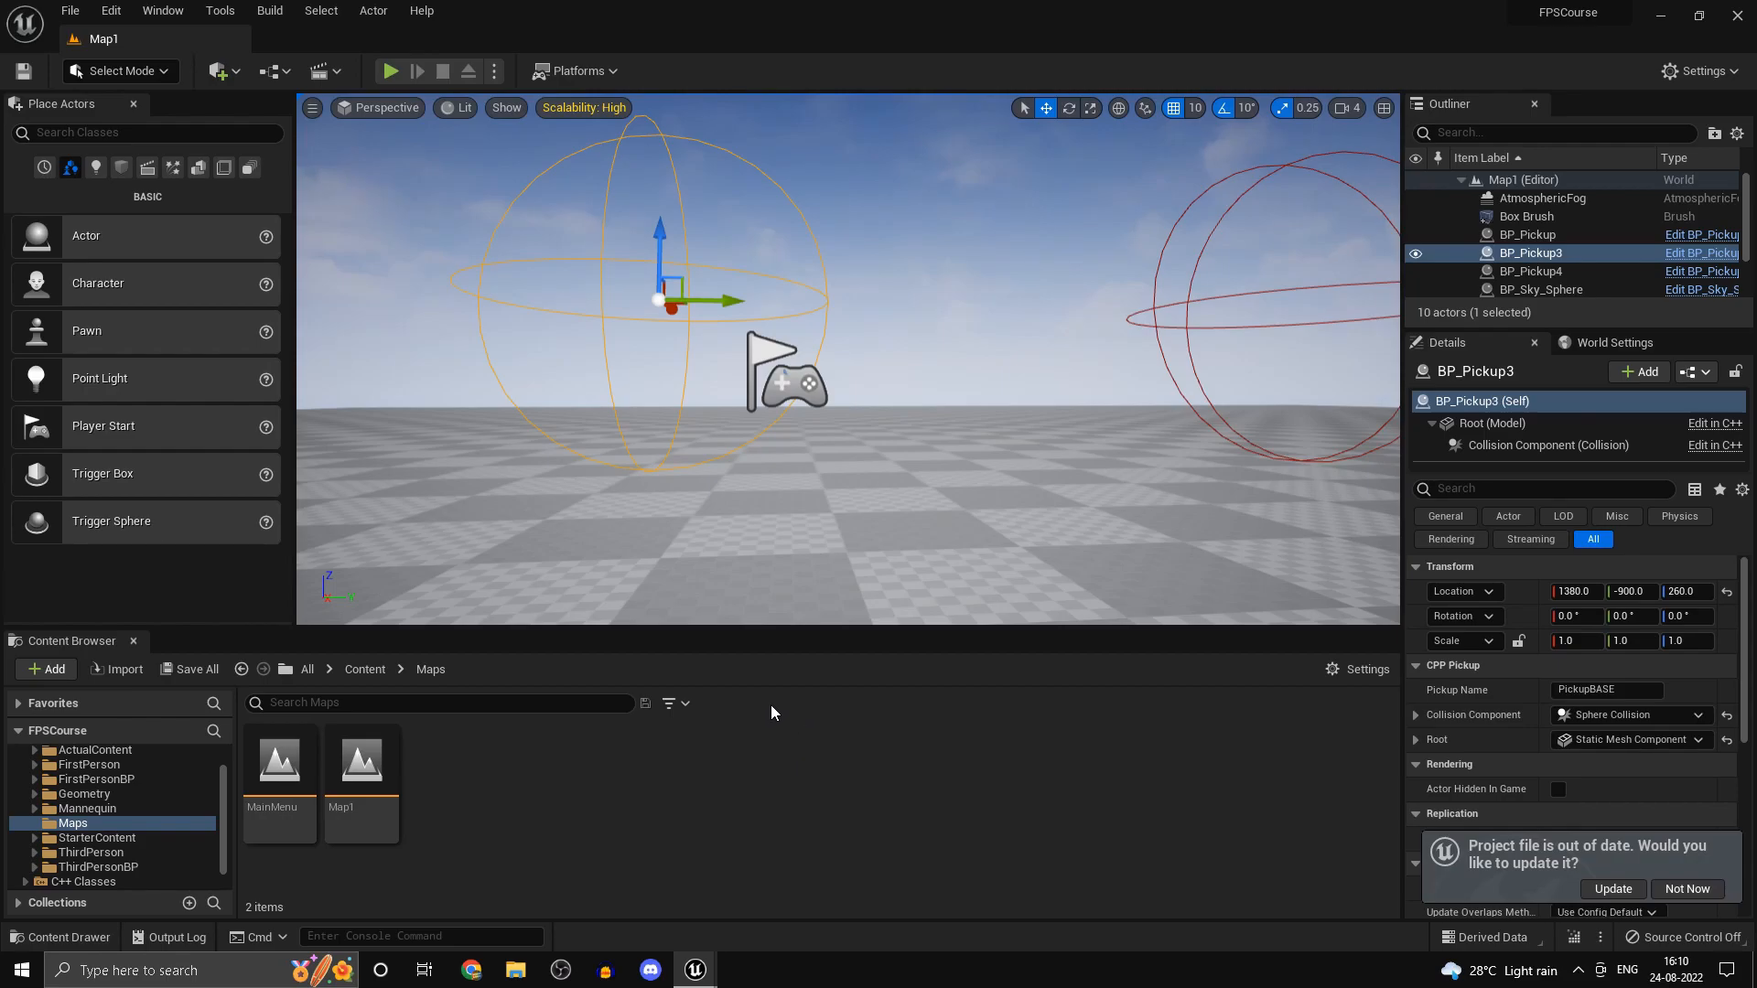
pyautogui.moveTo(675, 652)
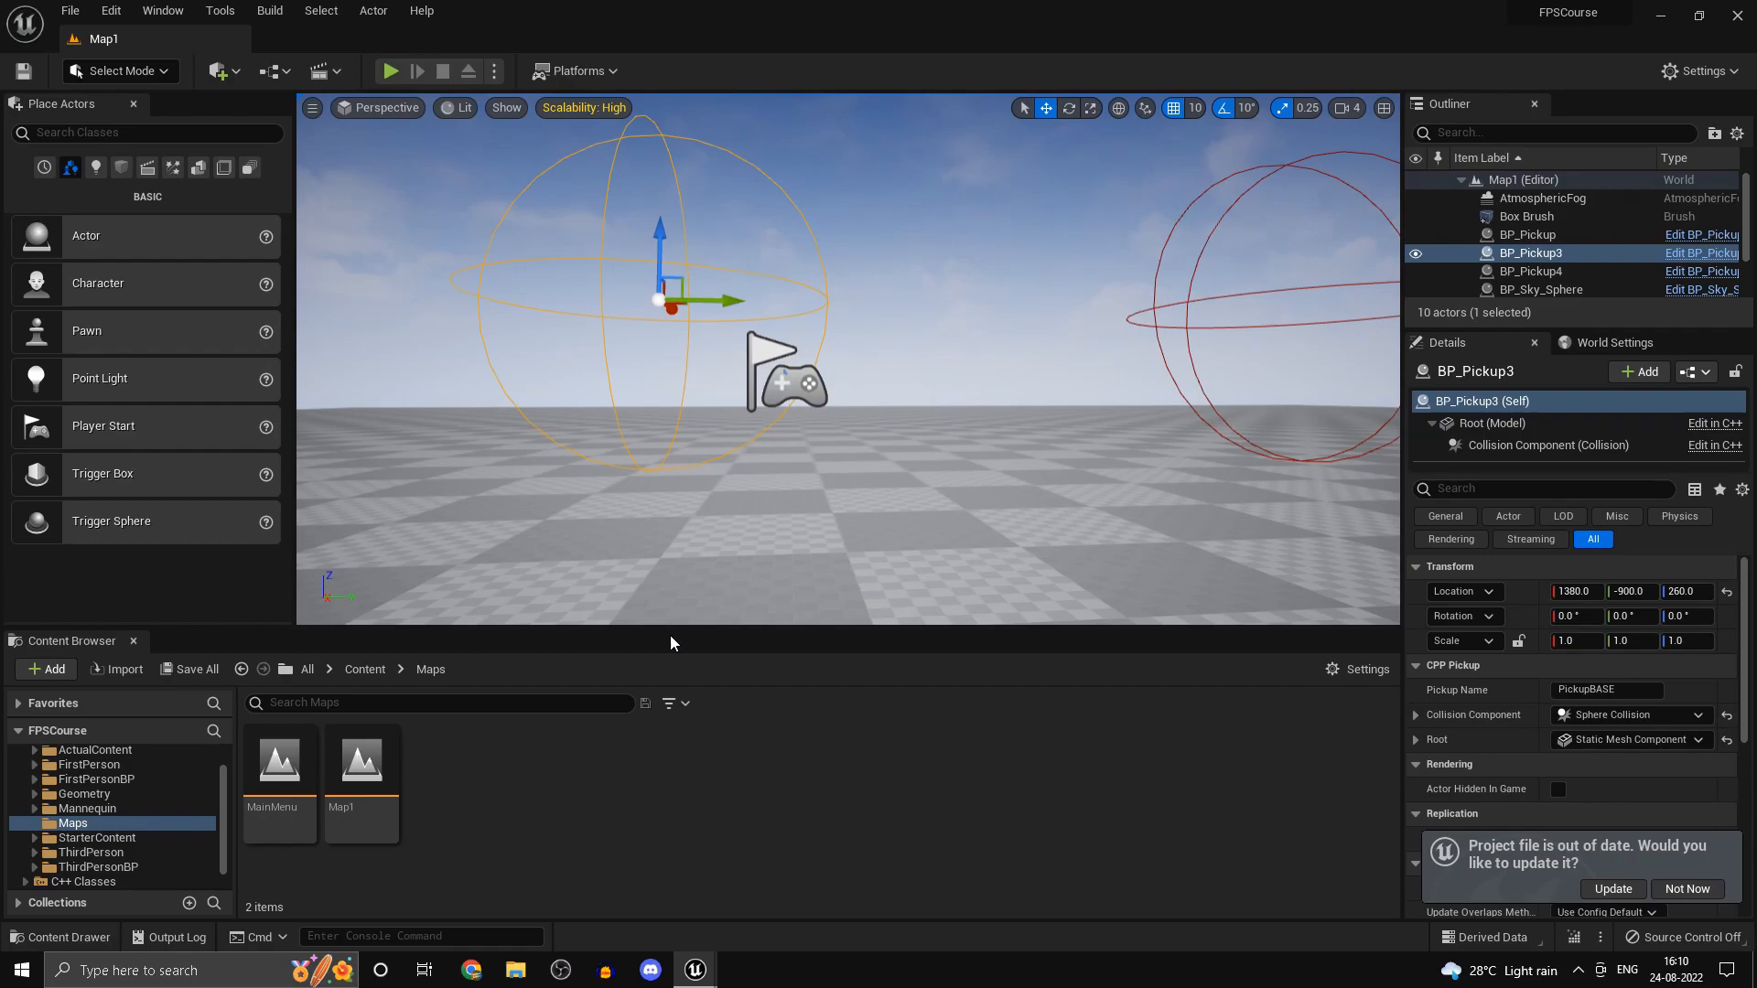
pyautogui.moveTo(672, 641)
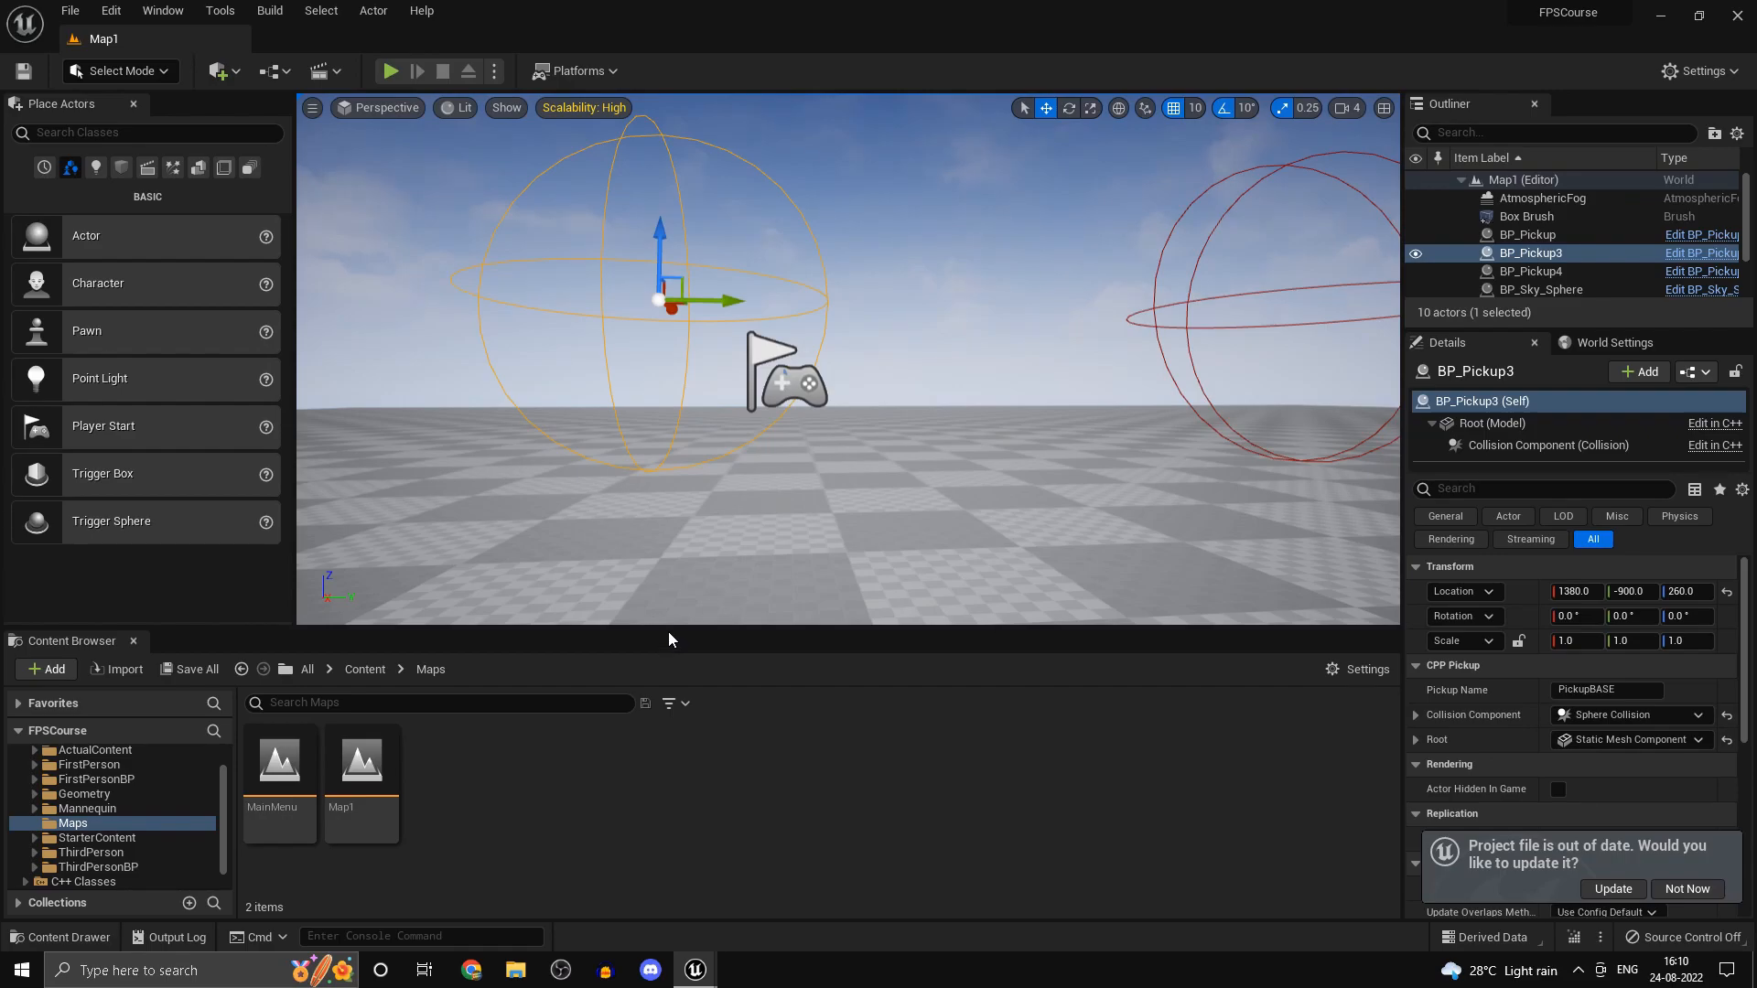
pyautogui.moveTo(639, 617)
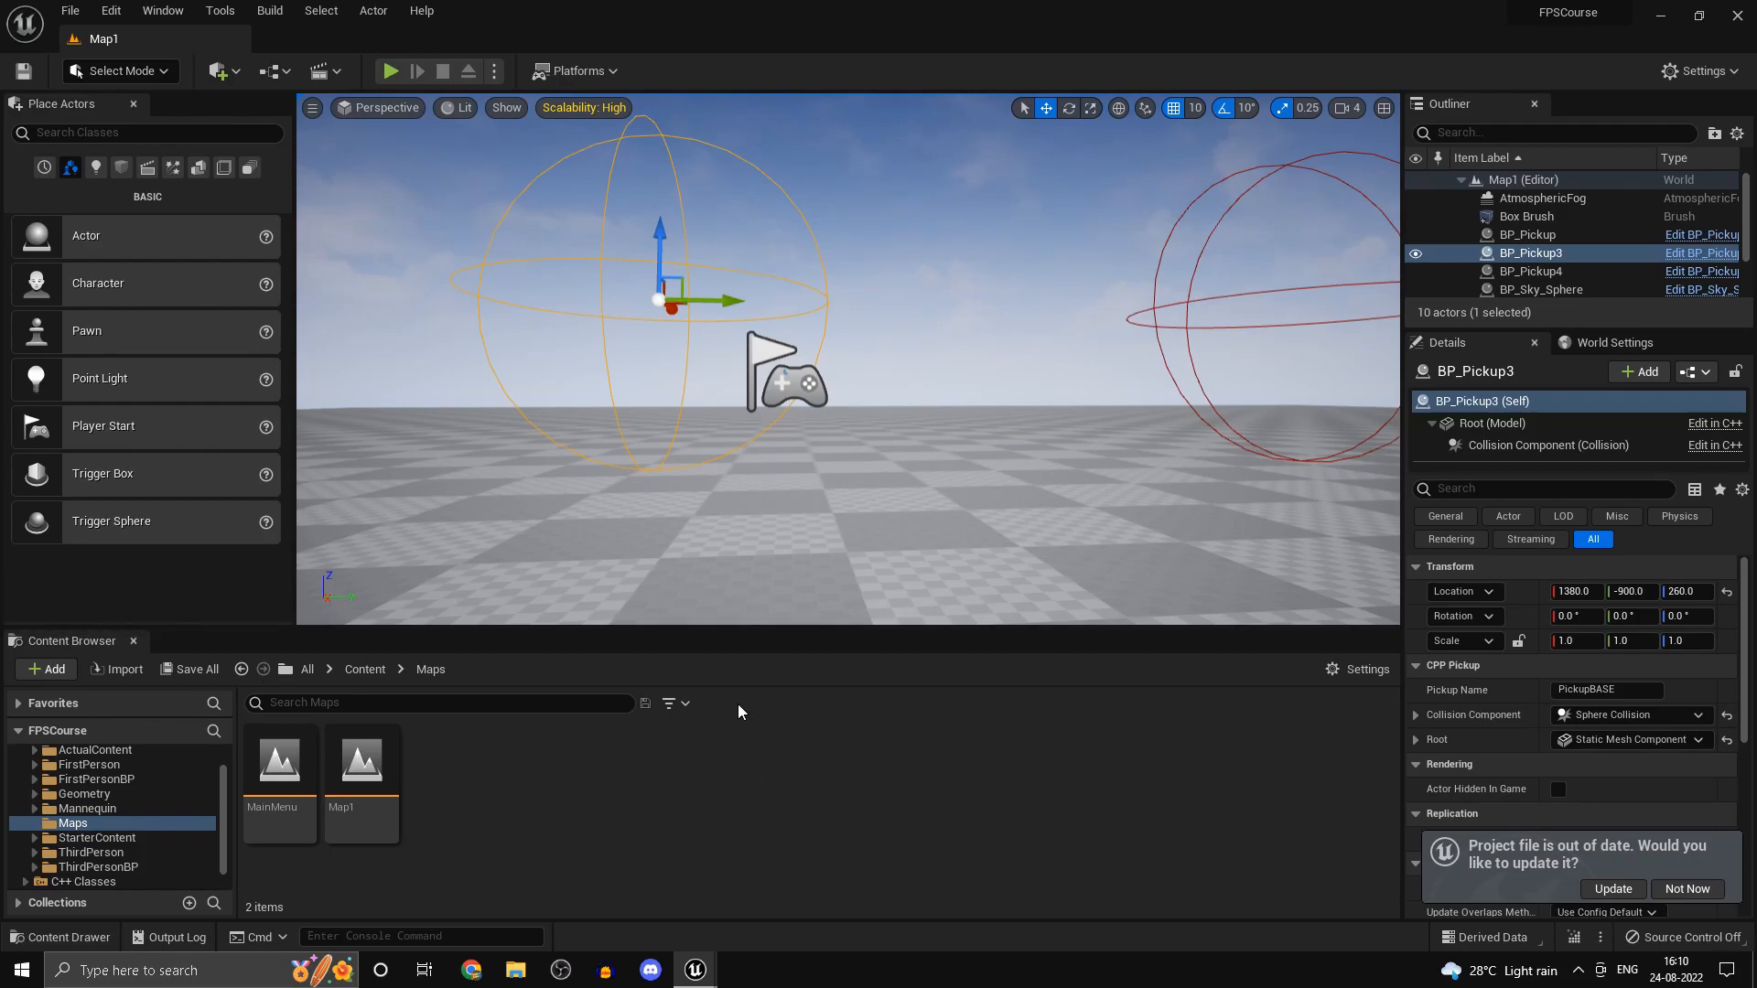
pyautogui.moveTo(750, 752)
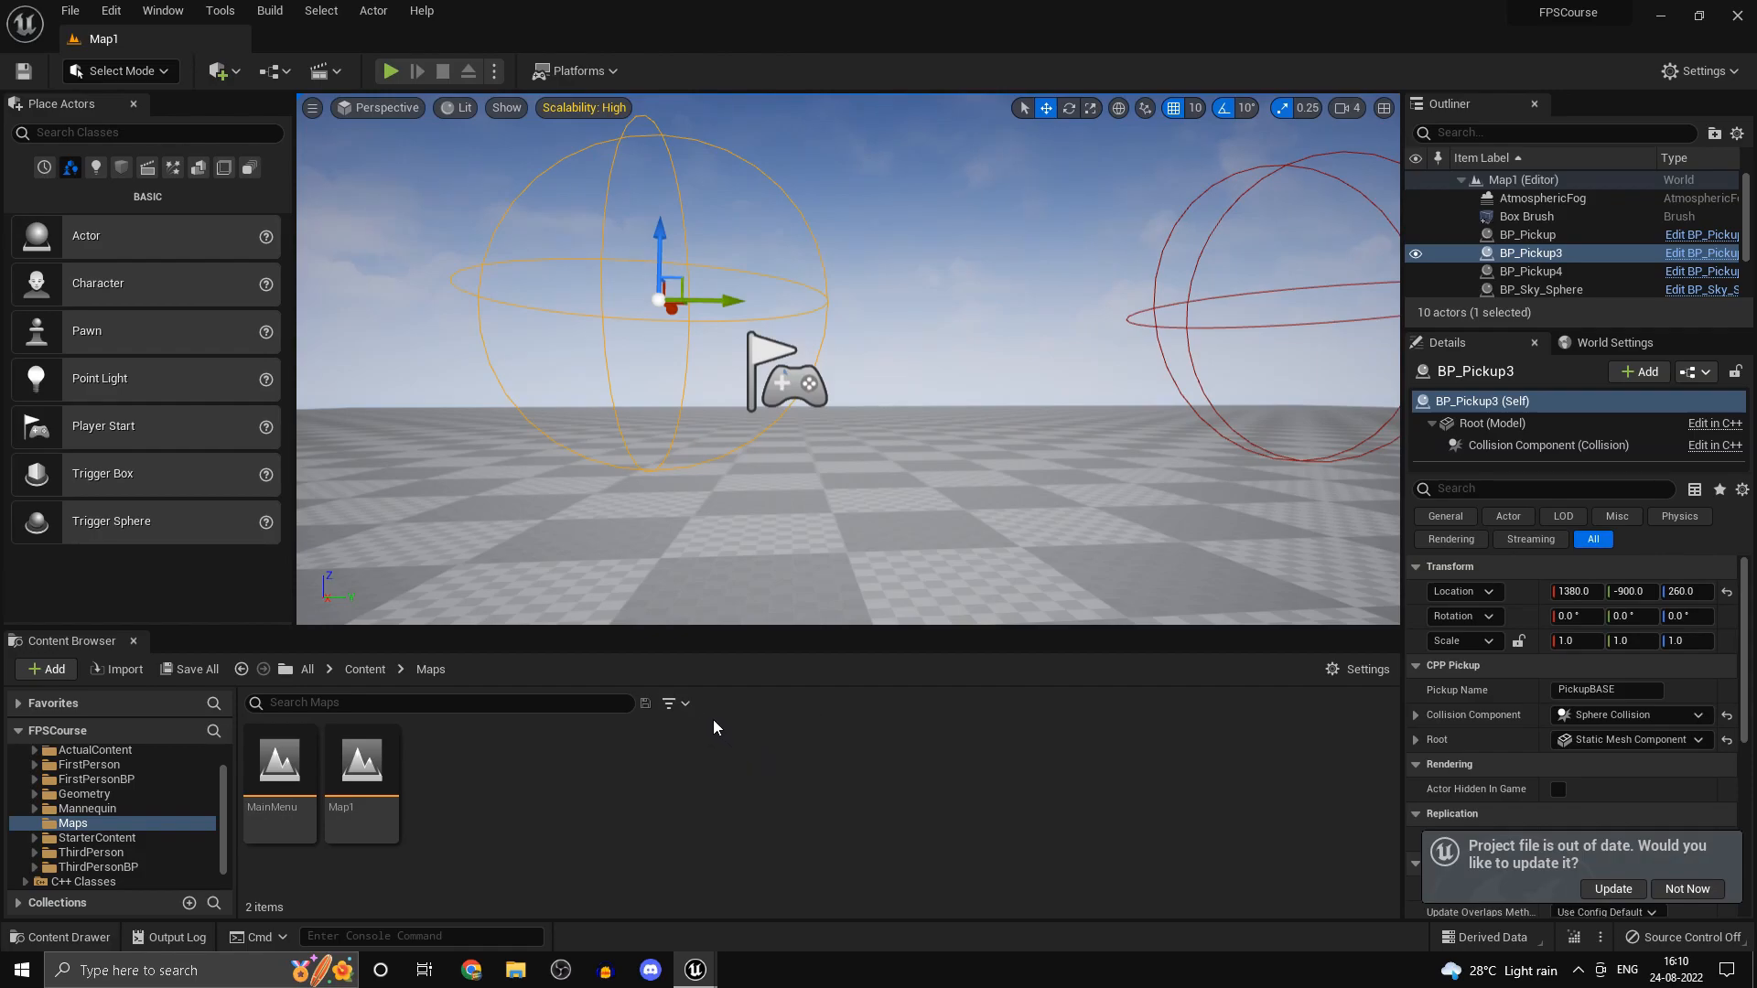
pyautogui.moveTo(672, 703)
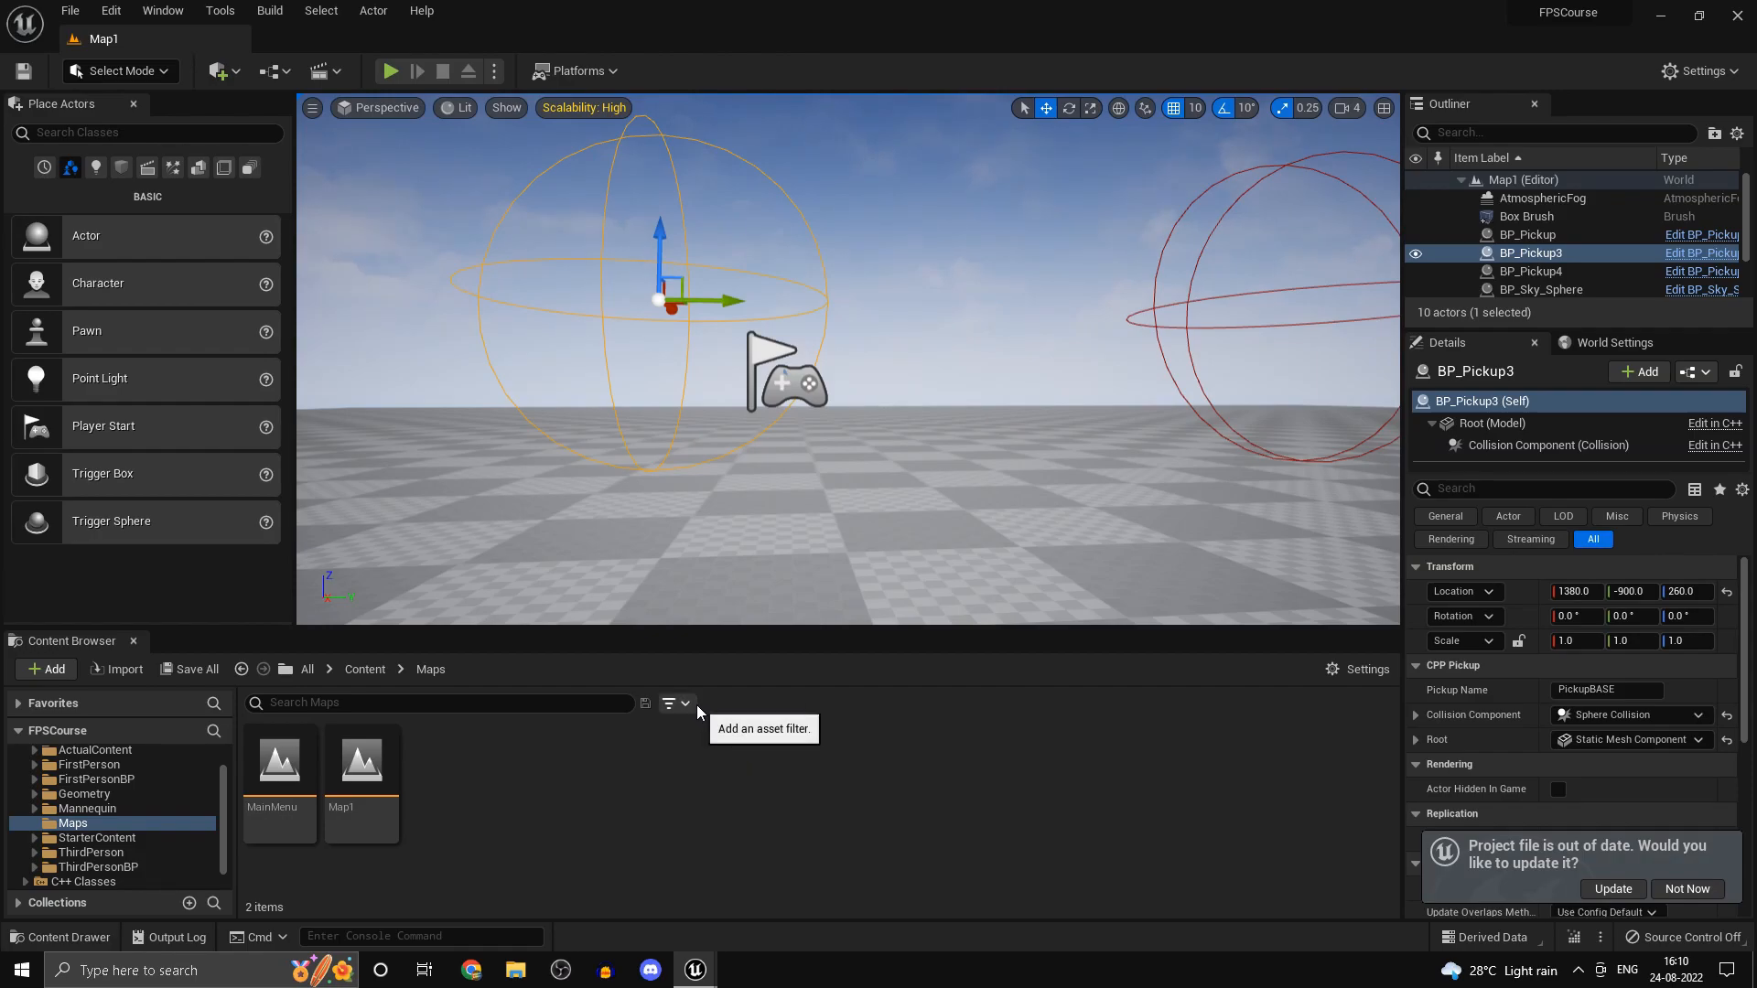
pyautogui.moveTo(661, 733)
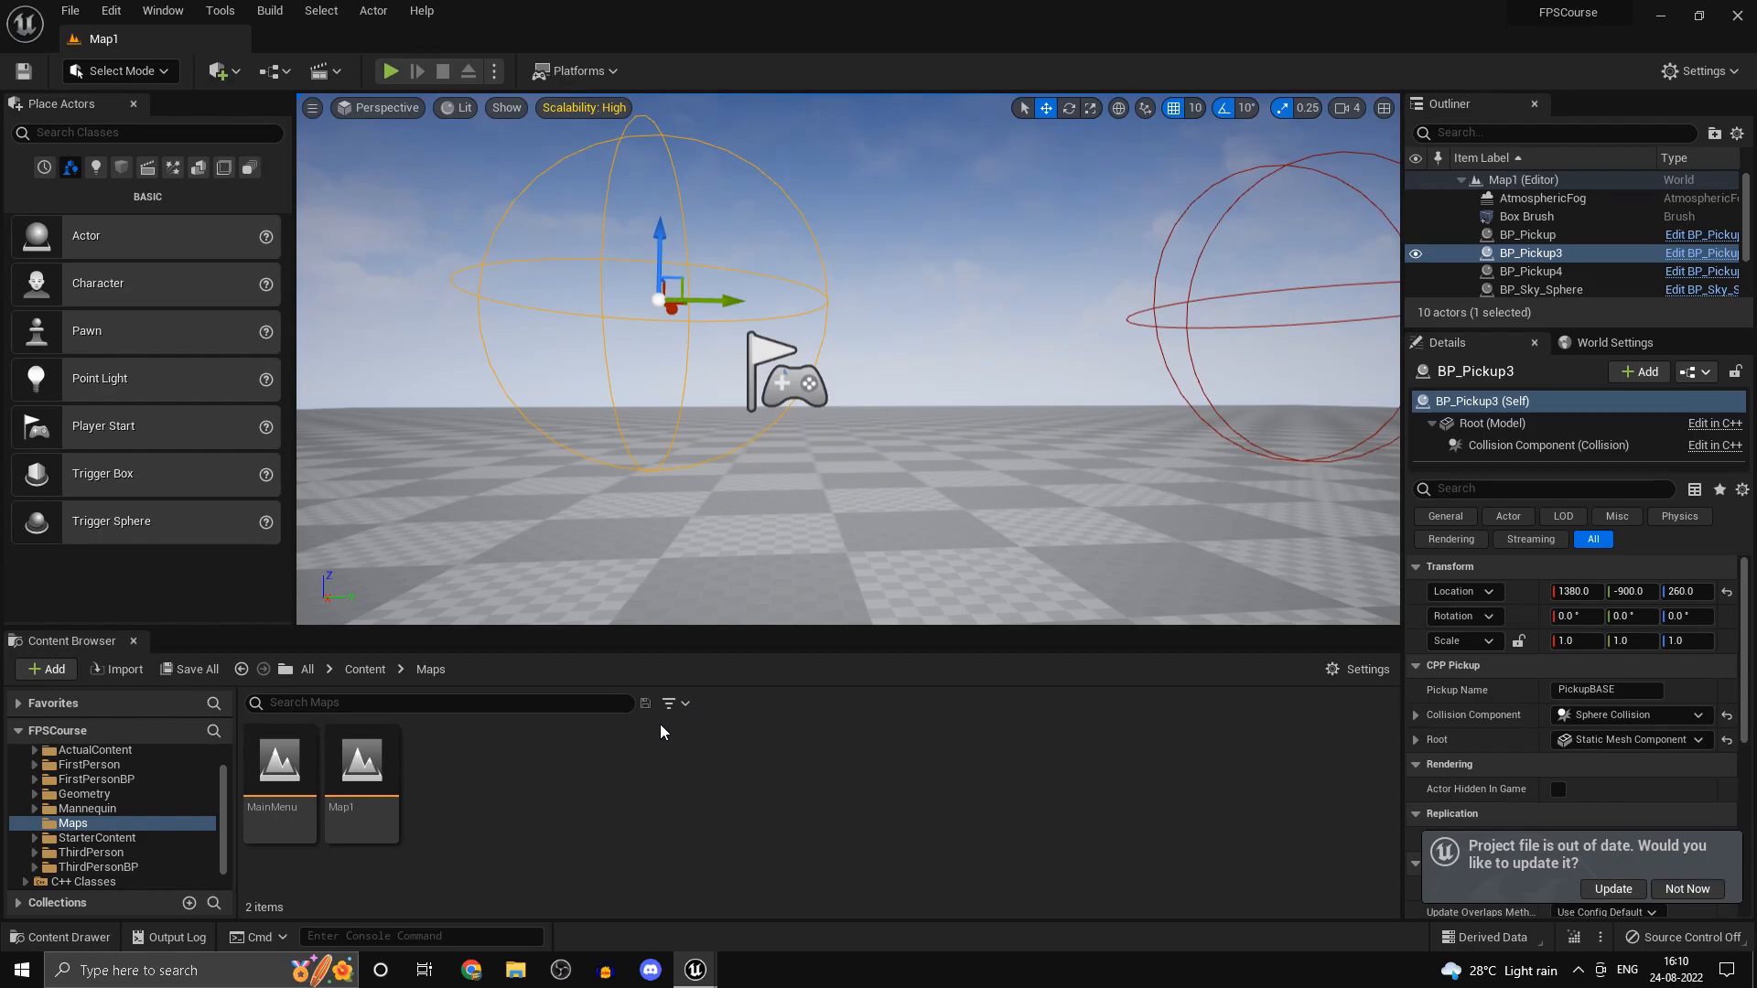
pyautogui.moveTo(646, 707)
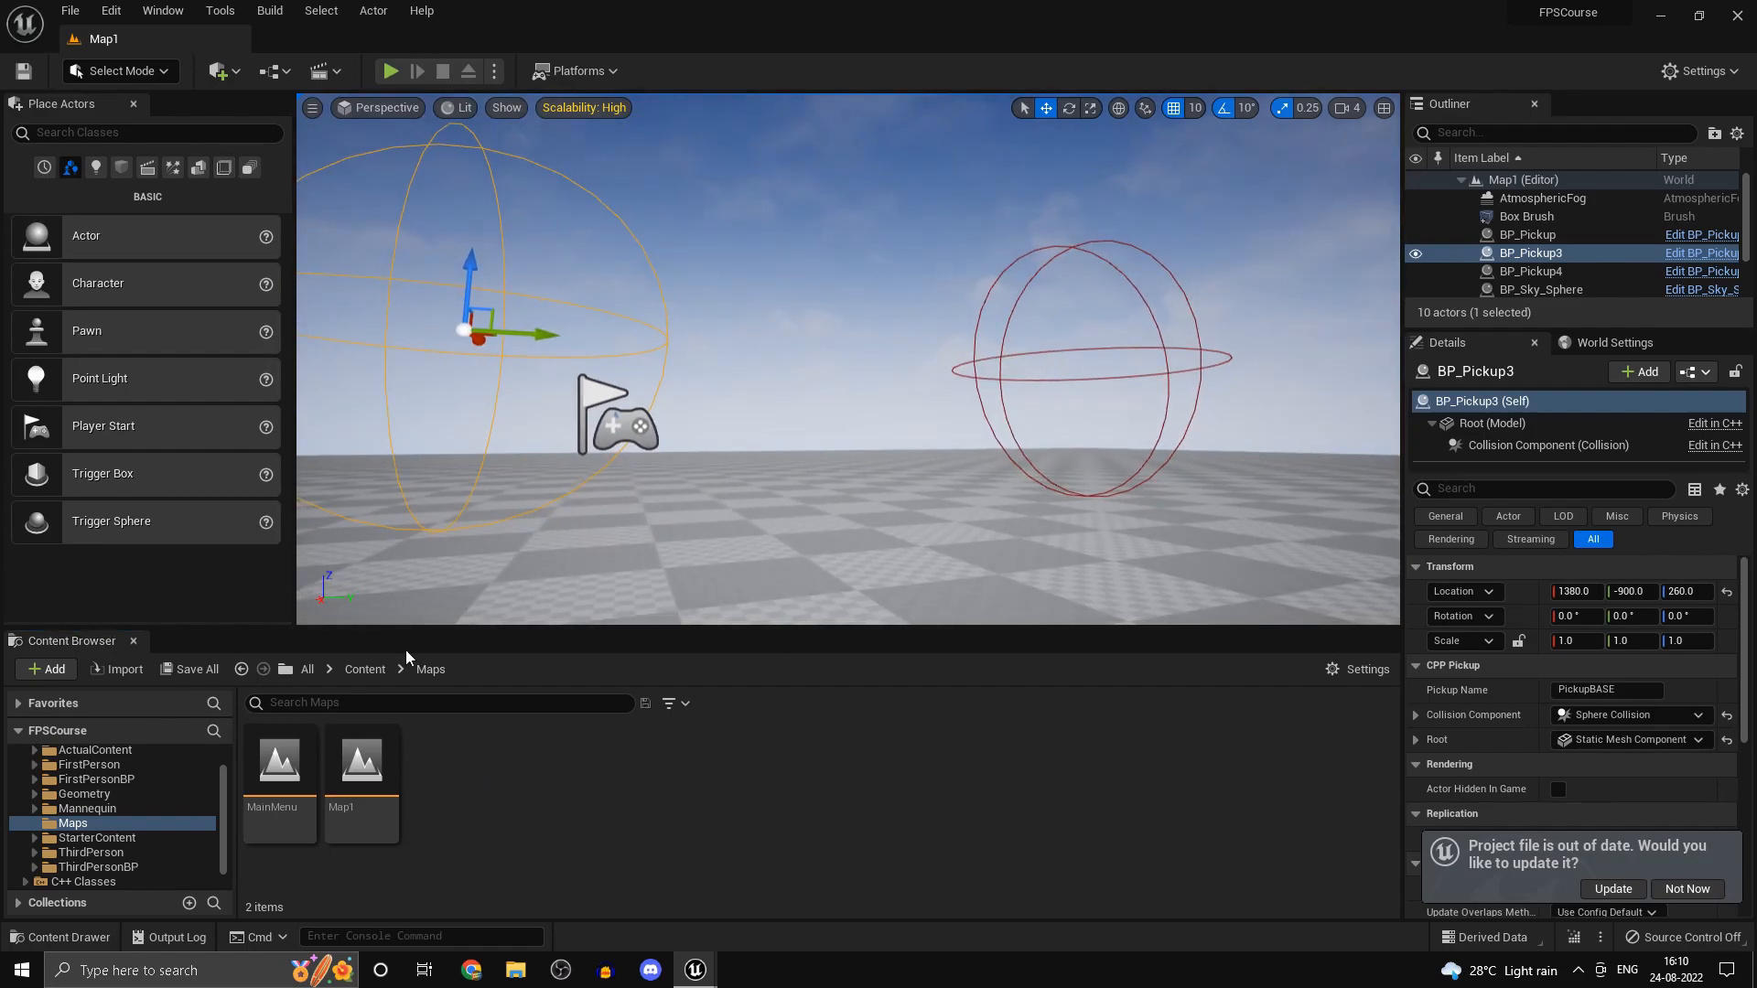
pyautogui.moveTo(436, 721)
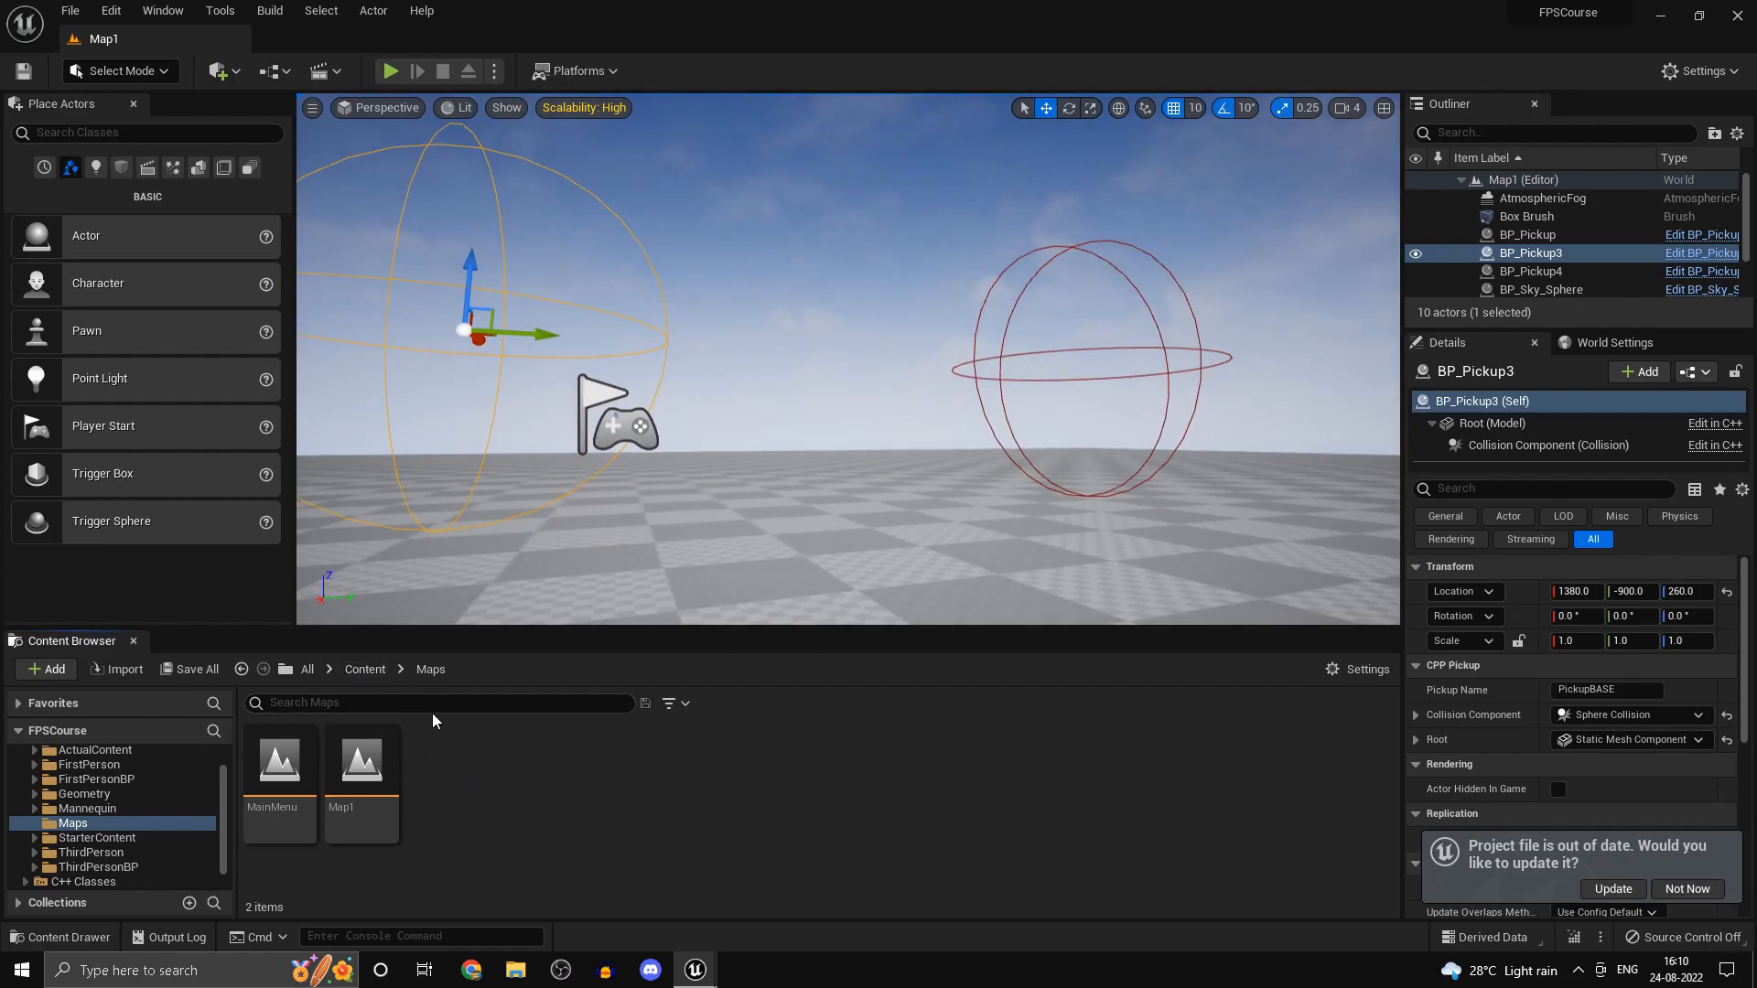
# - Add a PlayerStateRef variable to BP_Character typed as a BP Player State reference
pyautogui.click(362, 670)
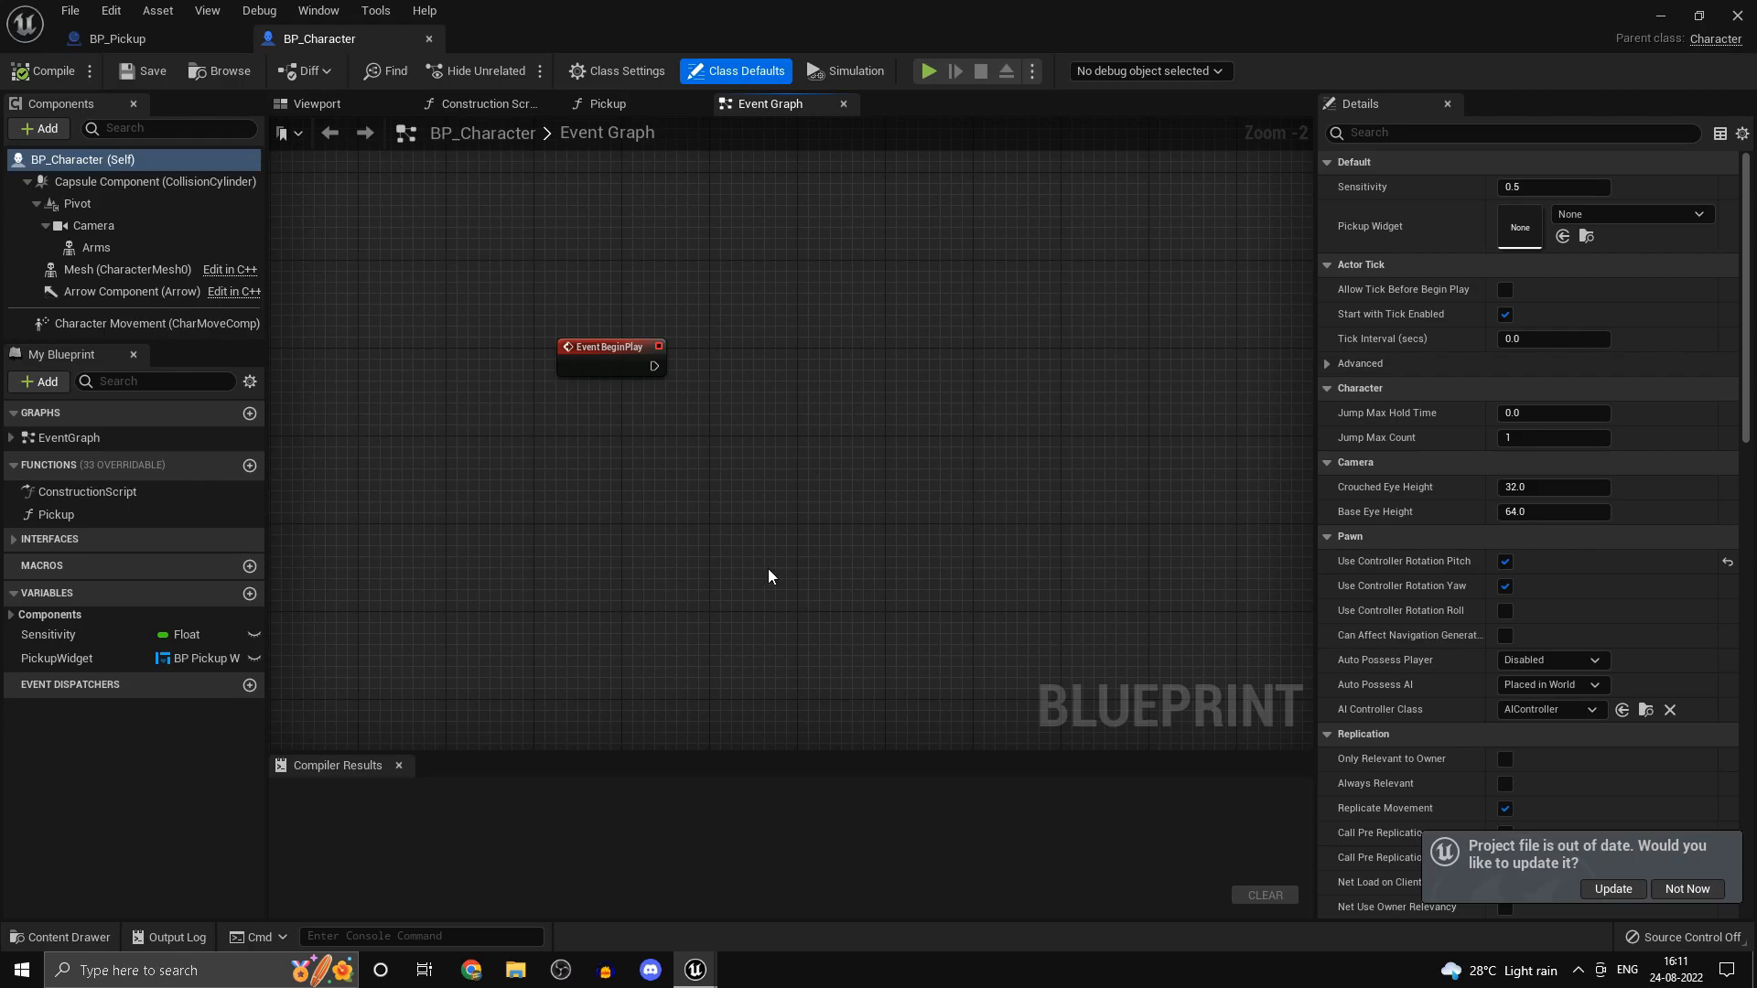
pyautogui.moveTo(318, 703)
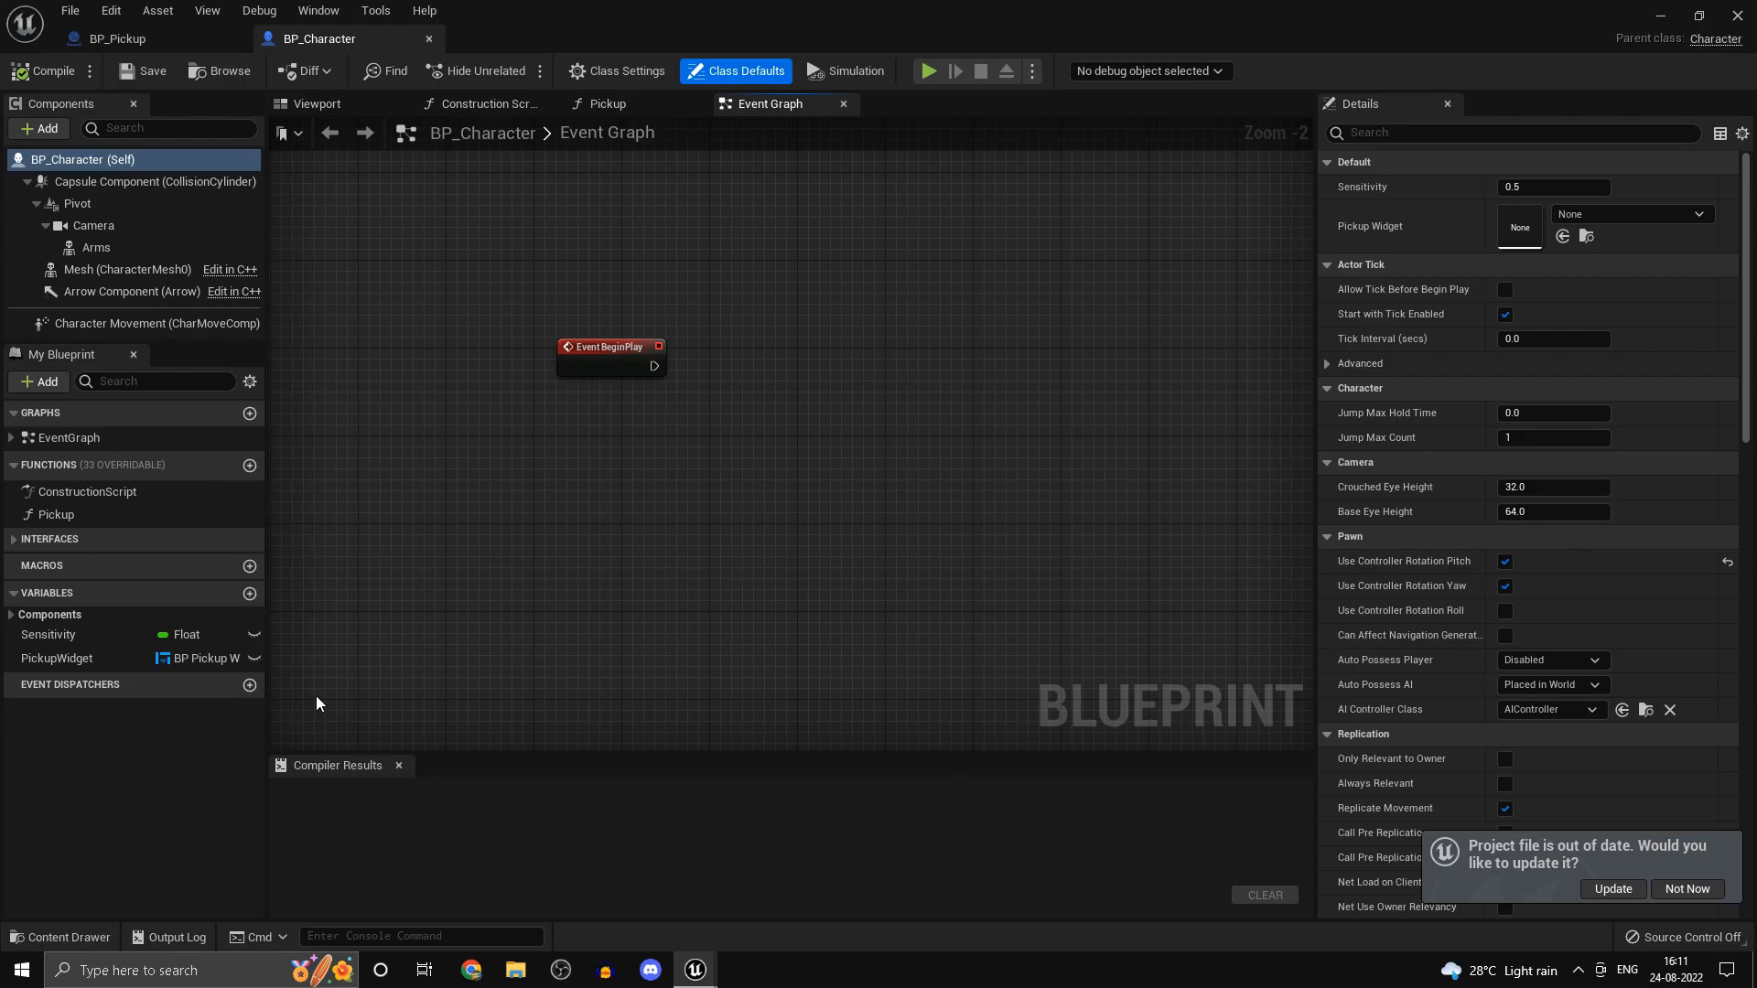
pyautogui.moveTo(4, 236)
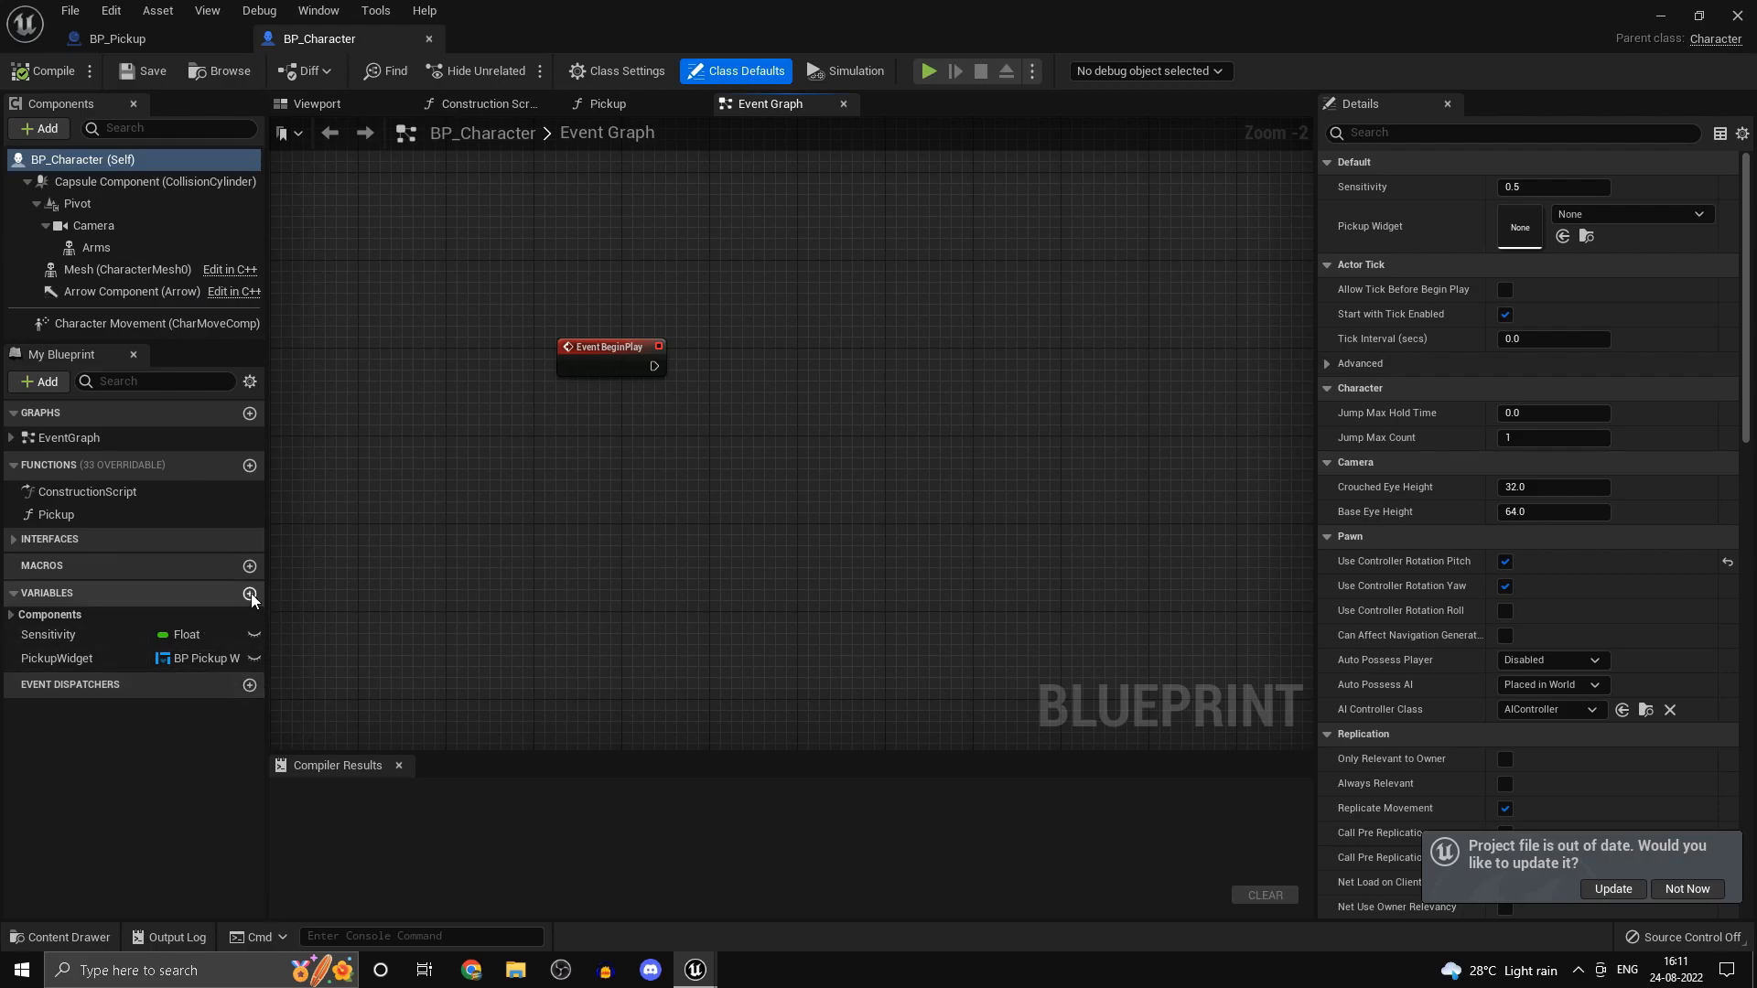
pyautogui.click(251, 595)
pyautogui.write('PlayersStateRef')
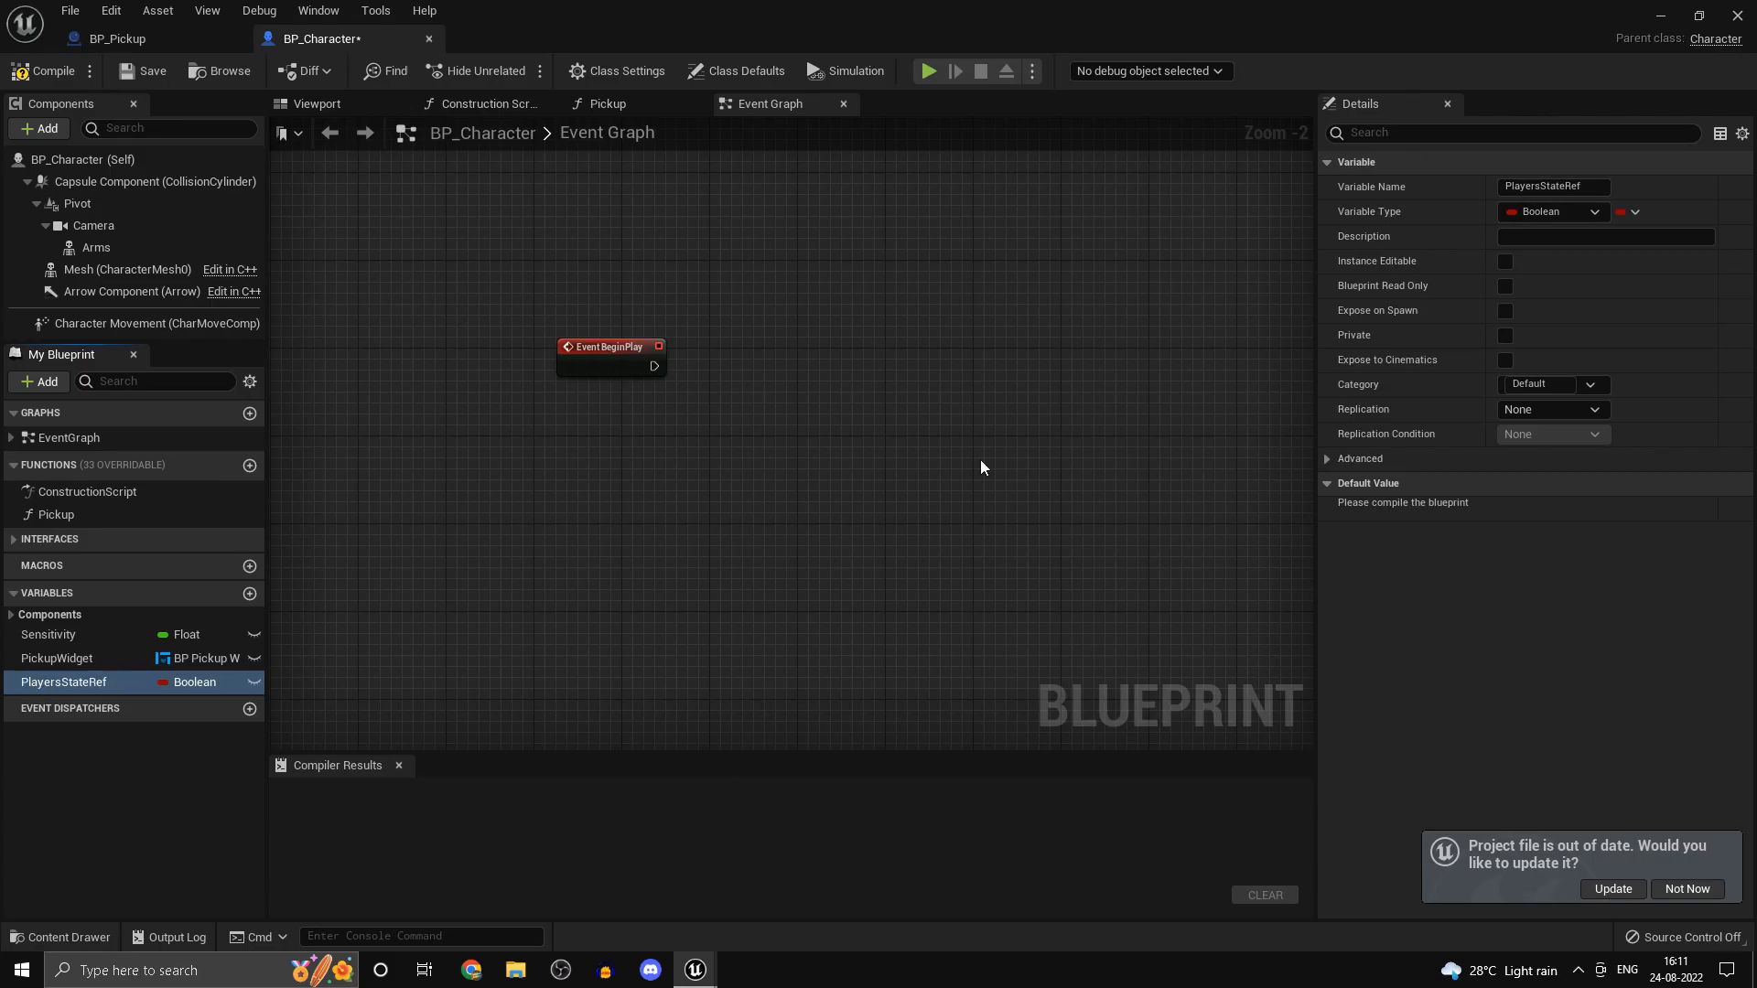
pyautogui.doubleClick(65, 681)
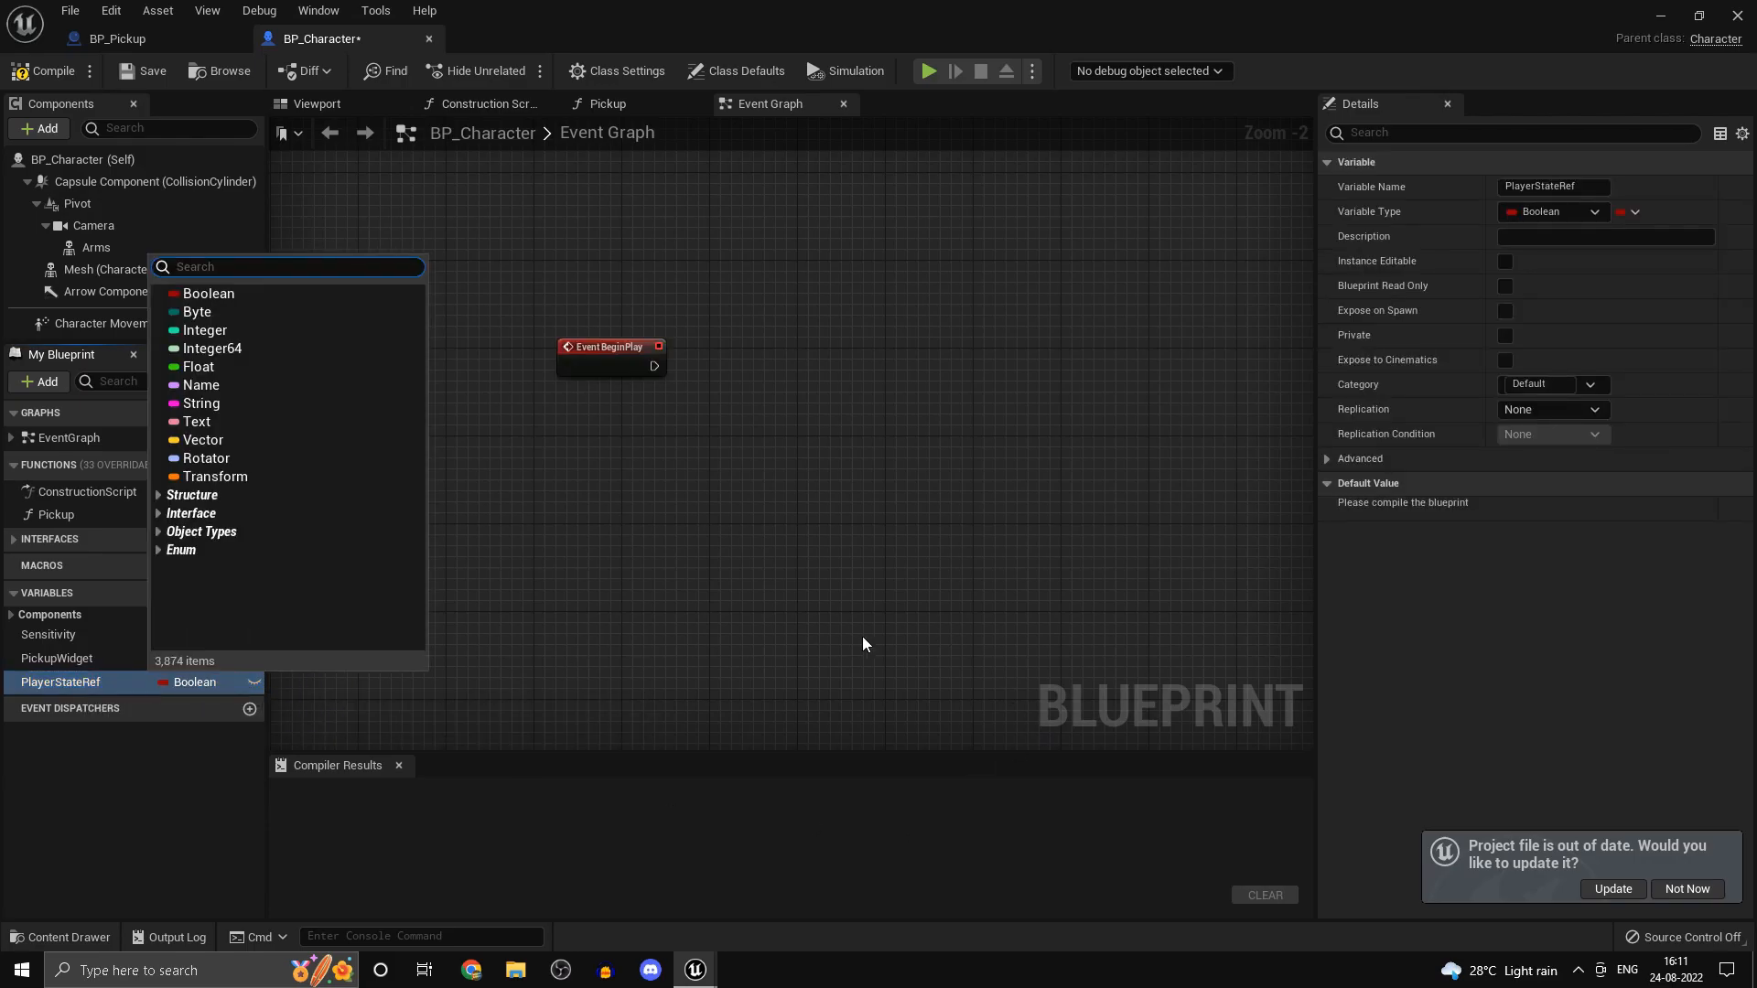
pyautogui.write('bp player')
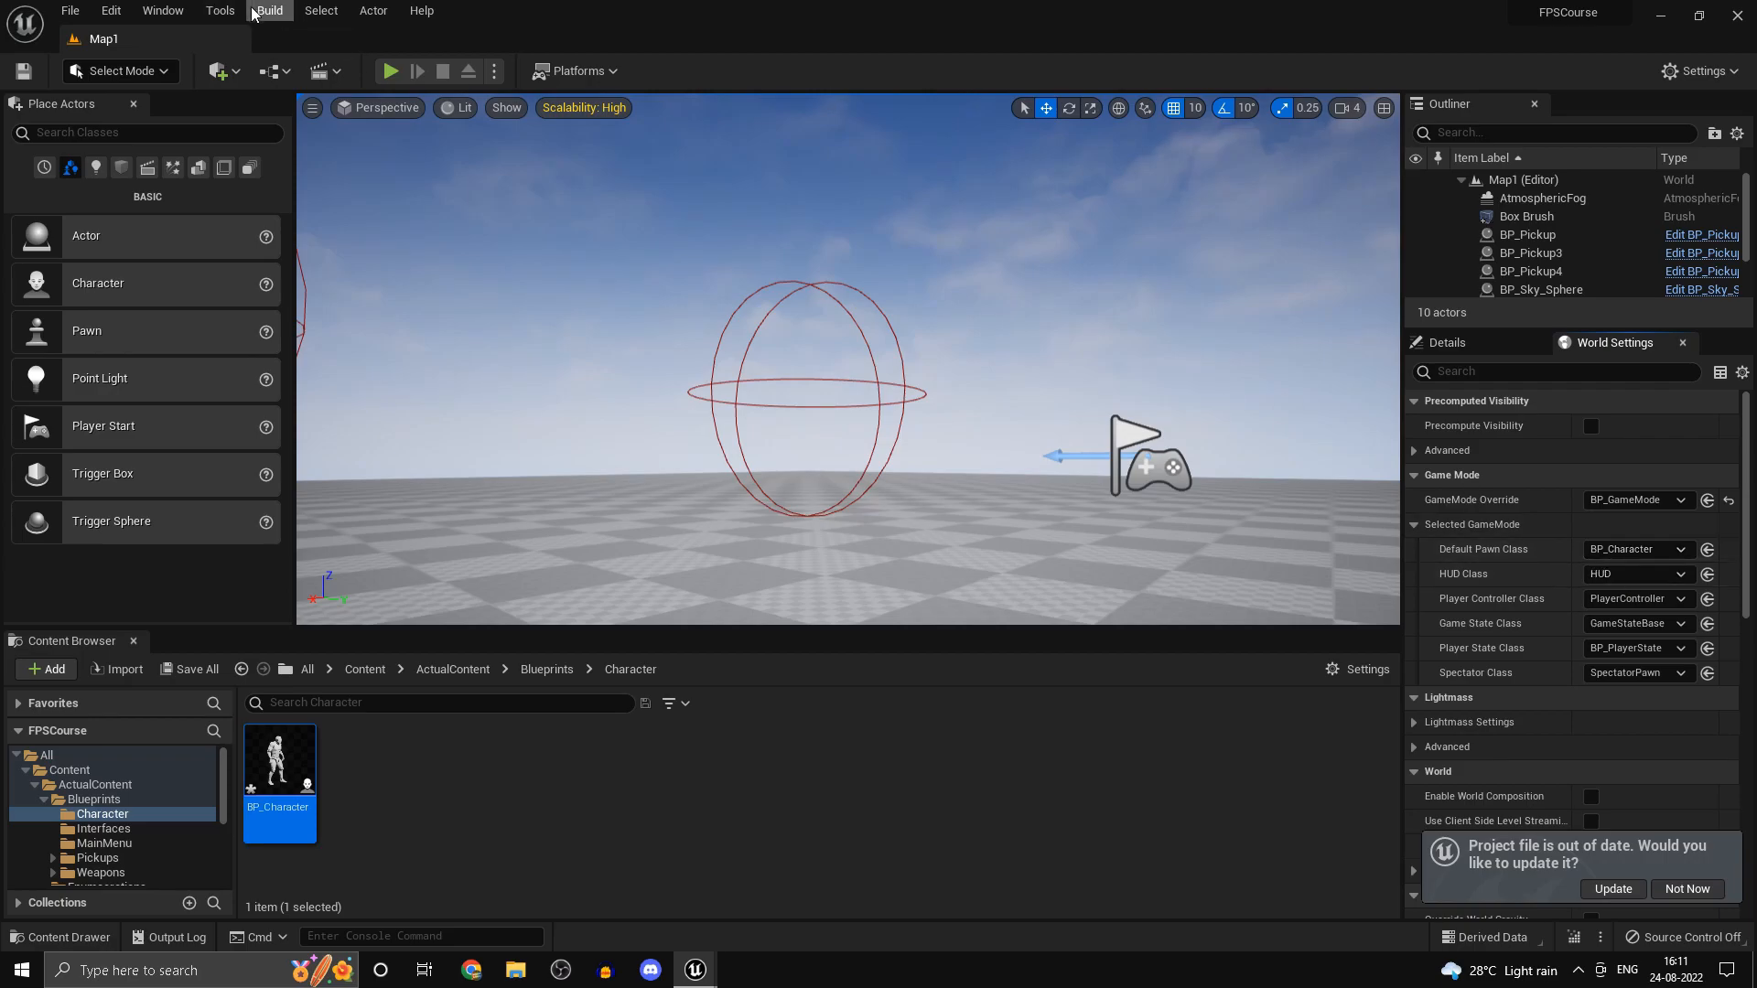
# - Check the level's Player State Class is BP_PlayerState, then return to BP_Character
pyautogui.click(163, 11)
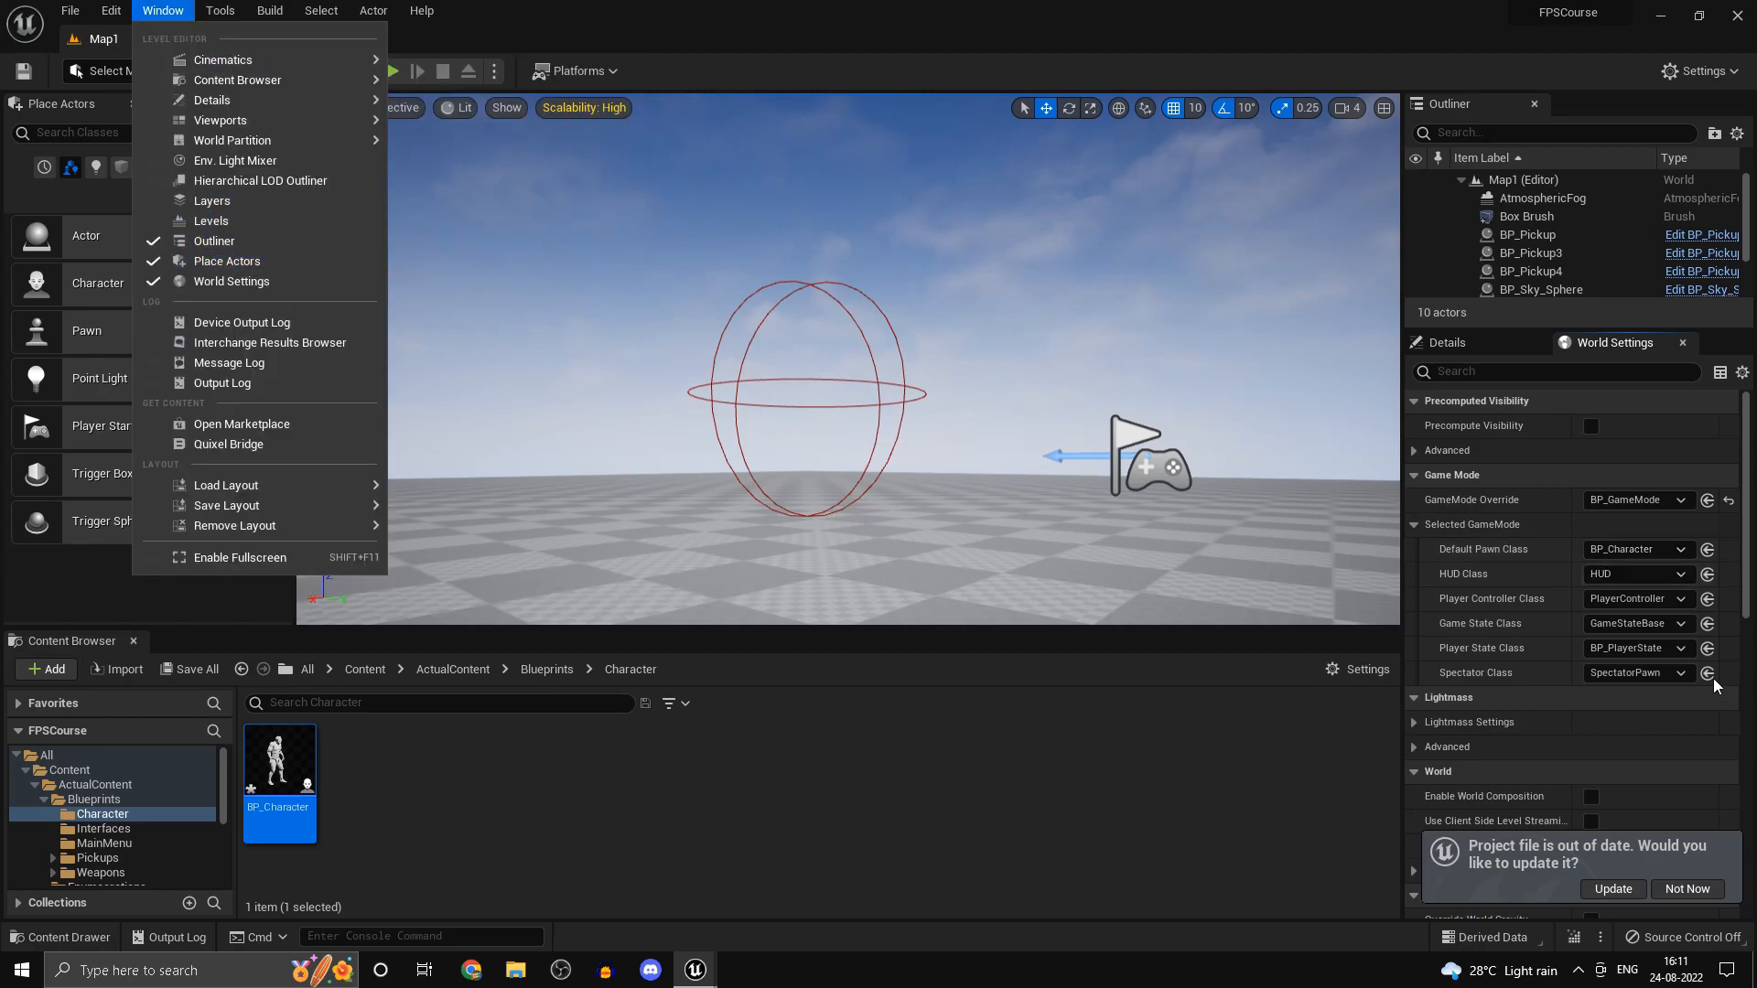
pyautogui.click(1634, 672)
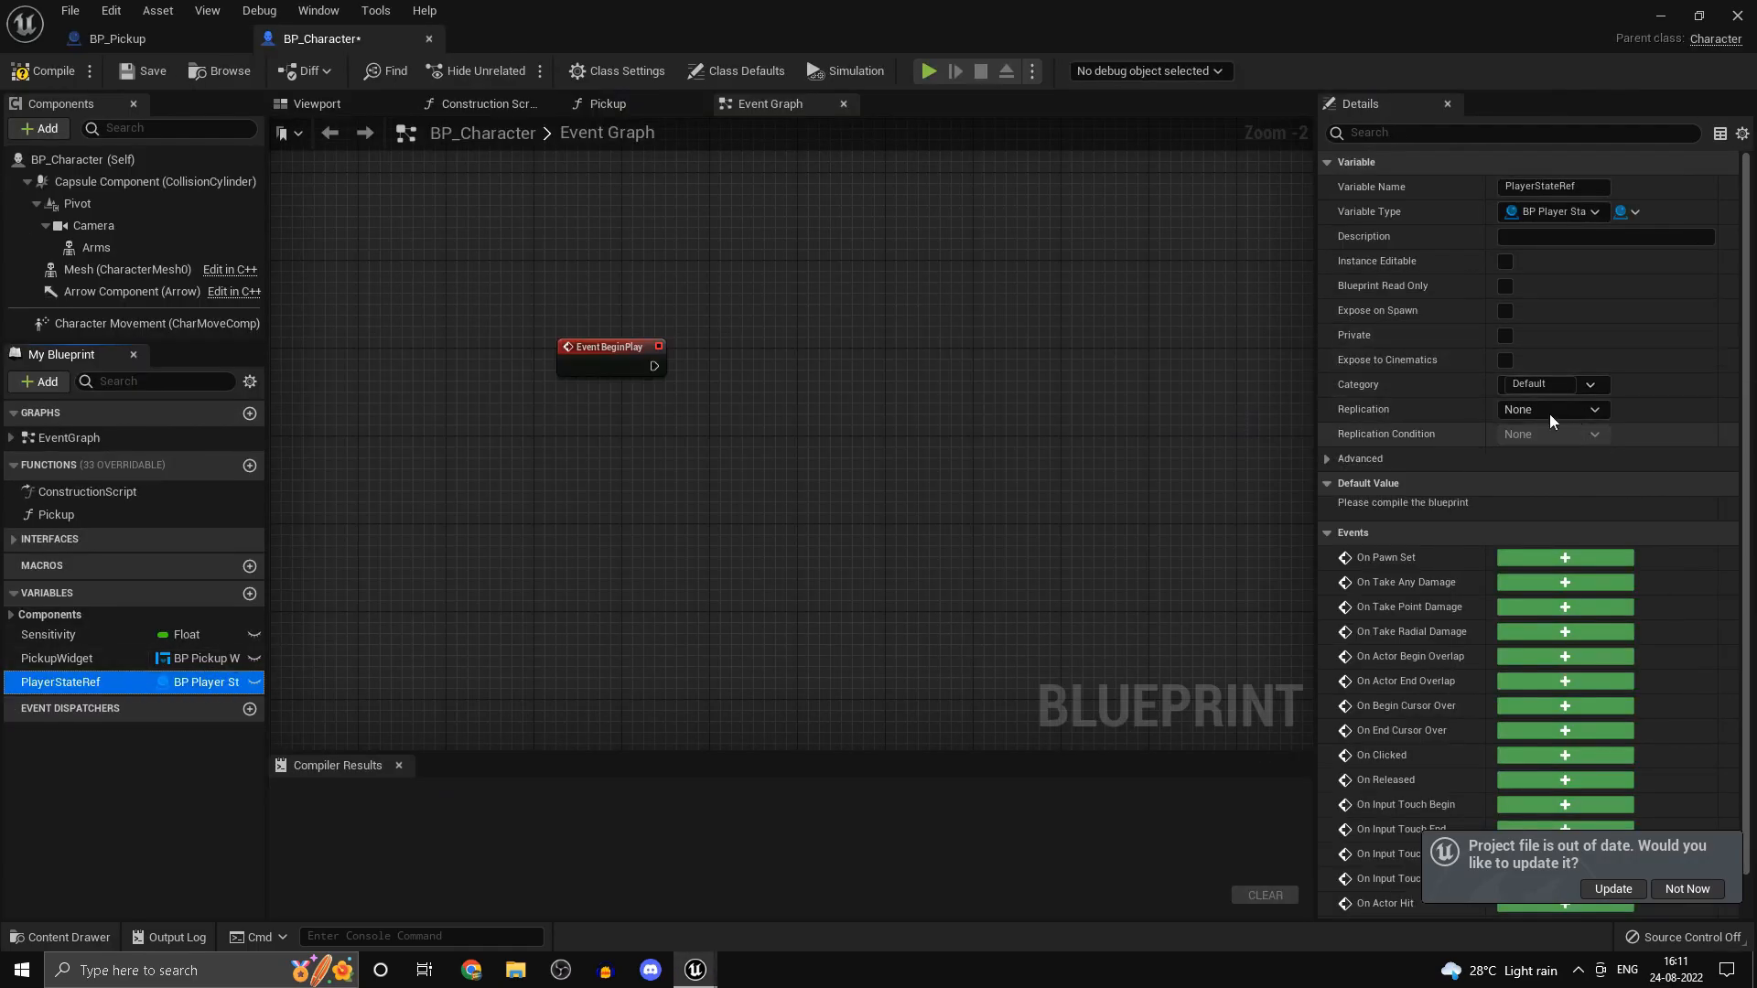
# - Set PlayerStateRef's Replication to Replicated and save BP_Character
pyautogui.click(1550, 408)
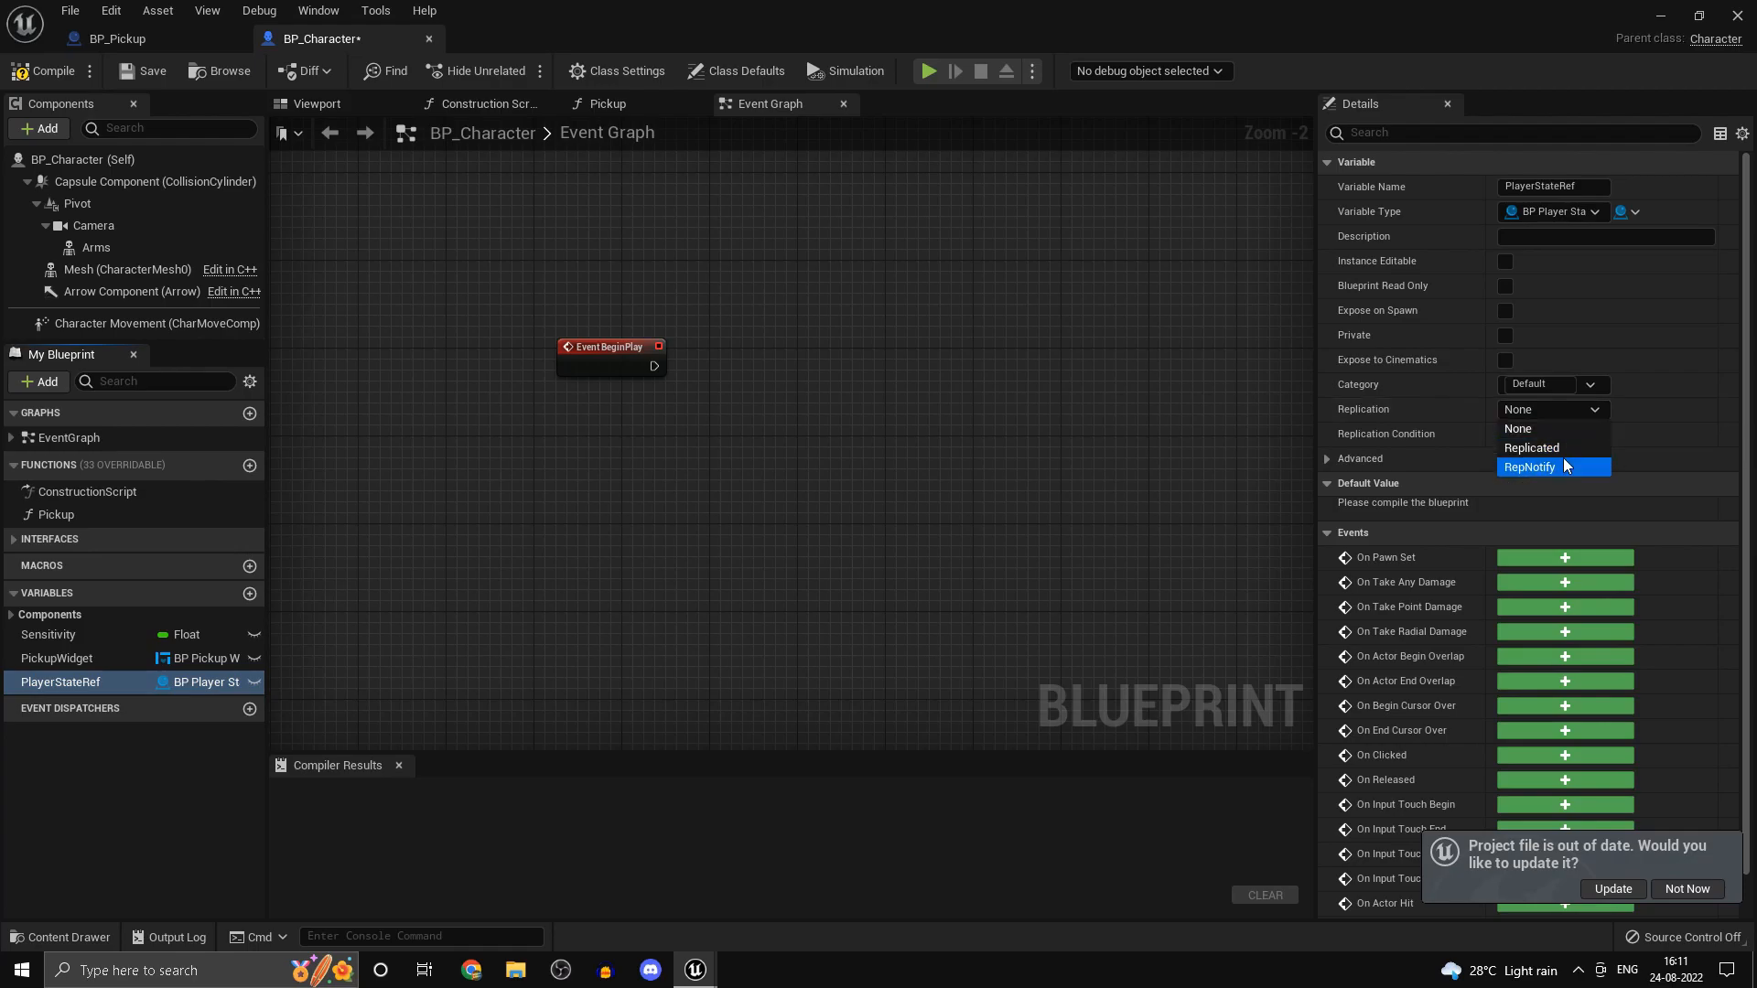
pyautogui.click(1531, 446)
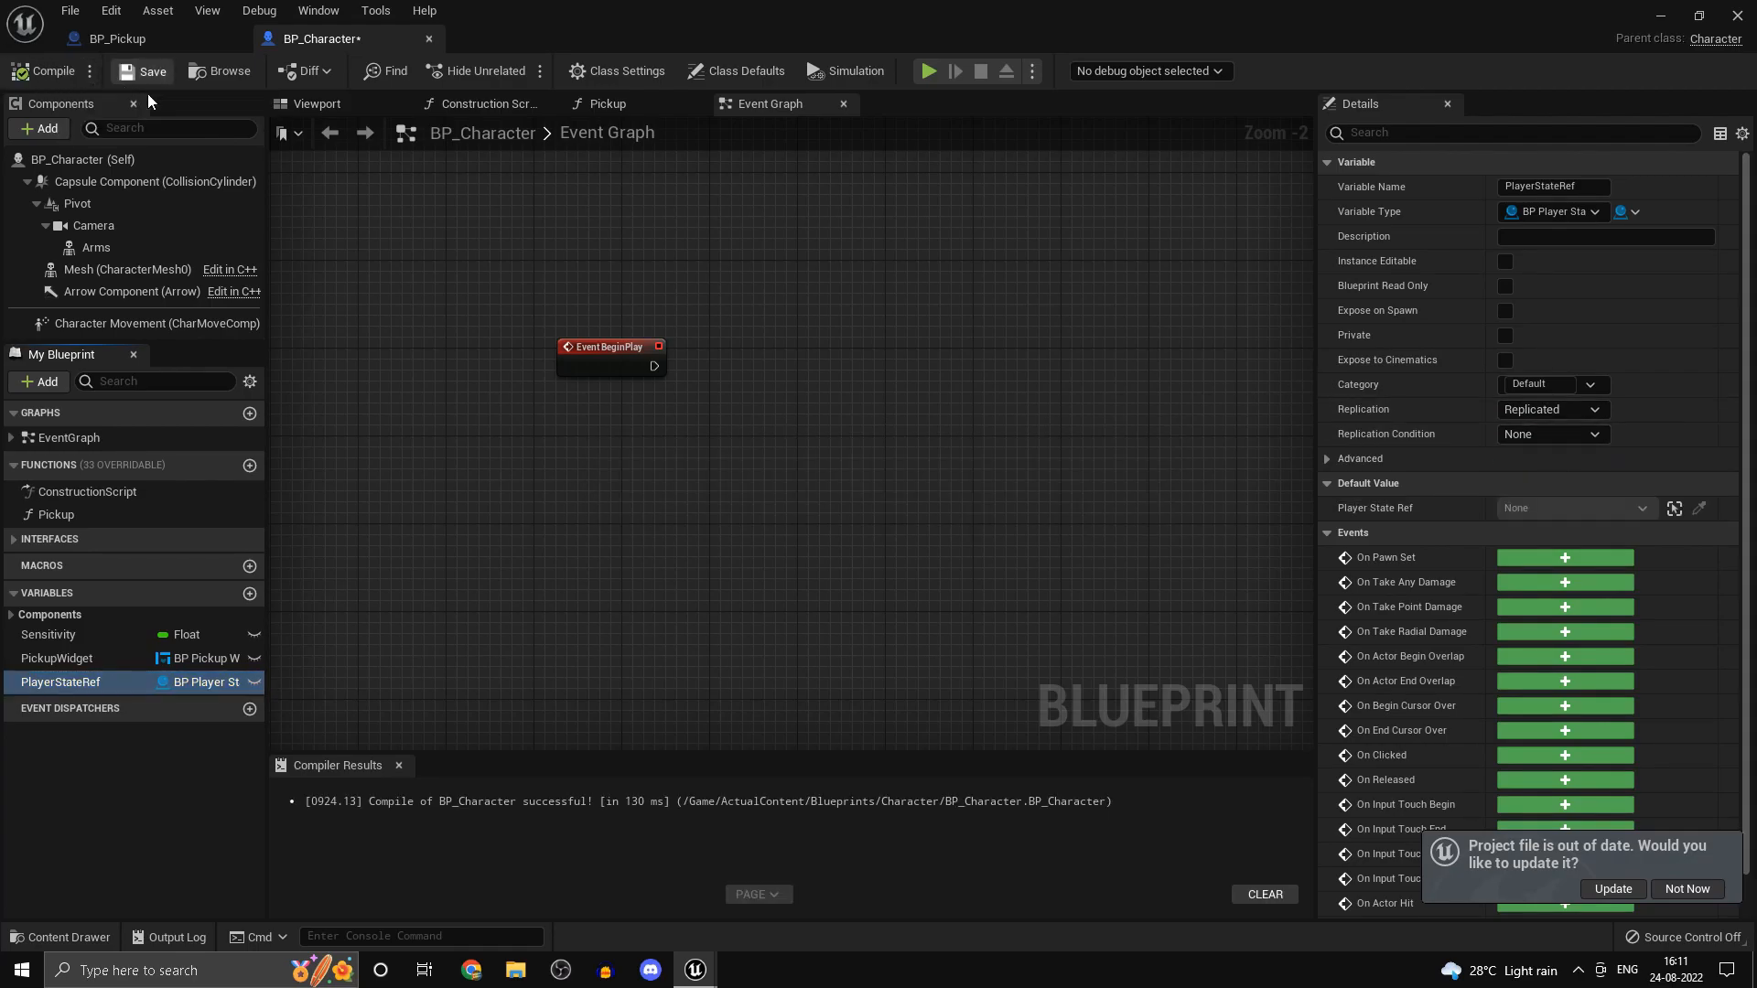
pyautogui.click(143, 71)
pyautogui.write('player state')
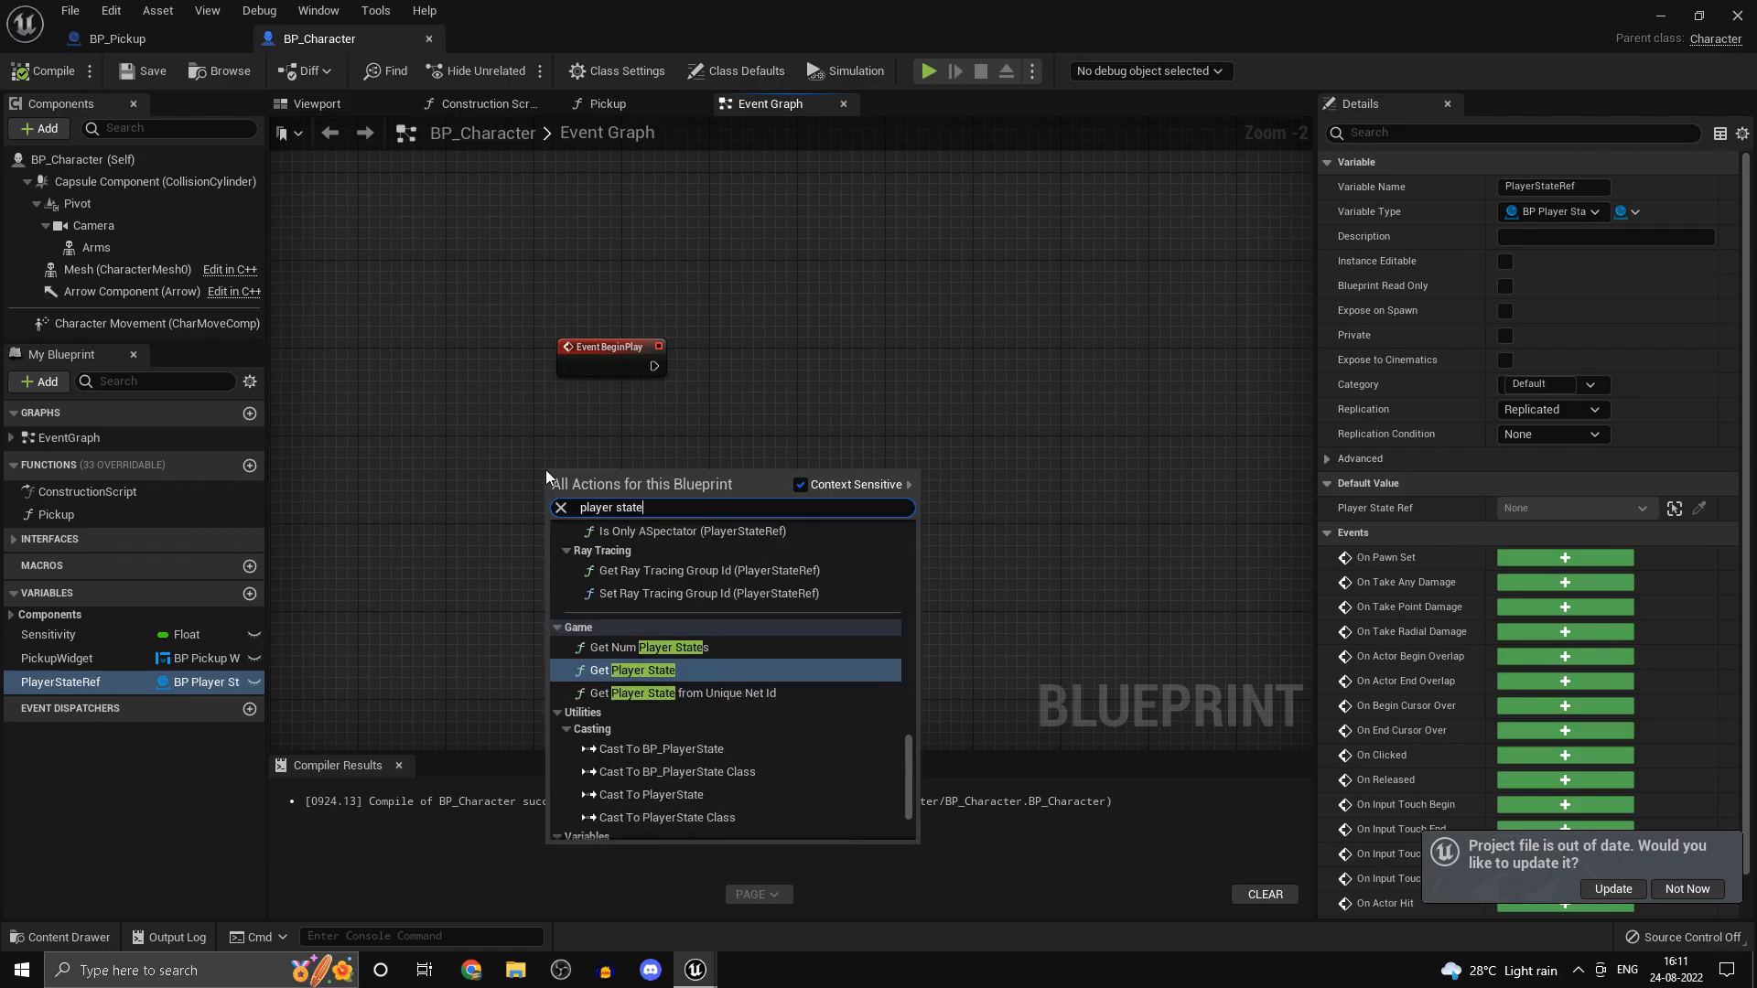
# - Turn Get Player State into a validated get with an Is Valid check
pyautogui.scroll(-3)
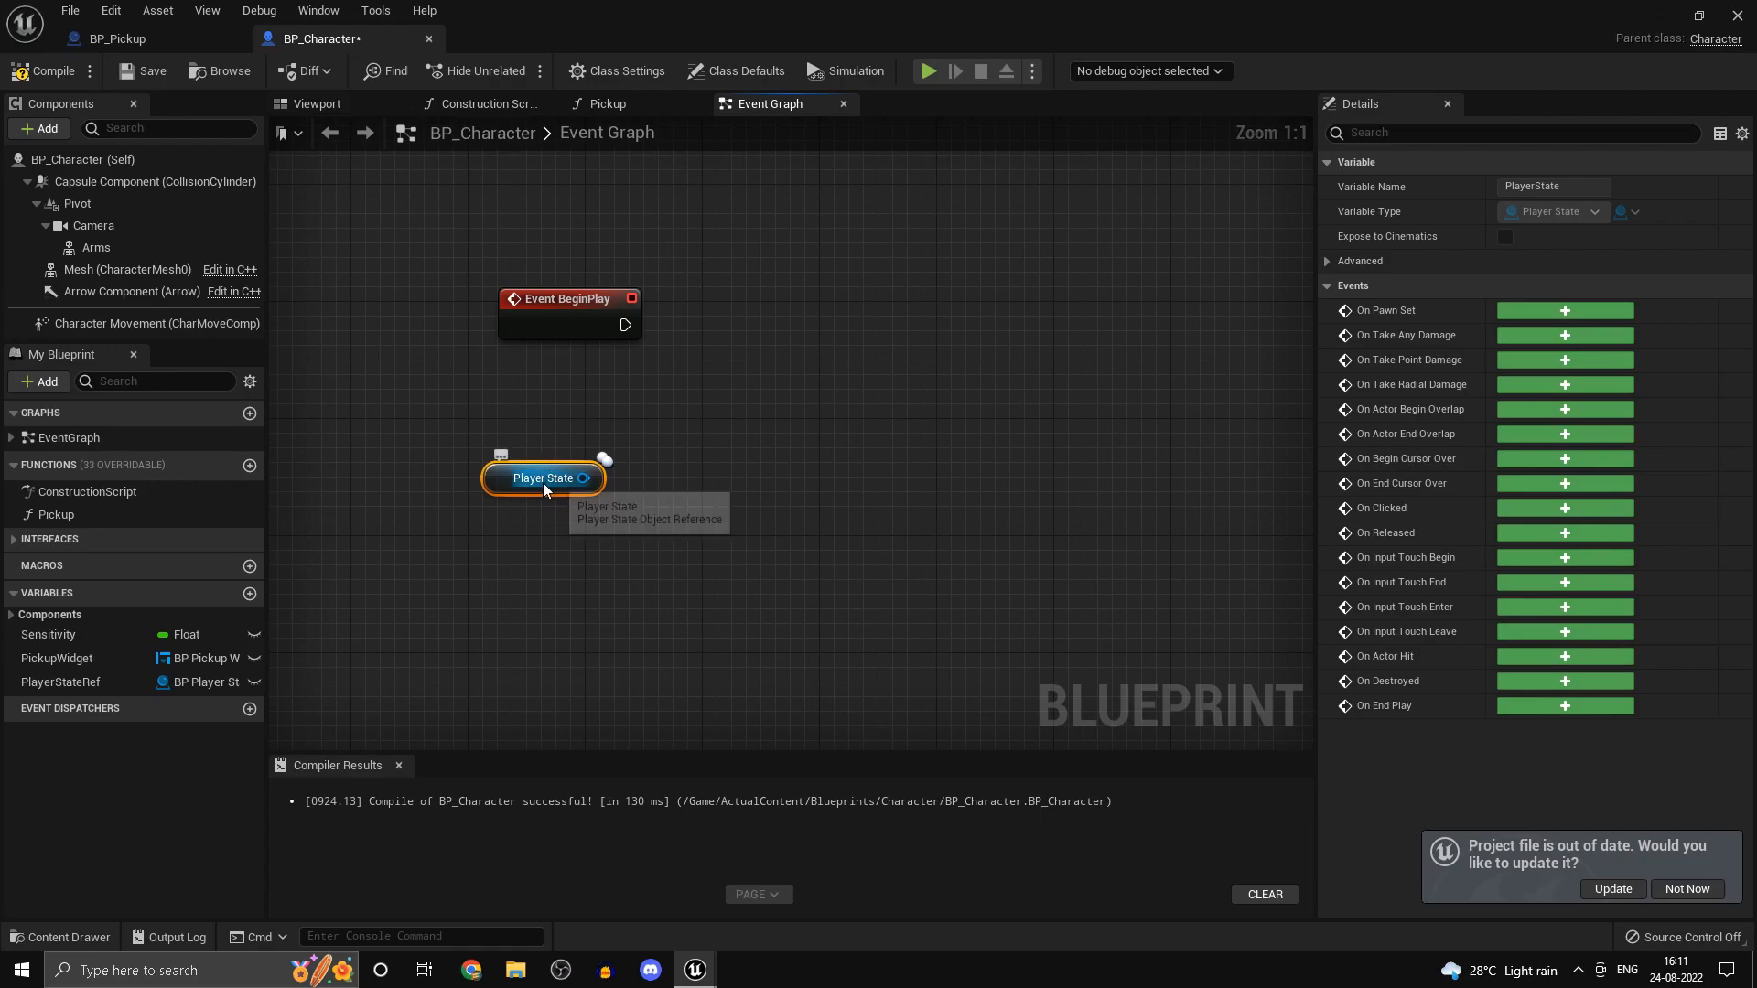
pyautogui.moveTo(582, 477); pyautogui.dragTo(703, 481)
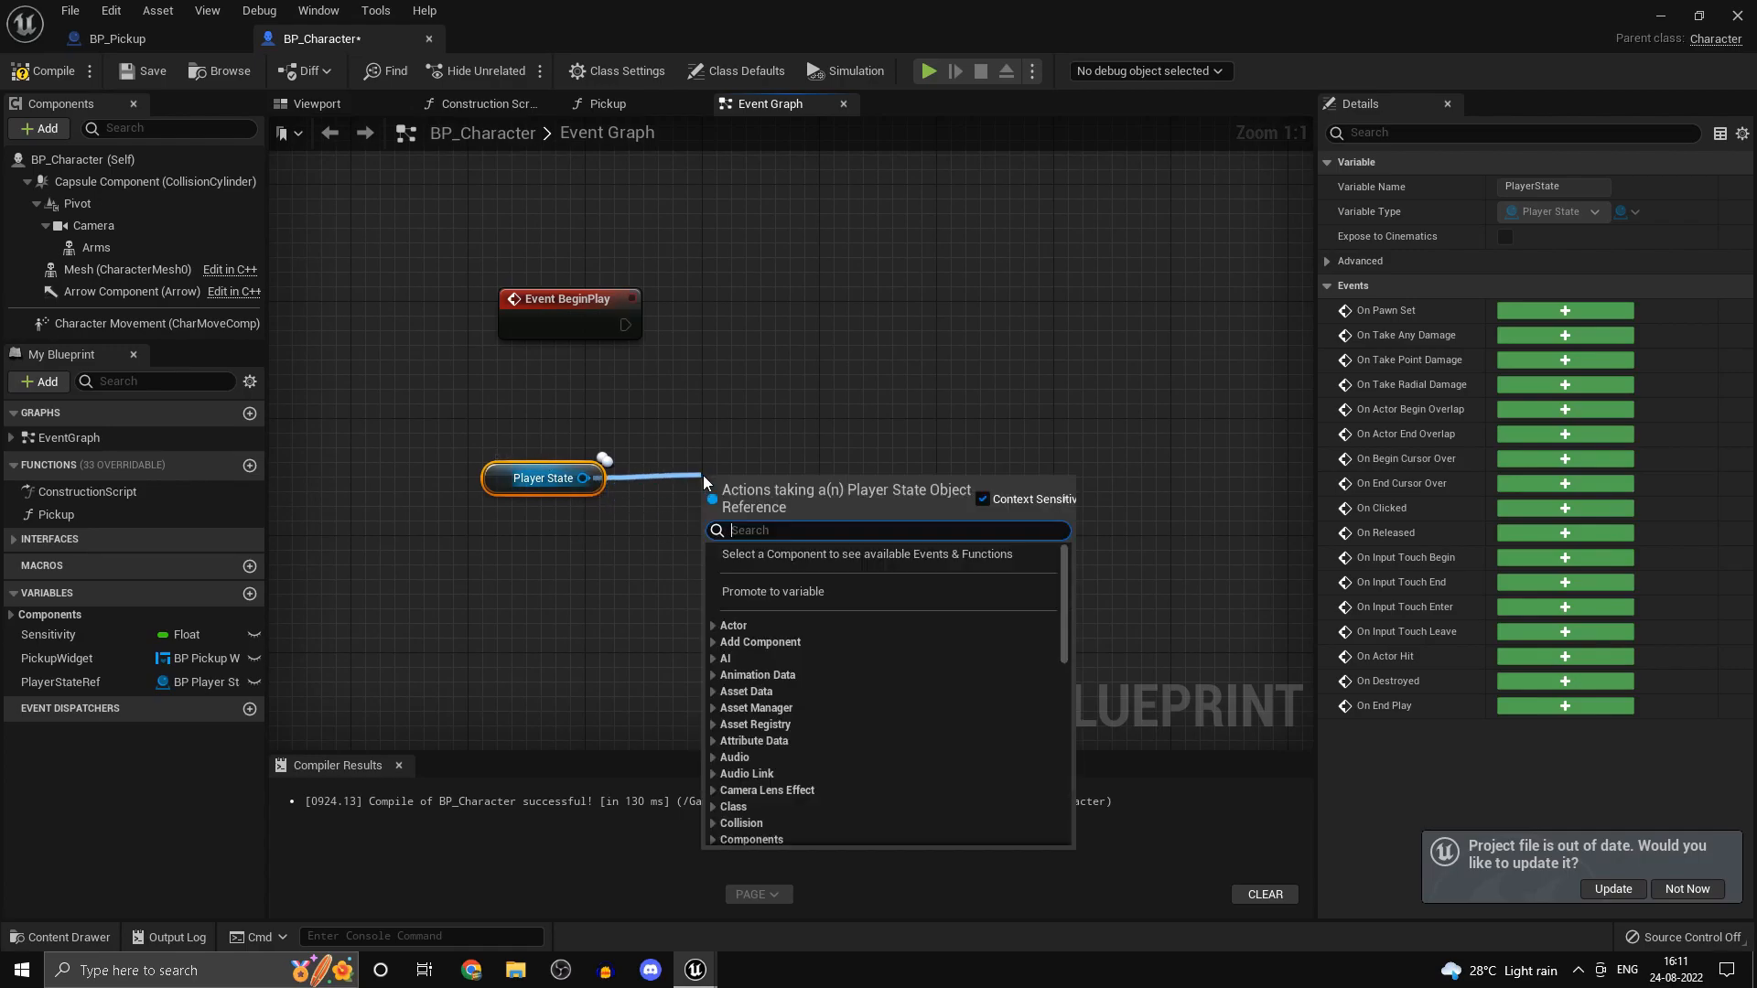
pyautogui.write('is val')
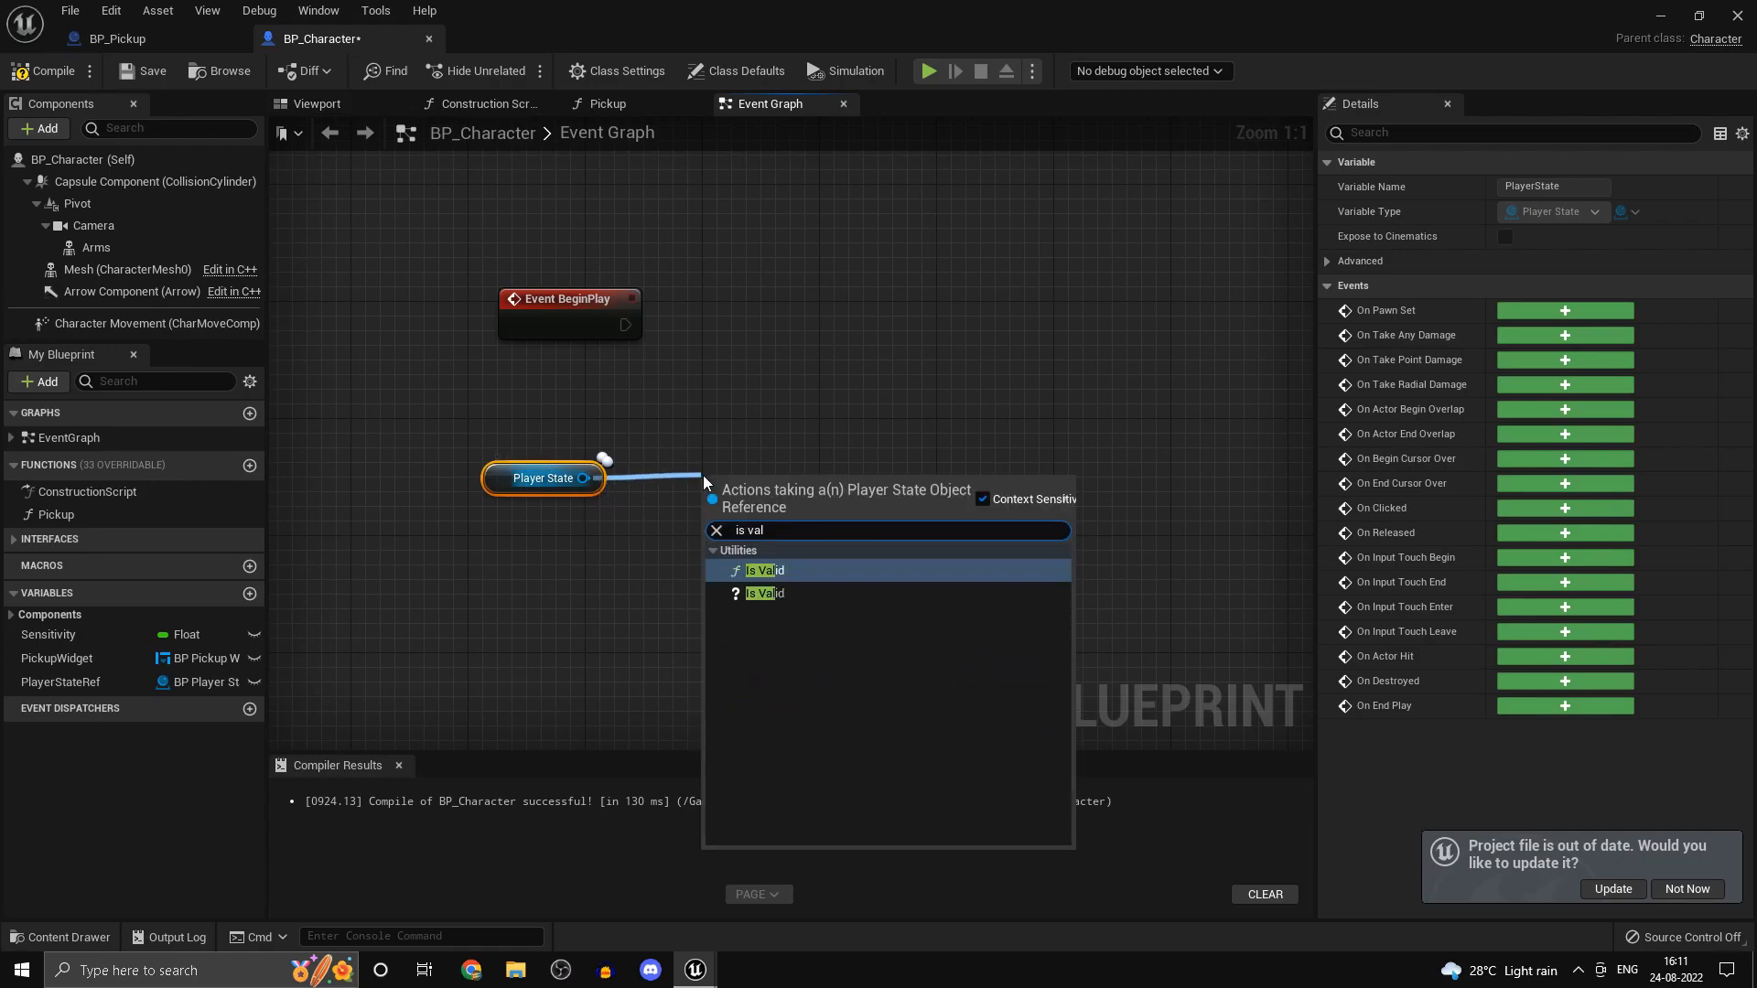
pyautogui.click(765, 571)
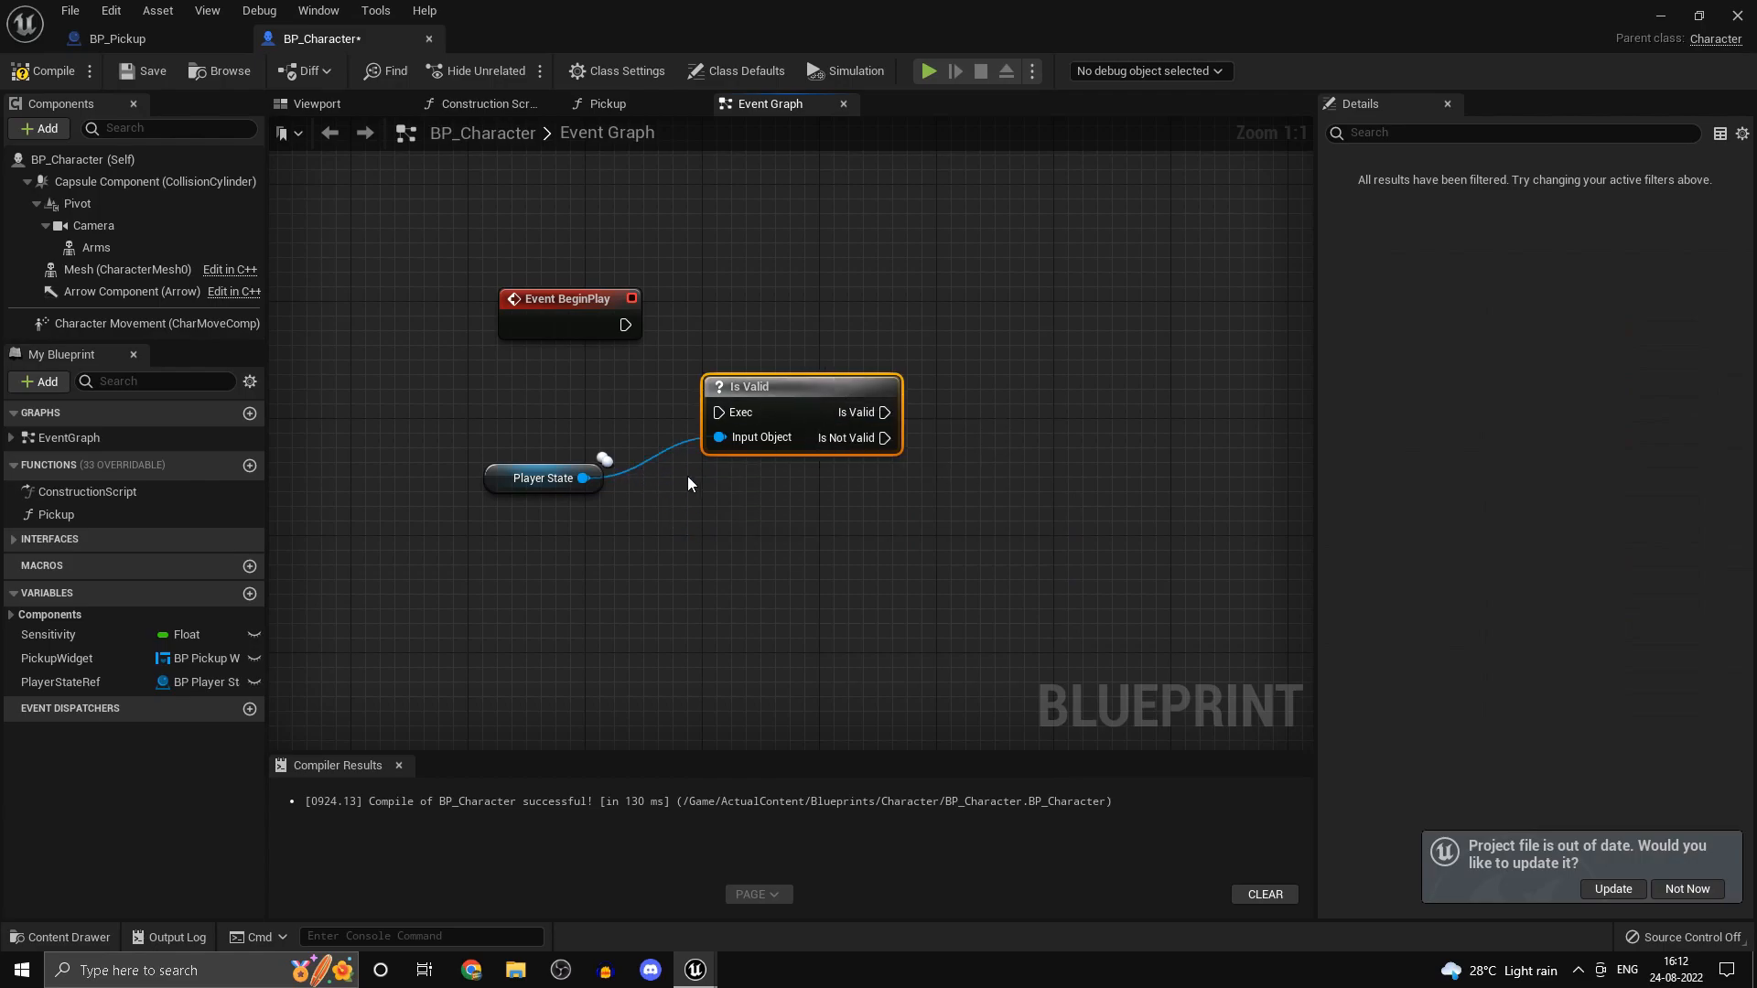
pyautogui.rightClick(542, 478)
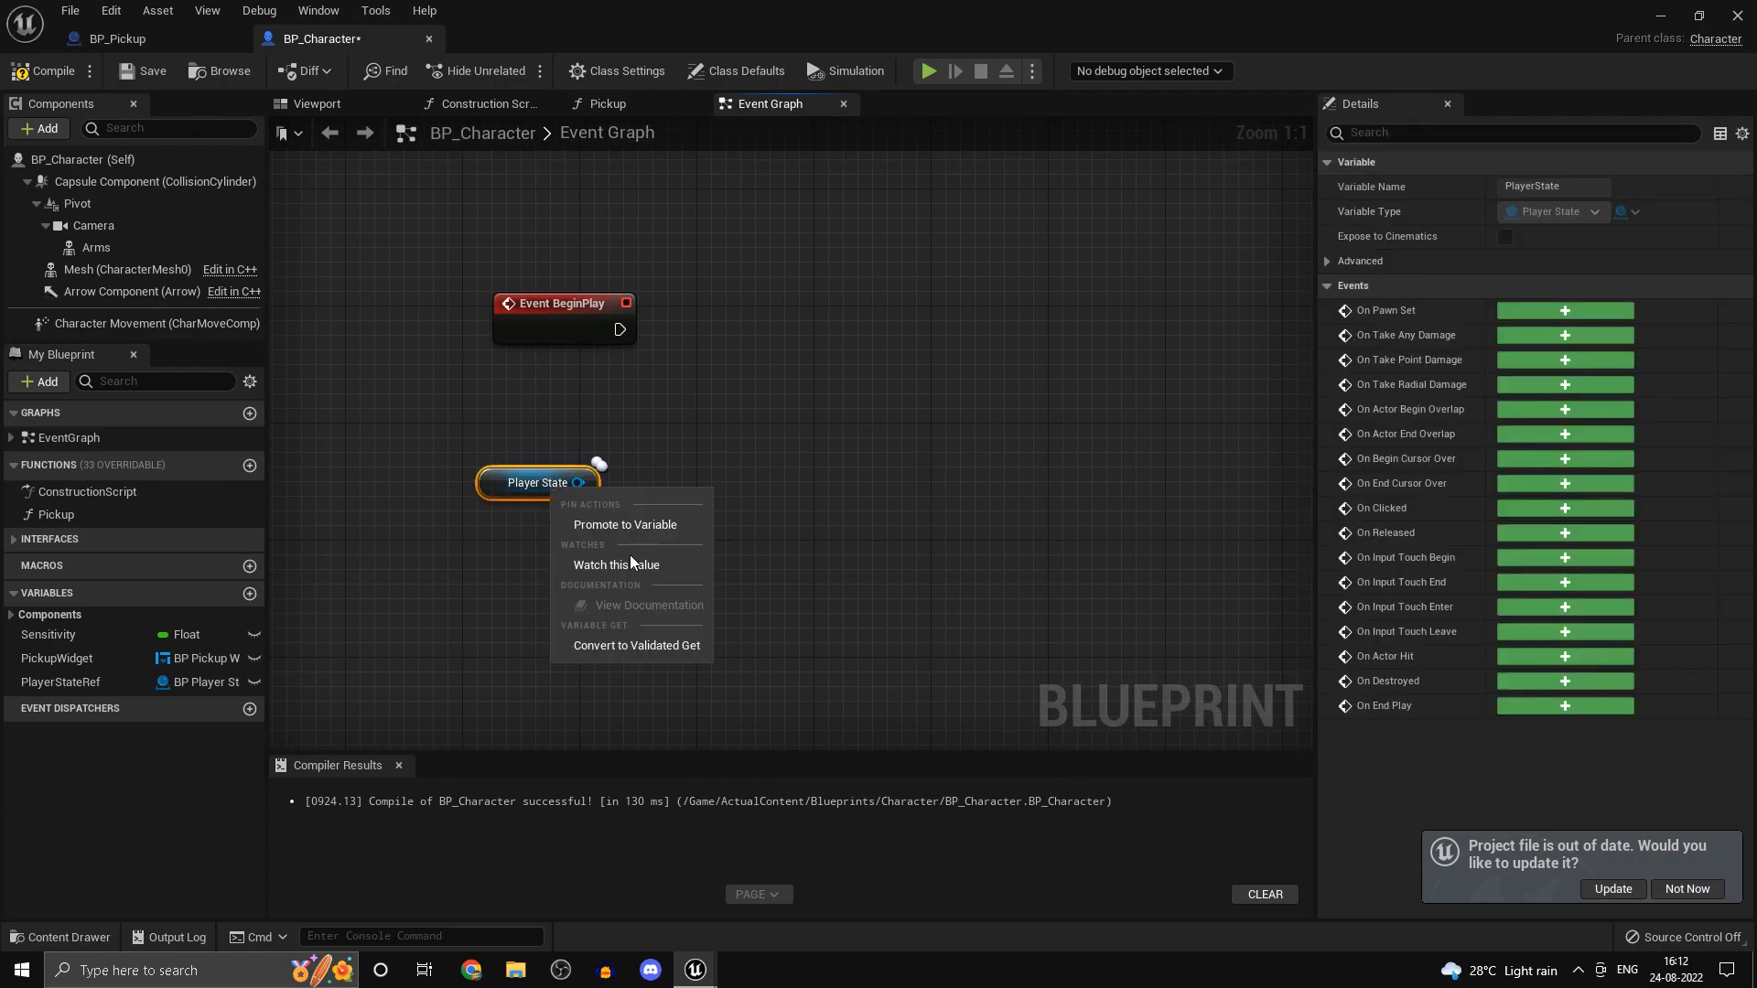
pyautogui.click(636, 644)
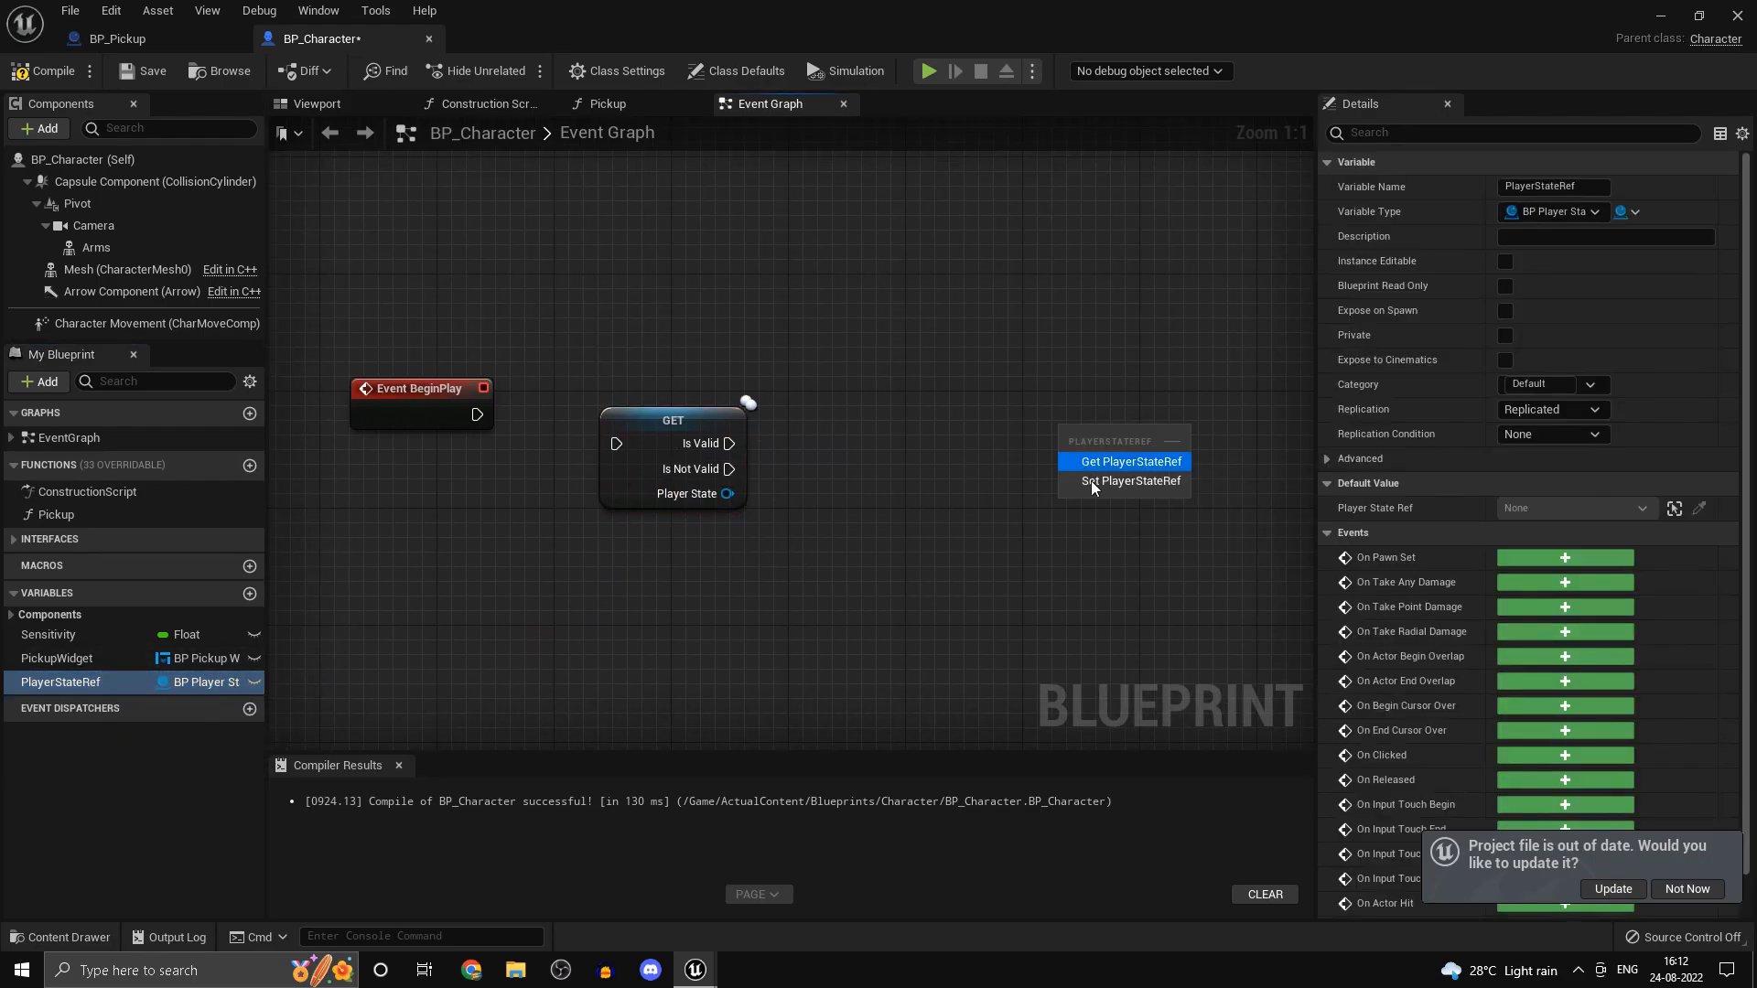
# - Cast to BP_PlayerState and store the result in PlayerStateRef on the valid path
pyautogui.click(1131, 481)
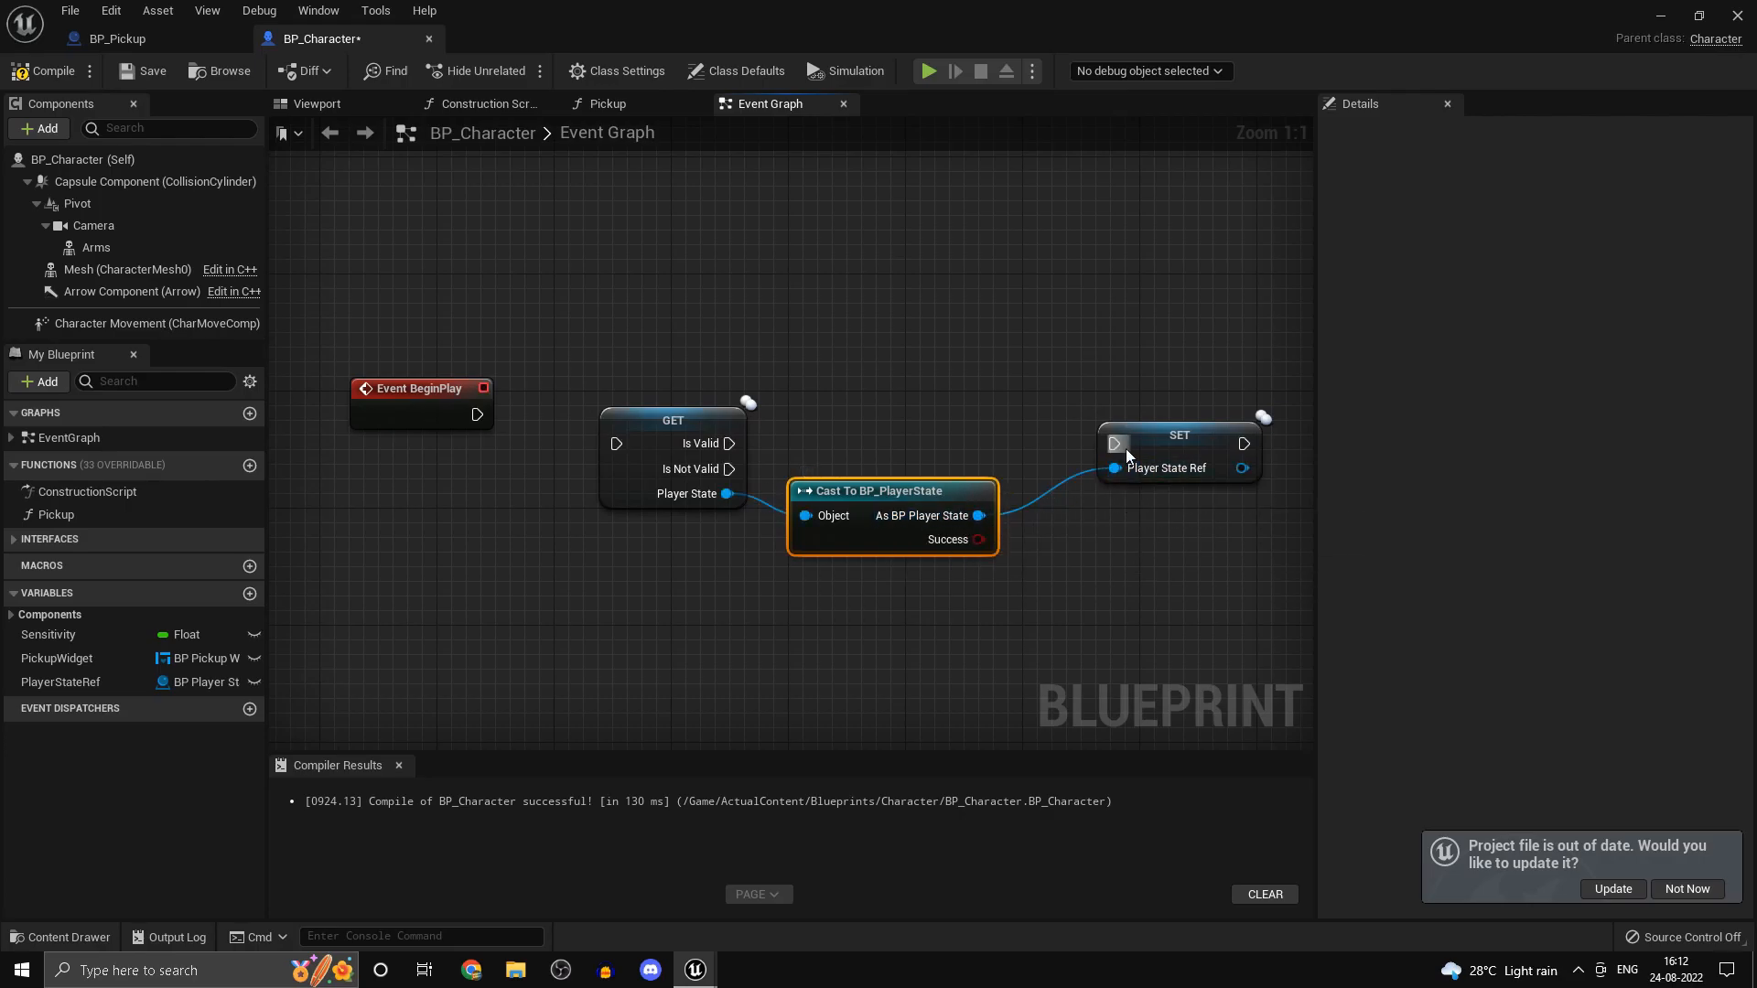
pyautogui.click(1177, 436)
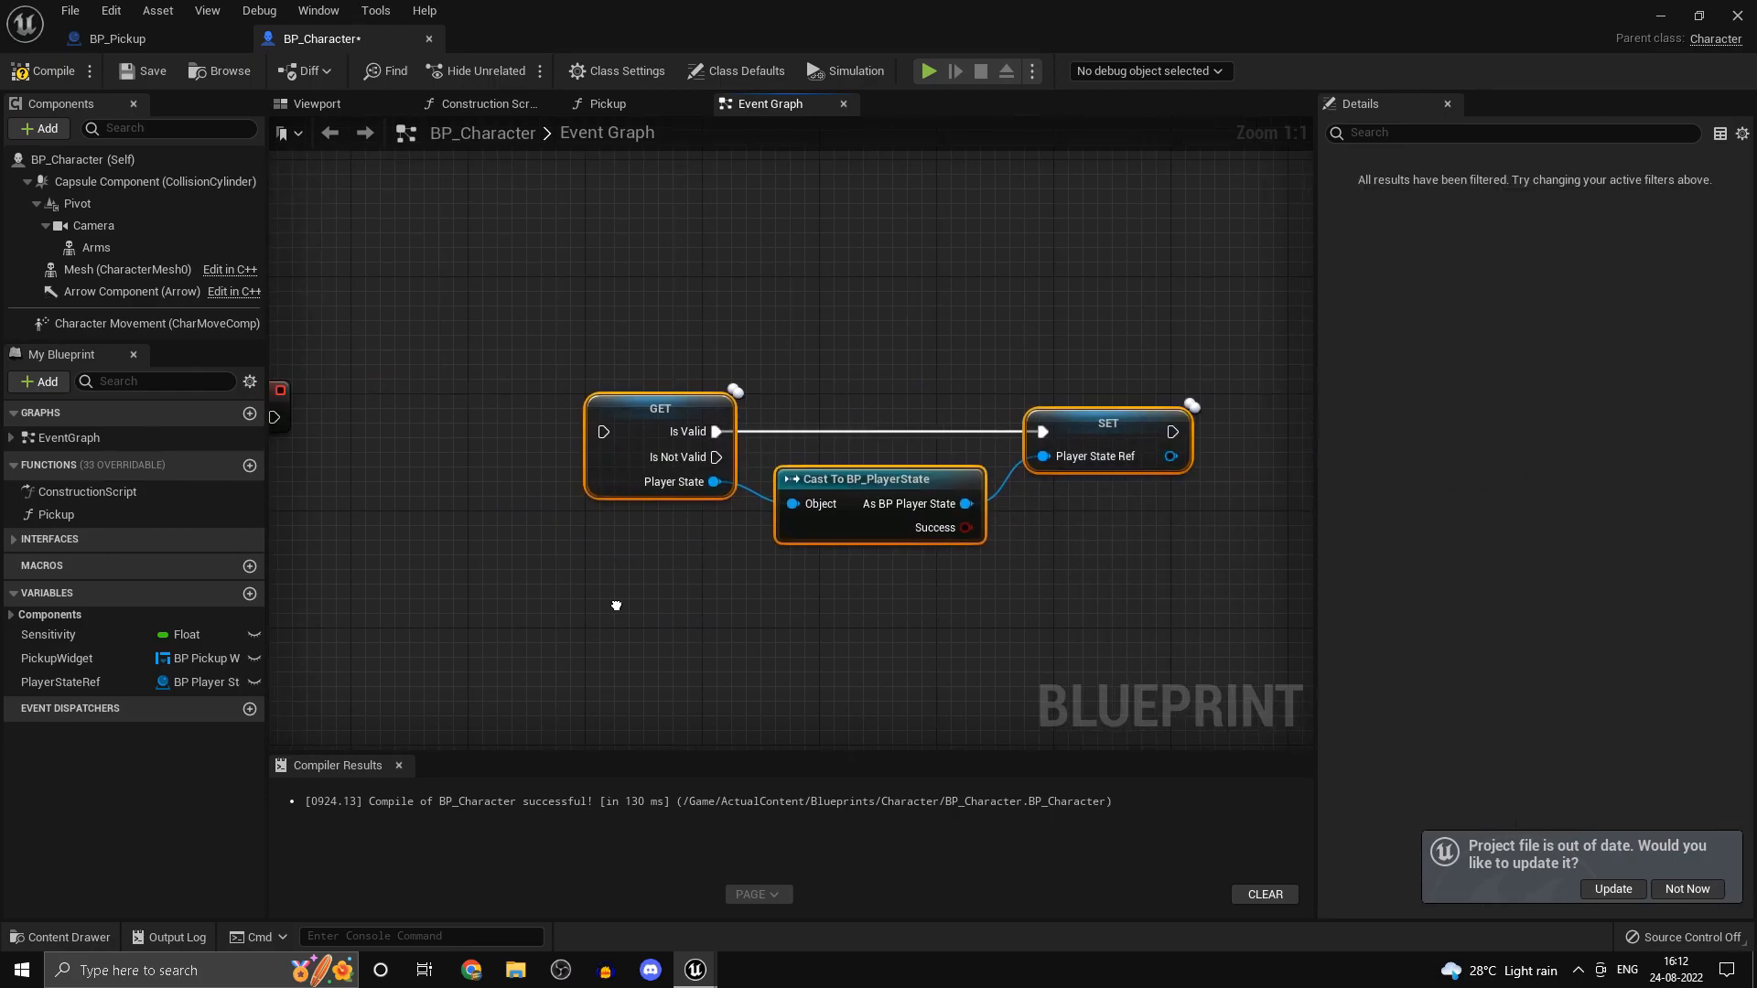
pyautogui.scroll(-3)
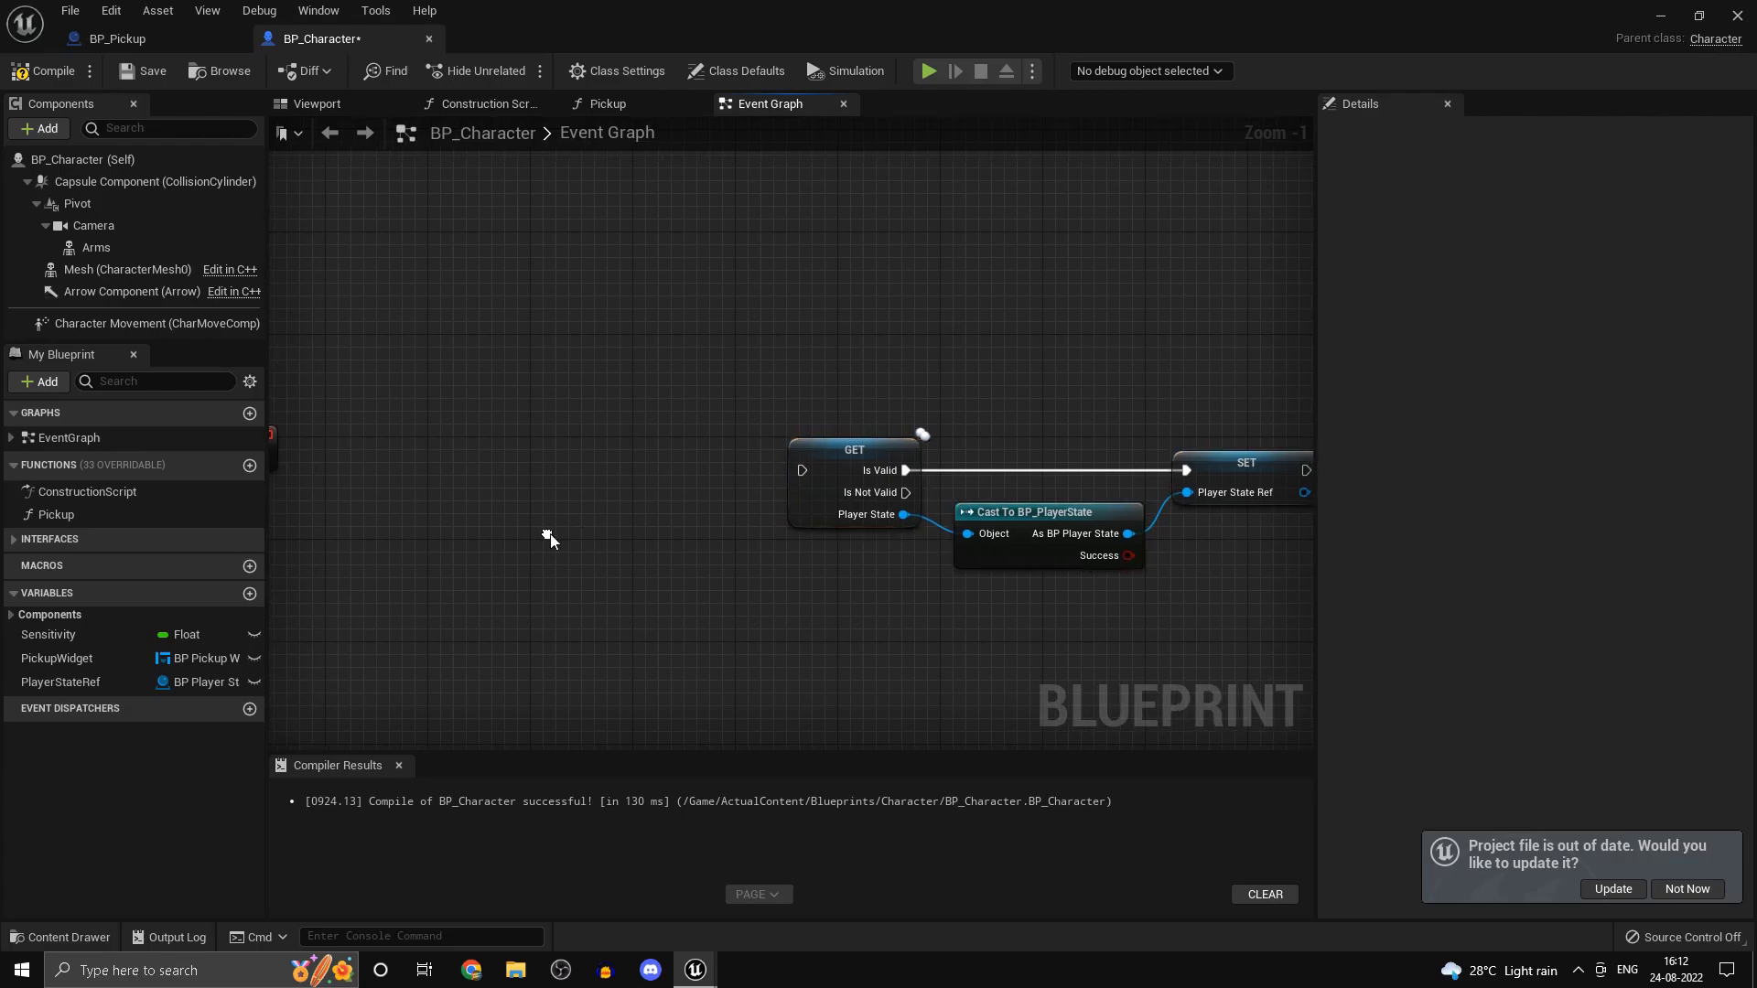
# - Gate the Player State setup behind an Is Server check driving a Branch
pyautogui.write('is server')
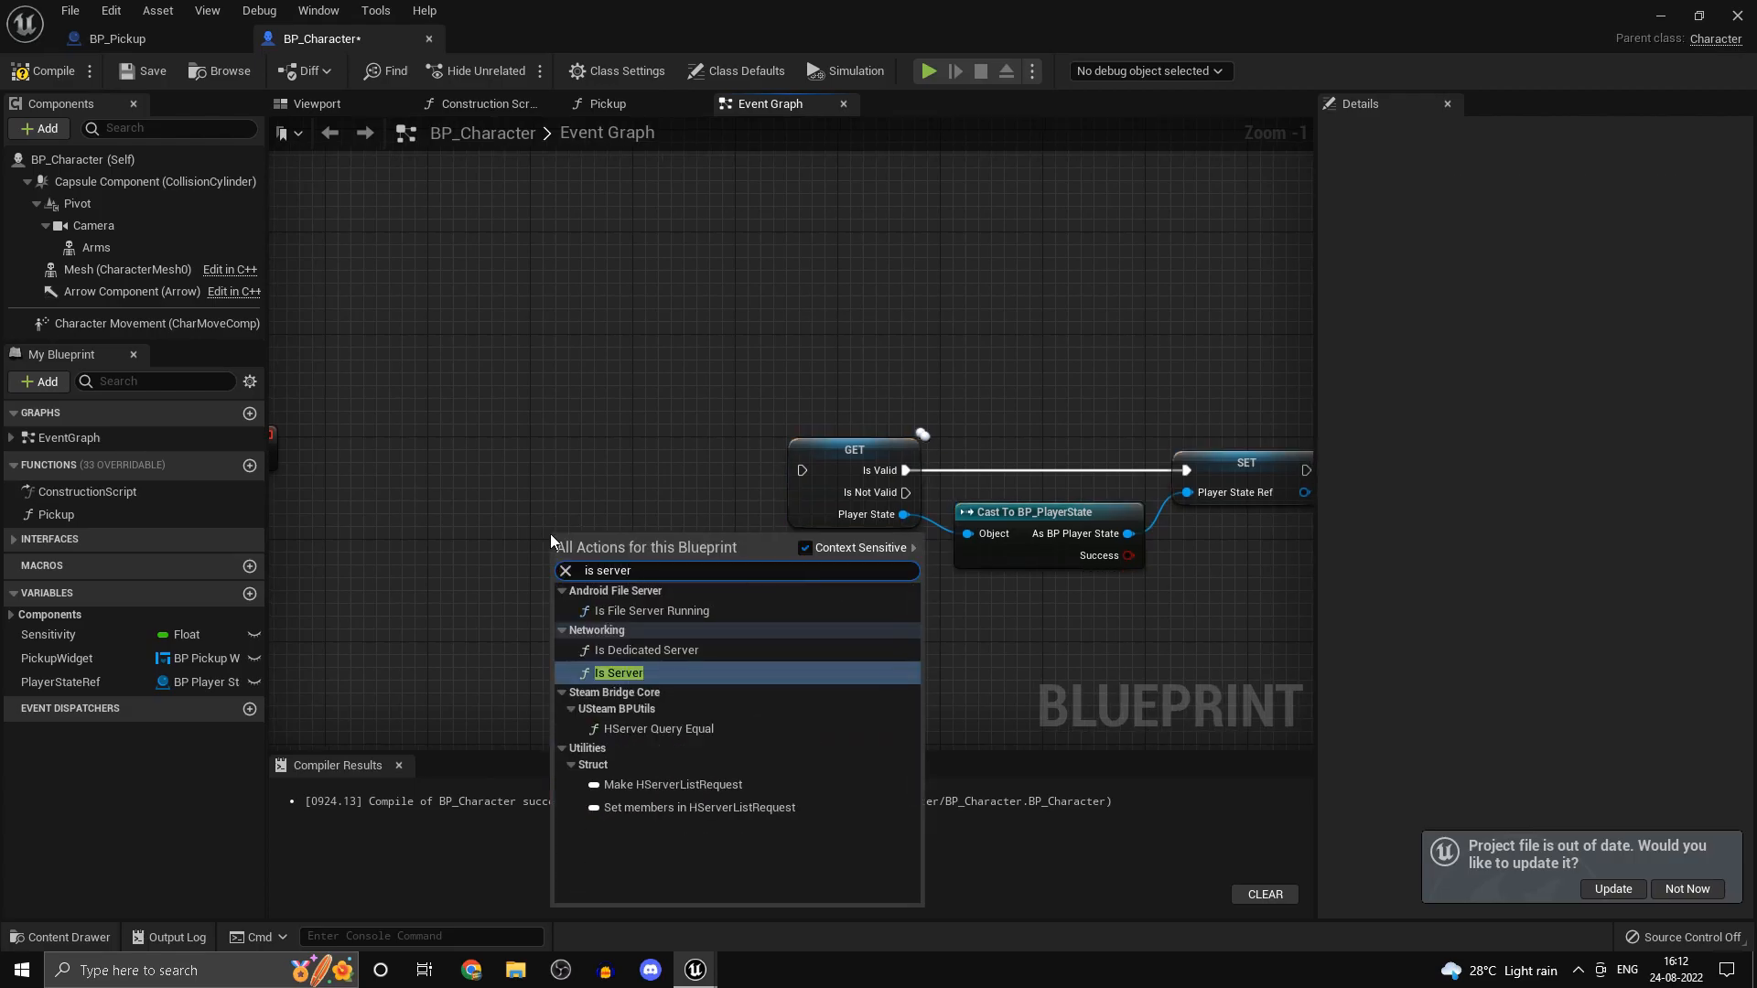
pyautogui.click(621, 672)
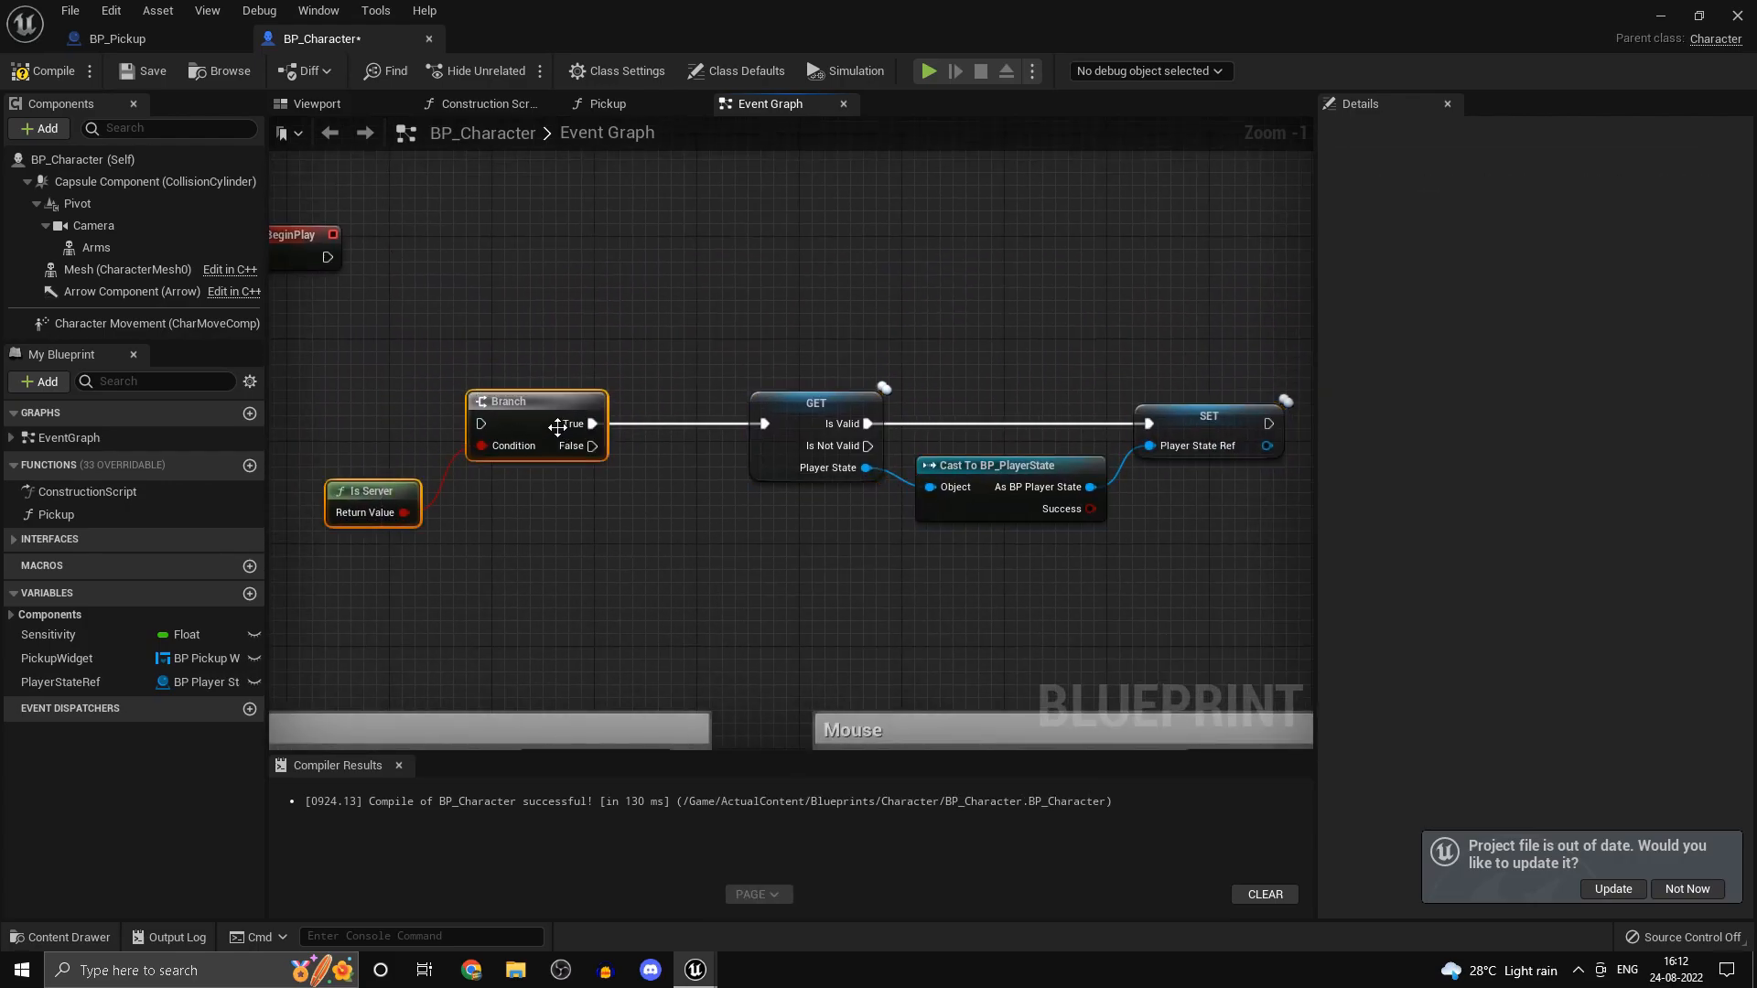
pyautogui.moveTo(537, 400); pyautogui.dragTo(613, 401)
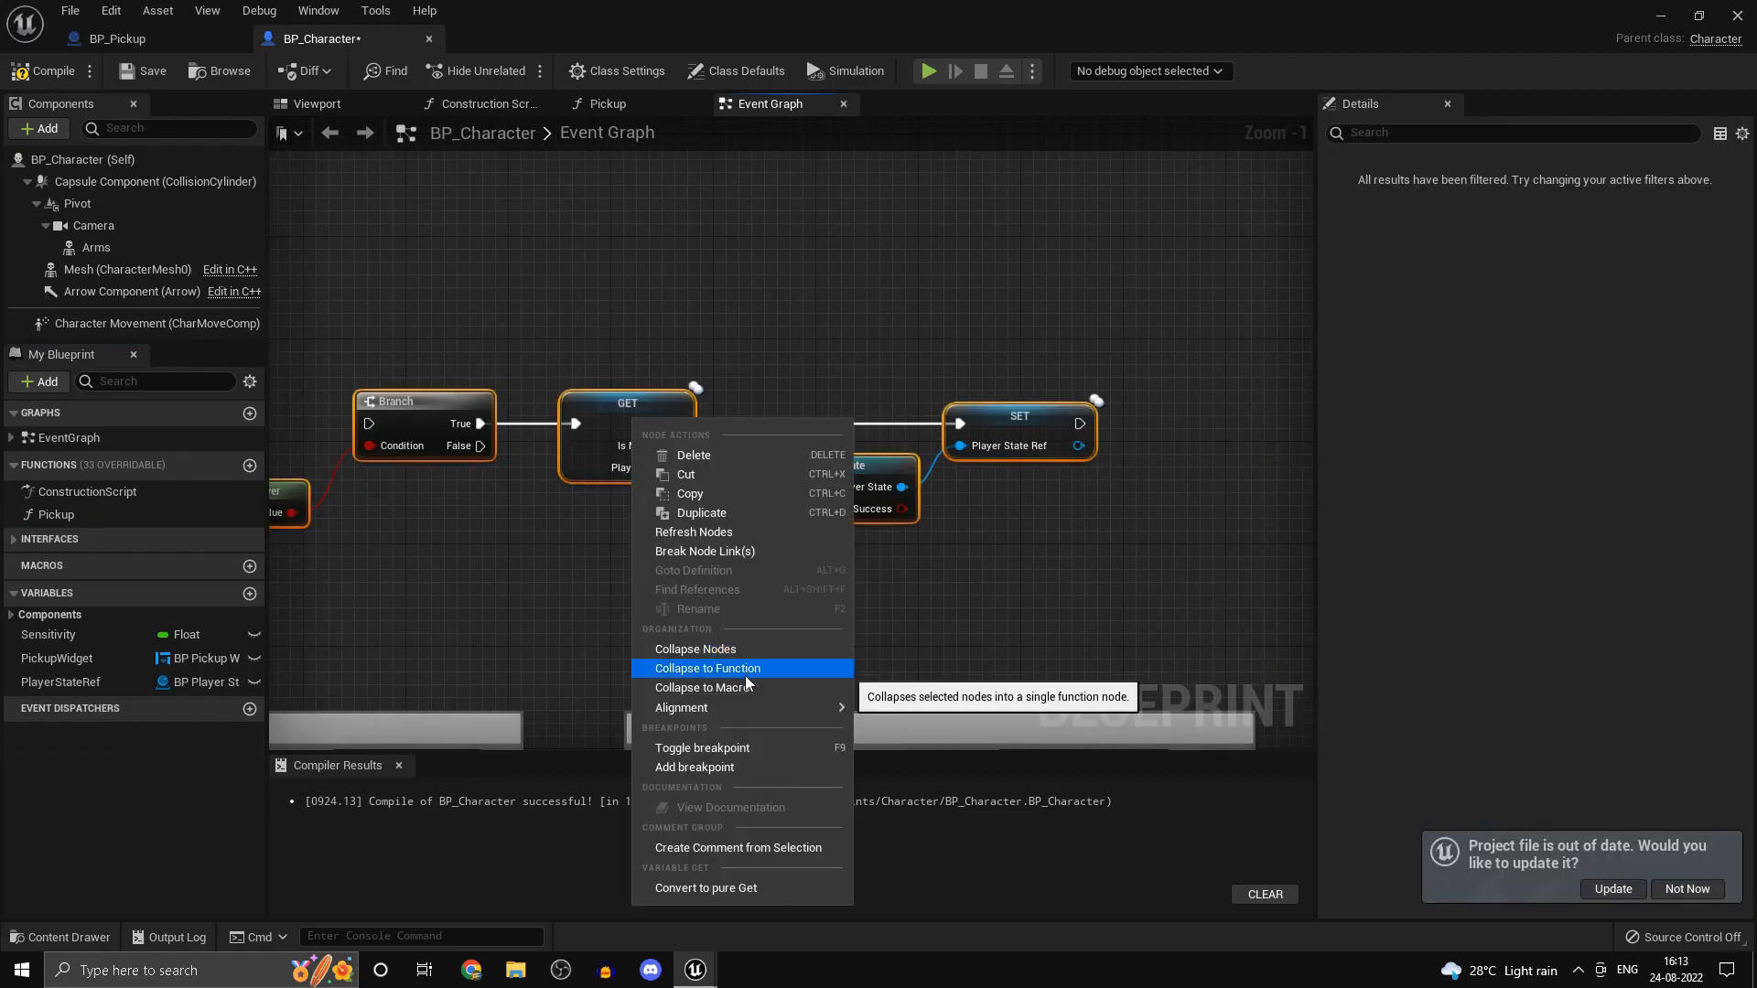
# - Collapse the reference-setup nodes into a GetReferences function
pyautogui.click(706, 668)
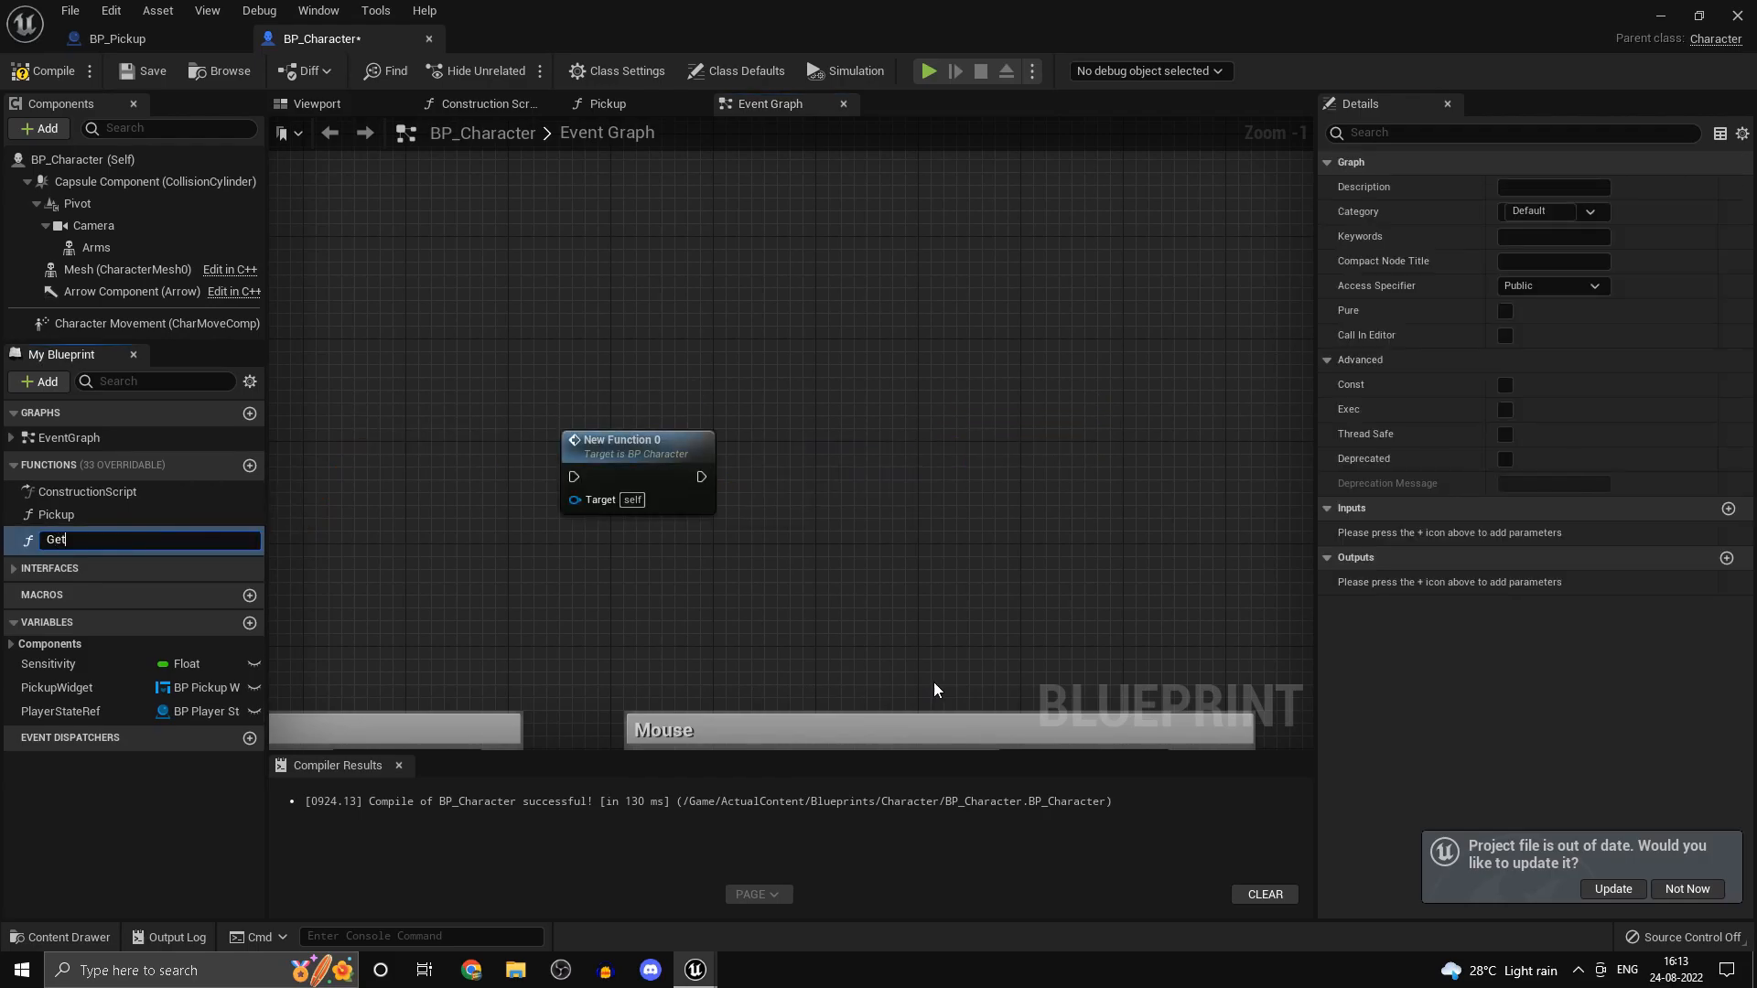
pyautogui.write('References')
pyautogui.write('set')
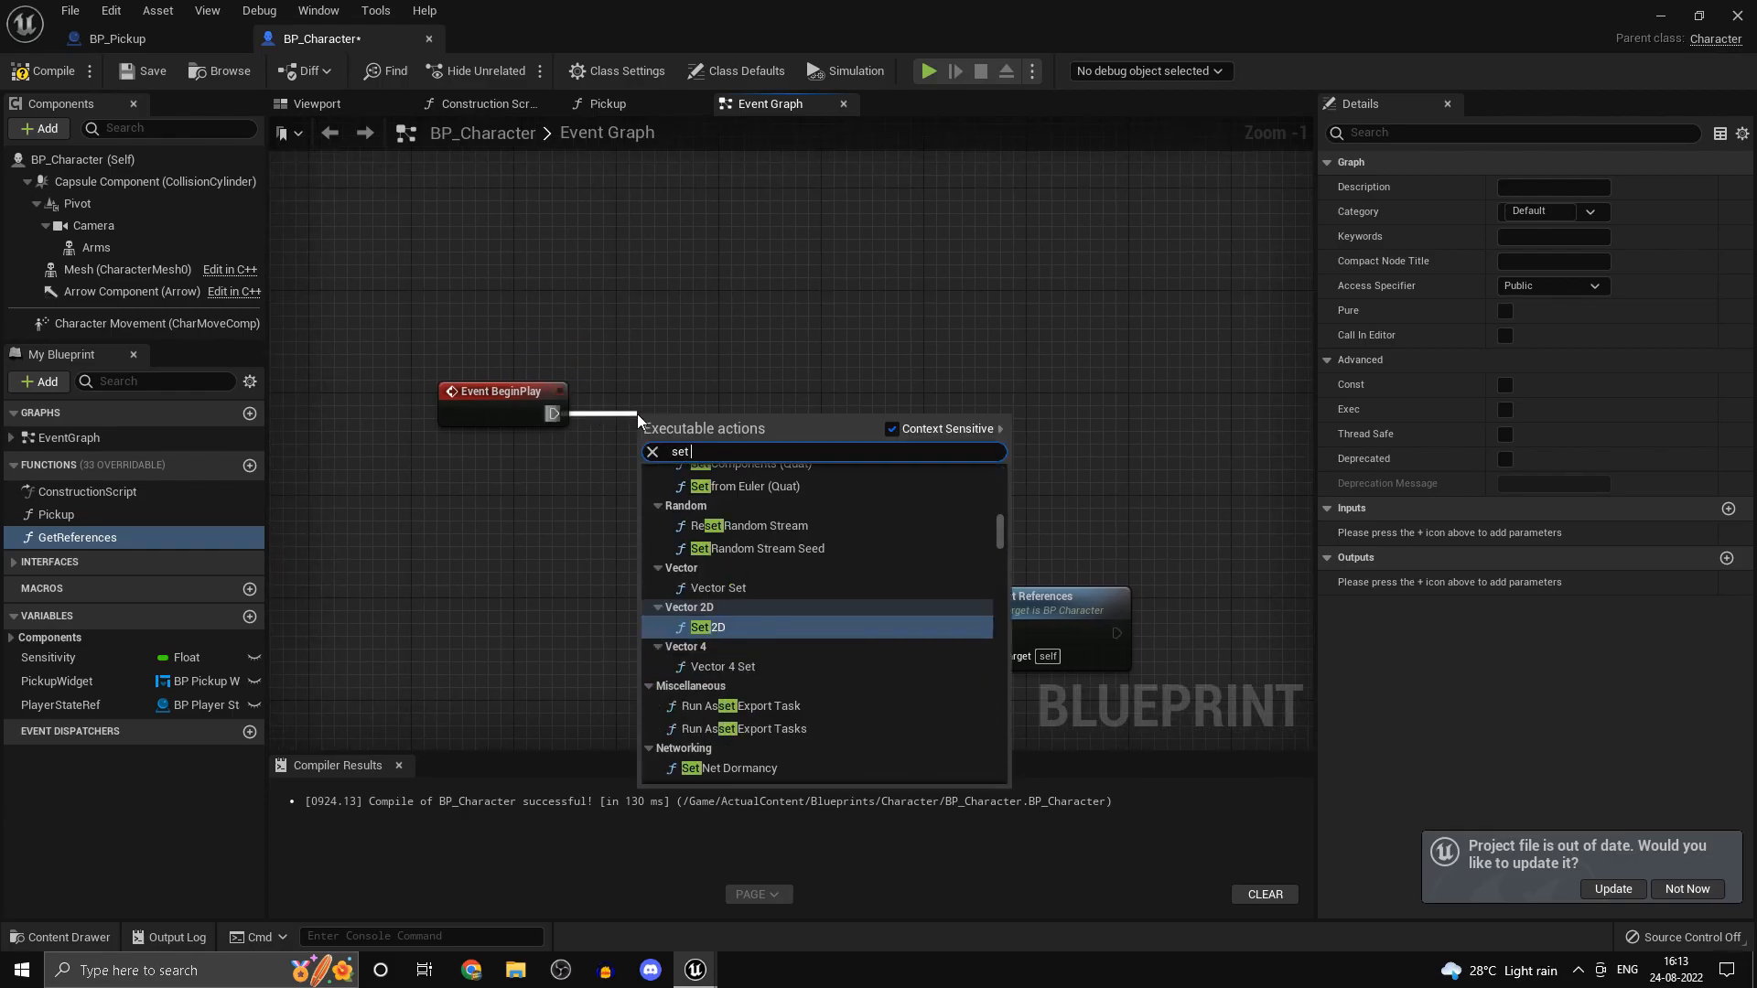
# - Call GetReferences from BeginPlay via a looping 0.01 s Set Timer by Function Name stored as PollingTimer
pyautogui.click(740, 428)
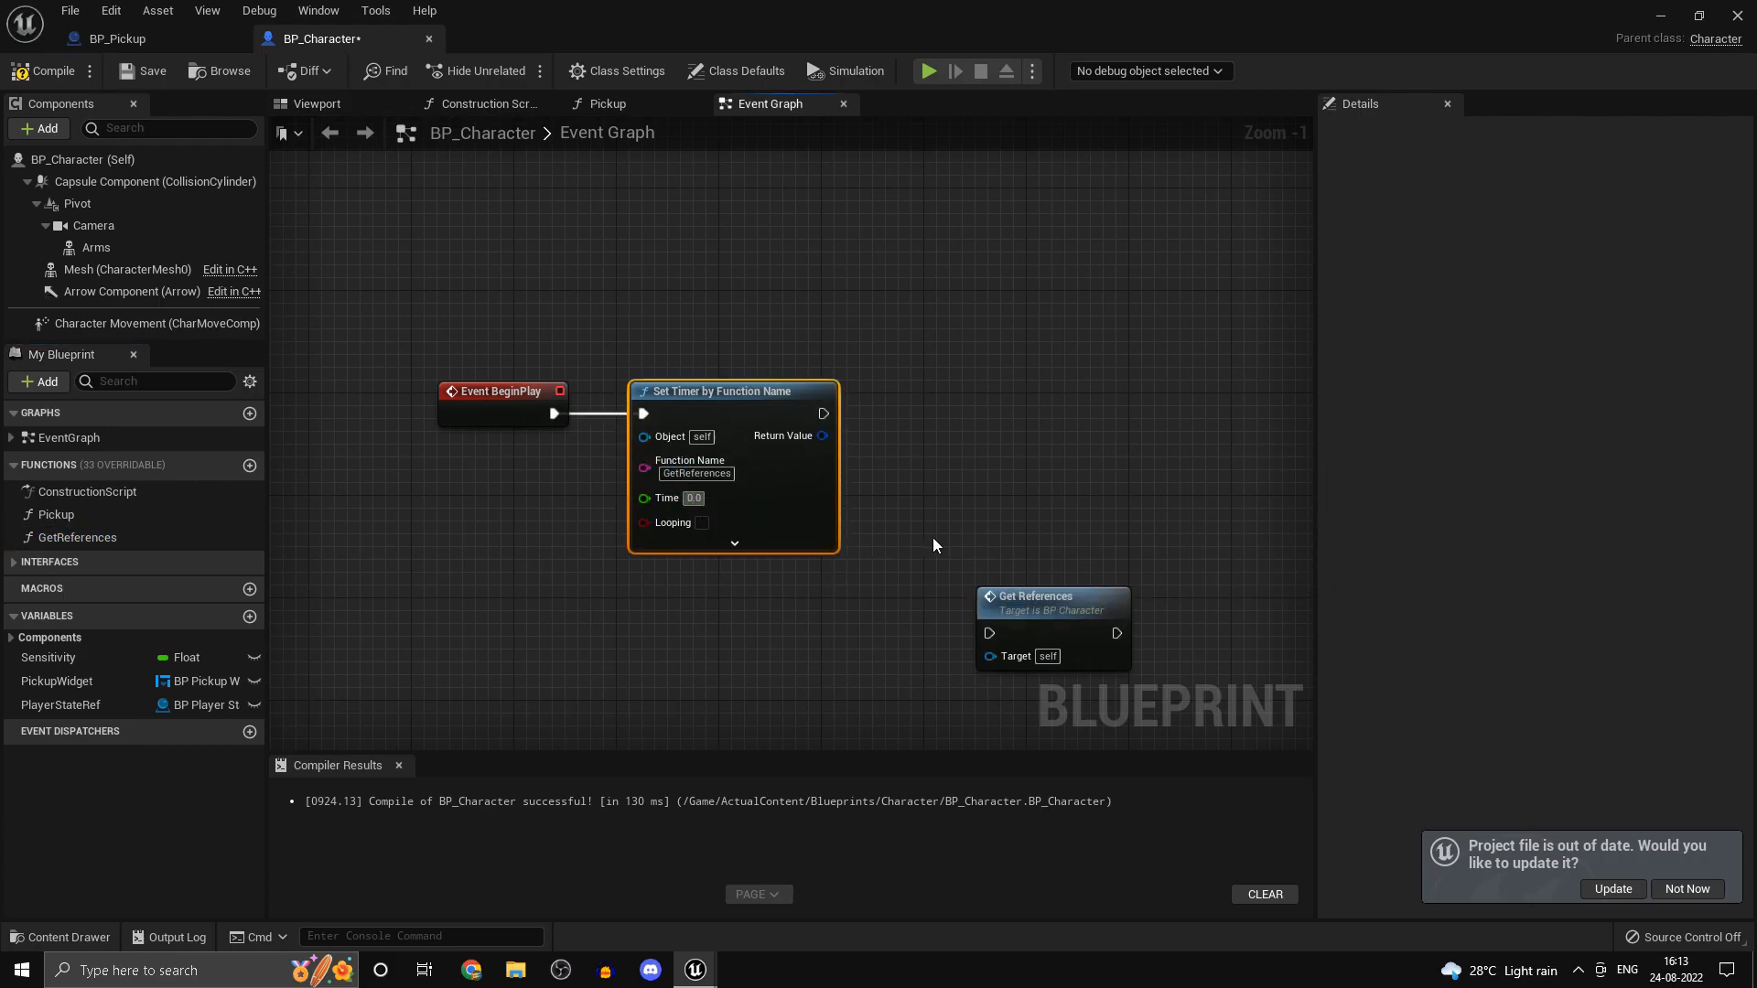
pyautogui.click(691, 498)
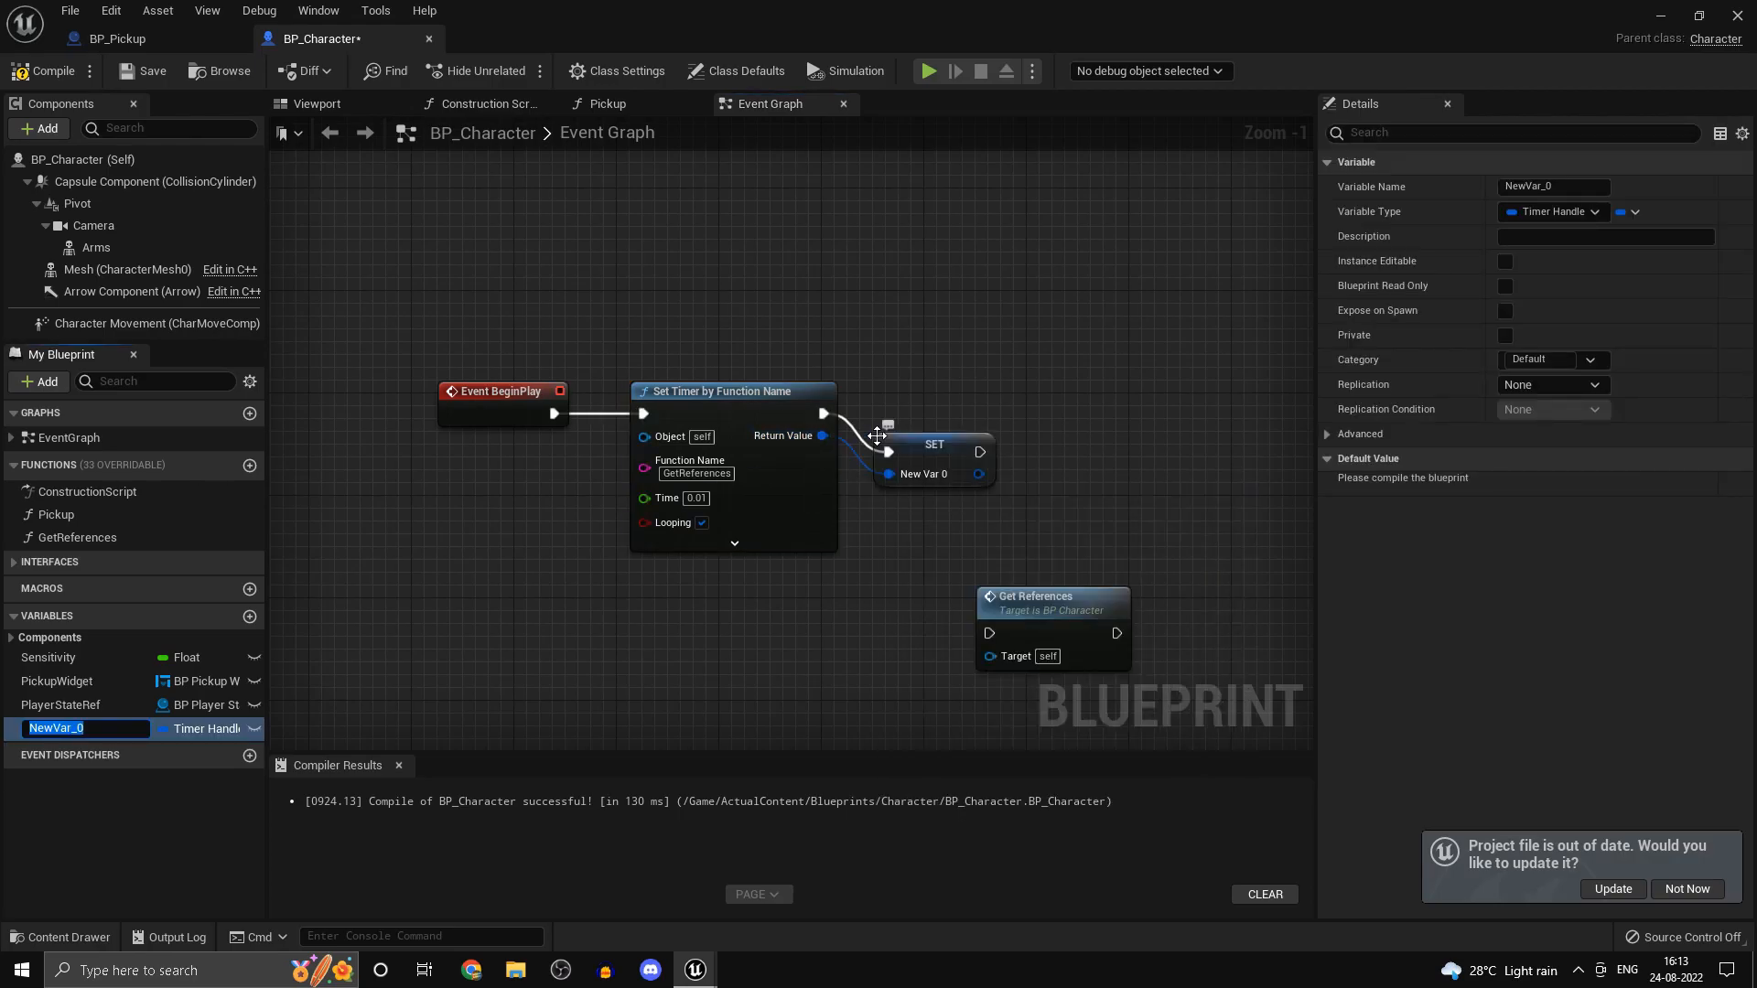
pyautogui.write('Timer')
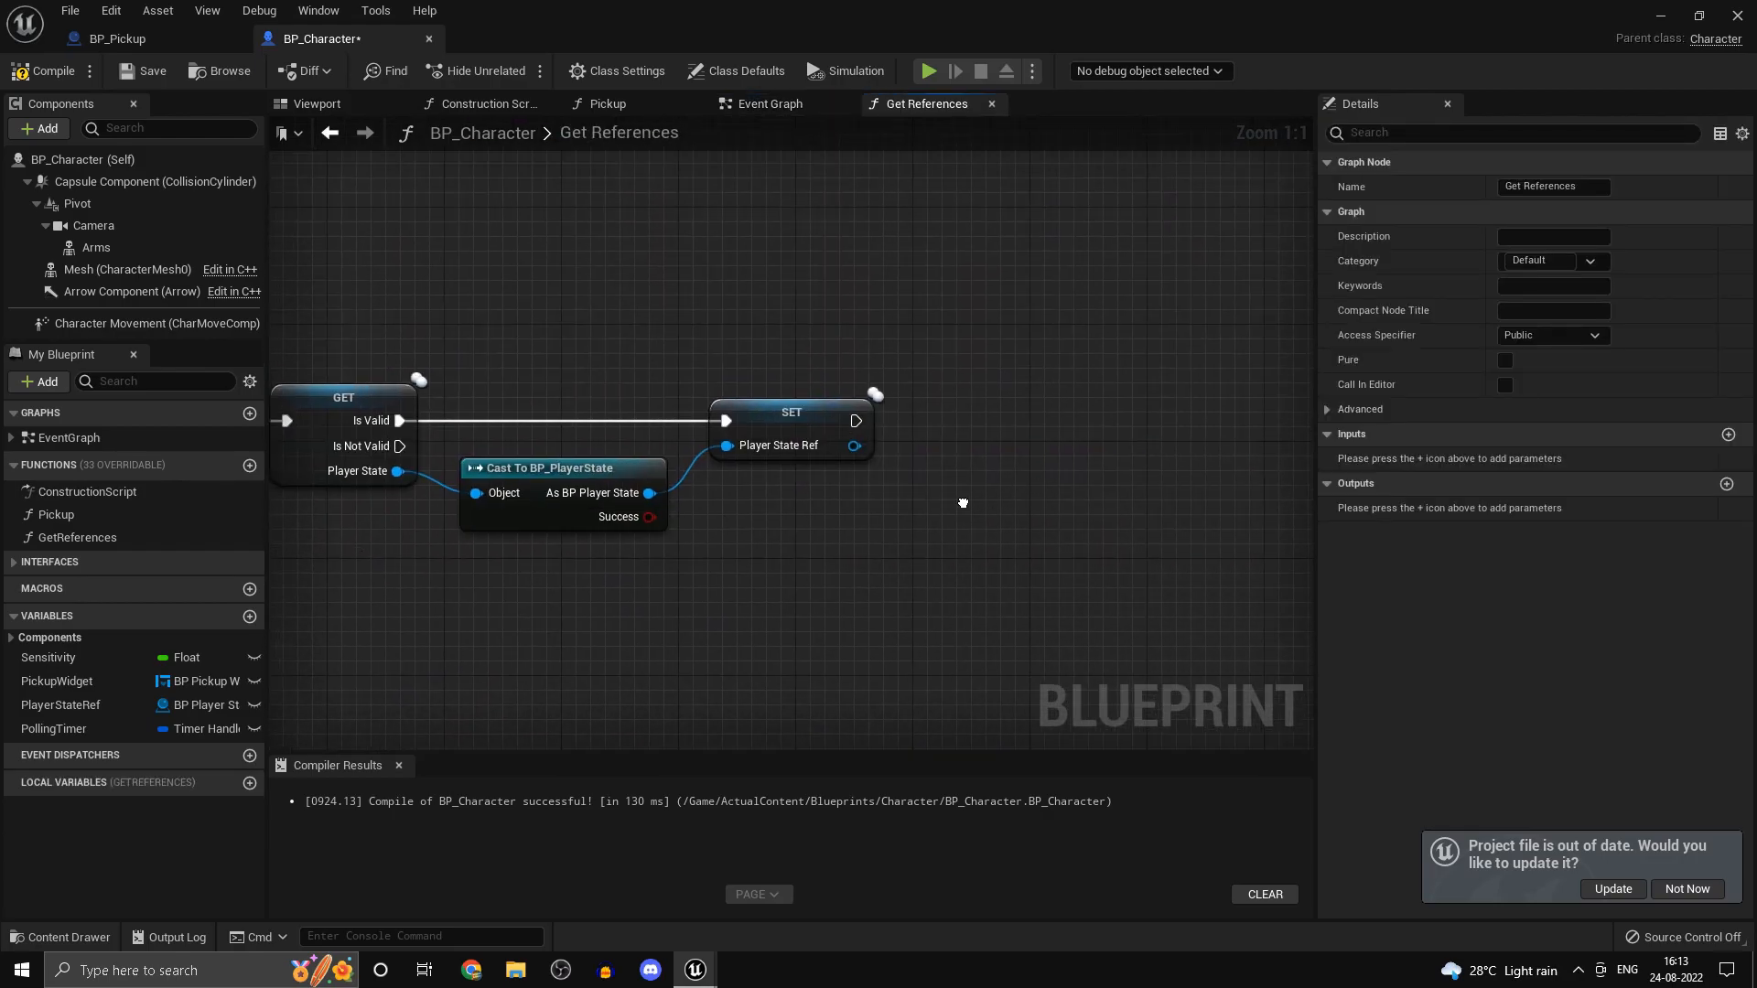
# - End GetReferences with Clear and Invalidate Timer by Handle fed by PollingTimer
pyautogui.click(53, 729)
pyautogui.write('c')
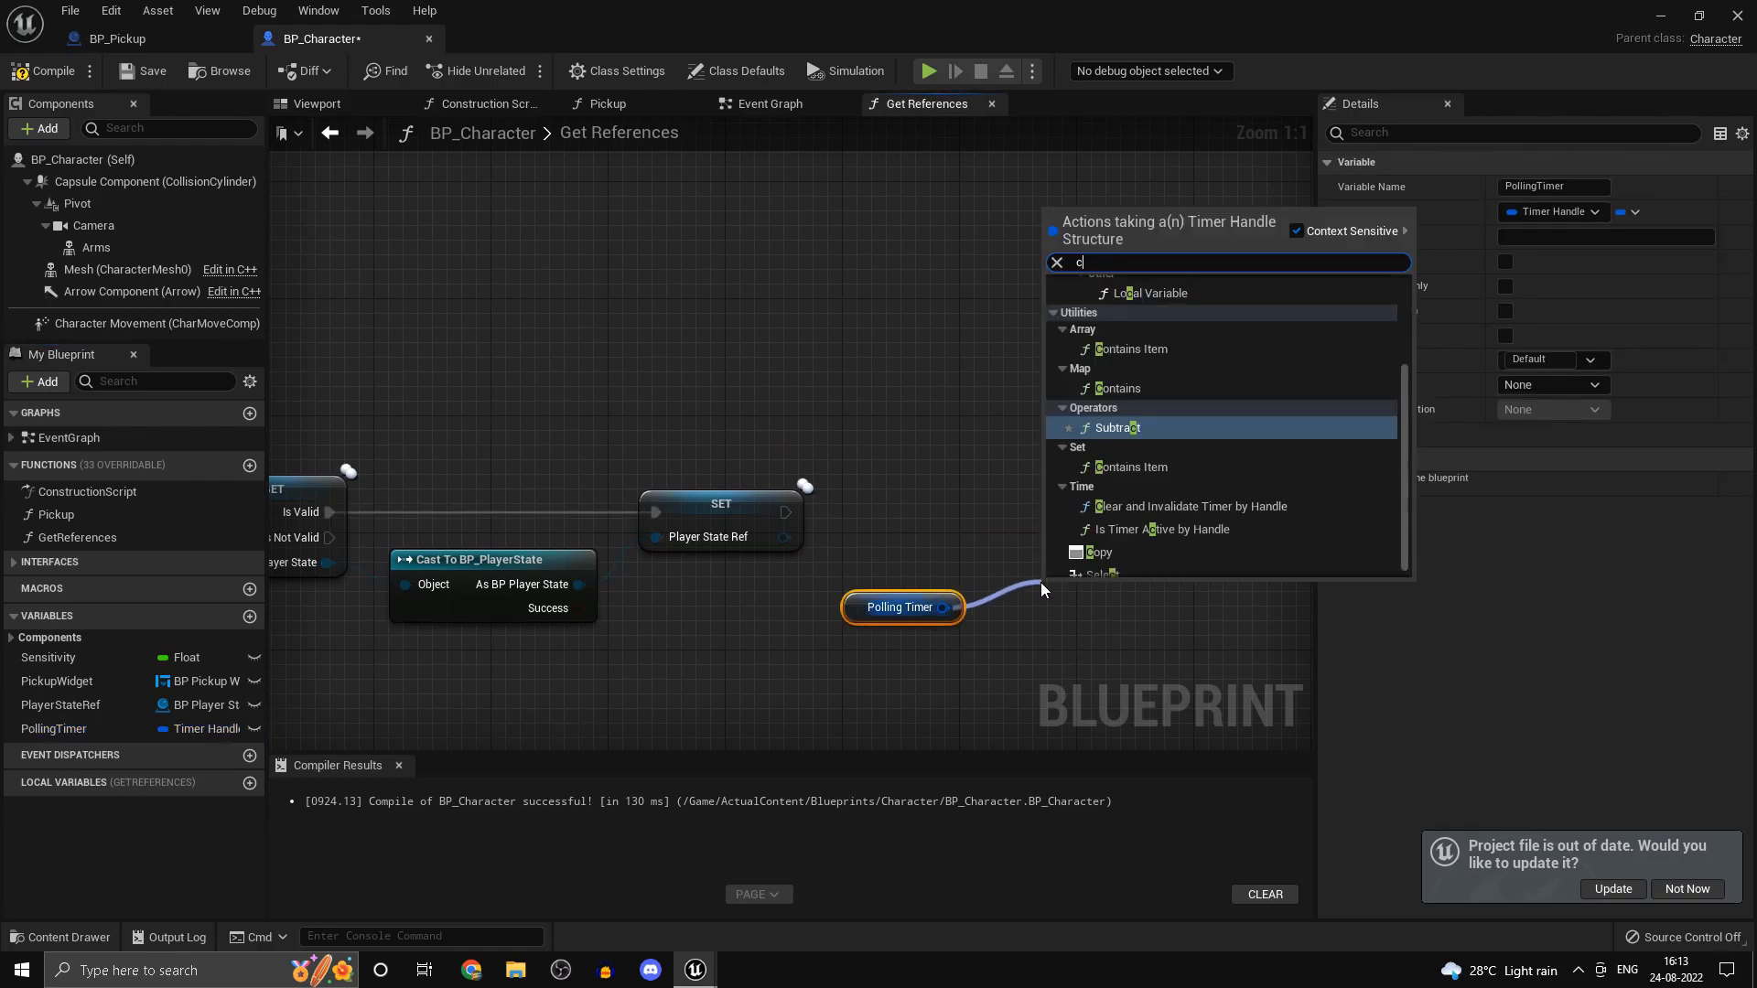
pyautogui.click(1190, 505)
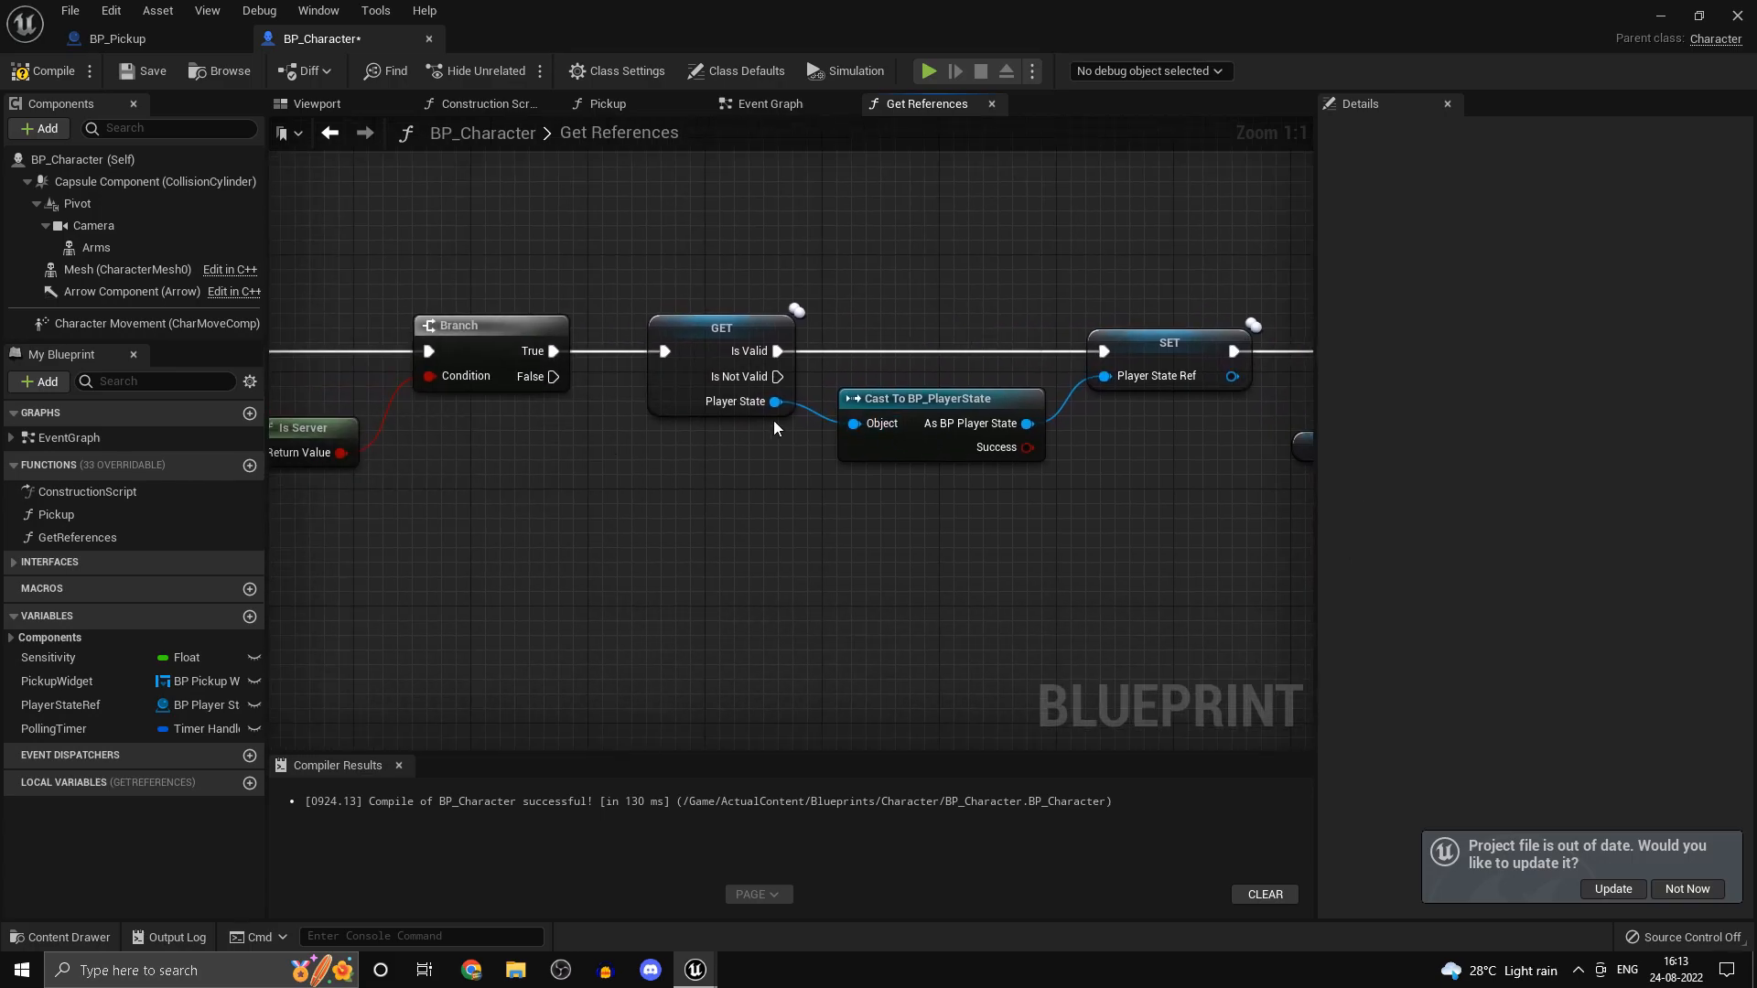
pyautogui.scroll(-3)
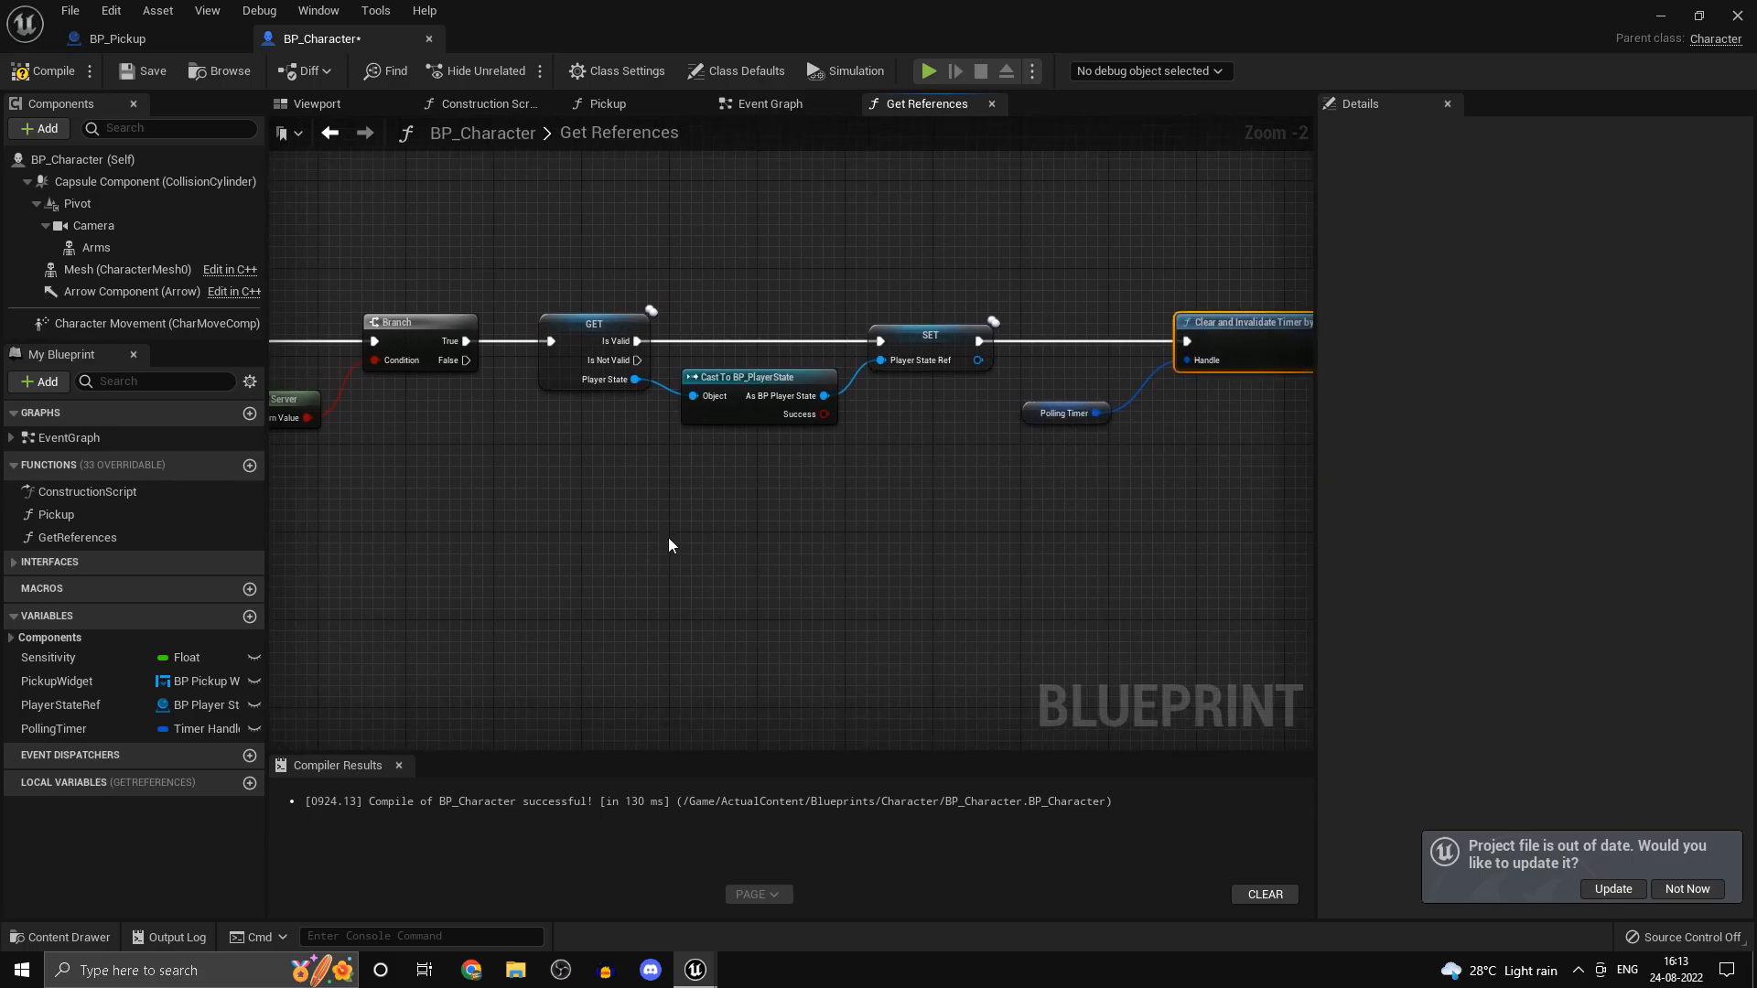
pyautogui.moveTo(1283, 683)
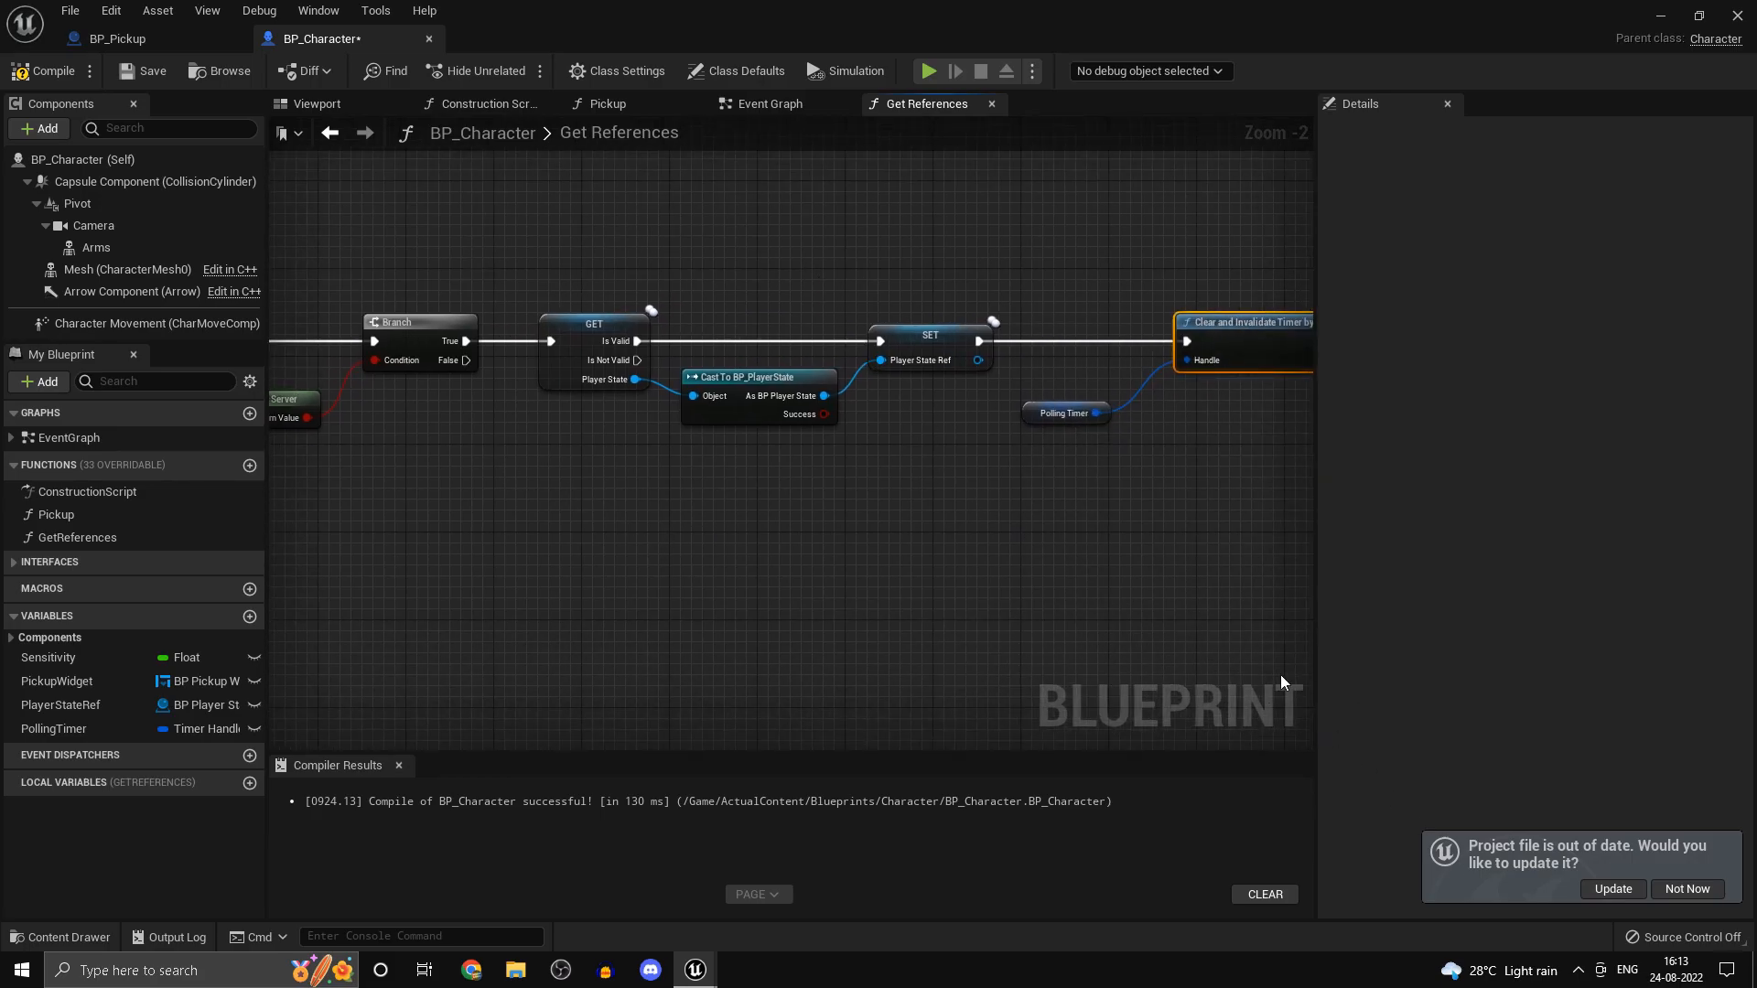
pyautogui.moveTo(966, 493)
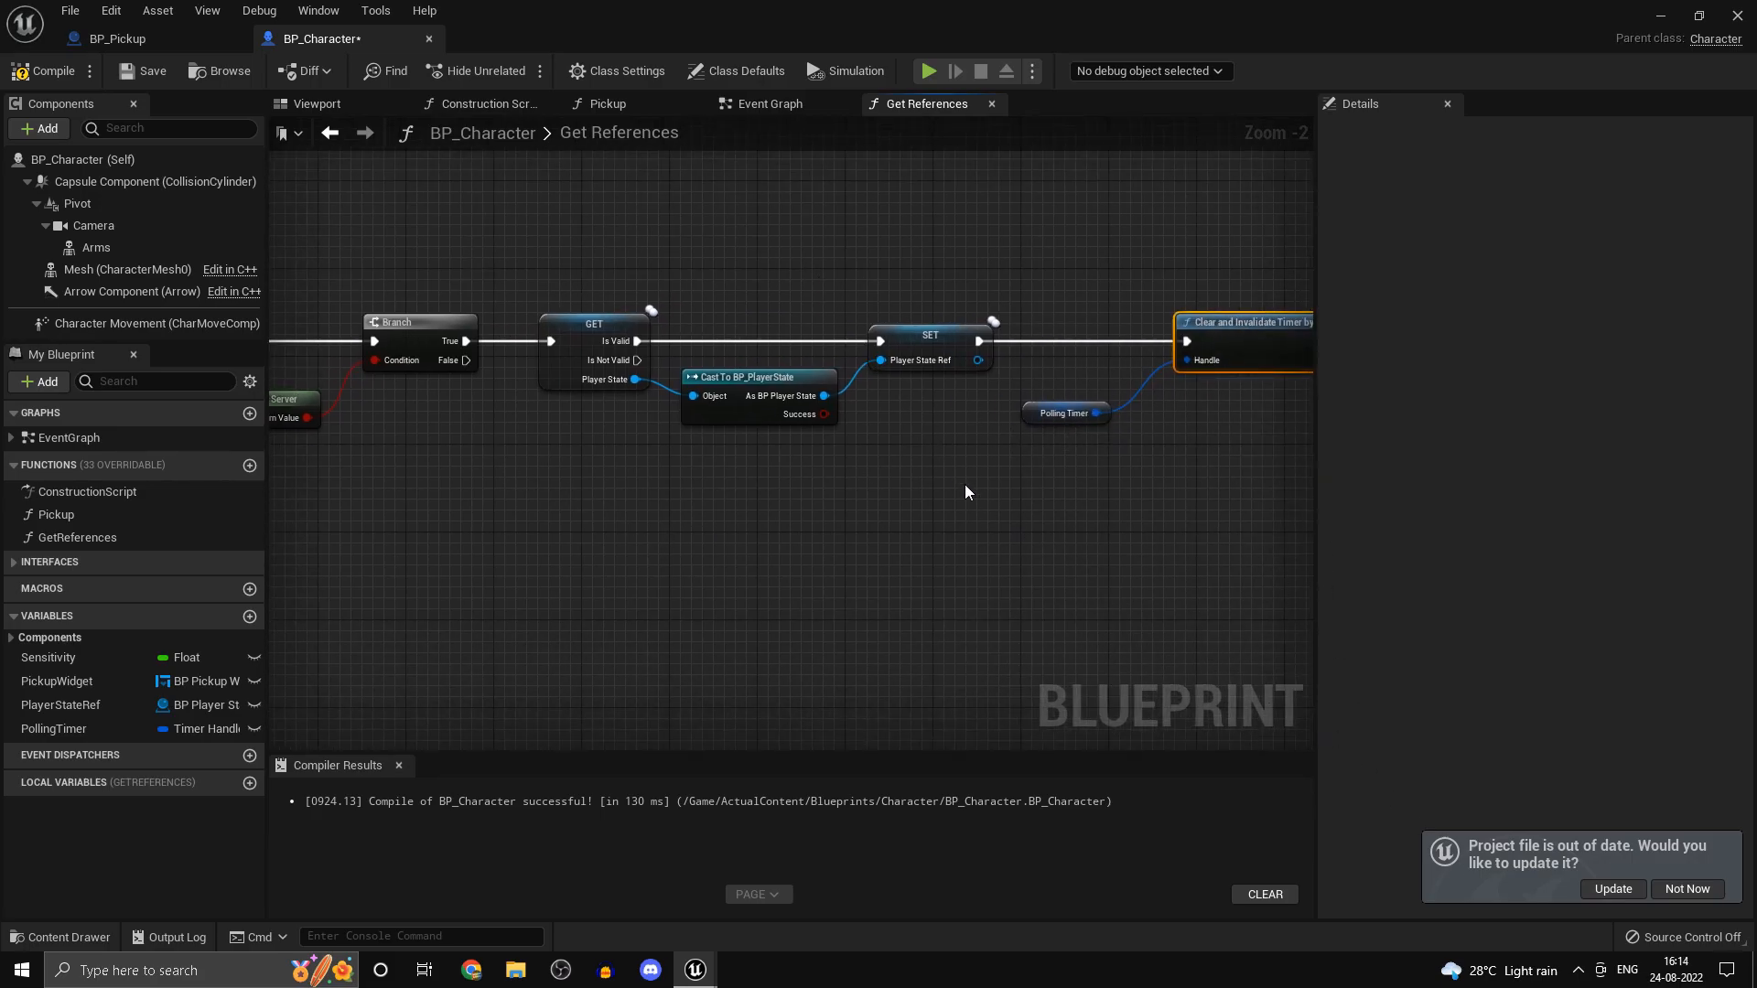
# - Terminate the timer-clear, Is Not Valid and failed-cast paths with Return Nodes
pyautogui.click(1061, 412)
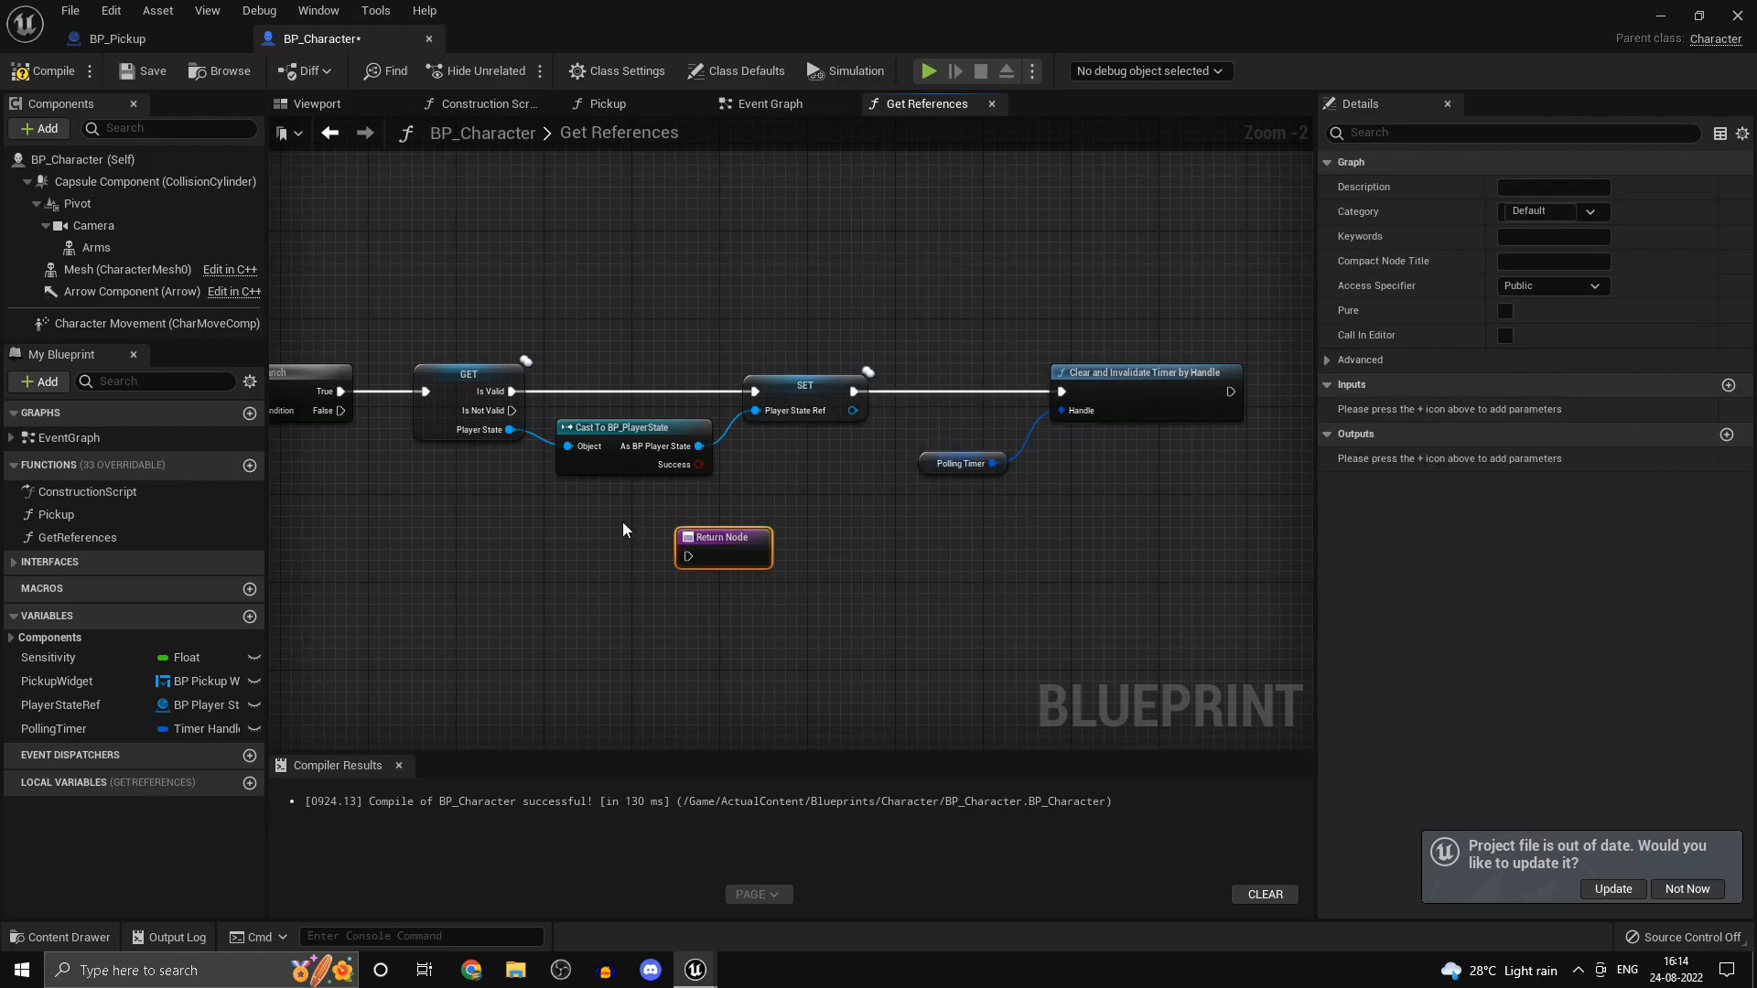
pyautogui.moveTo(723, 536); pyautogui.dragTo(655, 581)
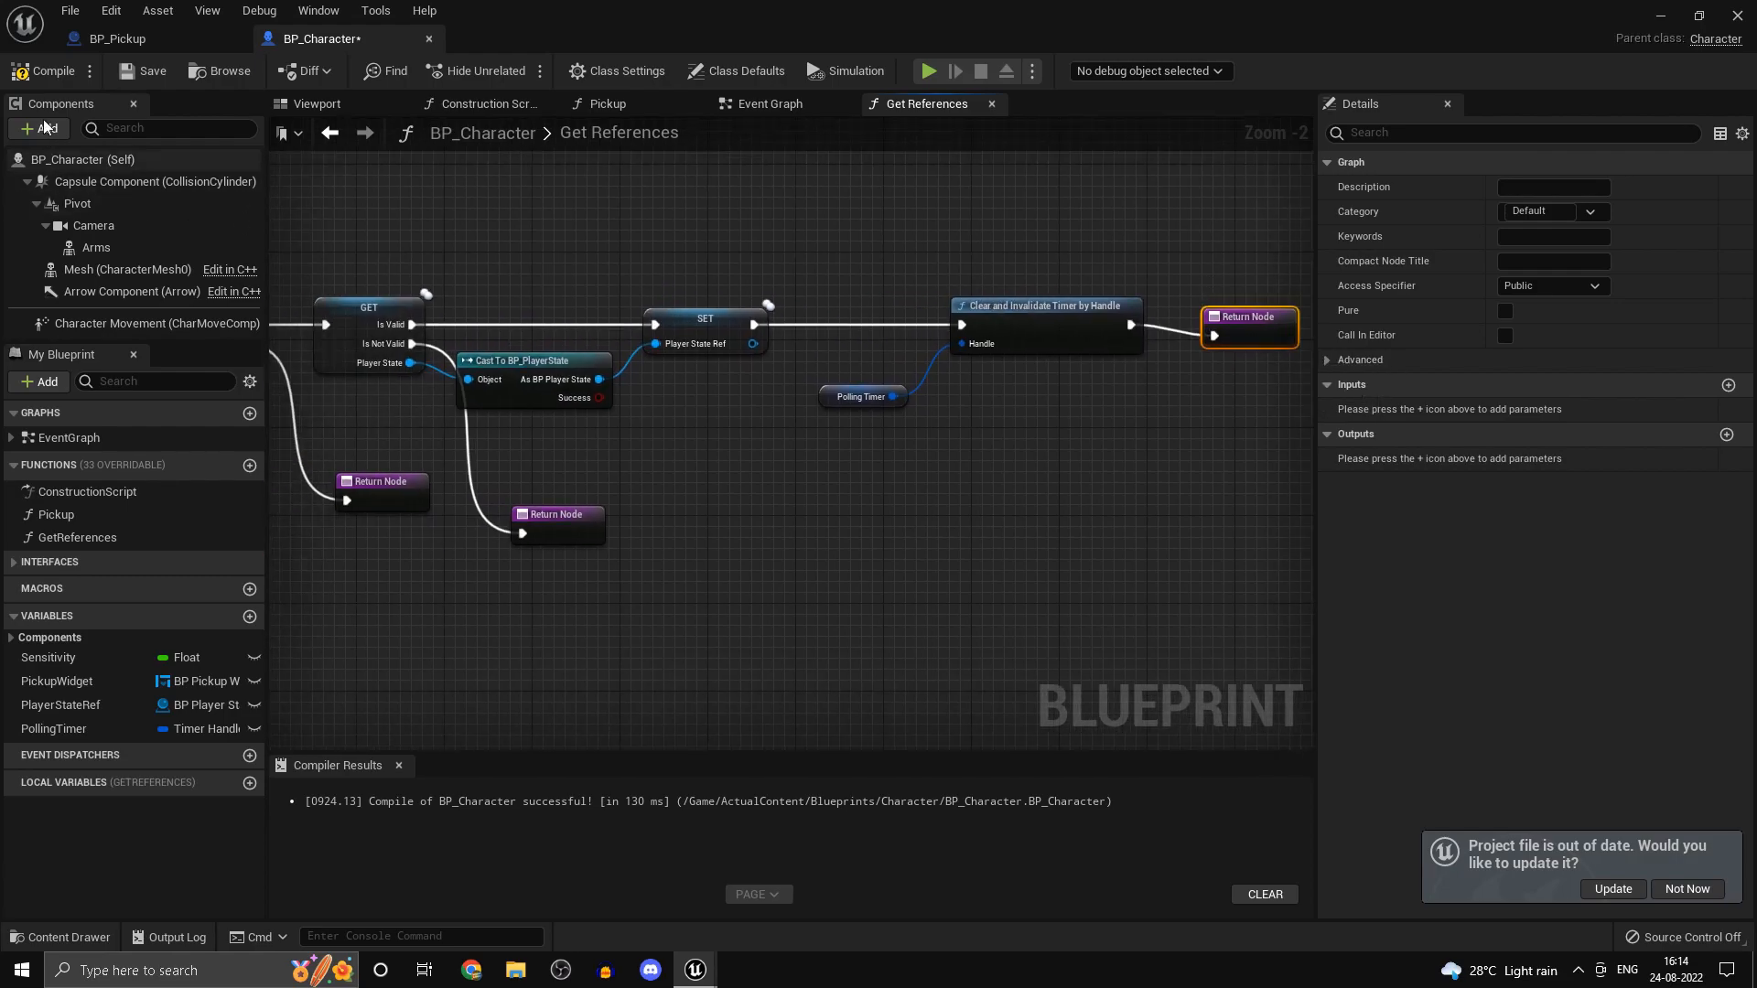
pyautogui.click(769, 103)
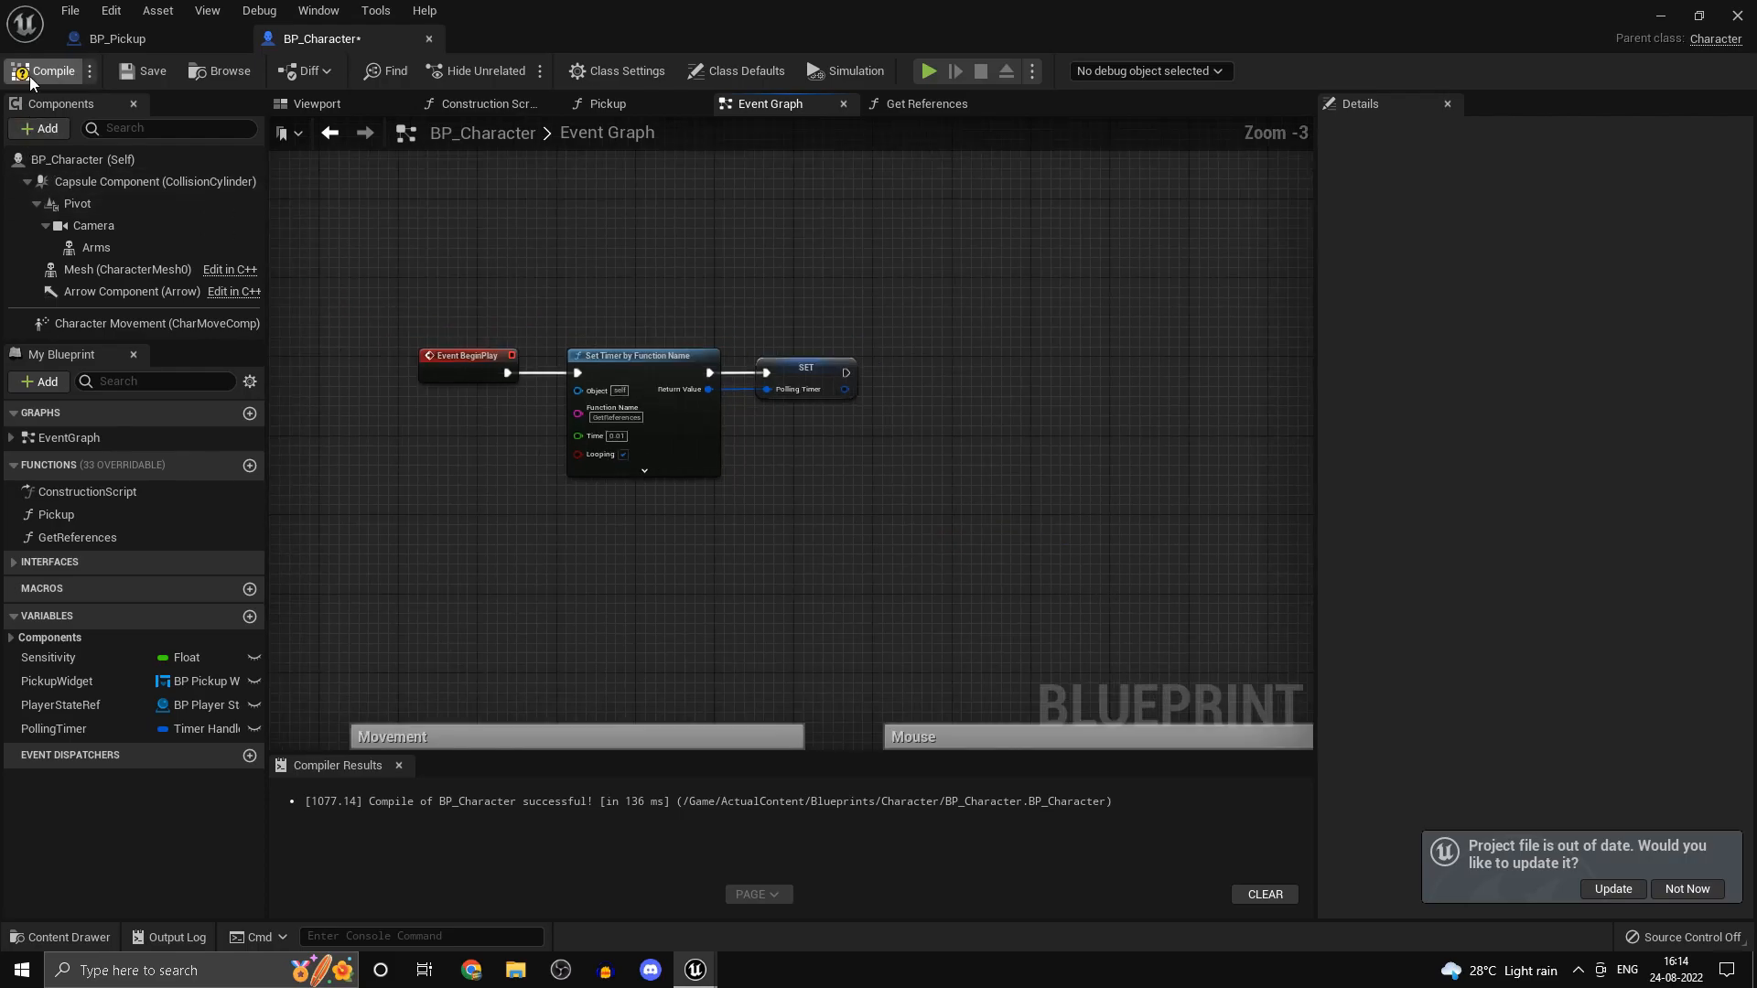
# - Break the Sequence link to the Pickup call in the Interact input chain
pyautogui.scroll(-3)
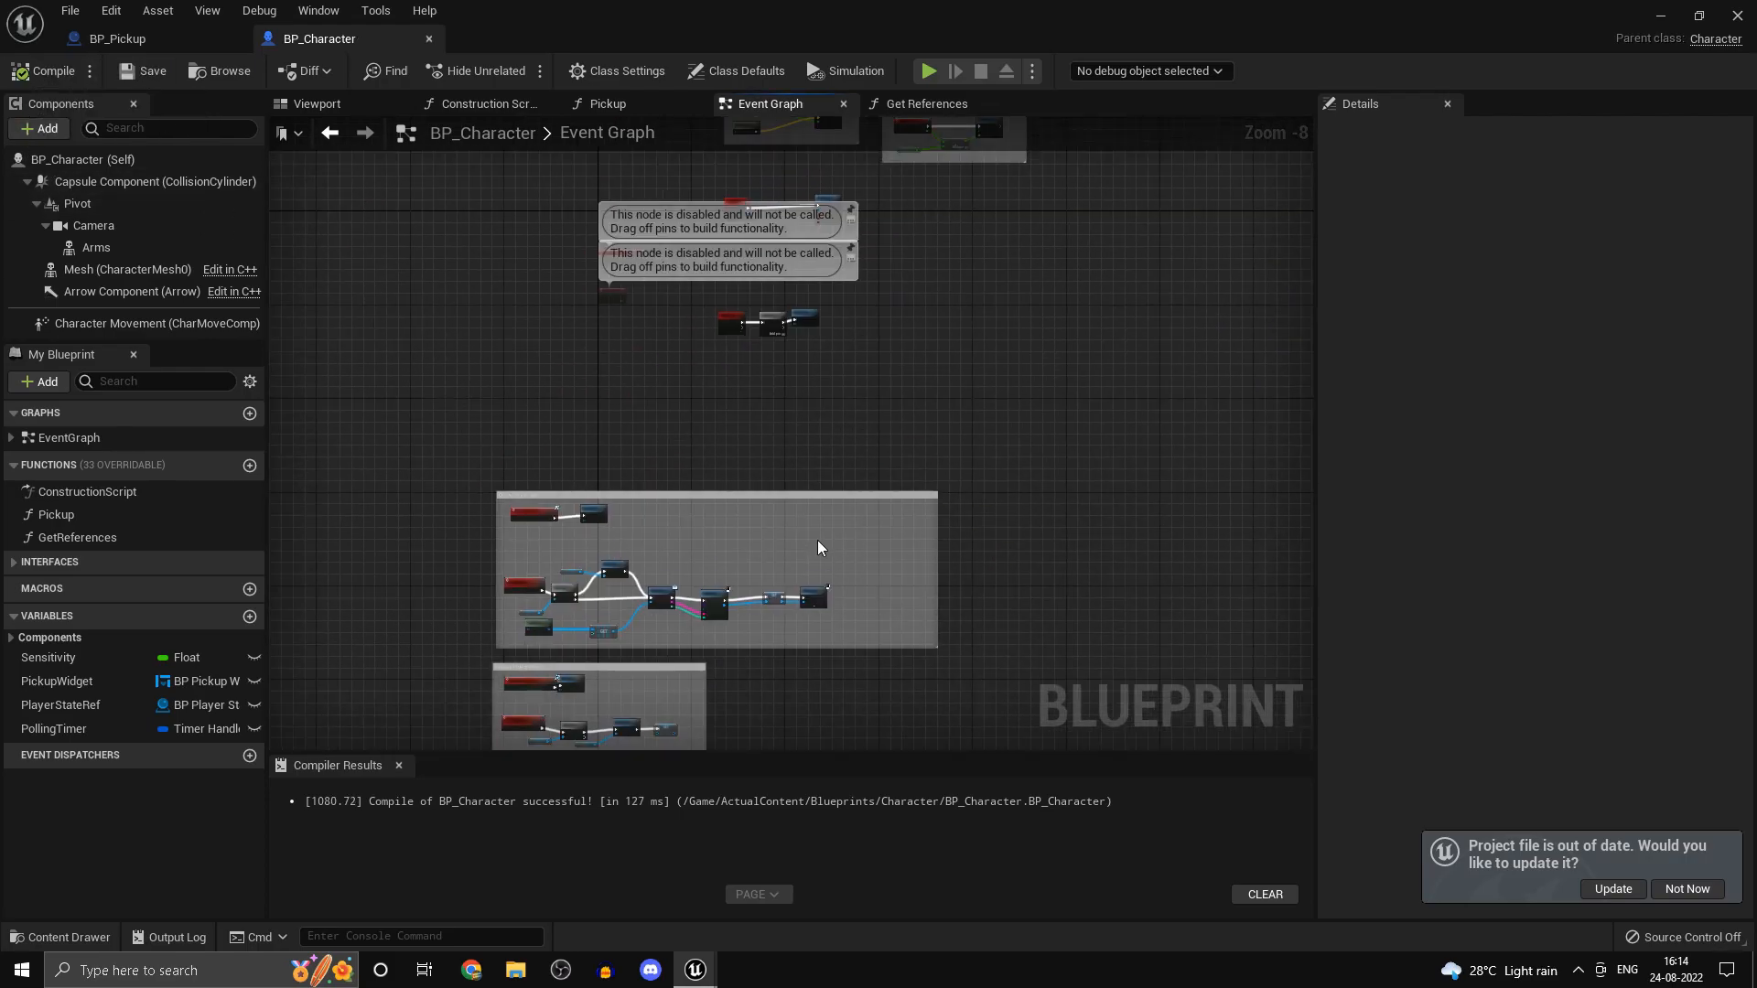
pyautogui.scroll(-3)
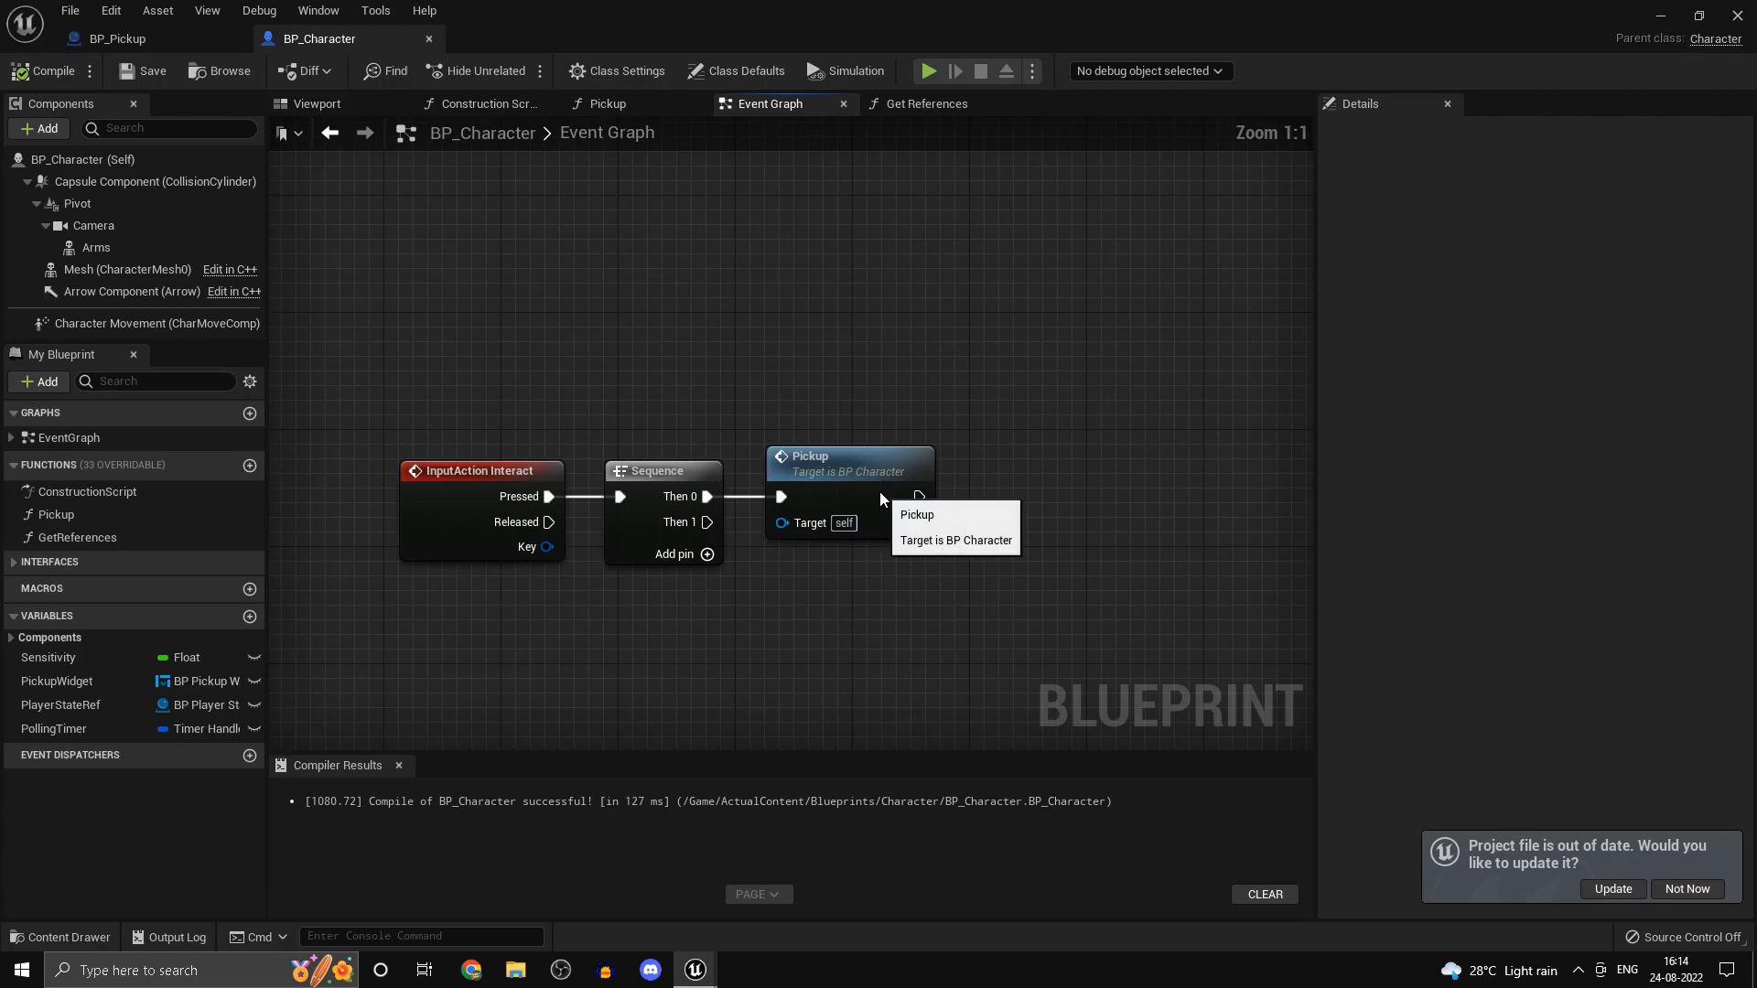
pyautogui.click(845, 459)
pyautogui.write('cust')
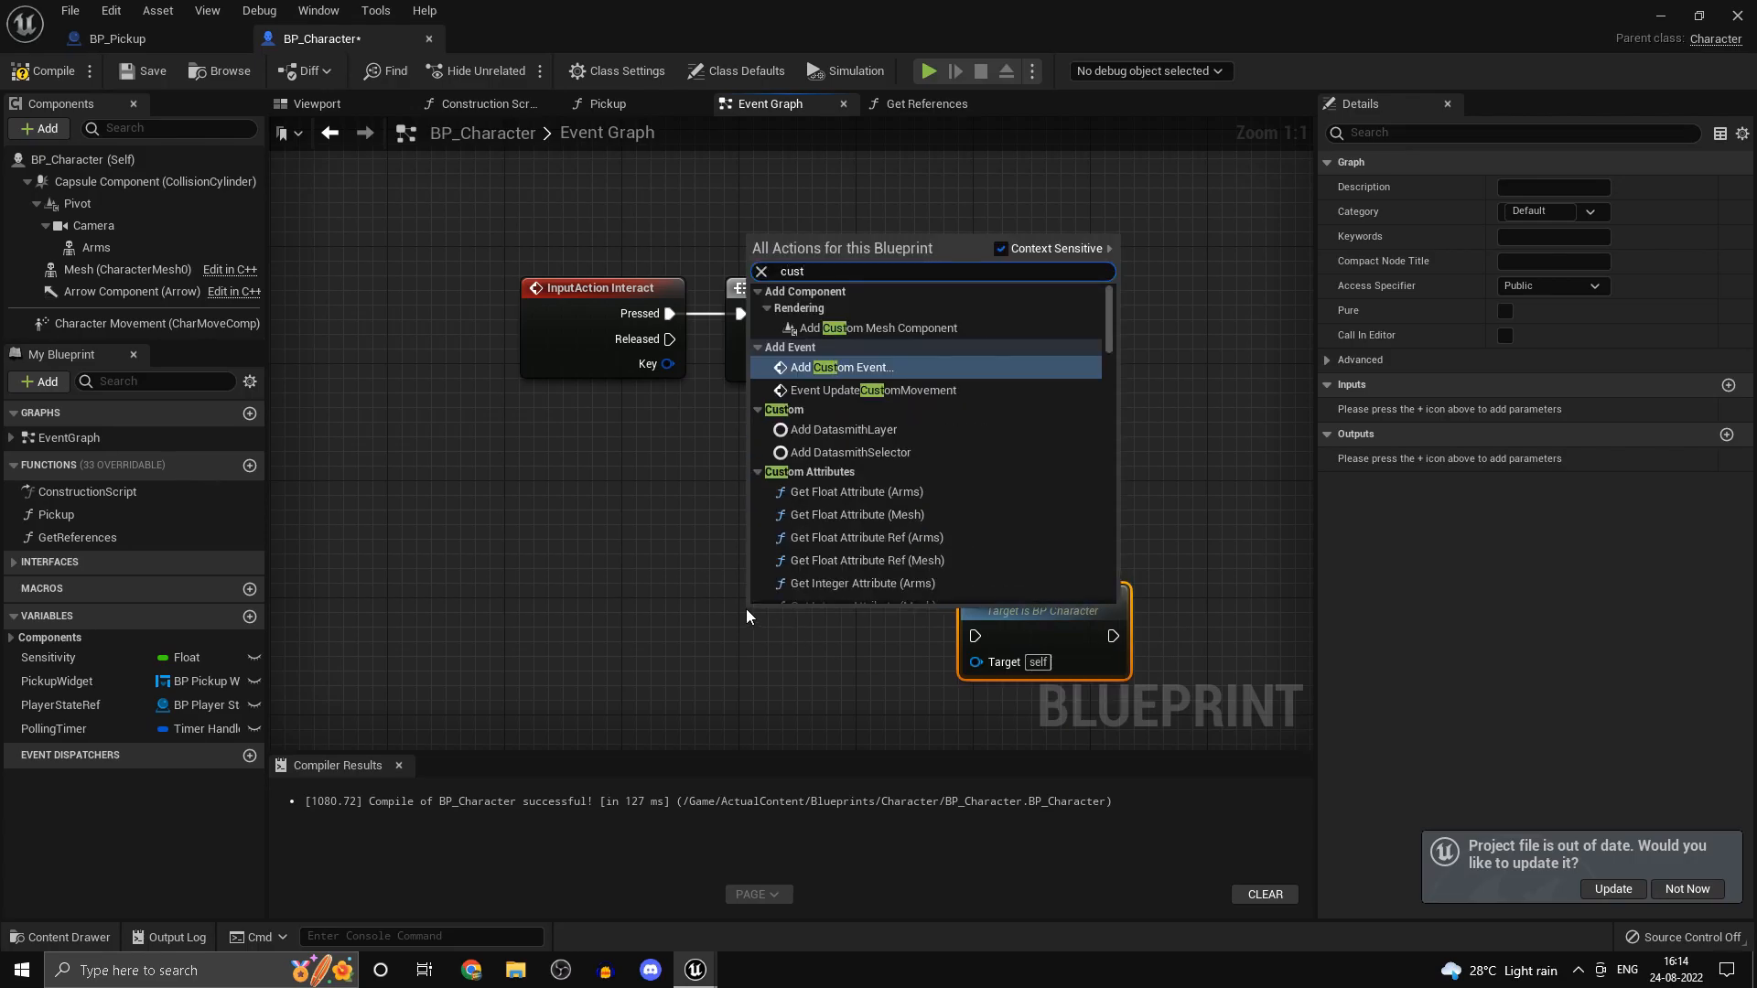
# - Create a Run on Server custom event PickupServer wired to call Pickup
pyautogui.click(847, 367)
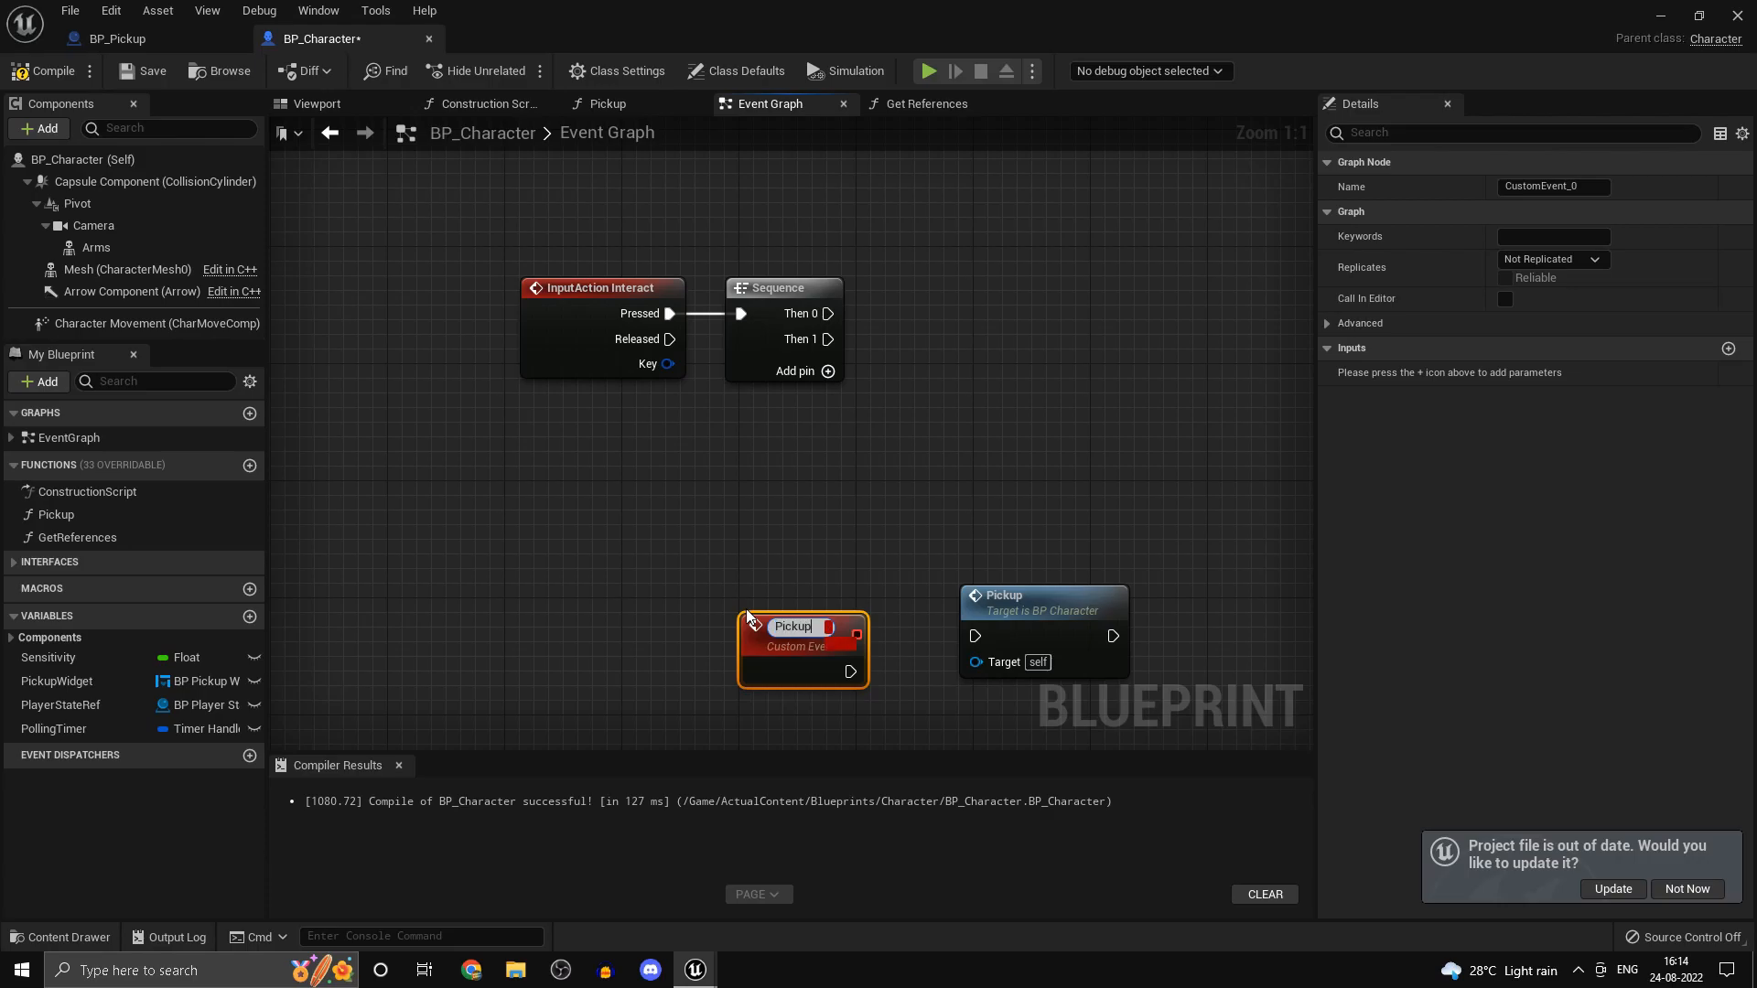
pyautogui.write('PickupServer')
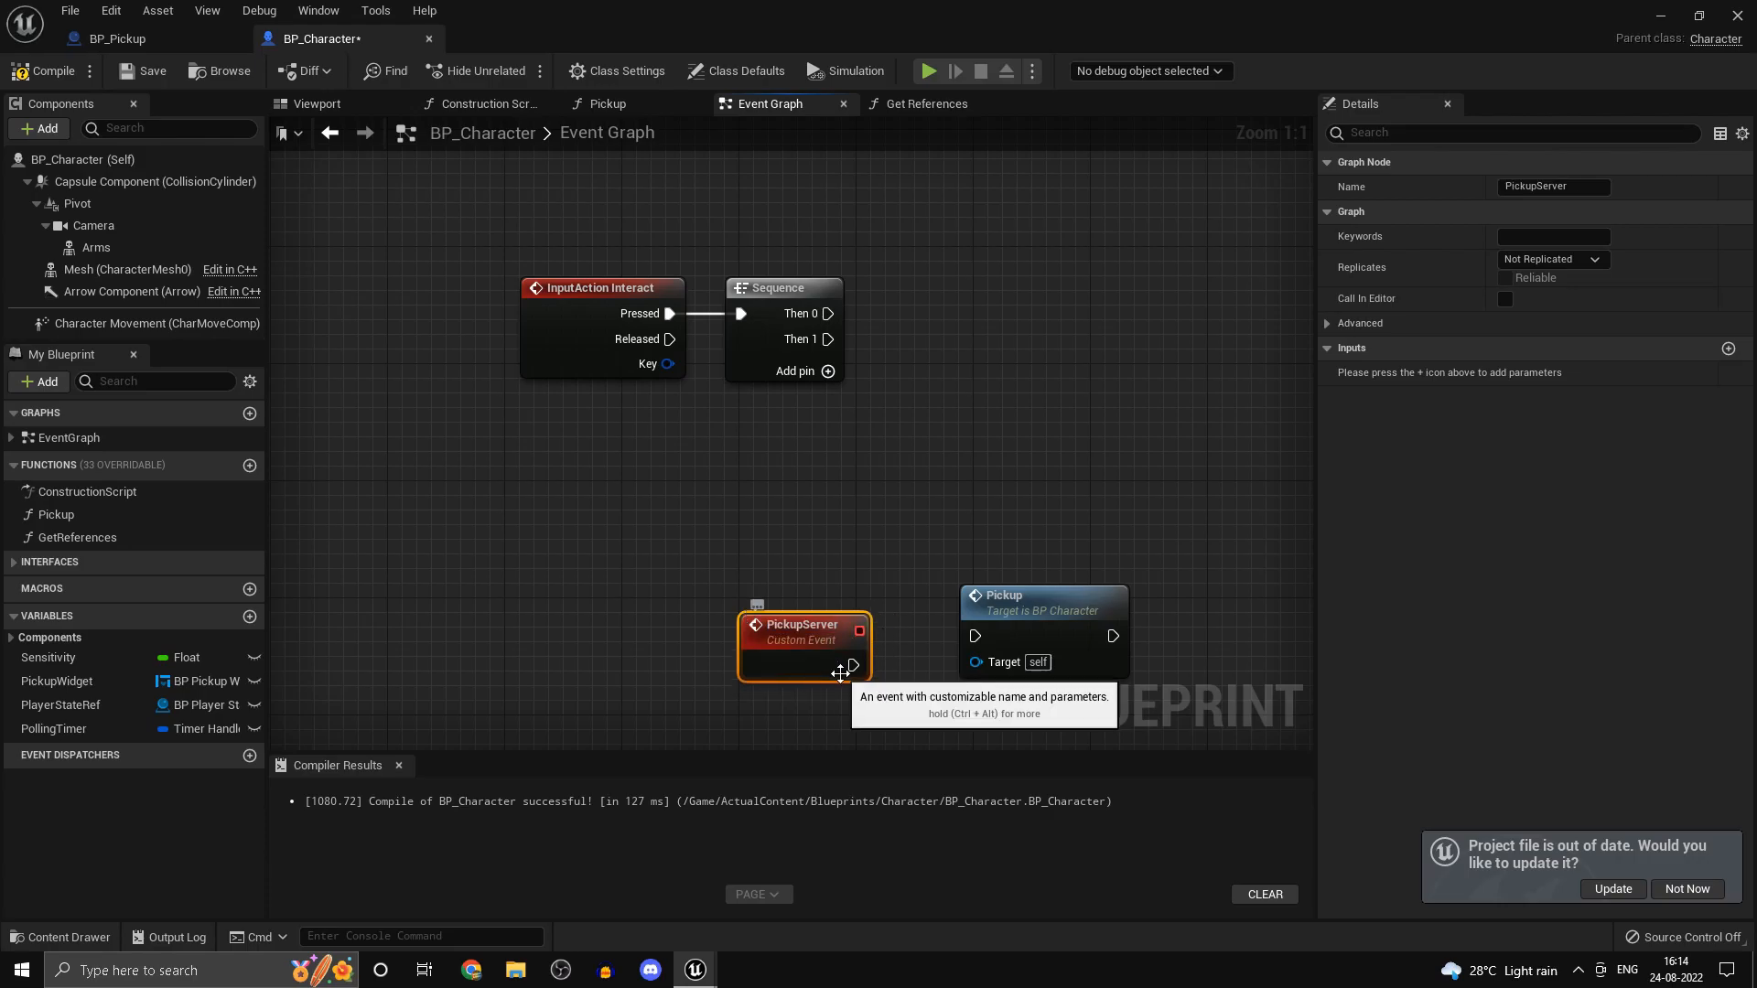
pyautogui.click(1554, 258)
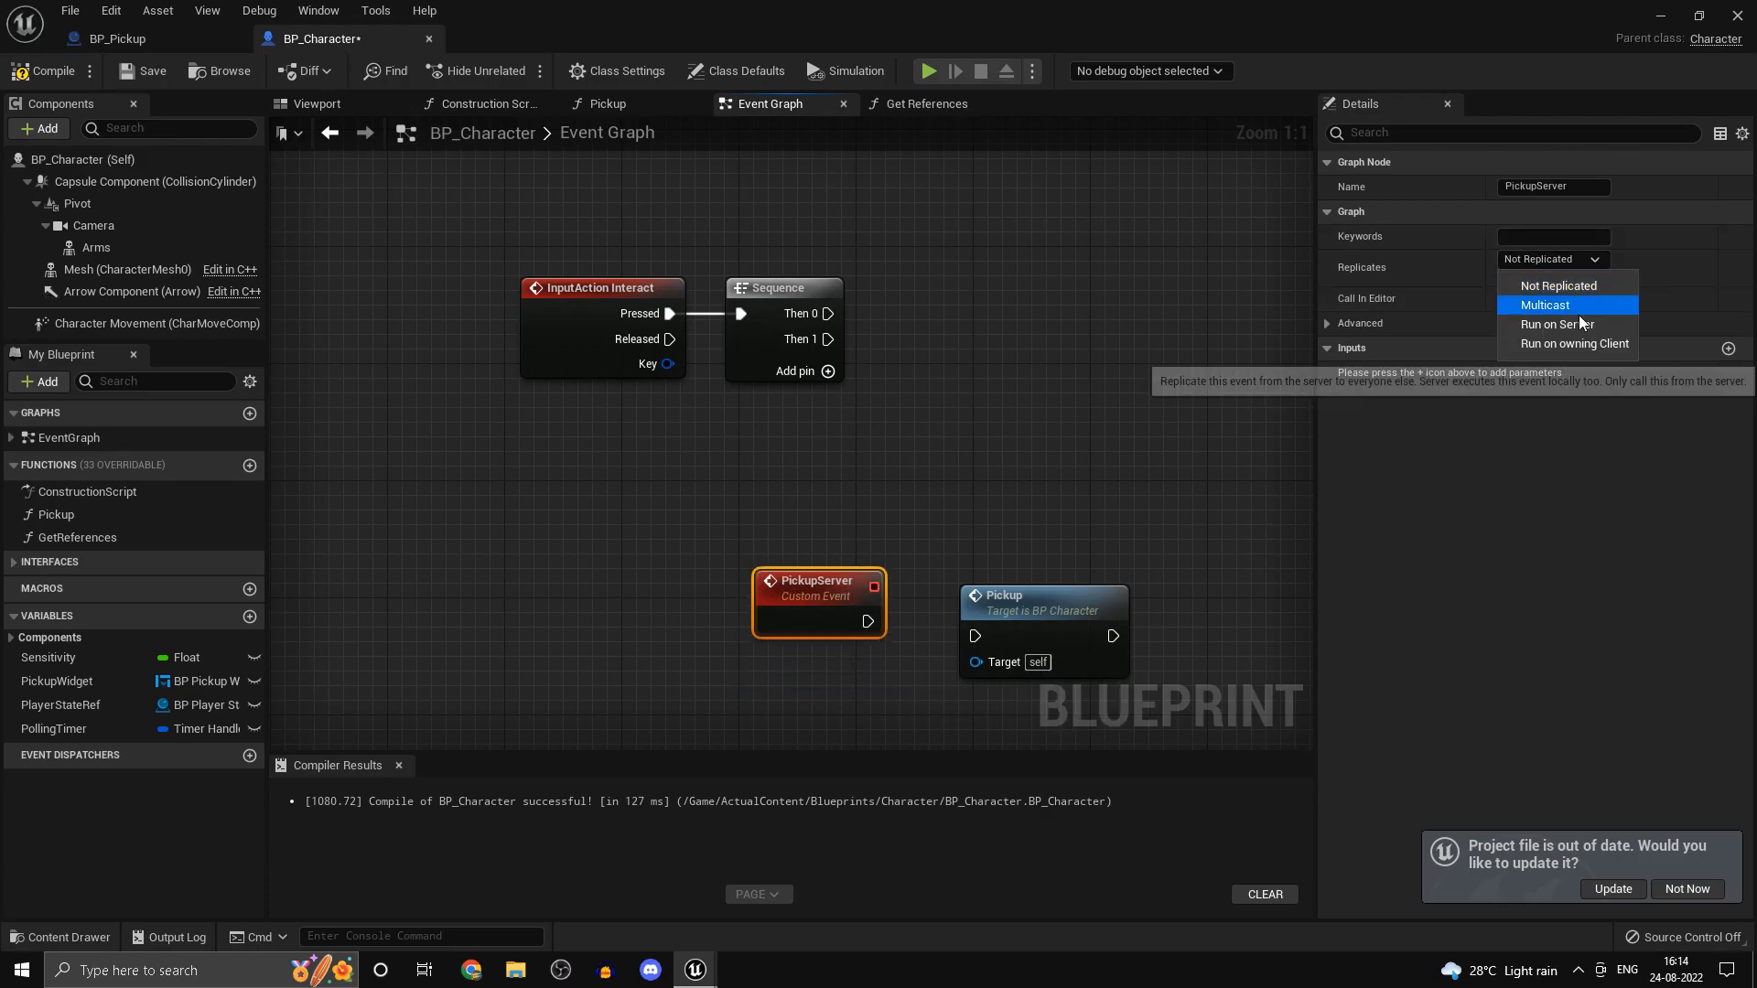
pyautogui.click(1556, 324)
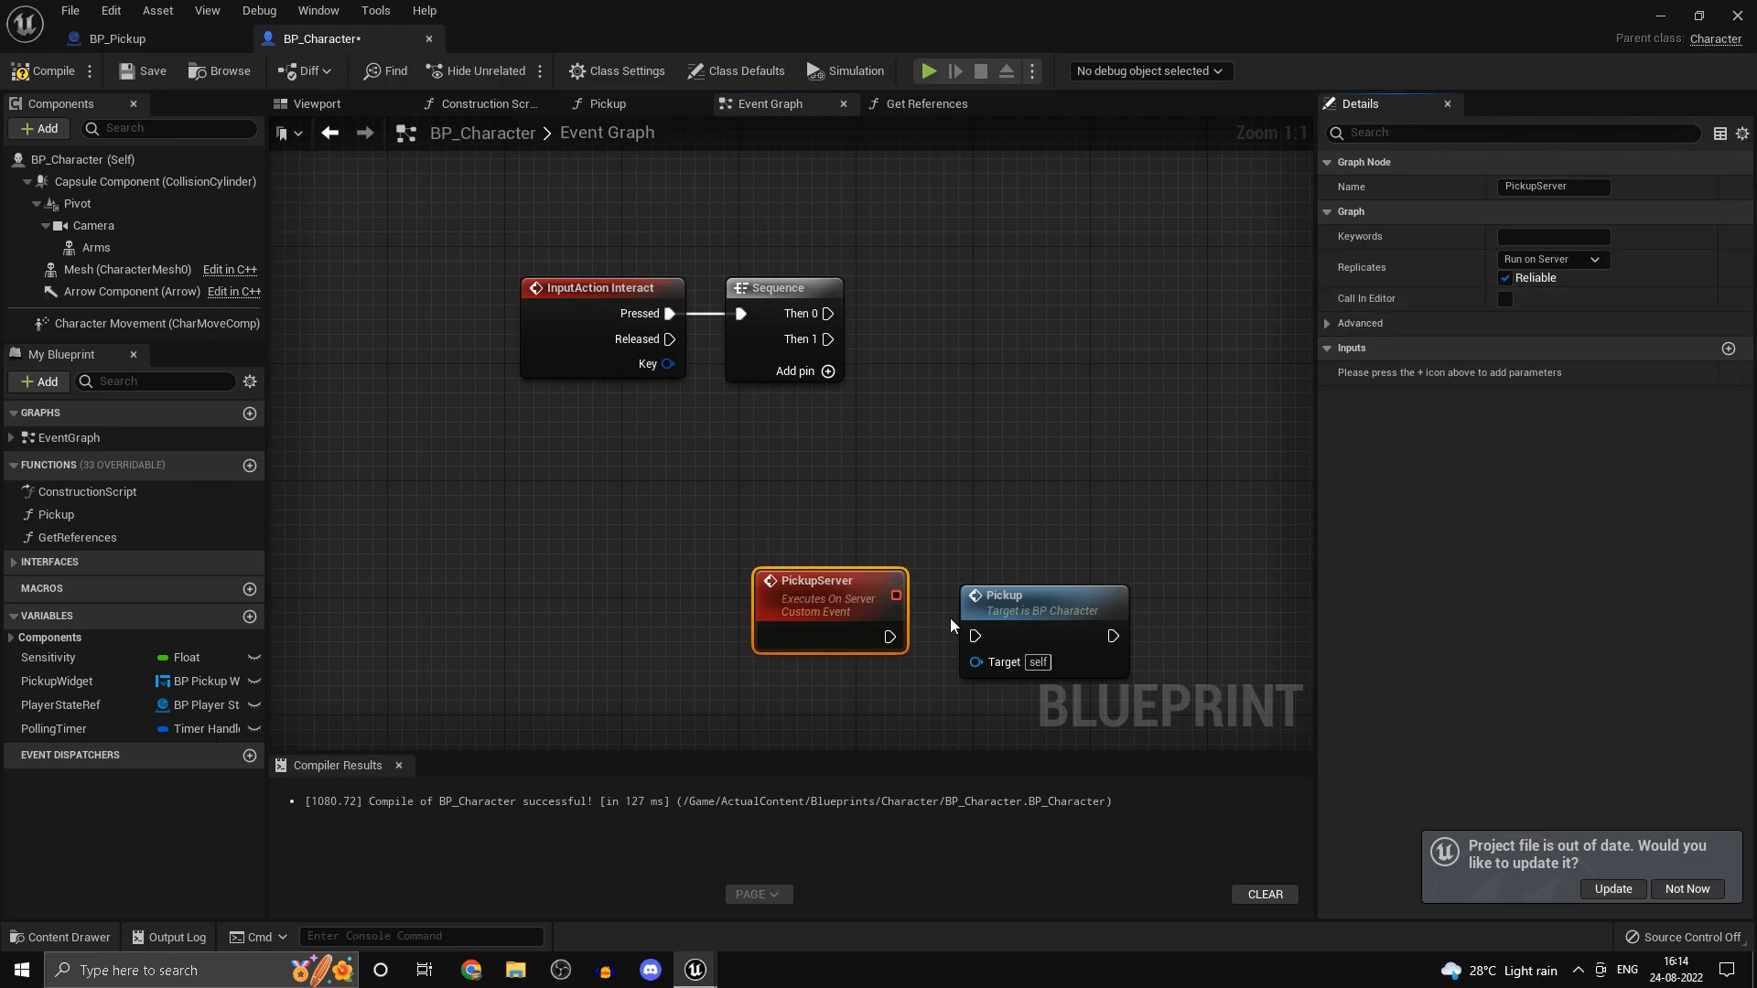
pyautogui.moveTo(891, 637); pyautogui.dragTo(972, 635)
pyautogui.write('pickup se')
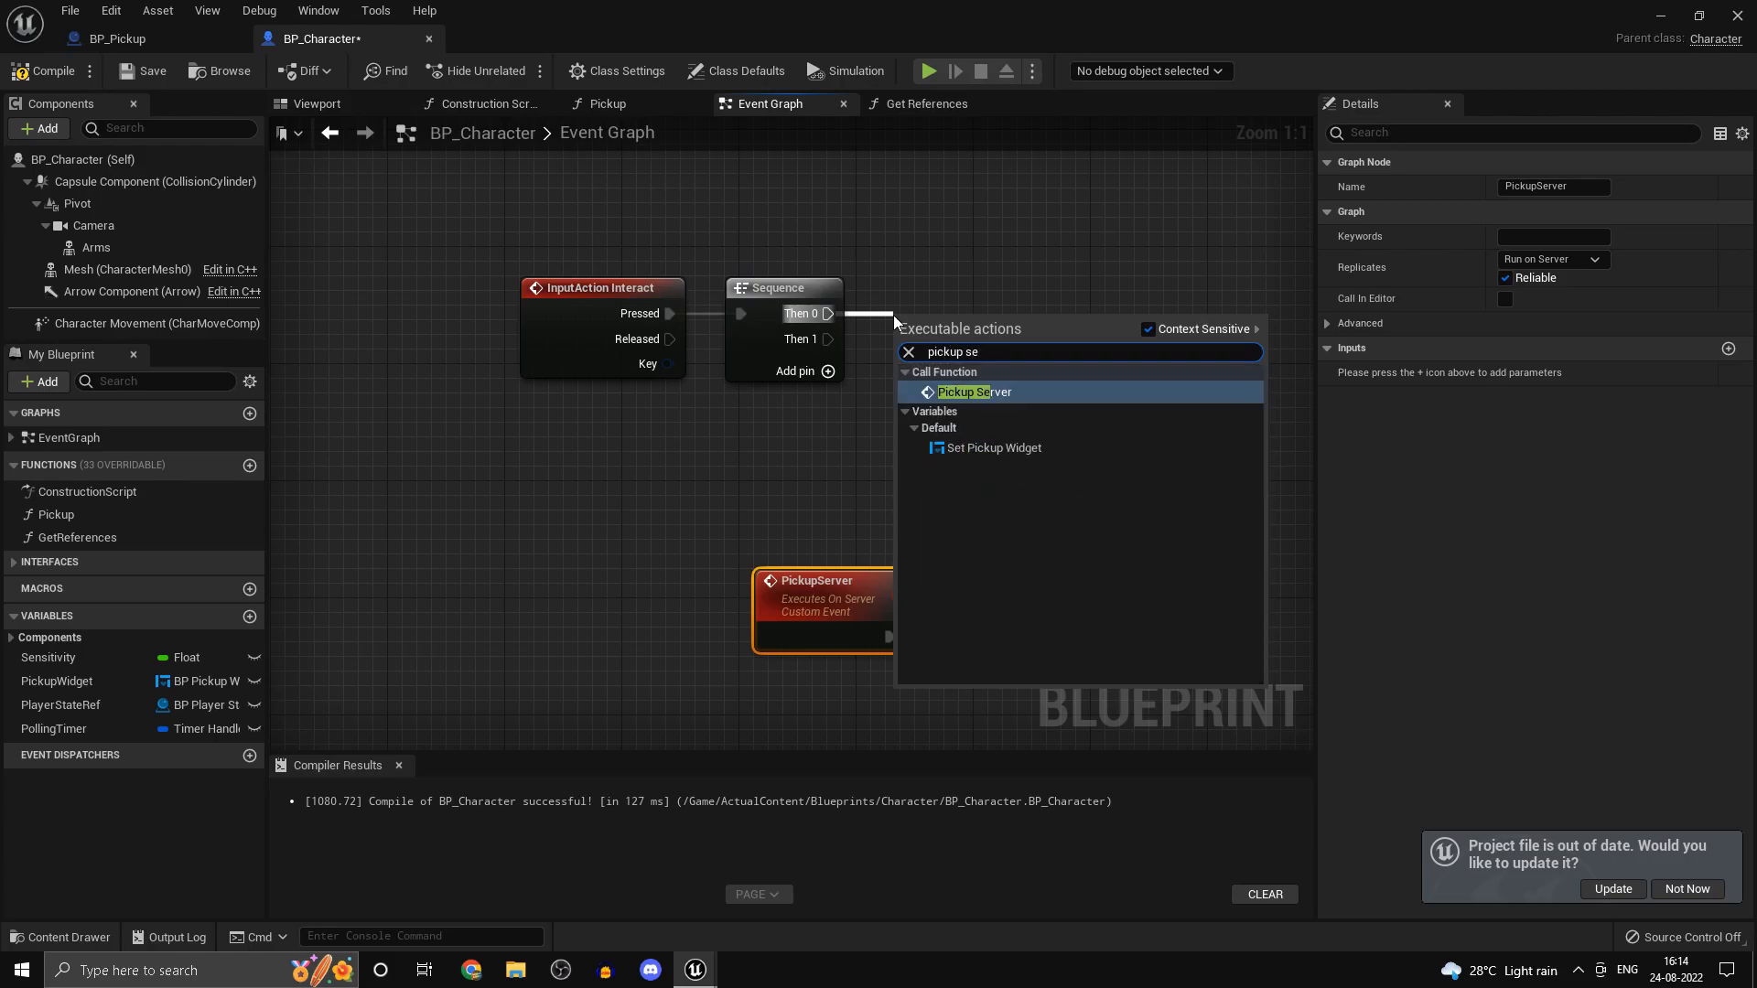
# - Call PickupServer from Sequence Then 0, mark it Reliable and arrange the nodes
pyautogui.click(974, 391)
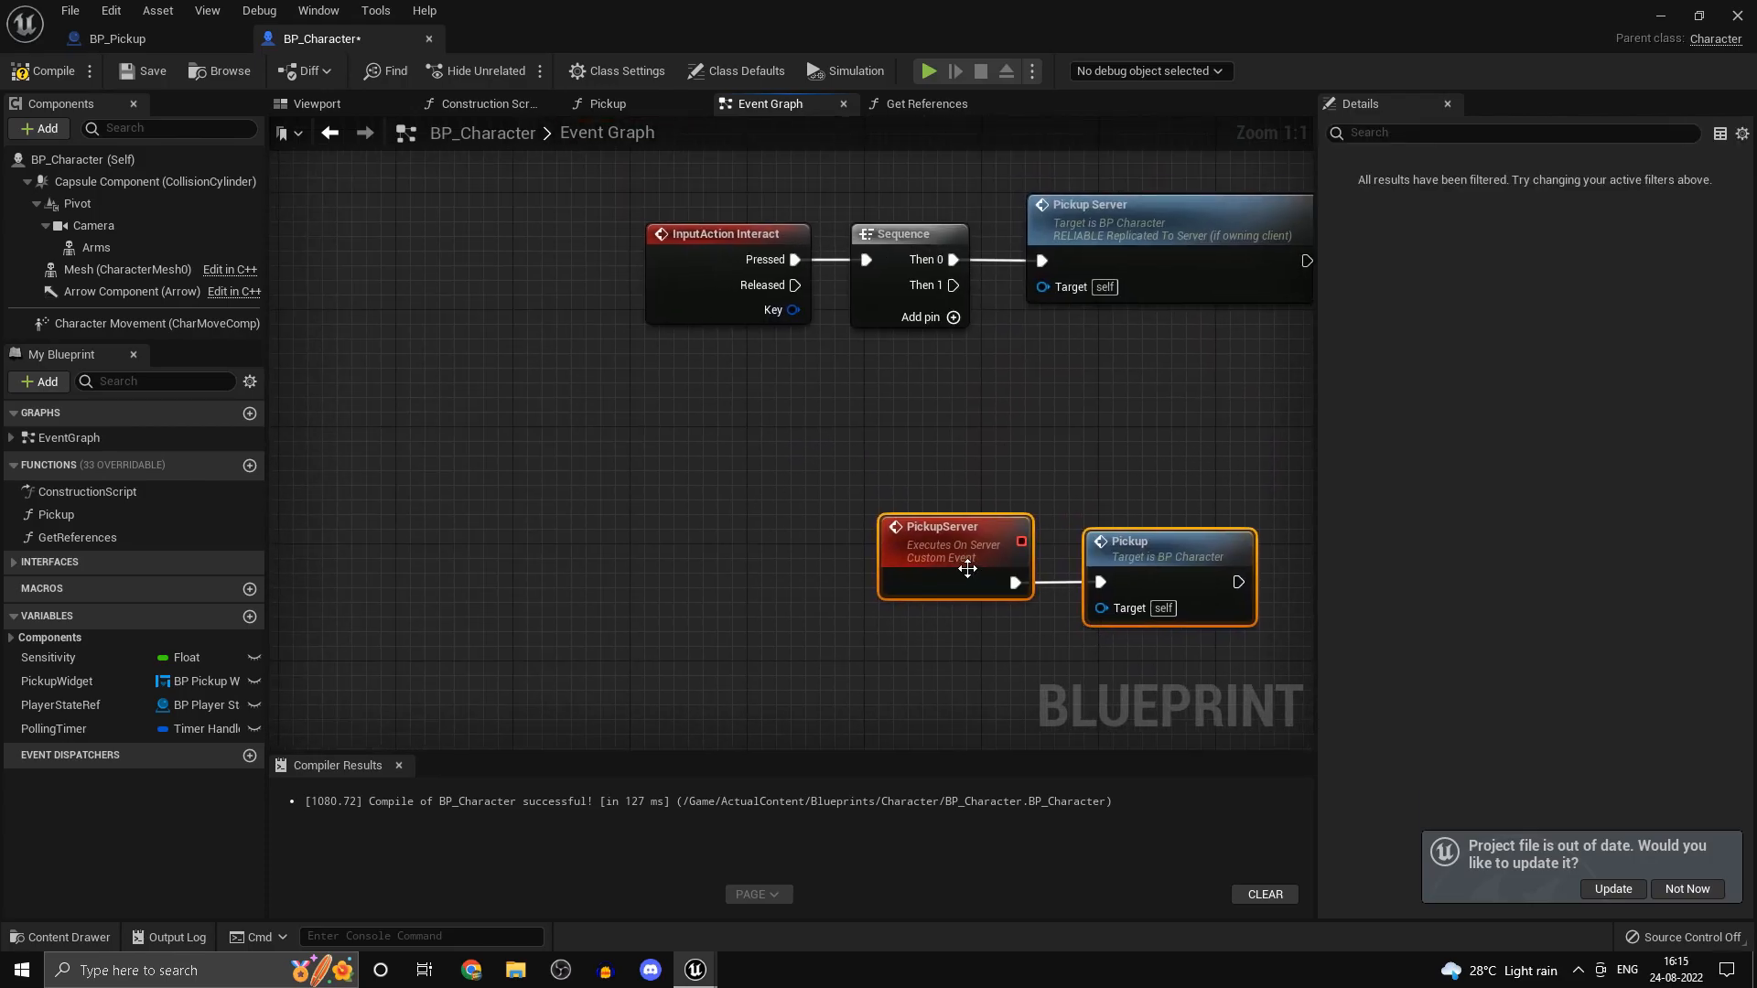
pyautogui.moveTo(955, 556); pyautogui.dragTo(707, 587)
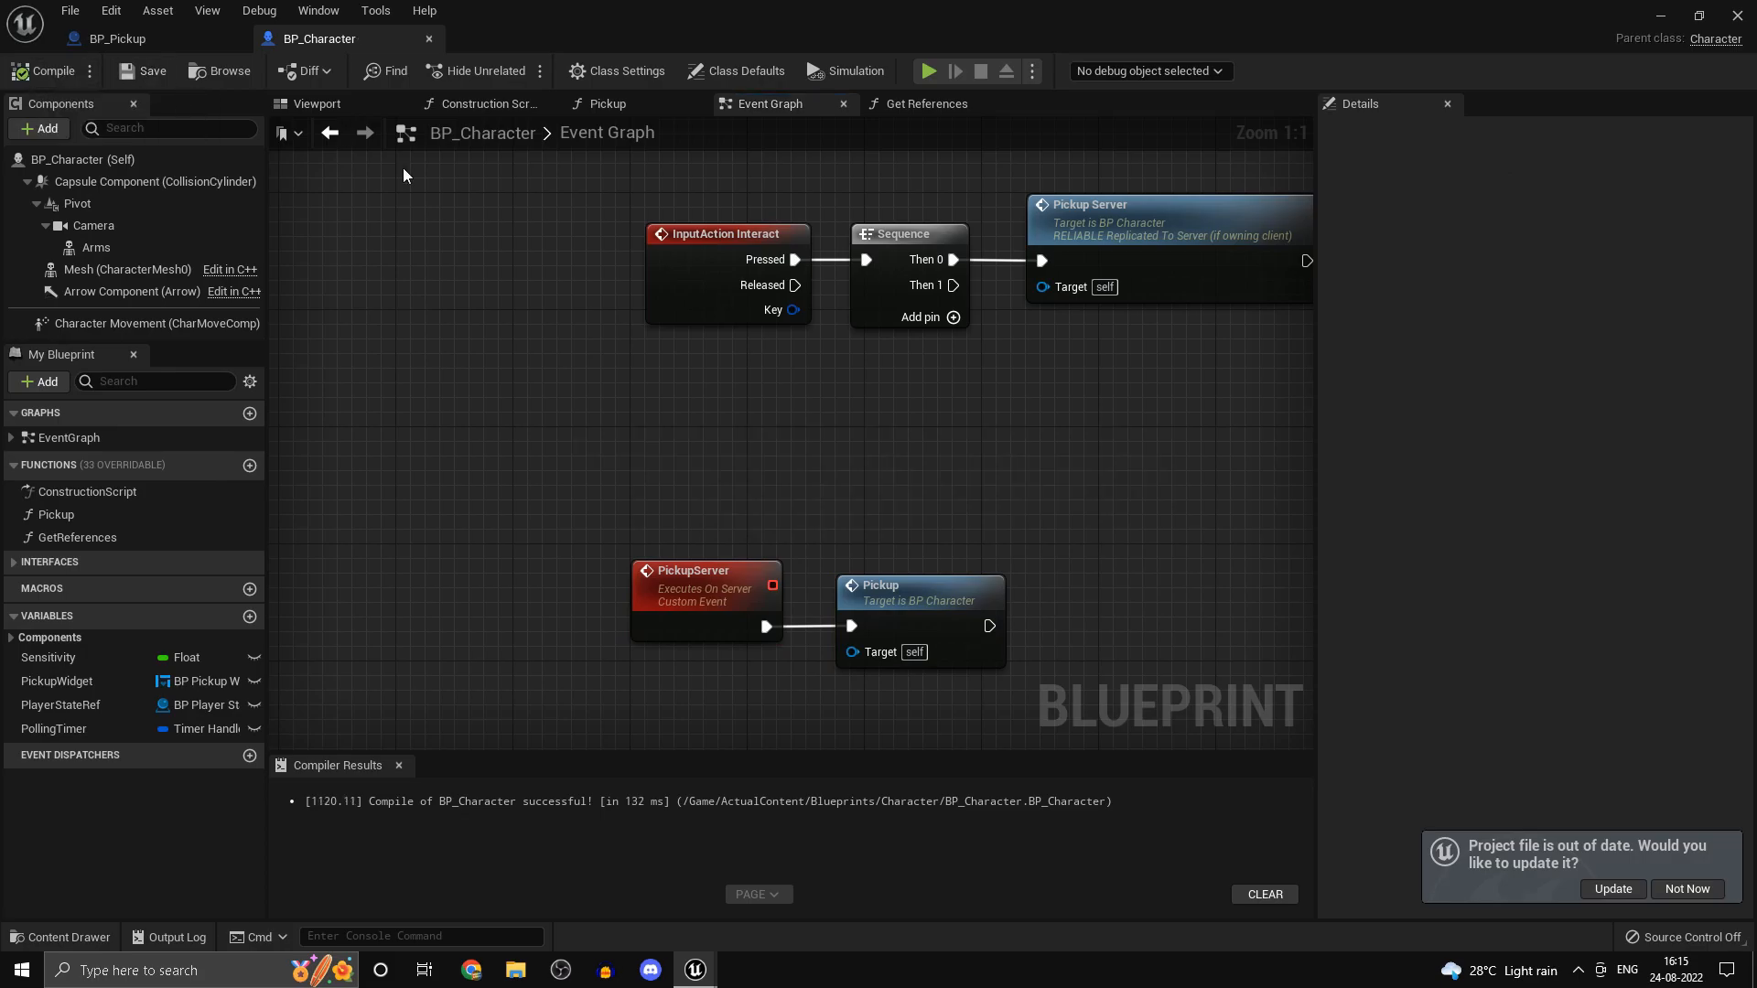
pyautogui.moveTo(1043, 315)
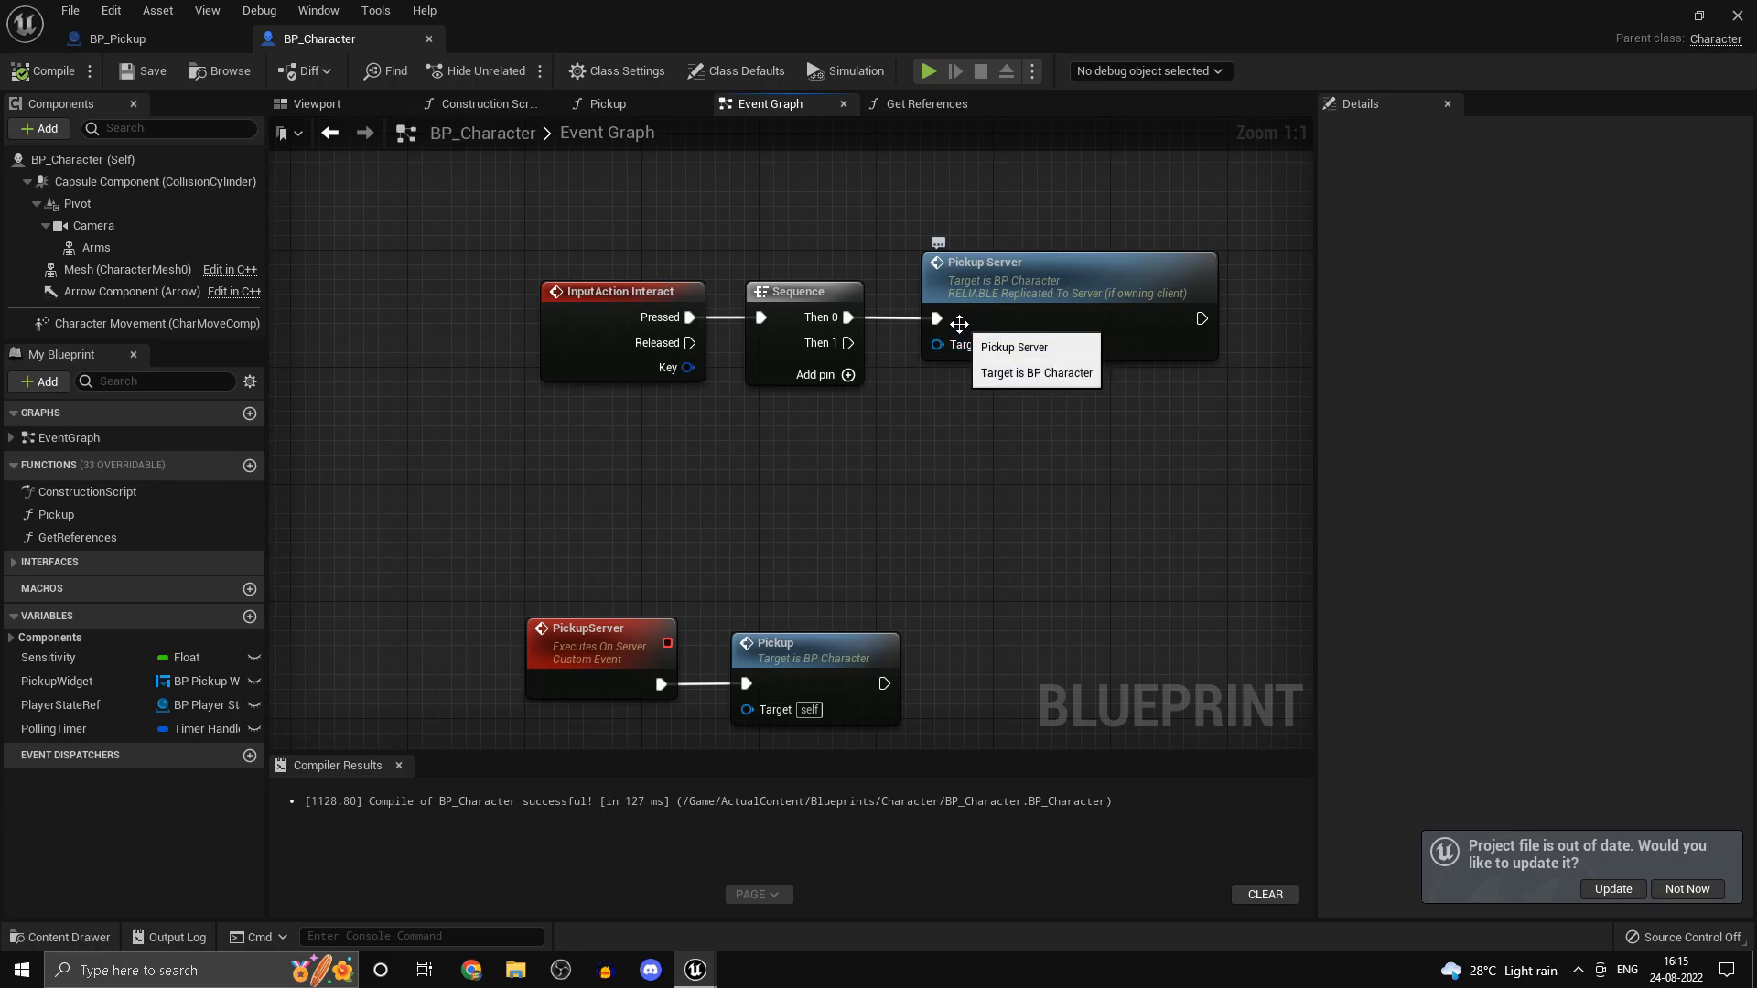
pyautogui.click(601, 644)
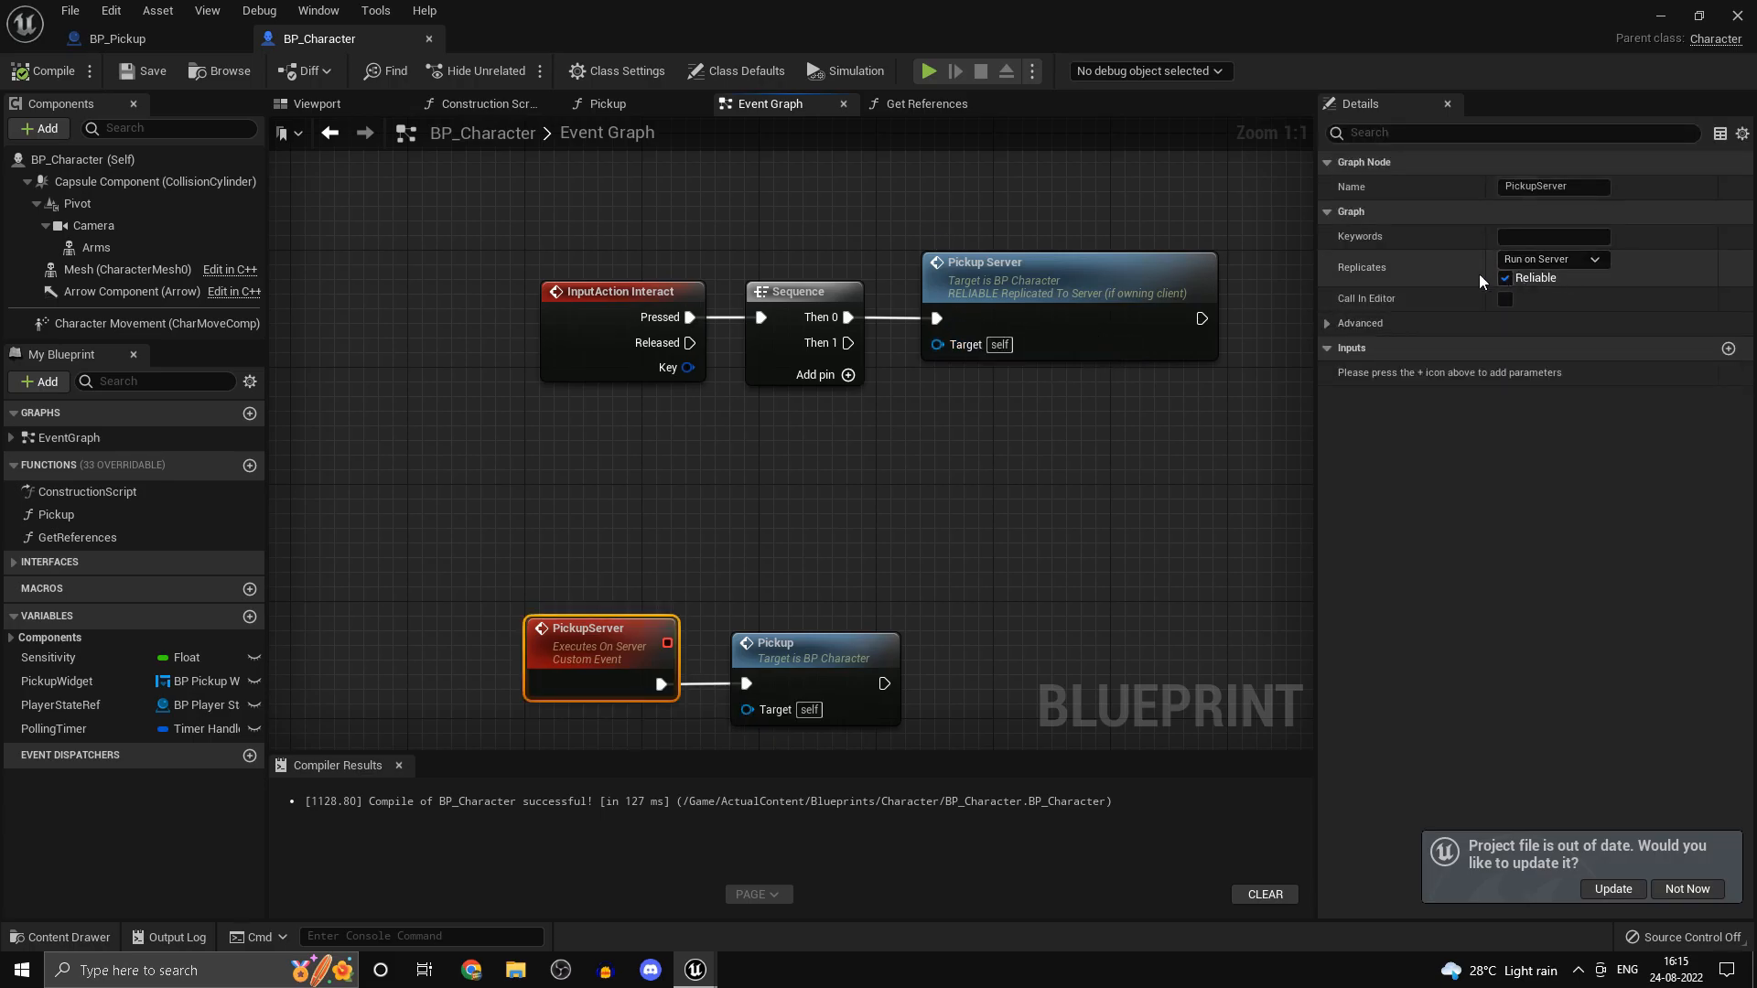
pyautogui.click(1506, 278)
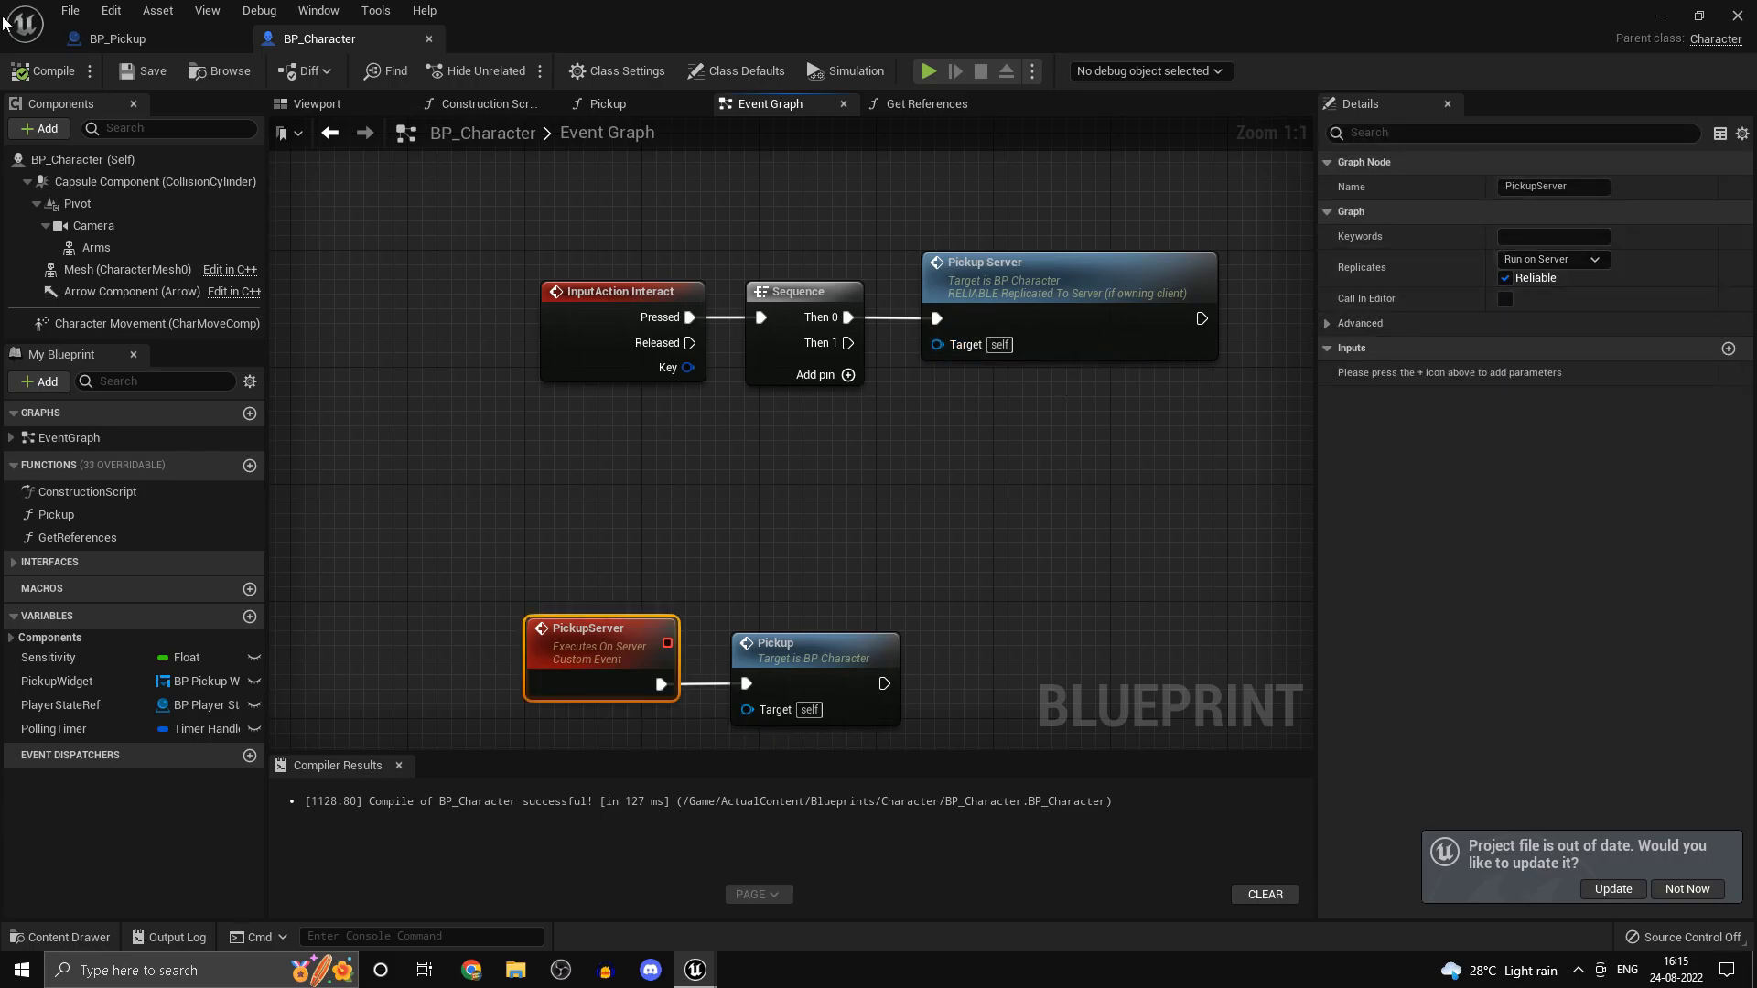
pyautogui.scroll(-3)
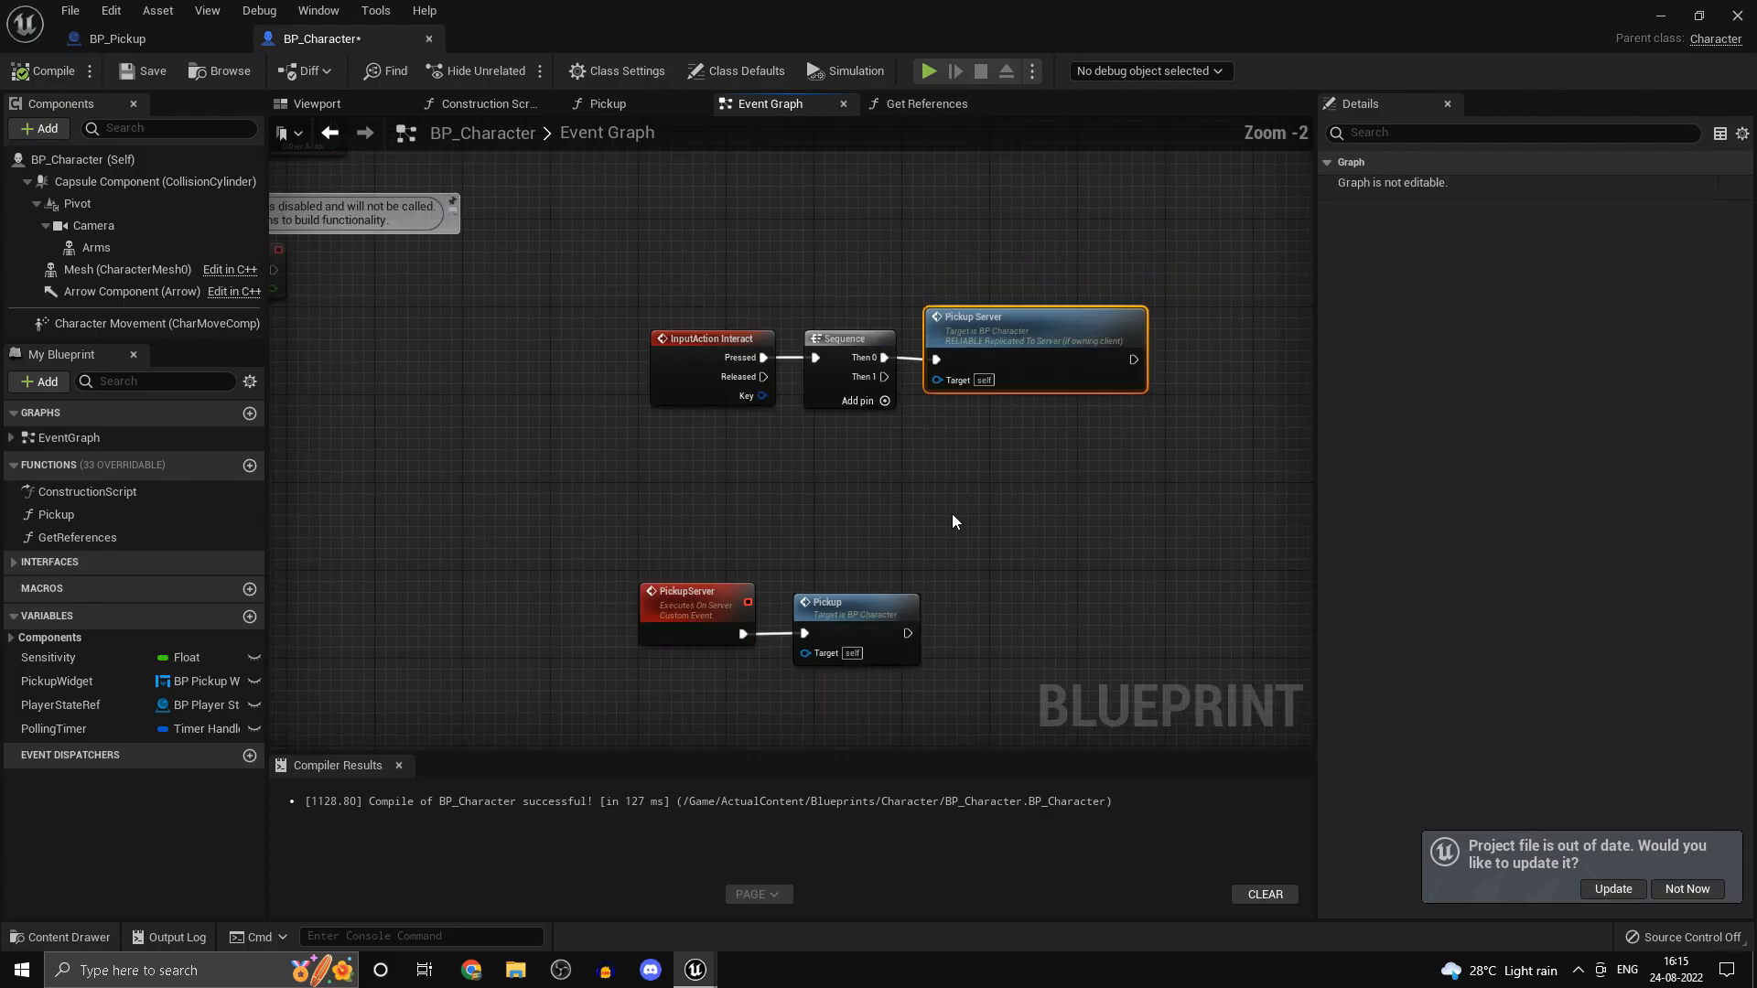
pyautogui.click(607, 103)
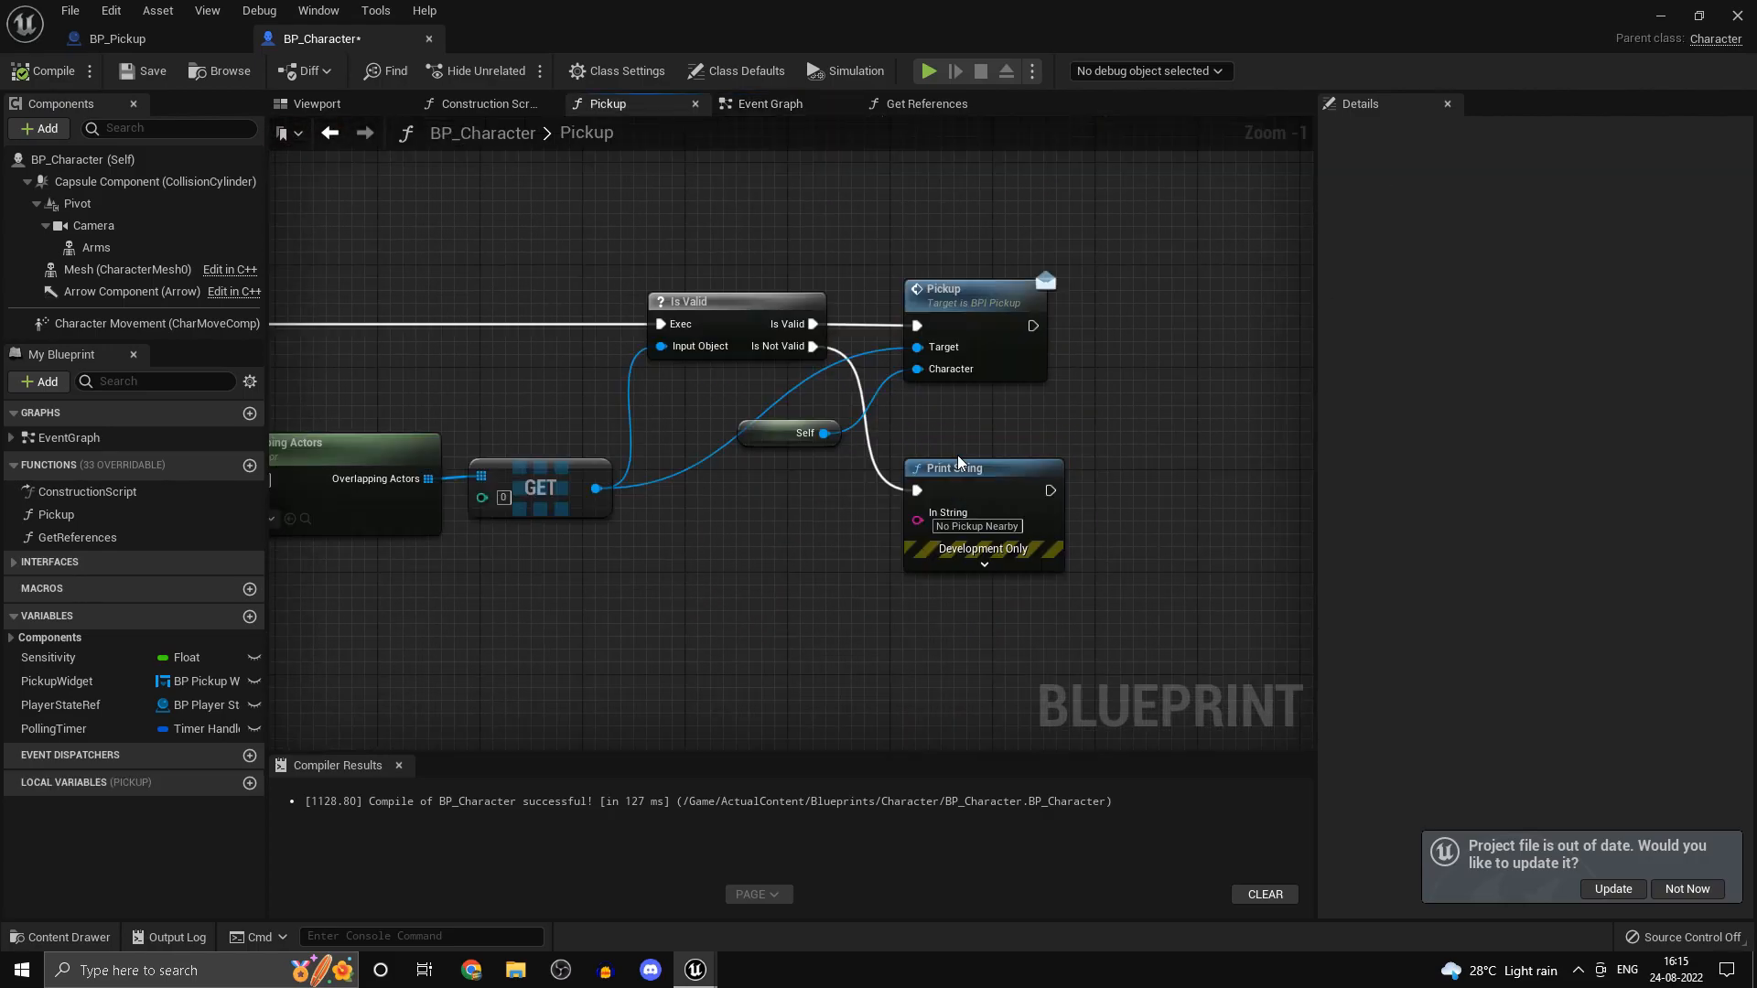
# - Return to the Event Graph and switch to the BP_Pickup blueprint tab
pyautogui.click(769, 103)
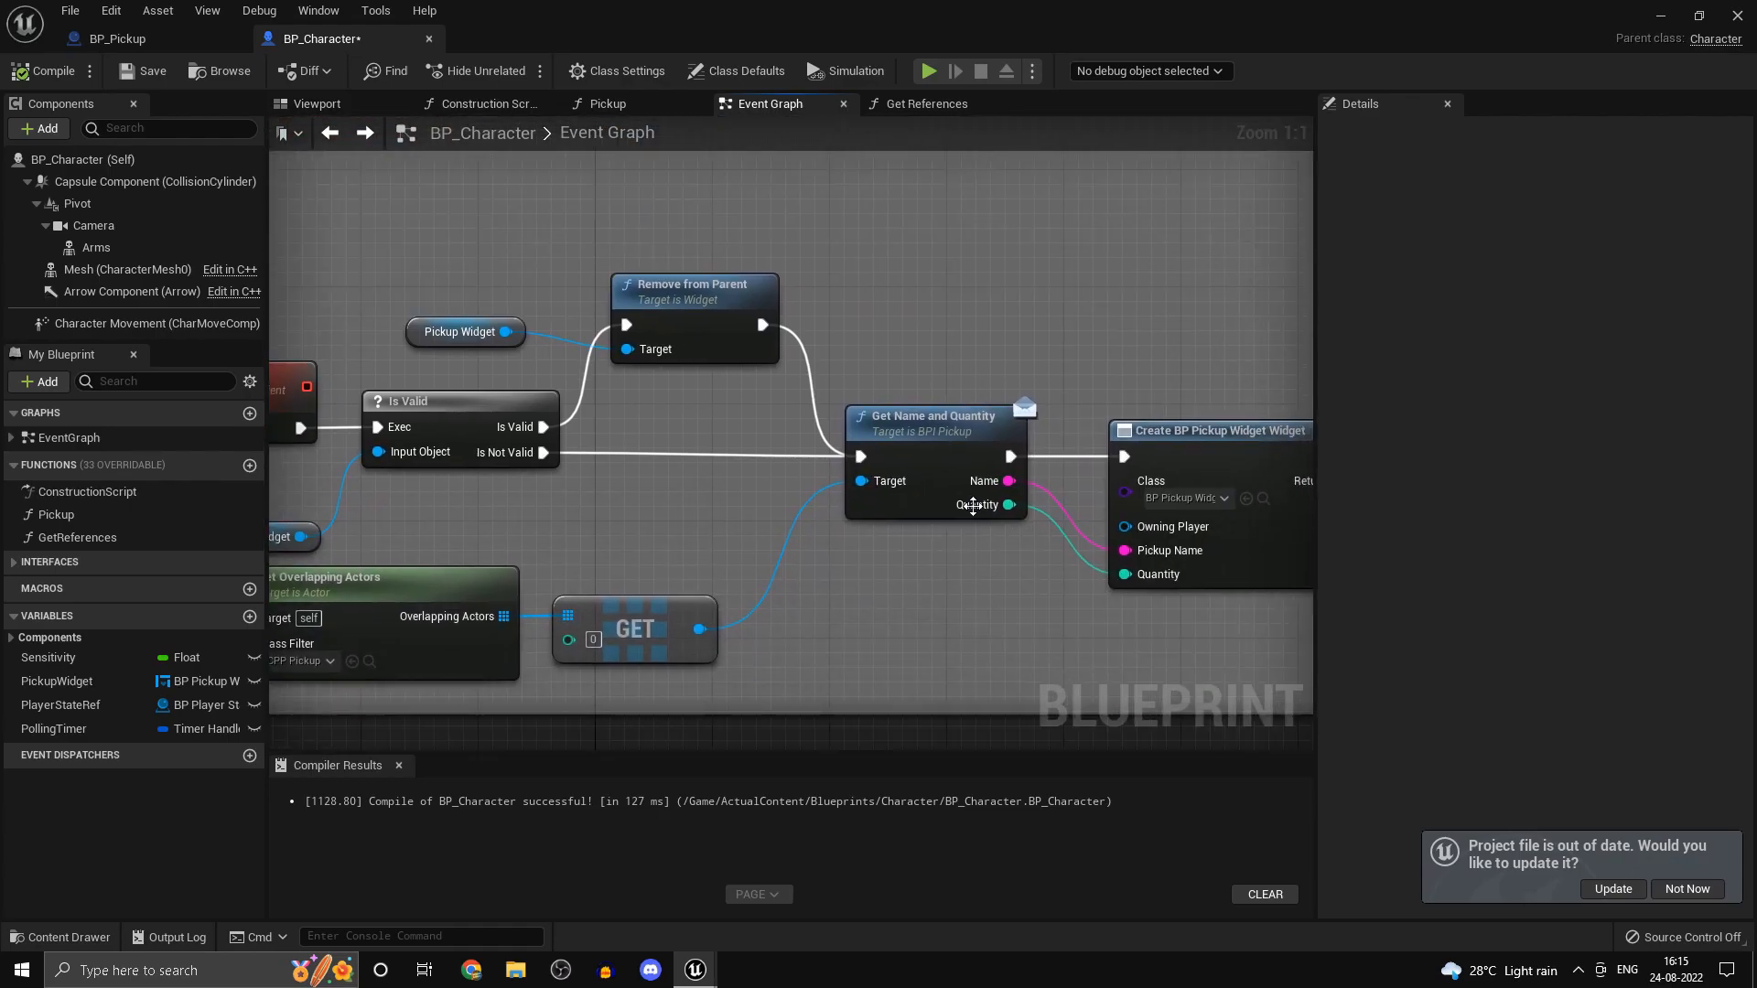
pyautogui.click(112, 38)
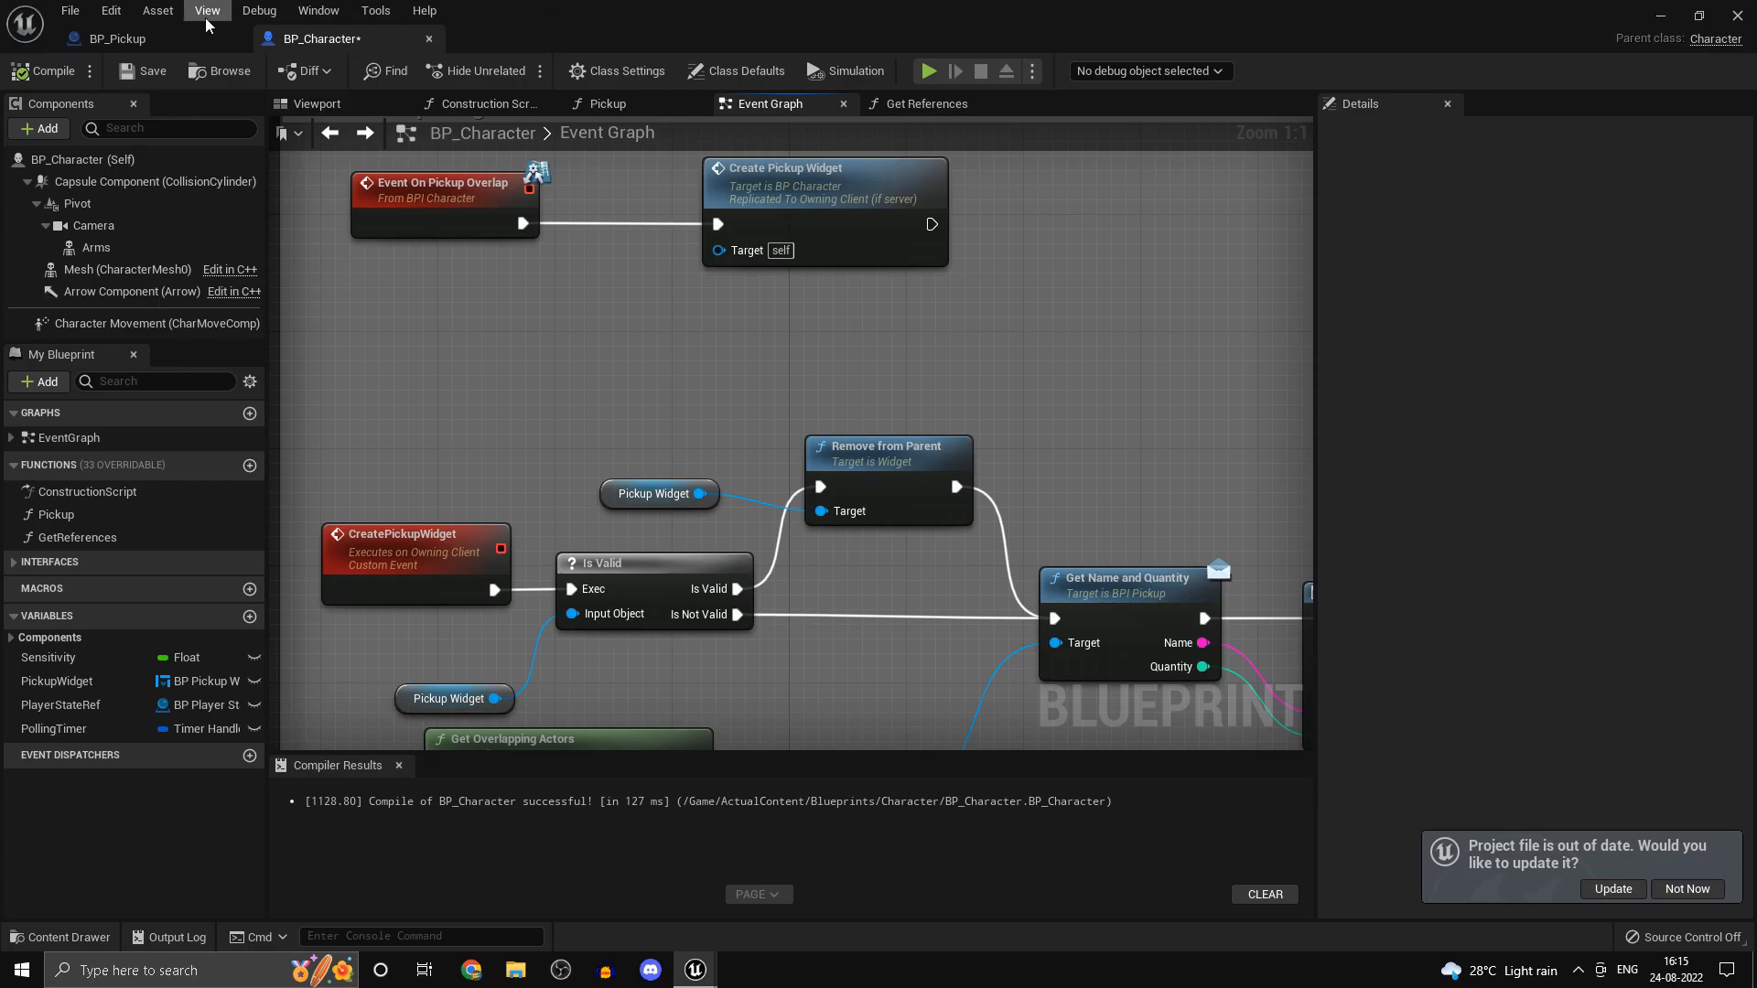
pyautogui.click(112, 36)
pyautogui.write('p')
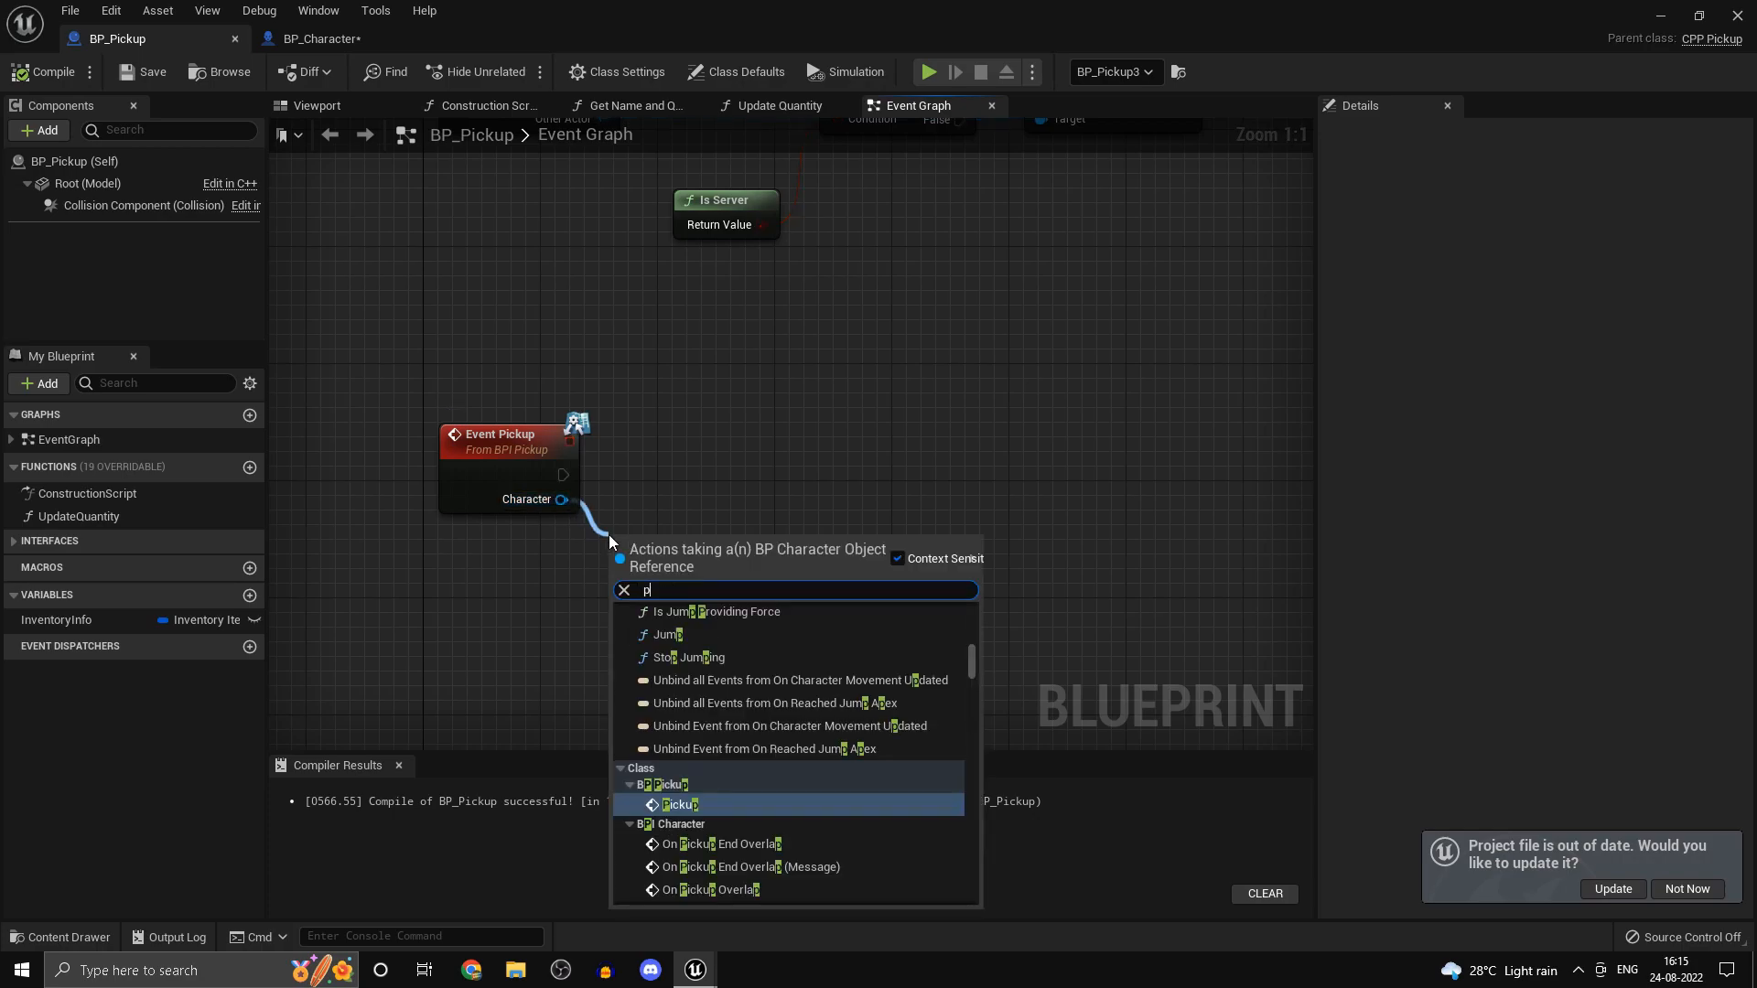
# - From Event Pickup's Character, get Player State Ref and call Add Item to Inventory with Inventory Info as Item
pyautogui.write('layer st')
pyautogui.write('add')
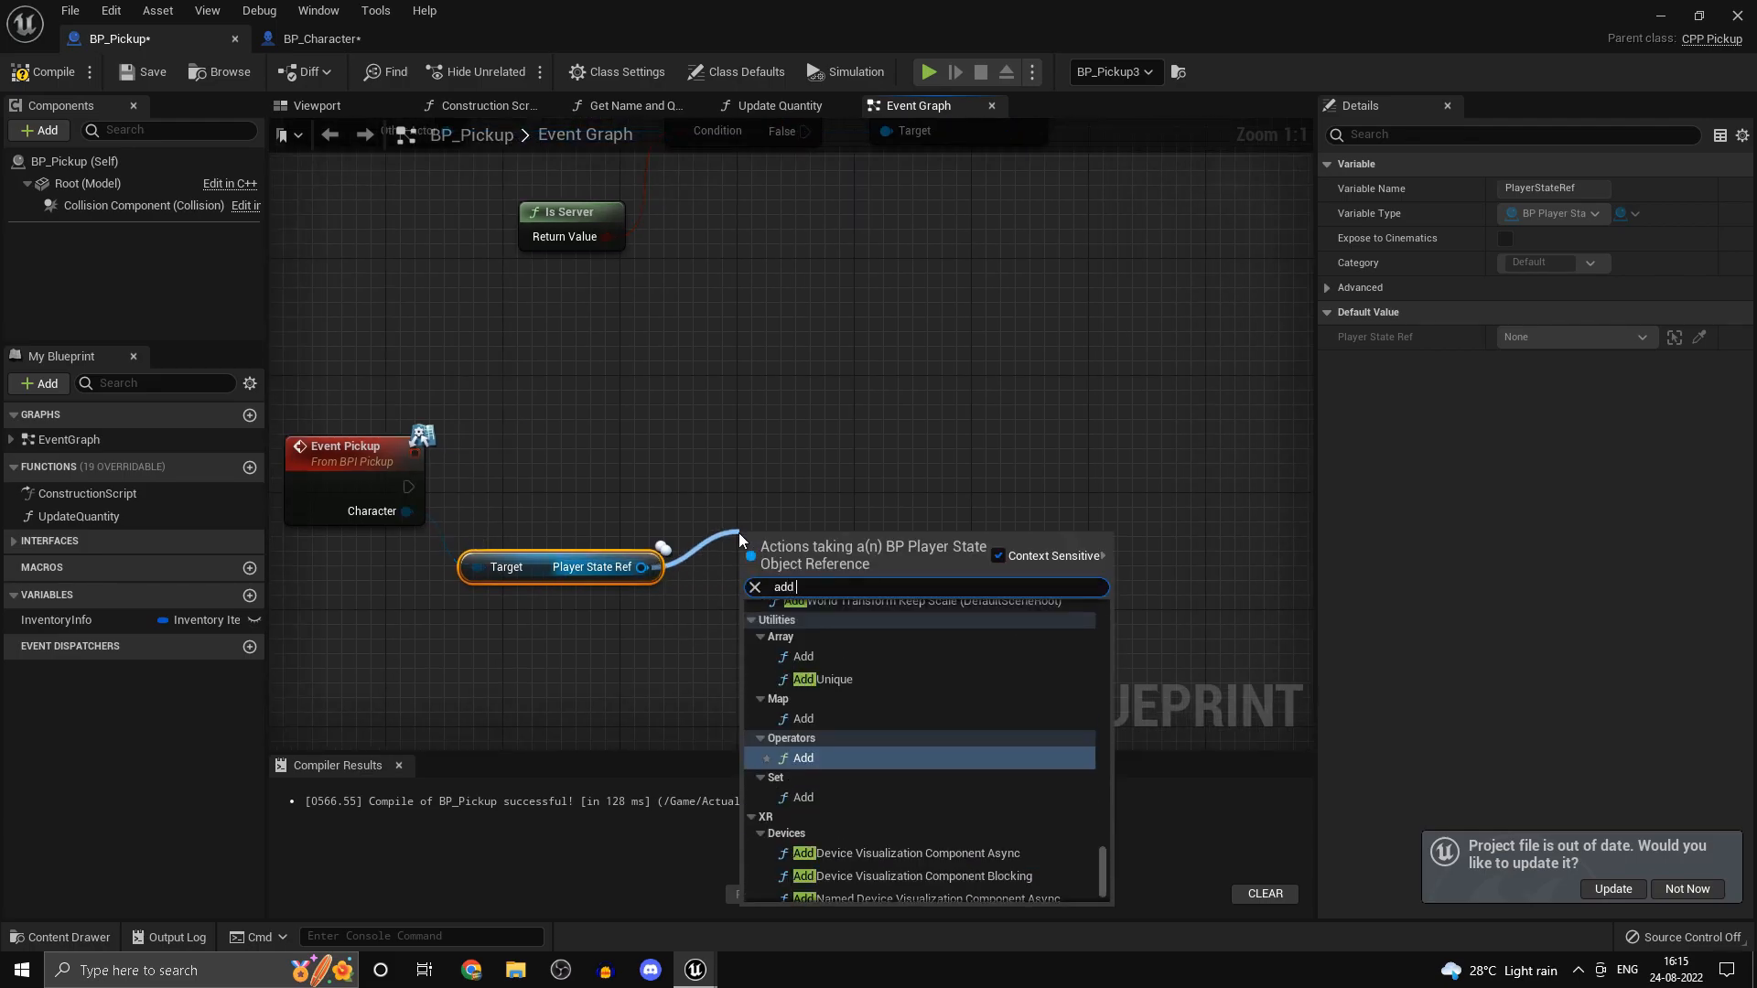
pyautogui.click(924, 758)
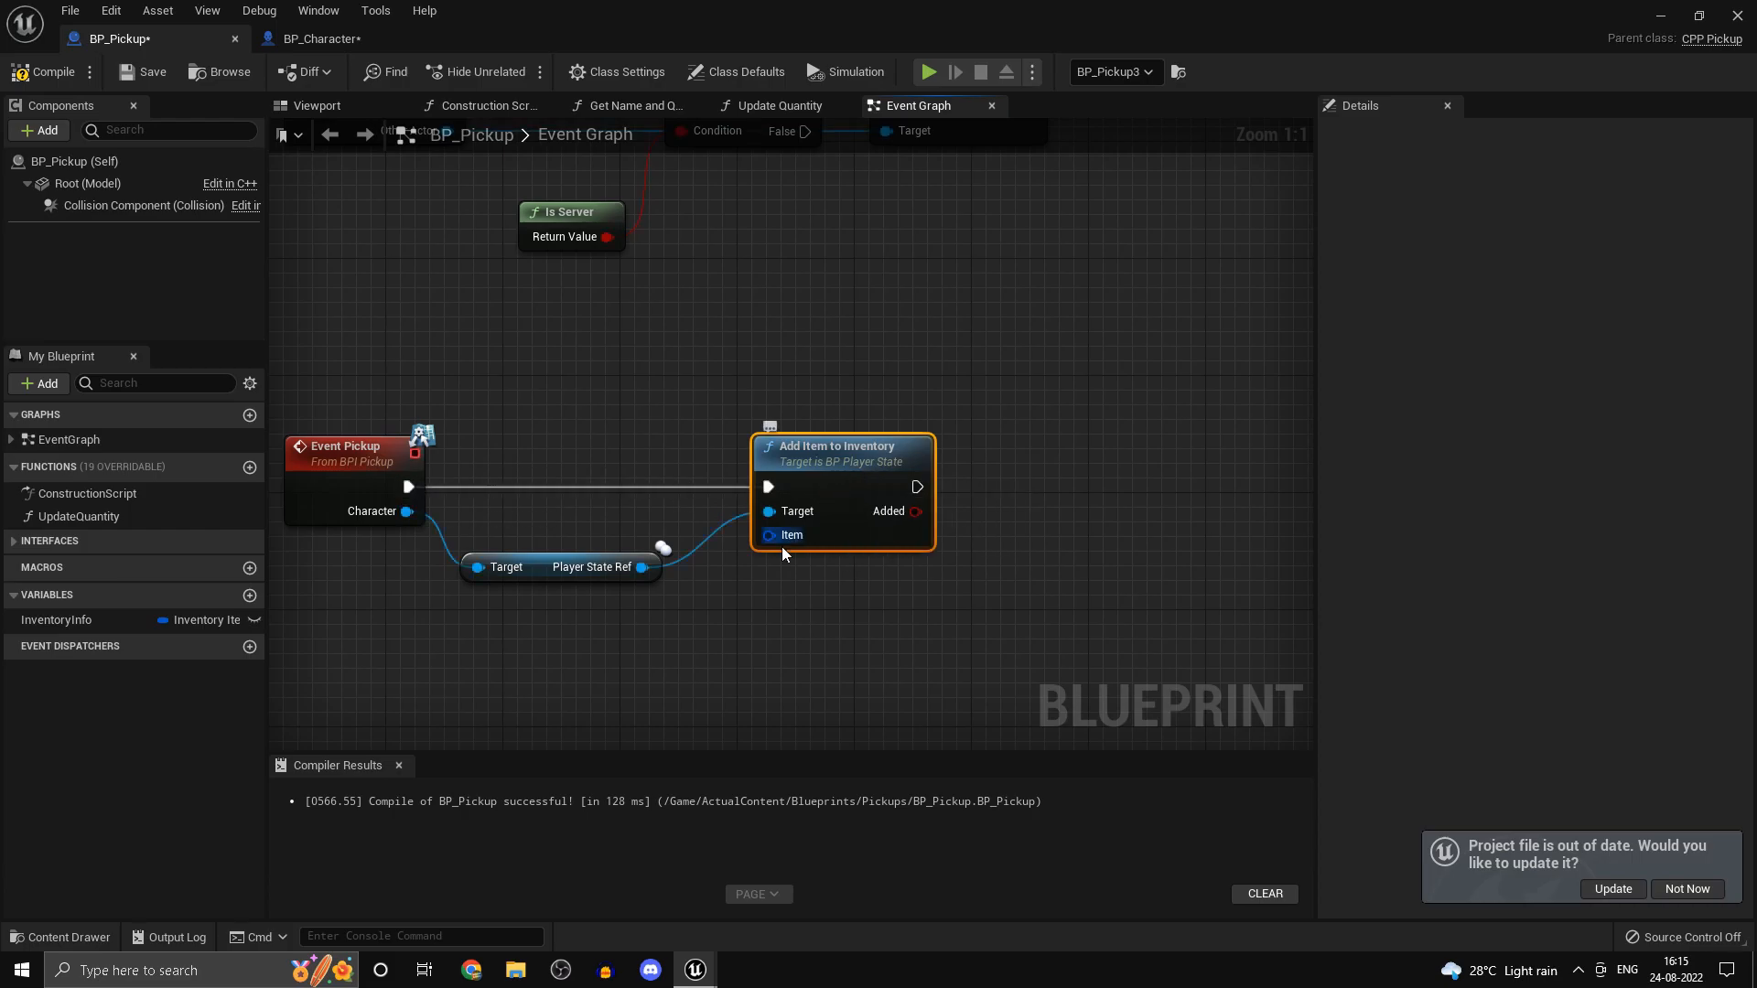
pyautogui.click(55, 620)
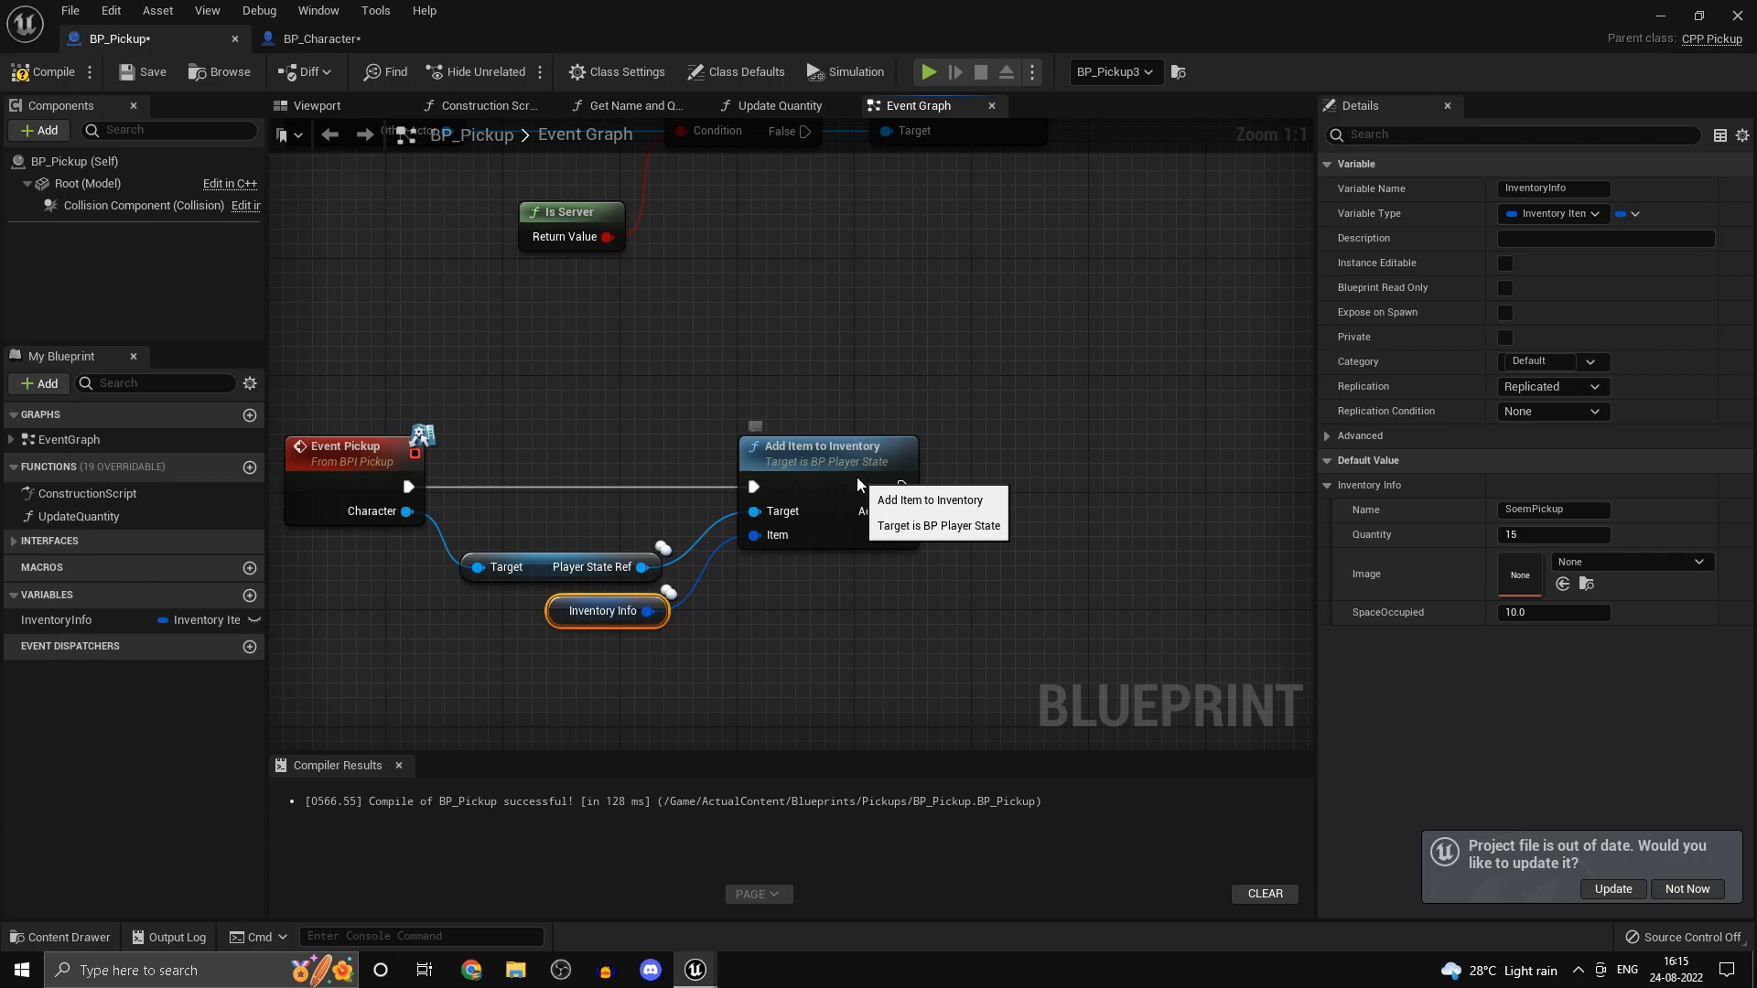
pyautogui.click(516, 39)
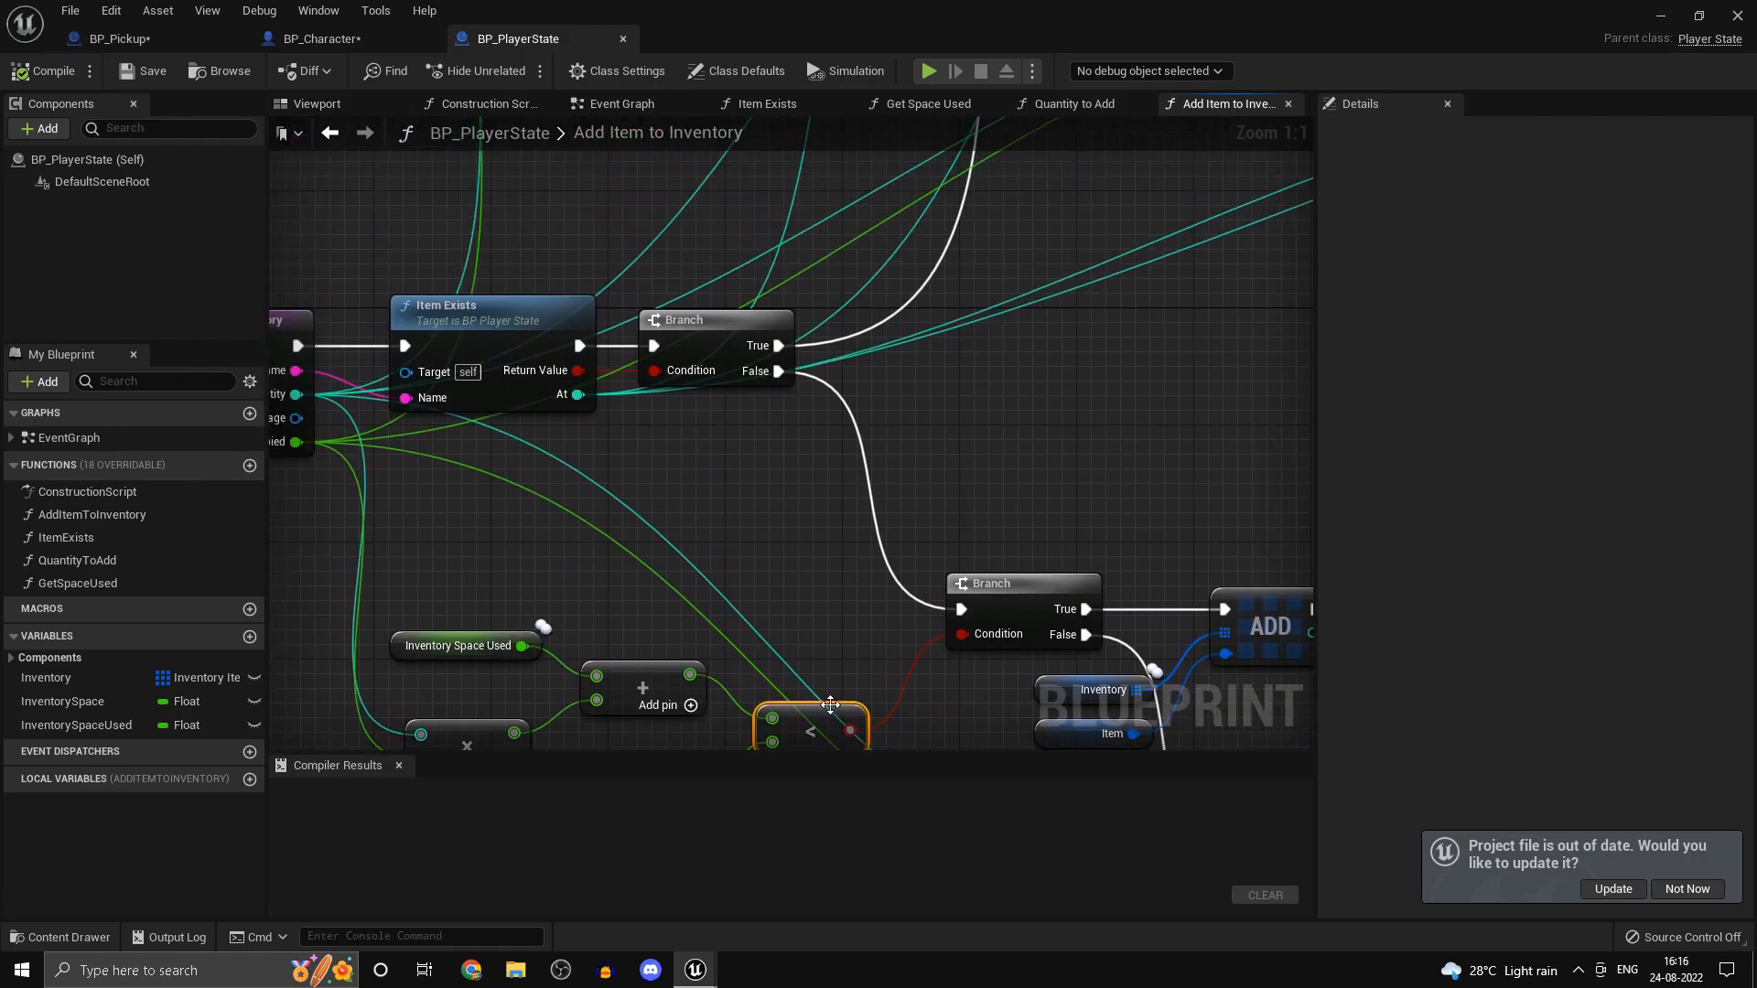
# - Make the inventory space check in Add Item to Inventory use <=, then go into Quantity to Add
pyautogui.moveTo(829, 705); pyautogui.dragTo(751, 505)
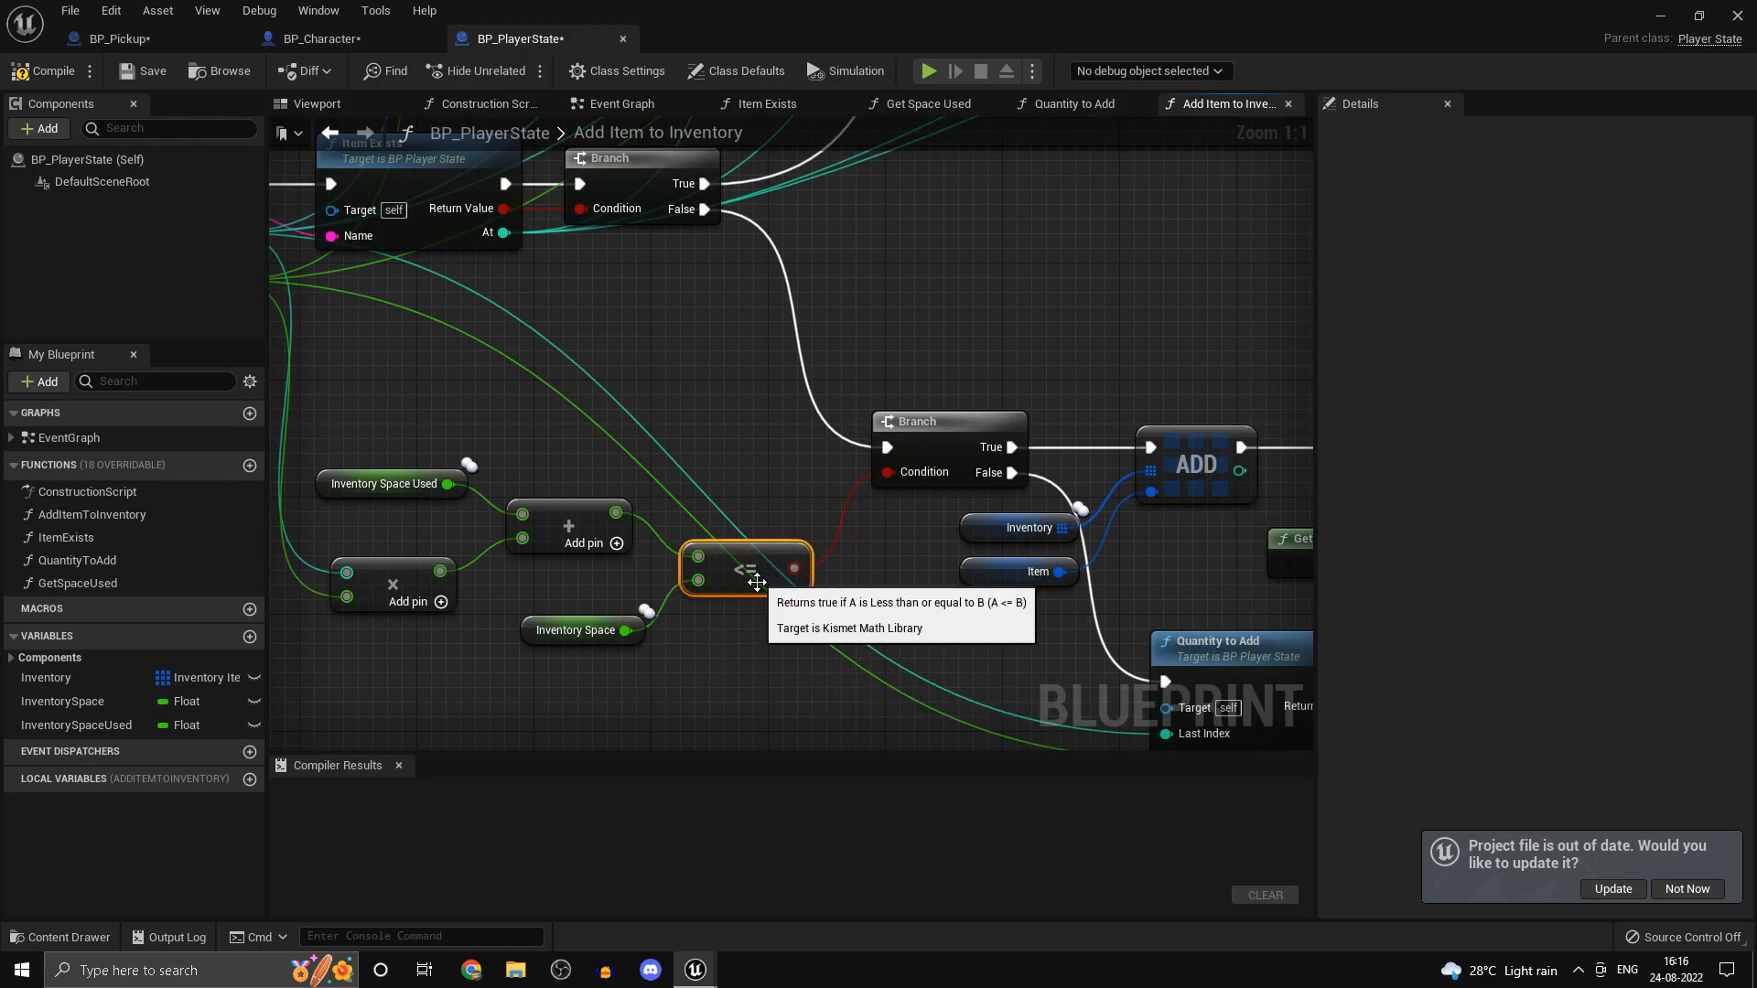
pyautogui.scroll(-3)
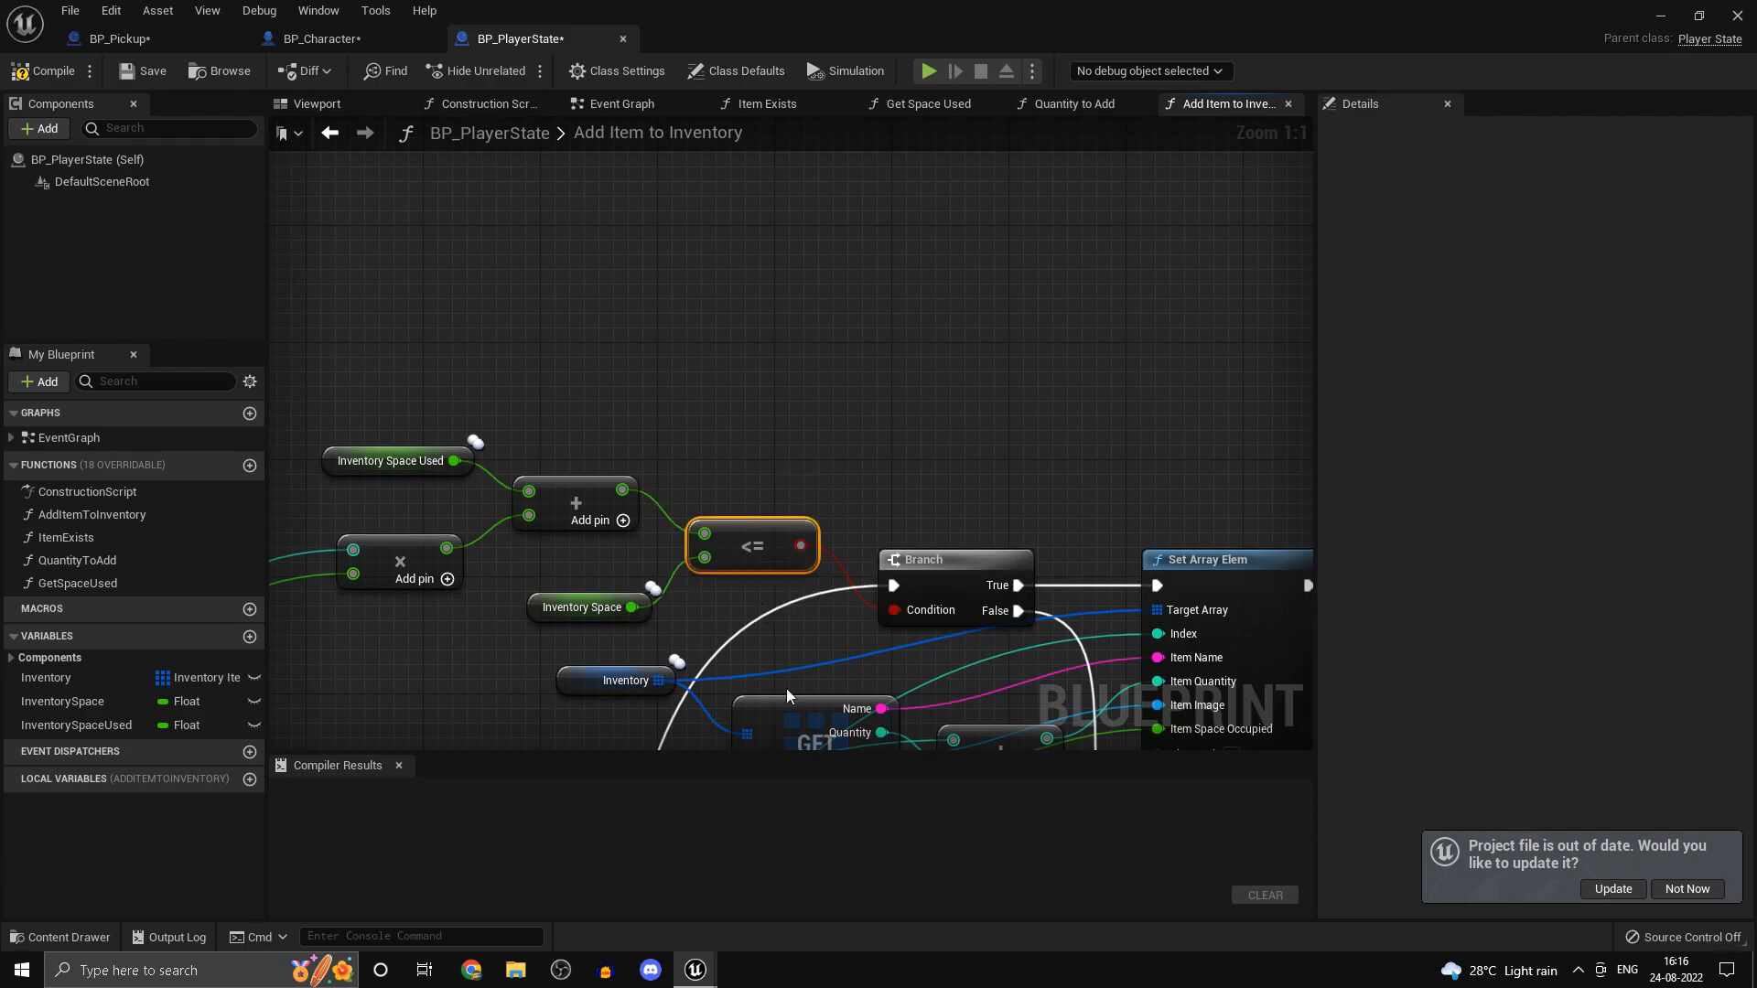
pyautogui.scroll(-3)
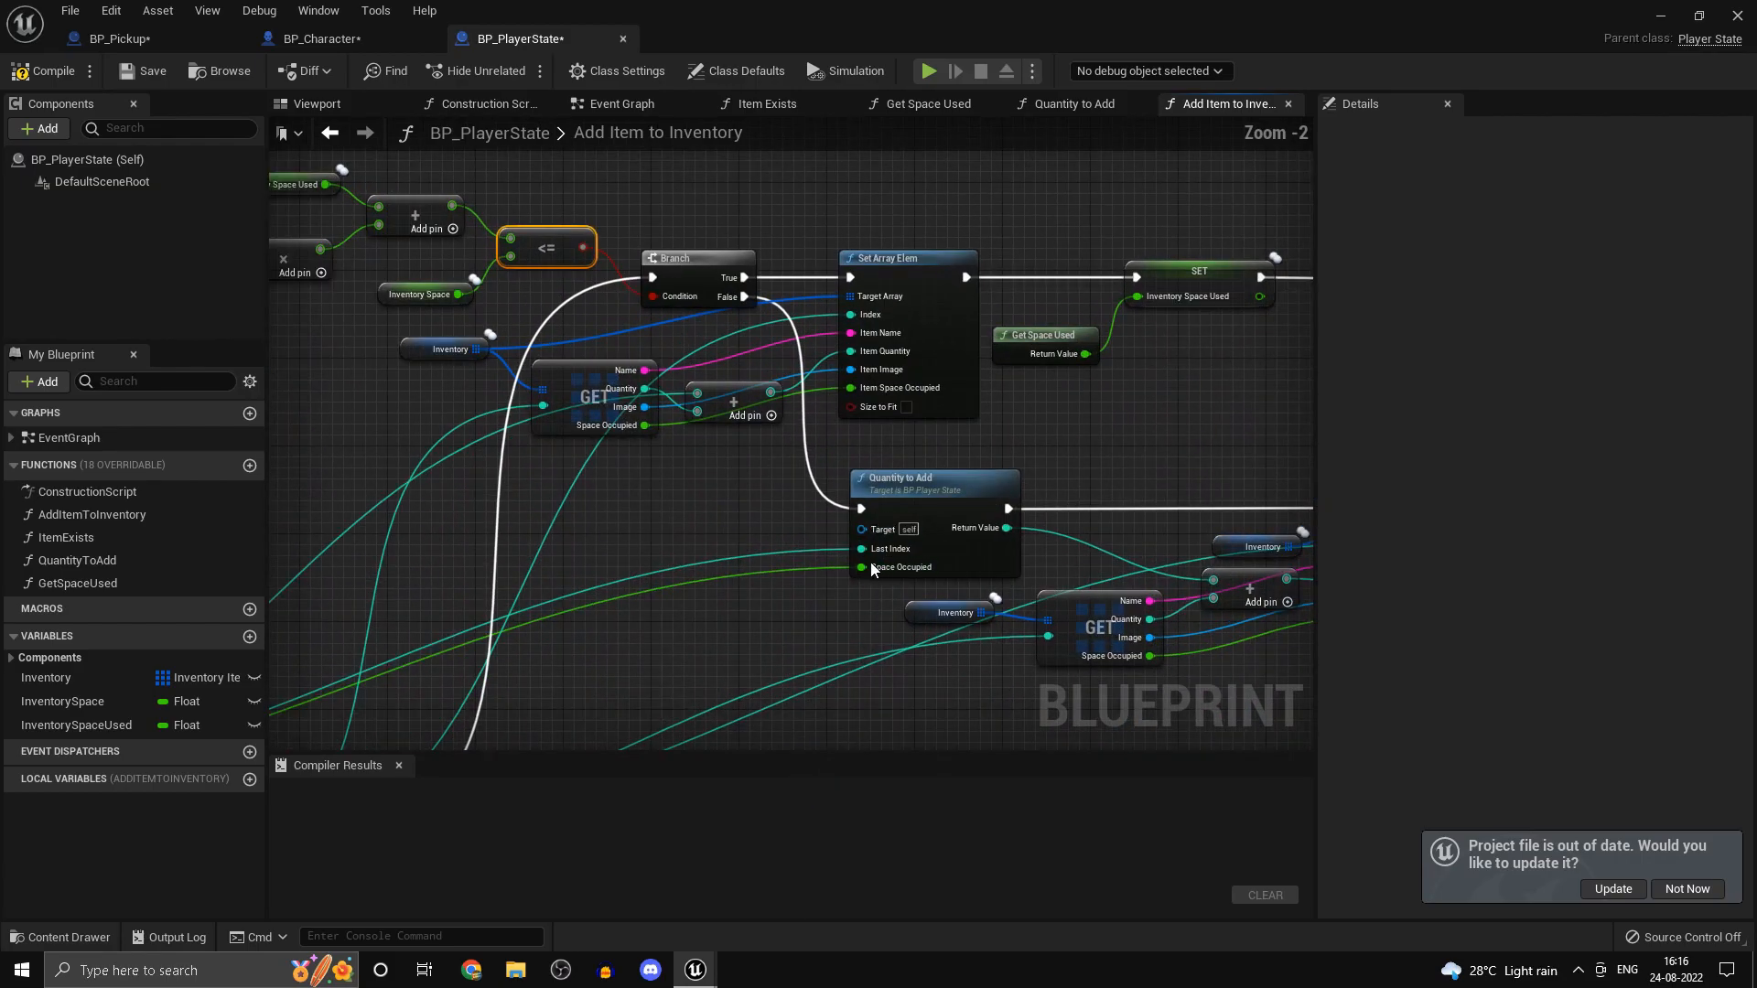
pyautogui.click(1076, 102)
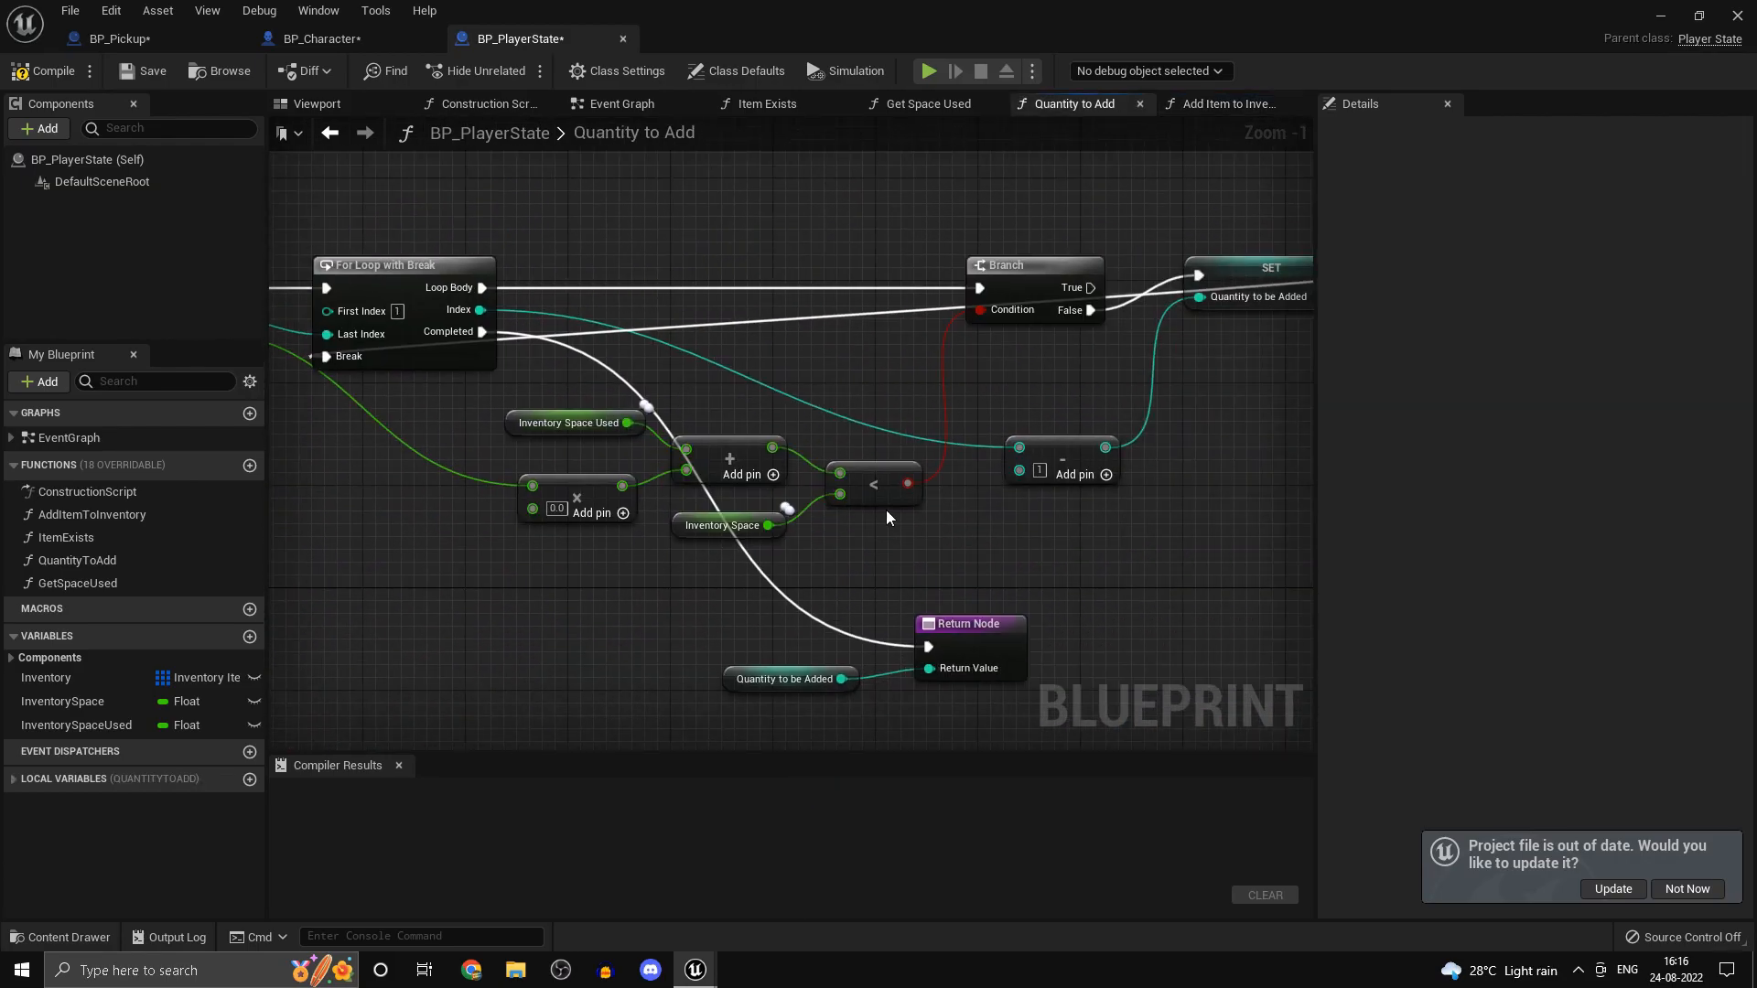
# - Use <= in Quantity to Add, feed the For Loop Index into the multiply's B input, and compile
pyautogui.click(873, 483)
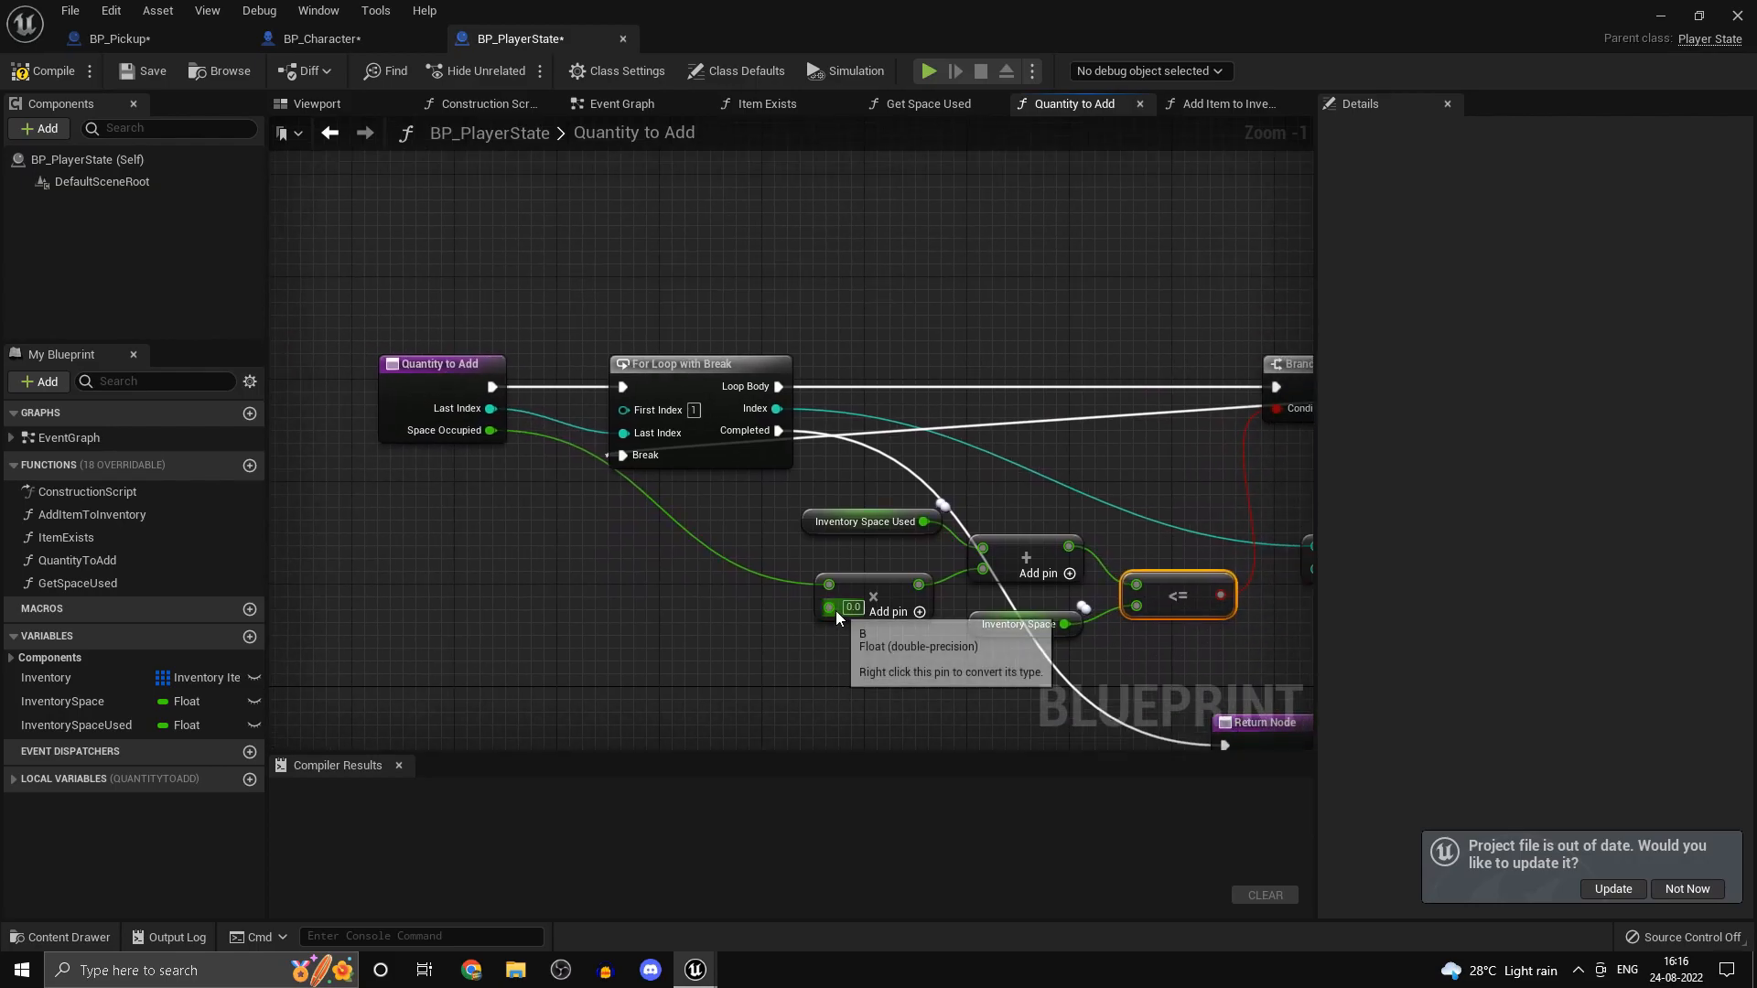
pyautogui.moveTo(777, 408); pyautogui.dragTo(786, 426)
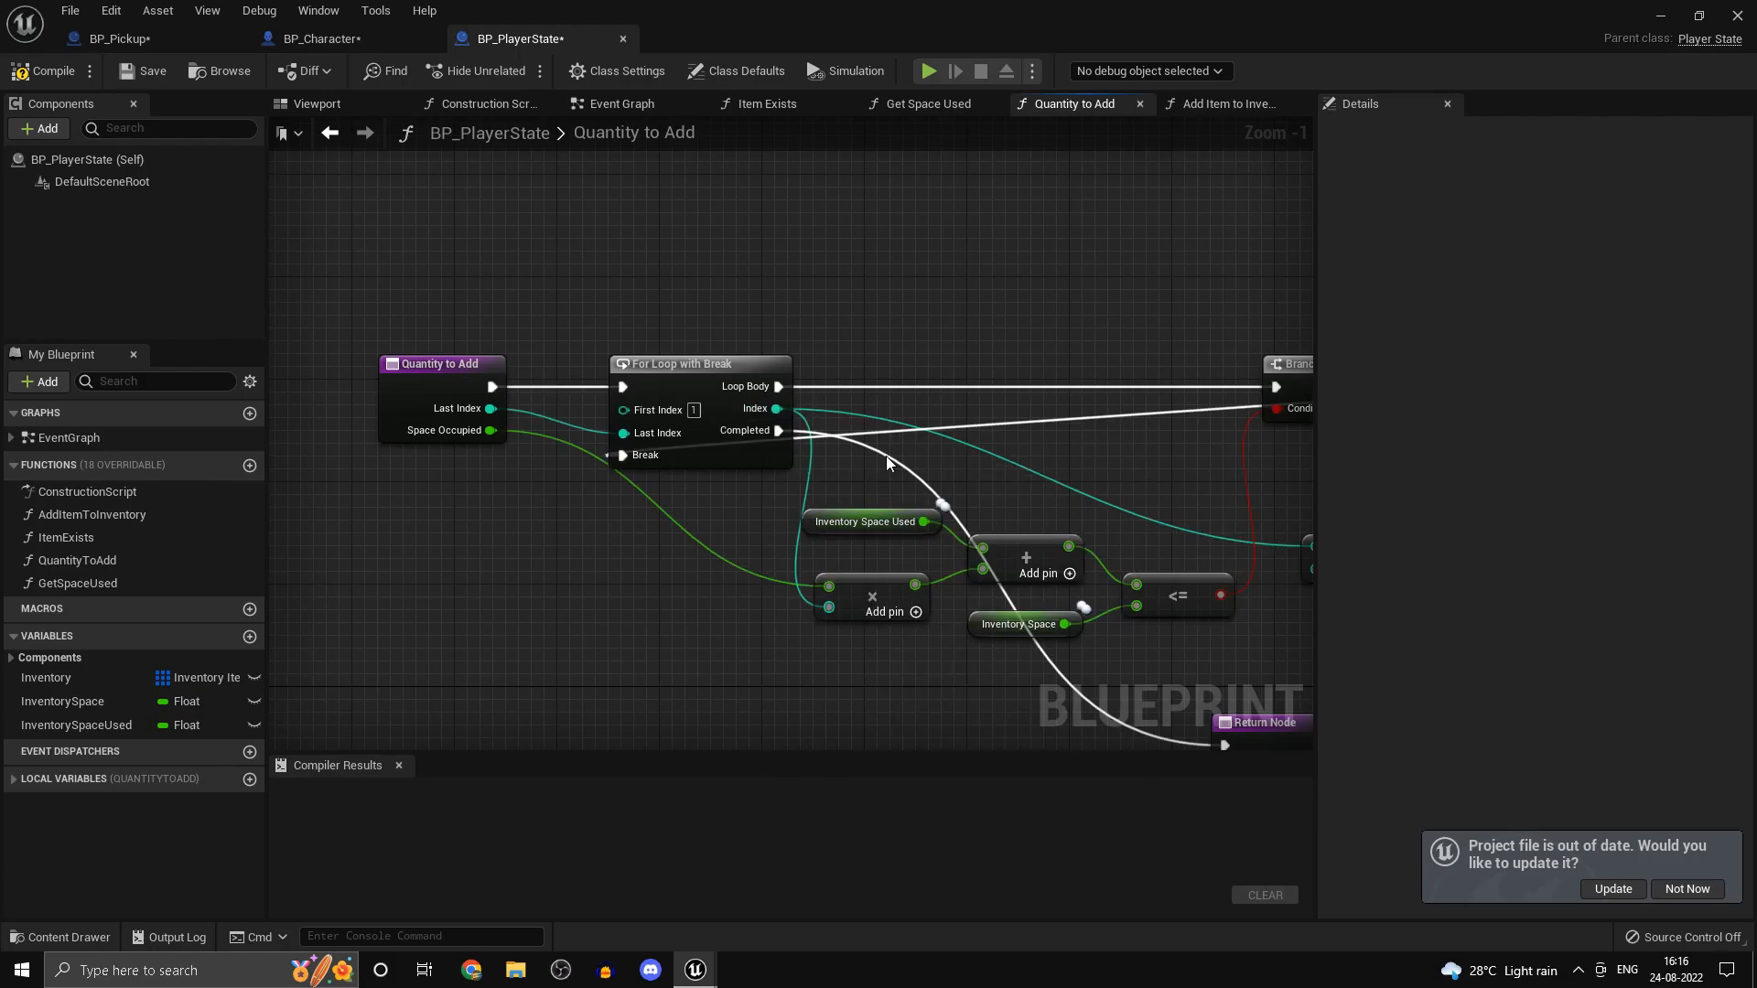
pyautogui.click(49, 72)
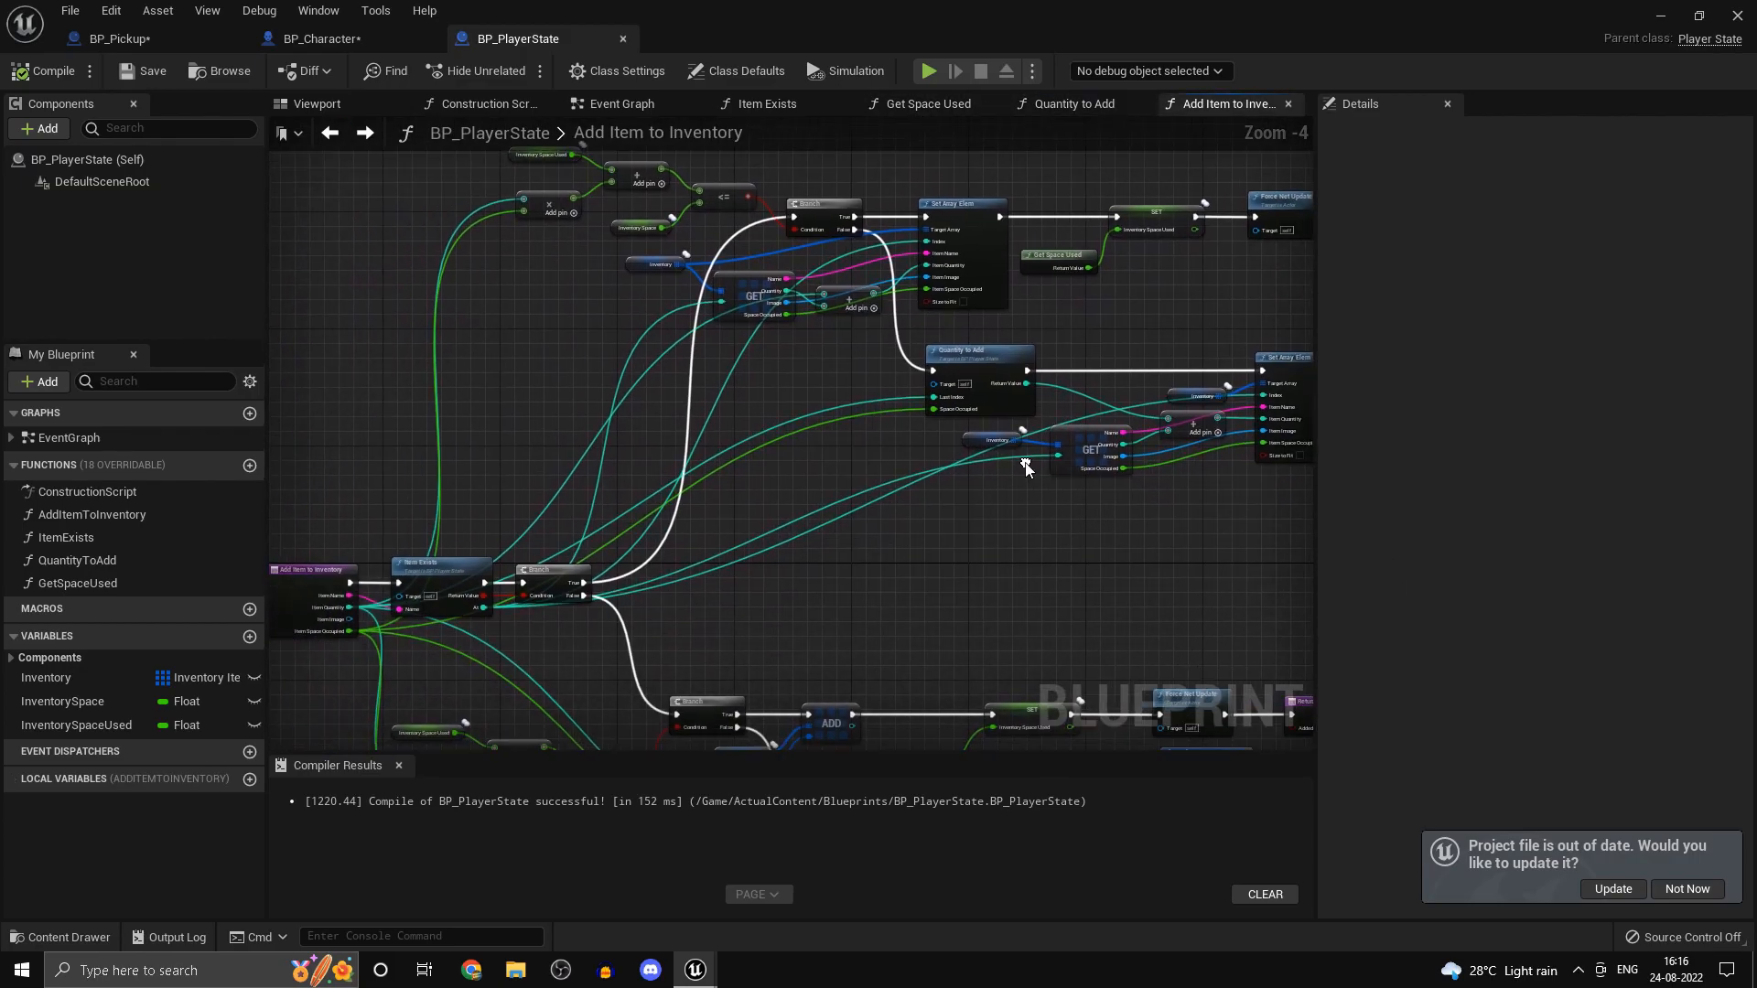
# - Insert a Force Net Update between SET Inventory Space Used and the Return Node
pyautogui.scroll(-3)
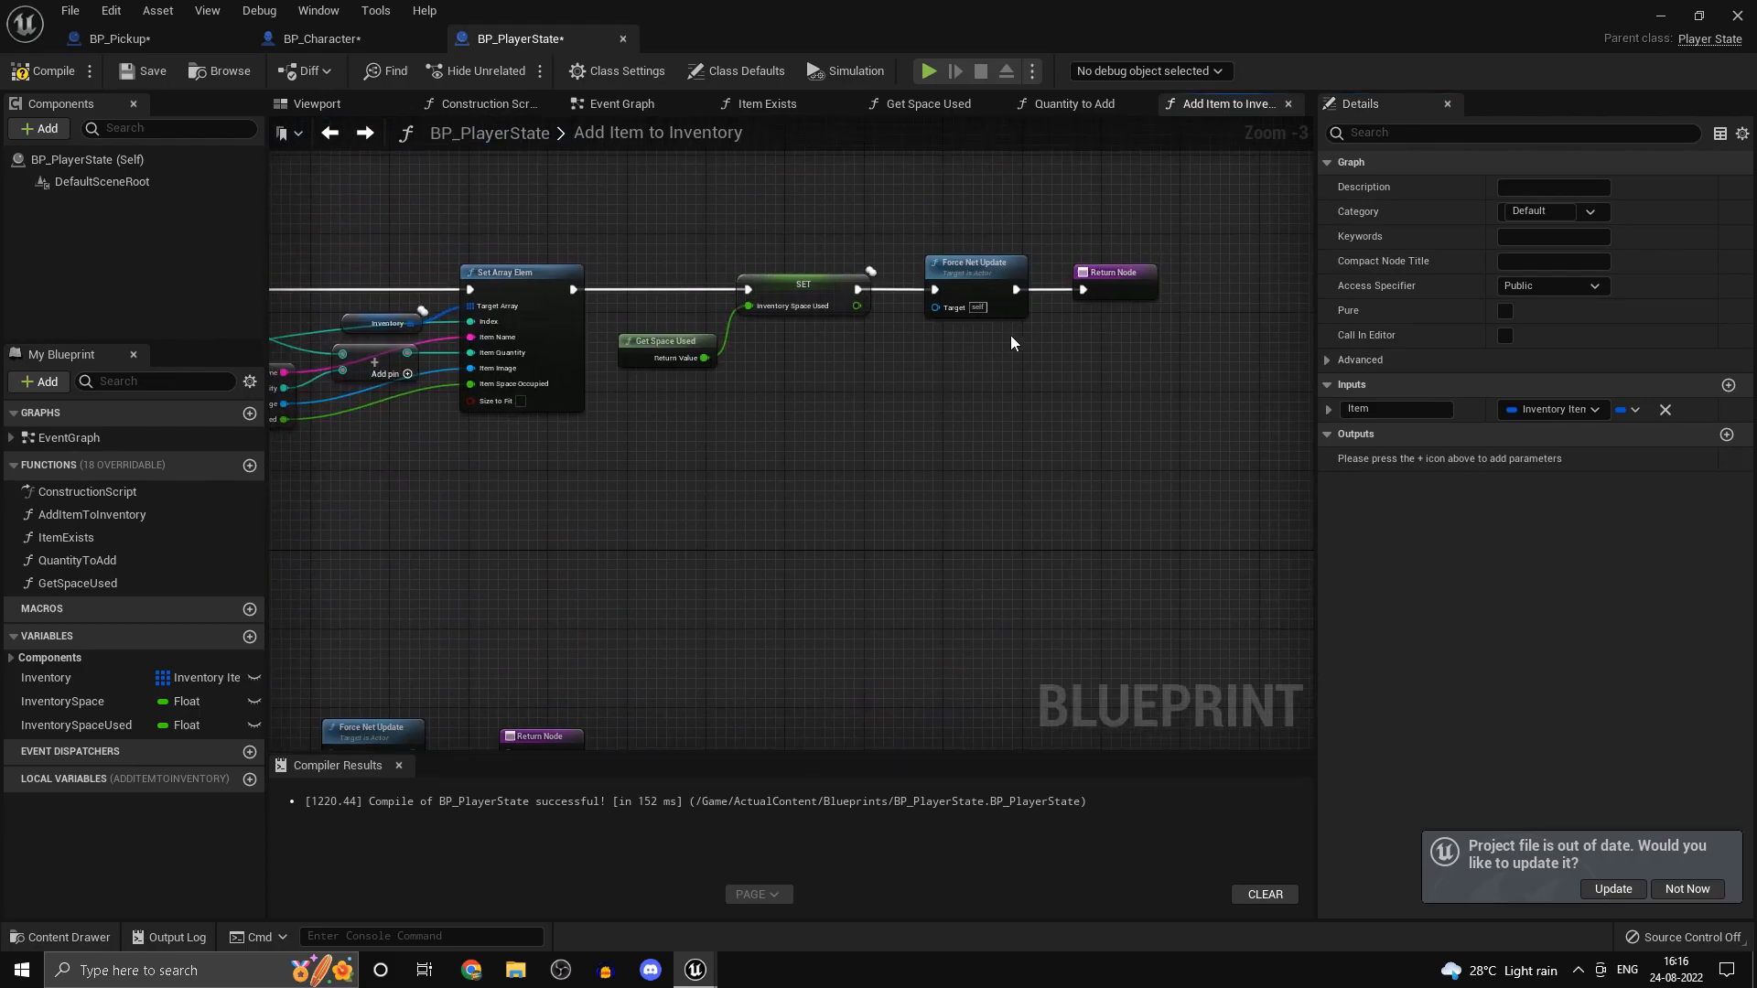
pyautogui.scroll(-3)
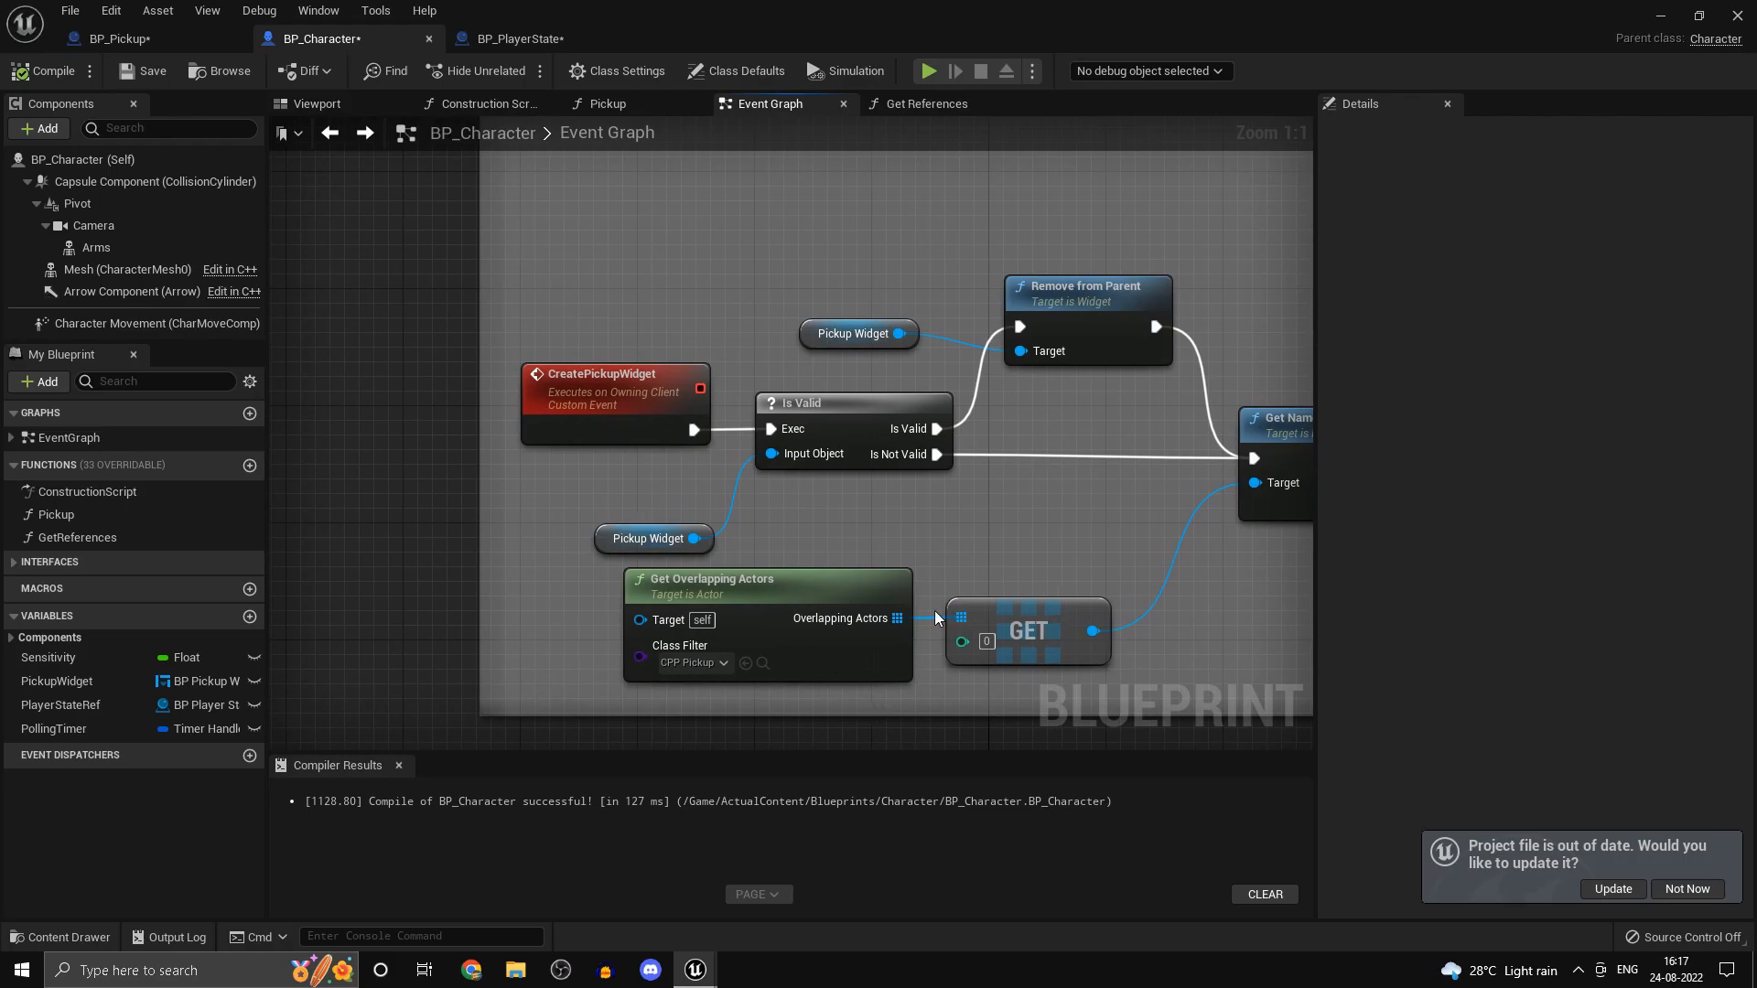
pyautogui.moveTo(1026, 630)
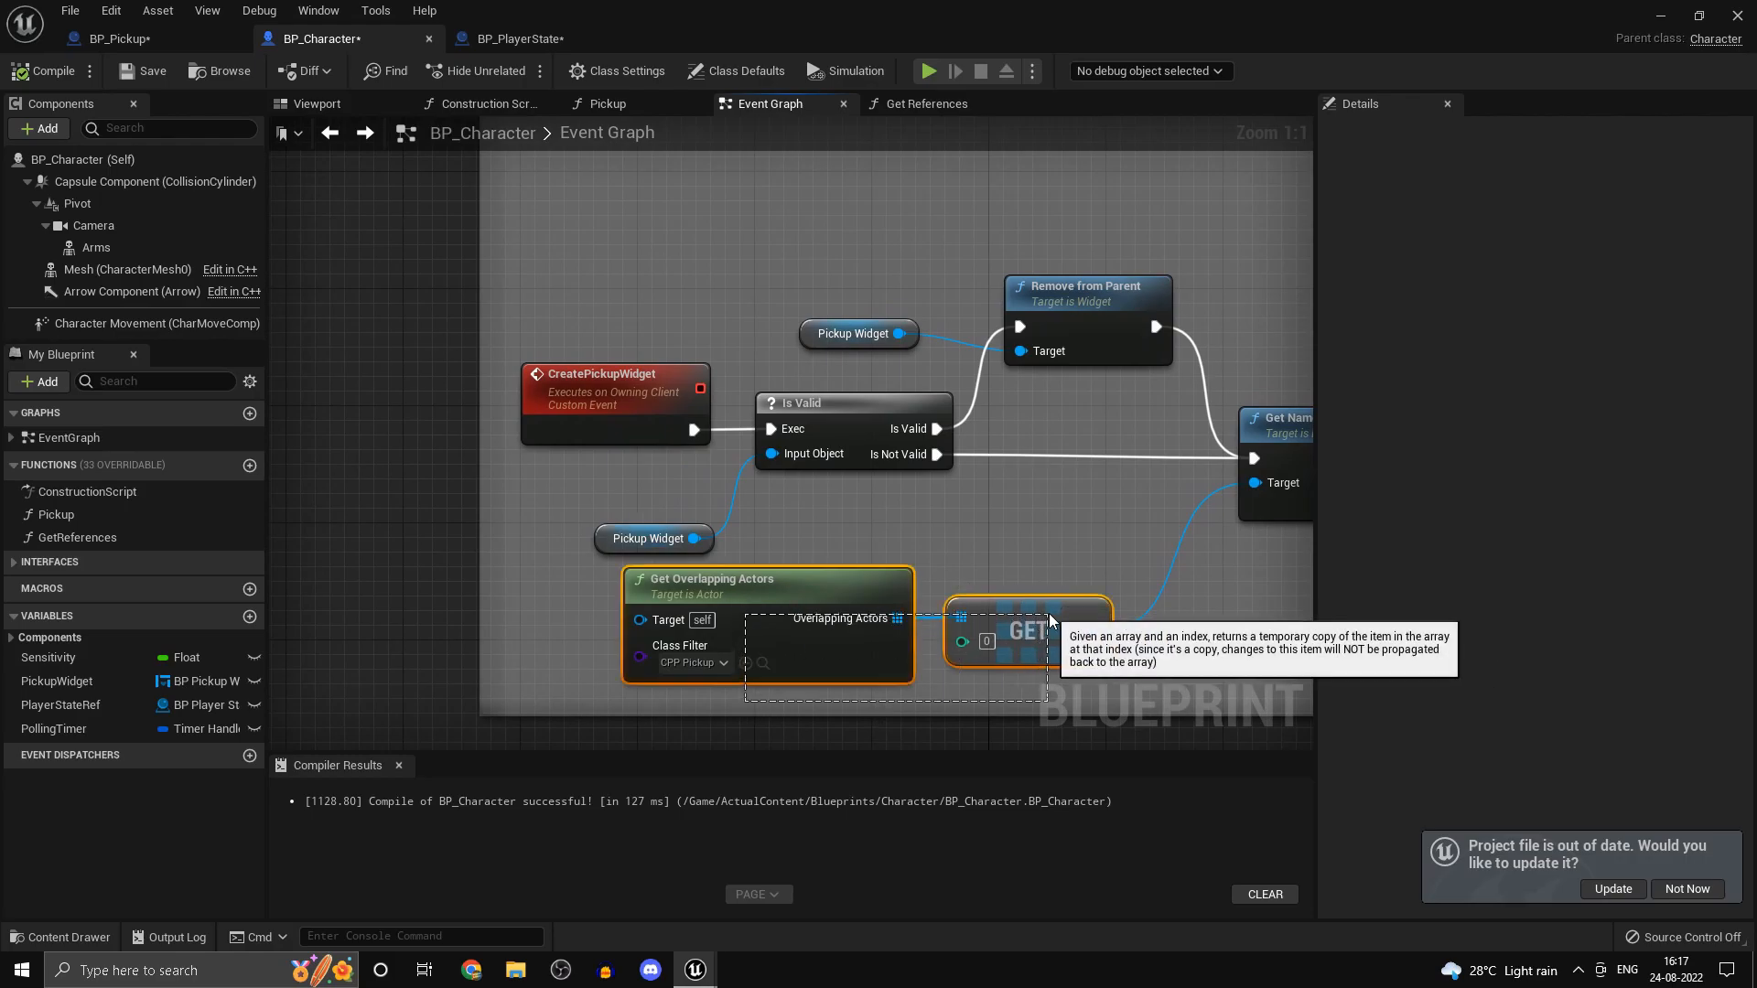
pyautogui.moveTo(807, 538)
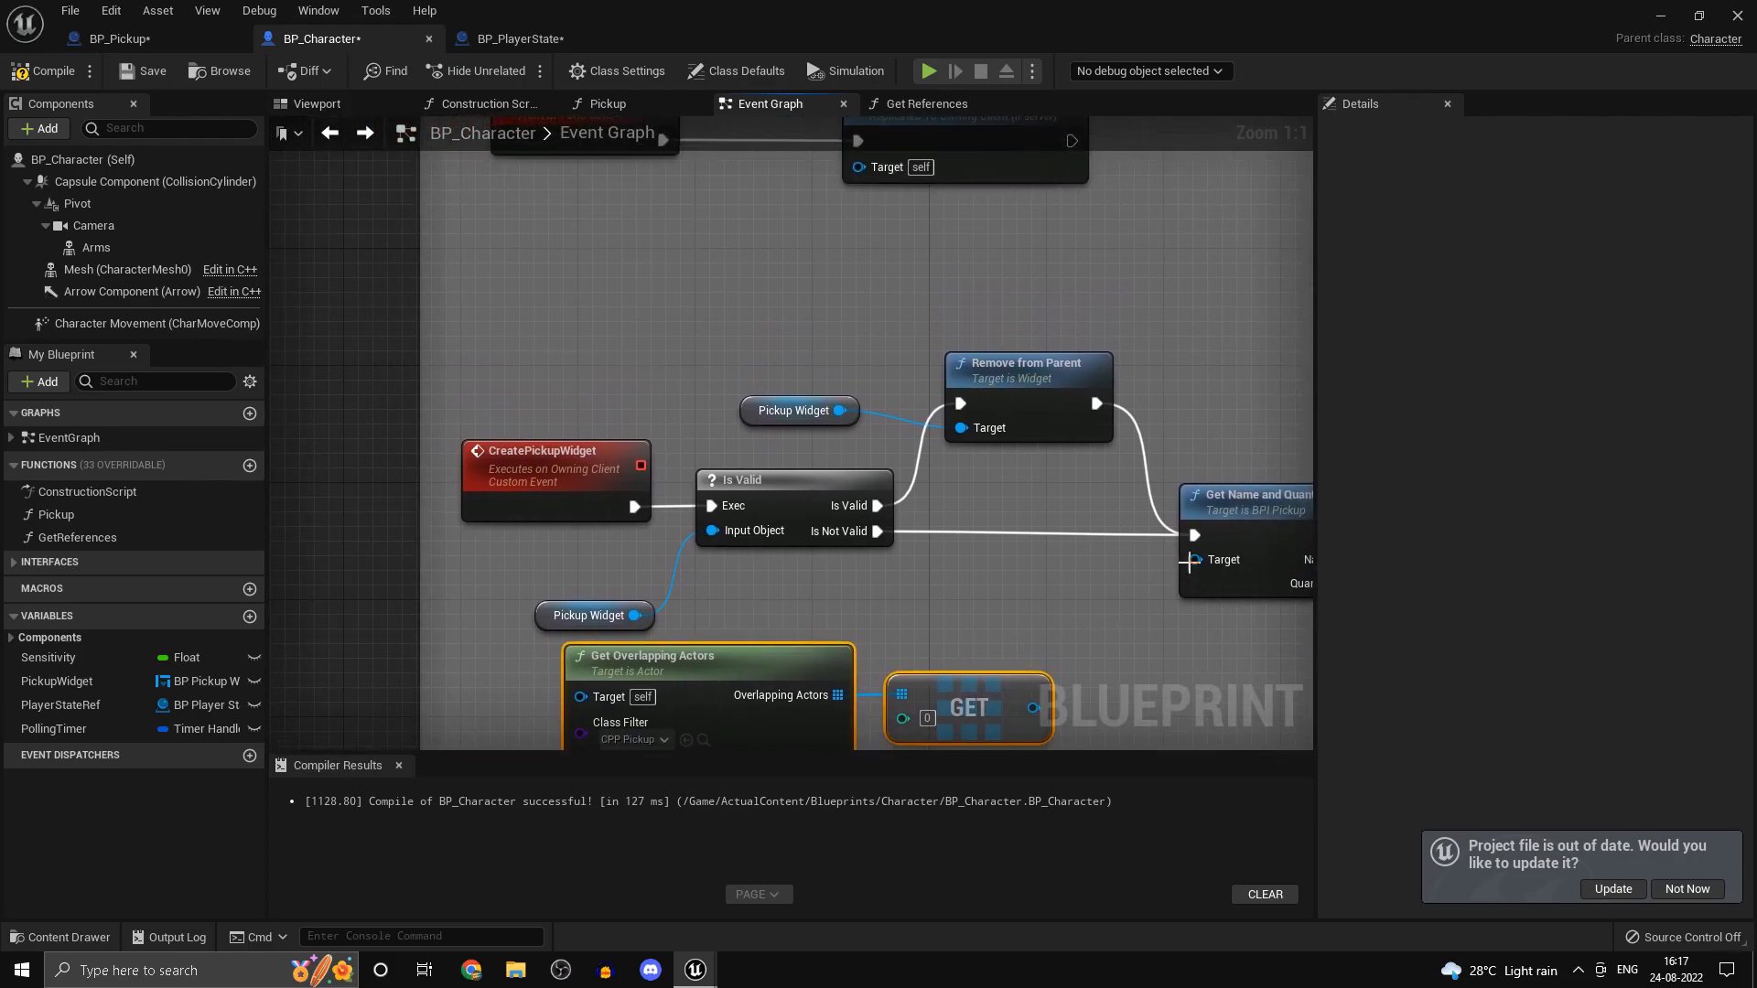
# - Connect the first overlapping actor from GET into Create Pickup Widget's Pickup pin in BP_Character
pyautogui.click(554, 458)
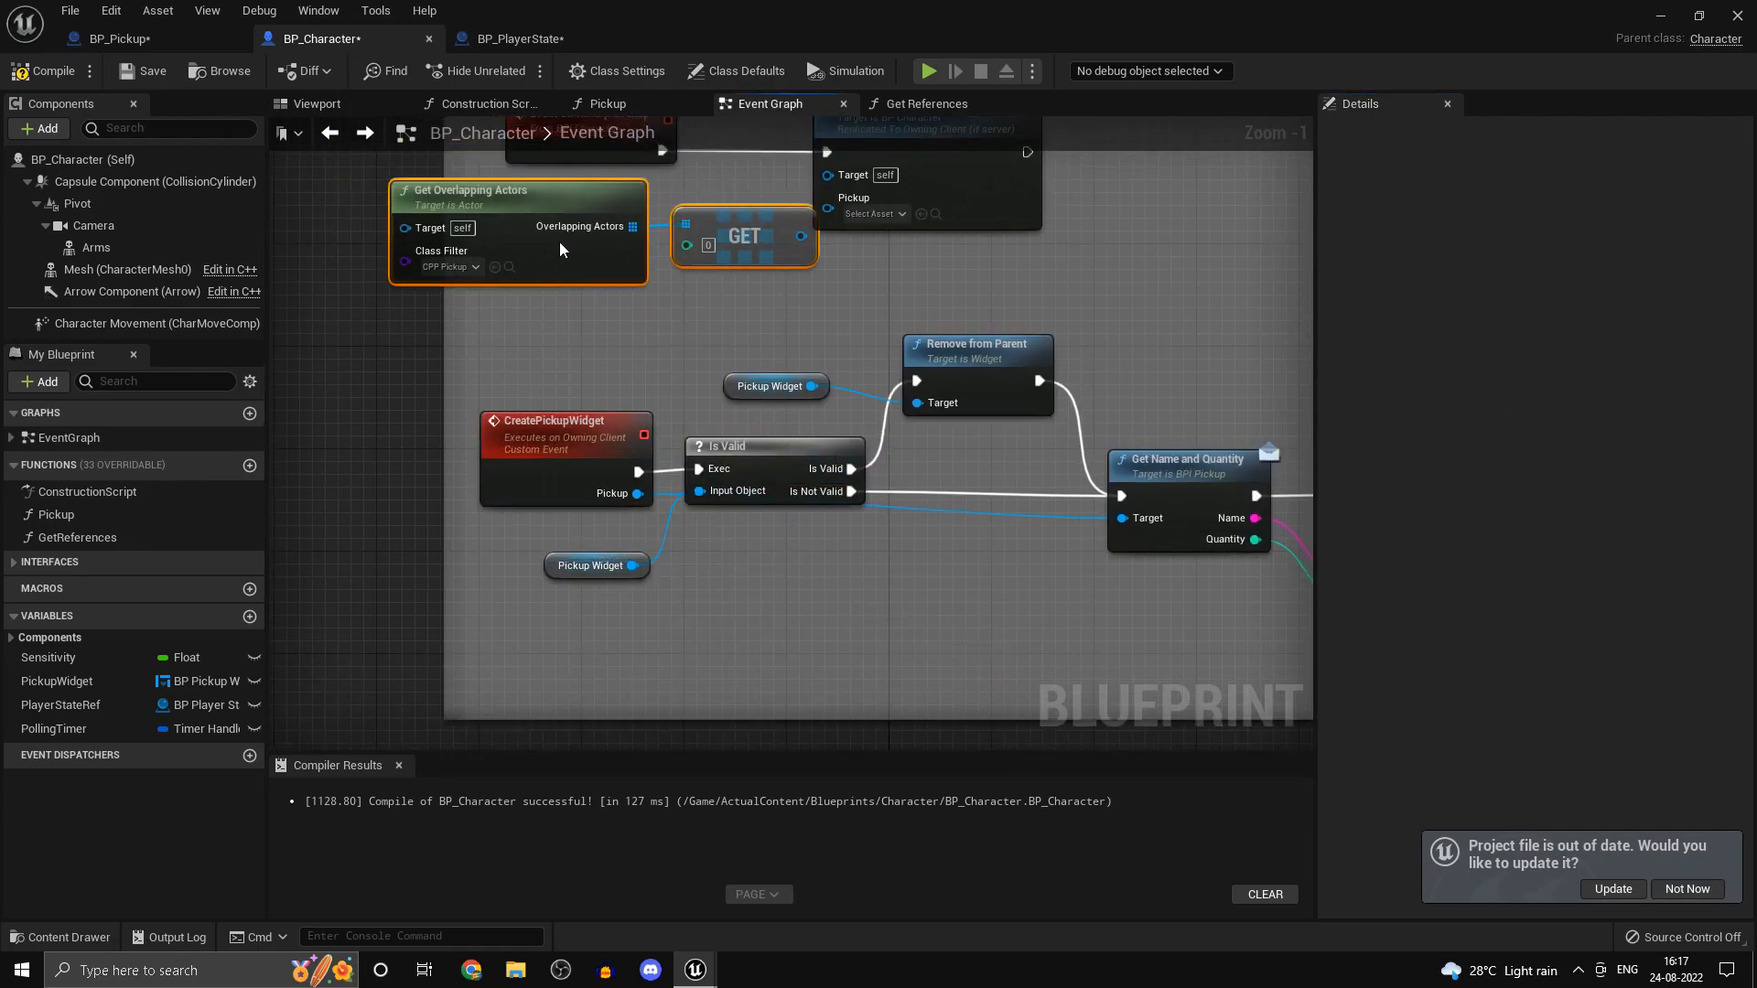
pyautogui.scroll(-3)
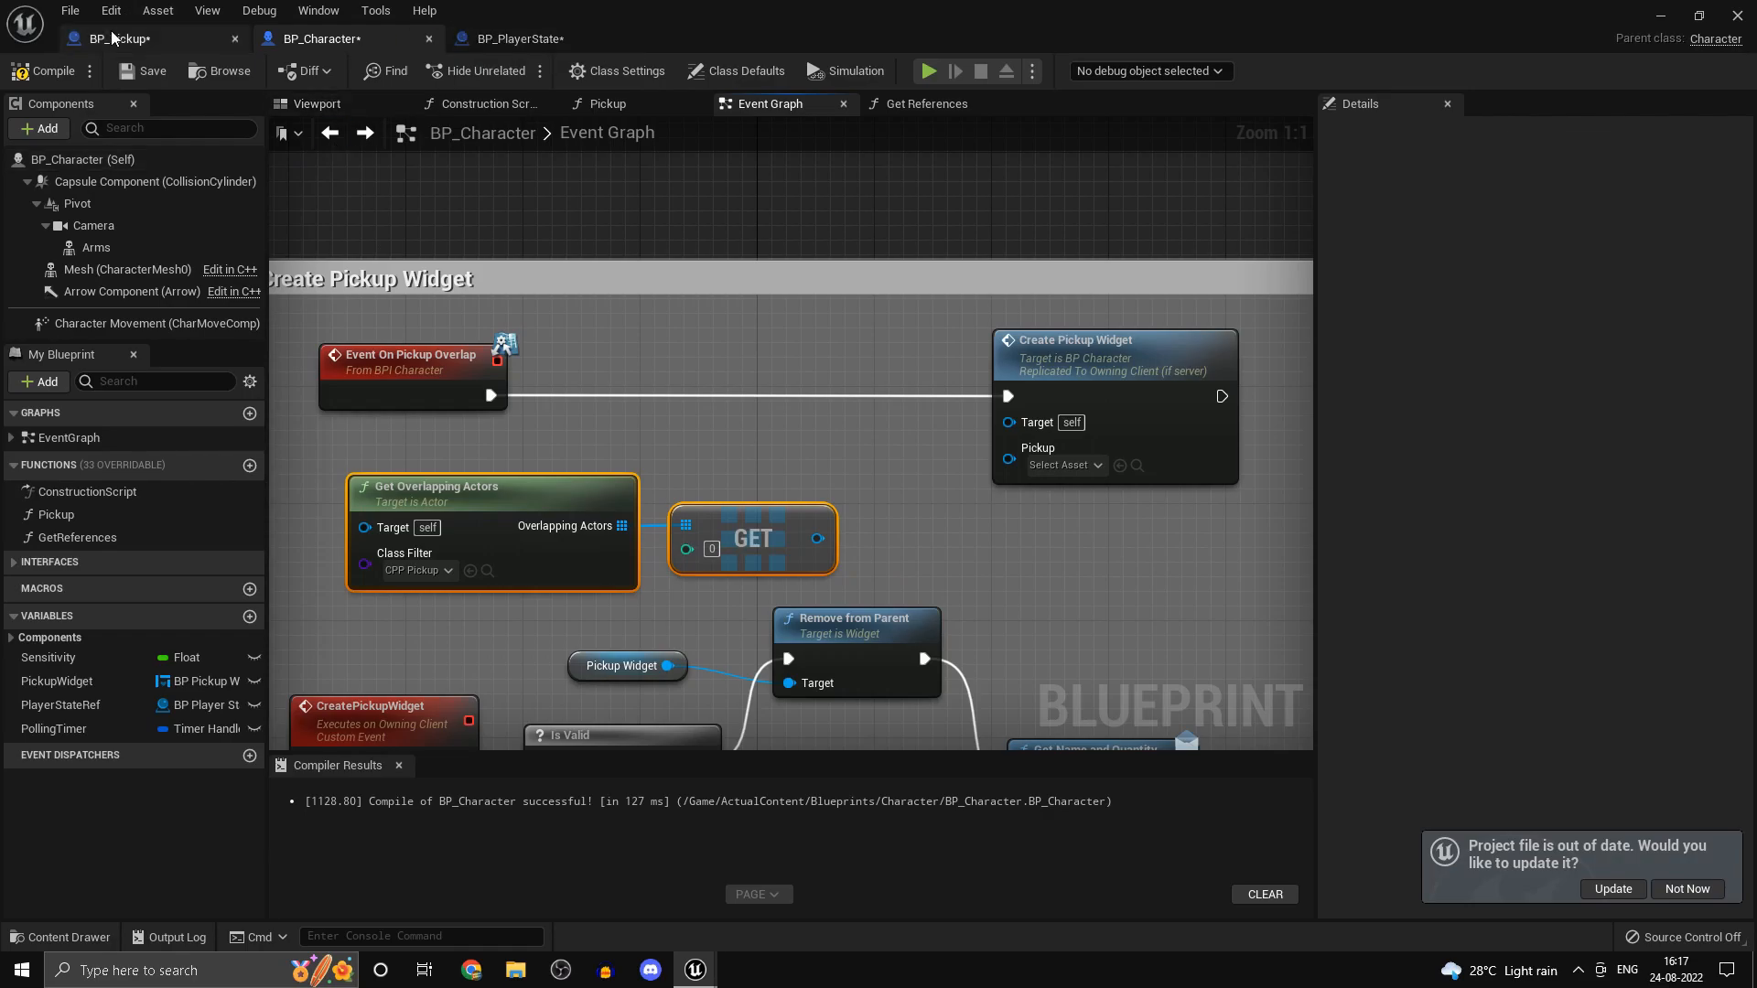
pyautogui.click(107, 39)
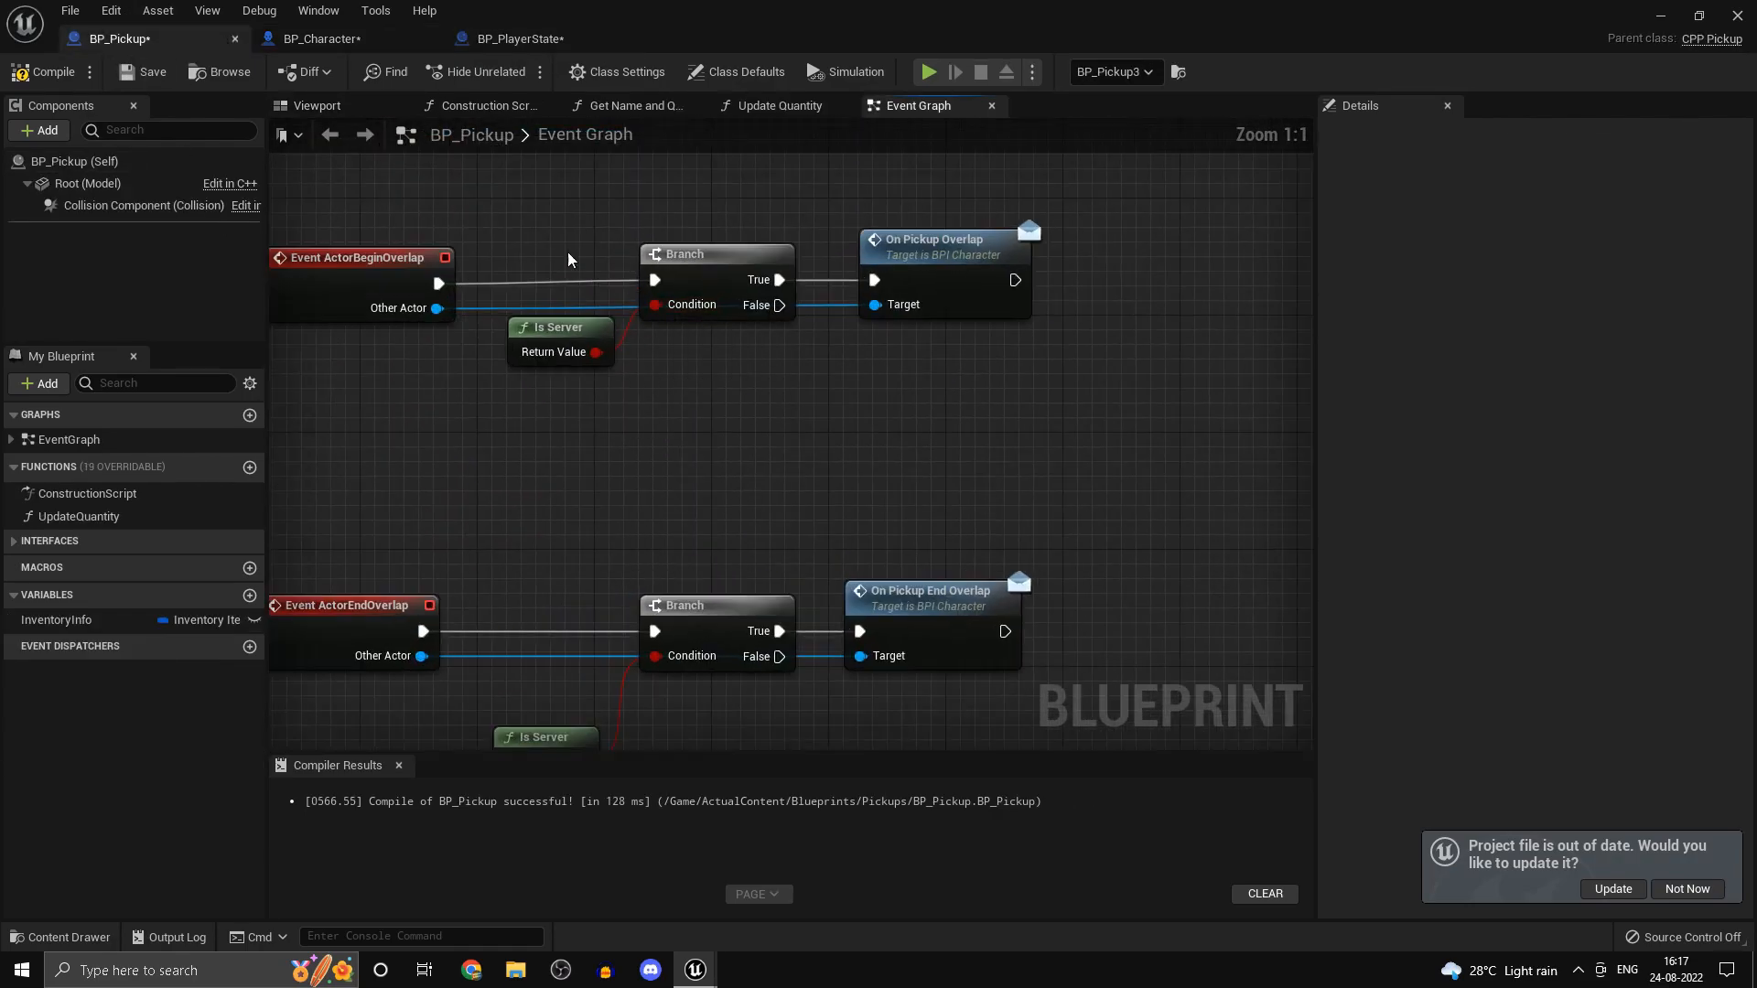
pyautogui.click(322, 39)
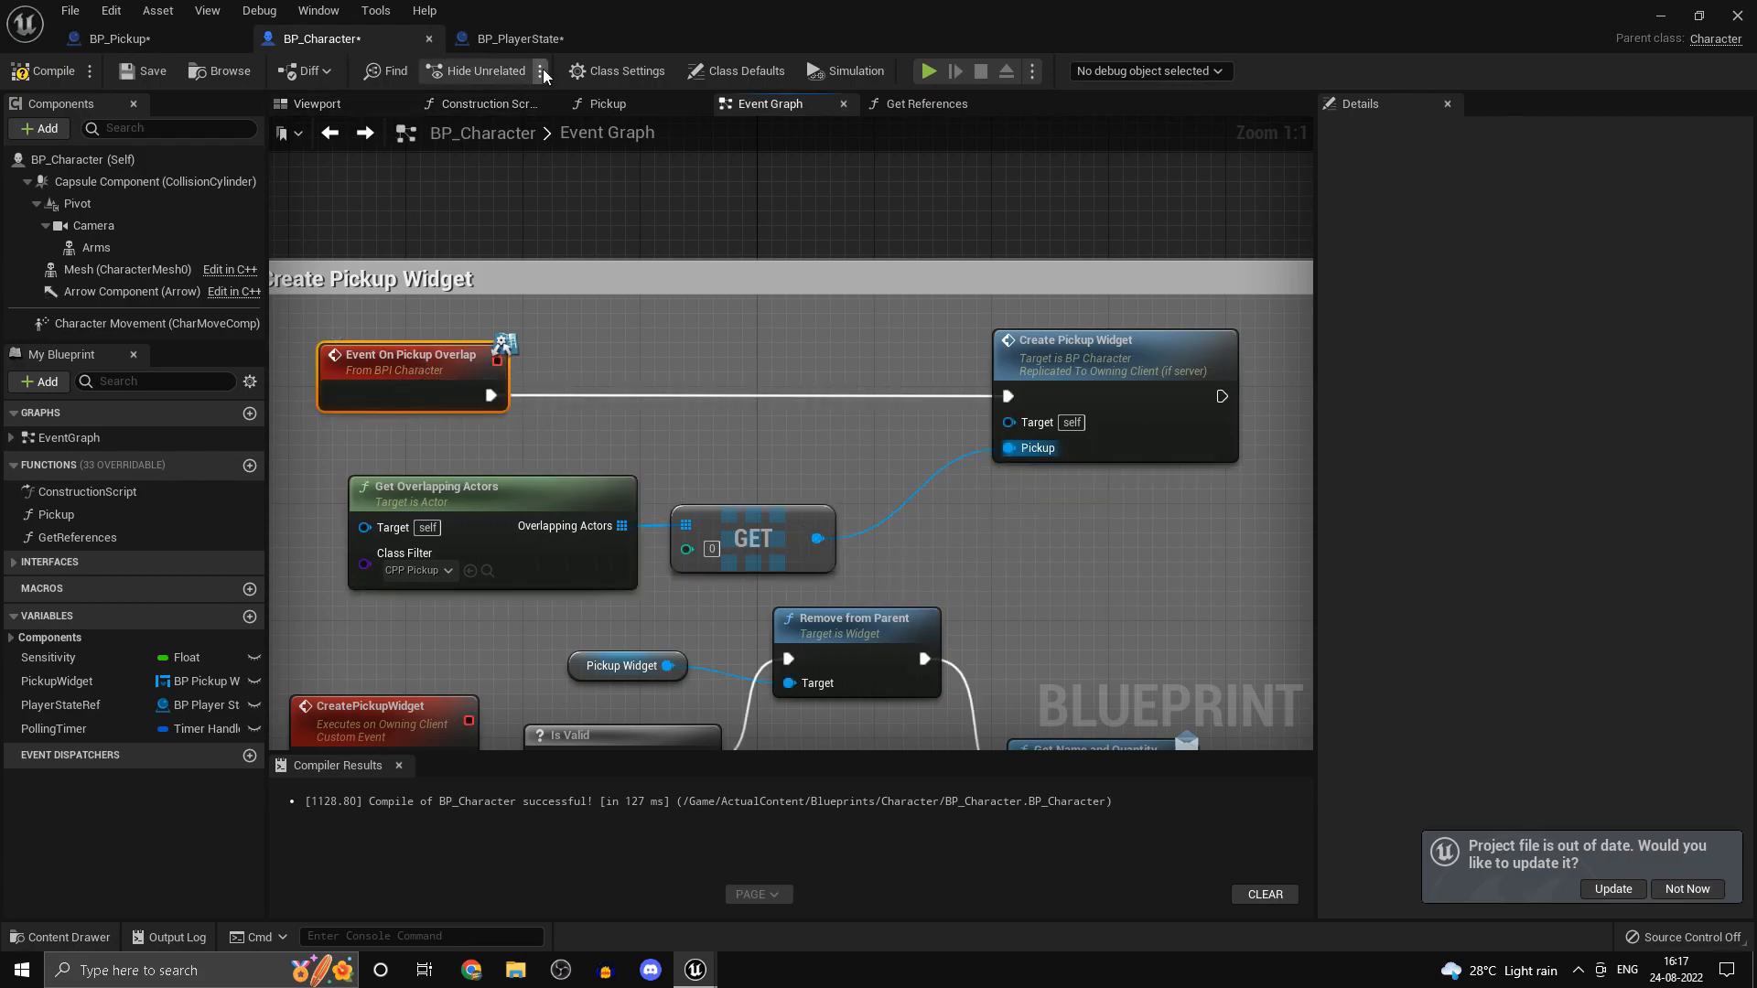
# - Review the On Pickup Overlap call in BP_Pickup's event graph
pyautogui.click(117, 38)
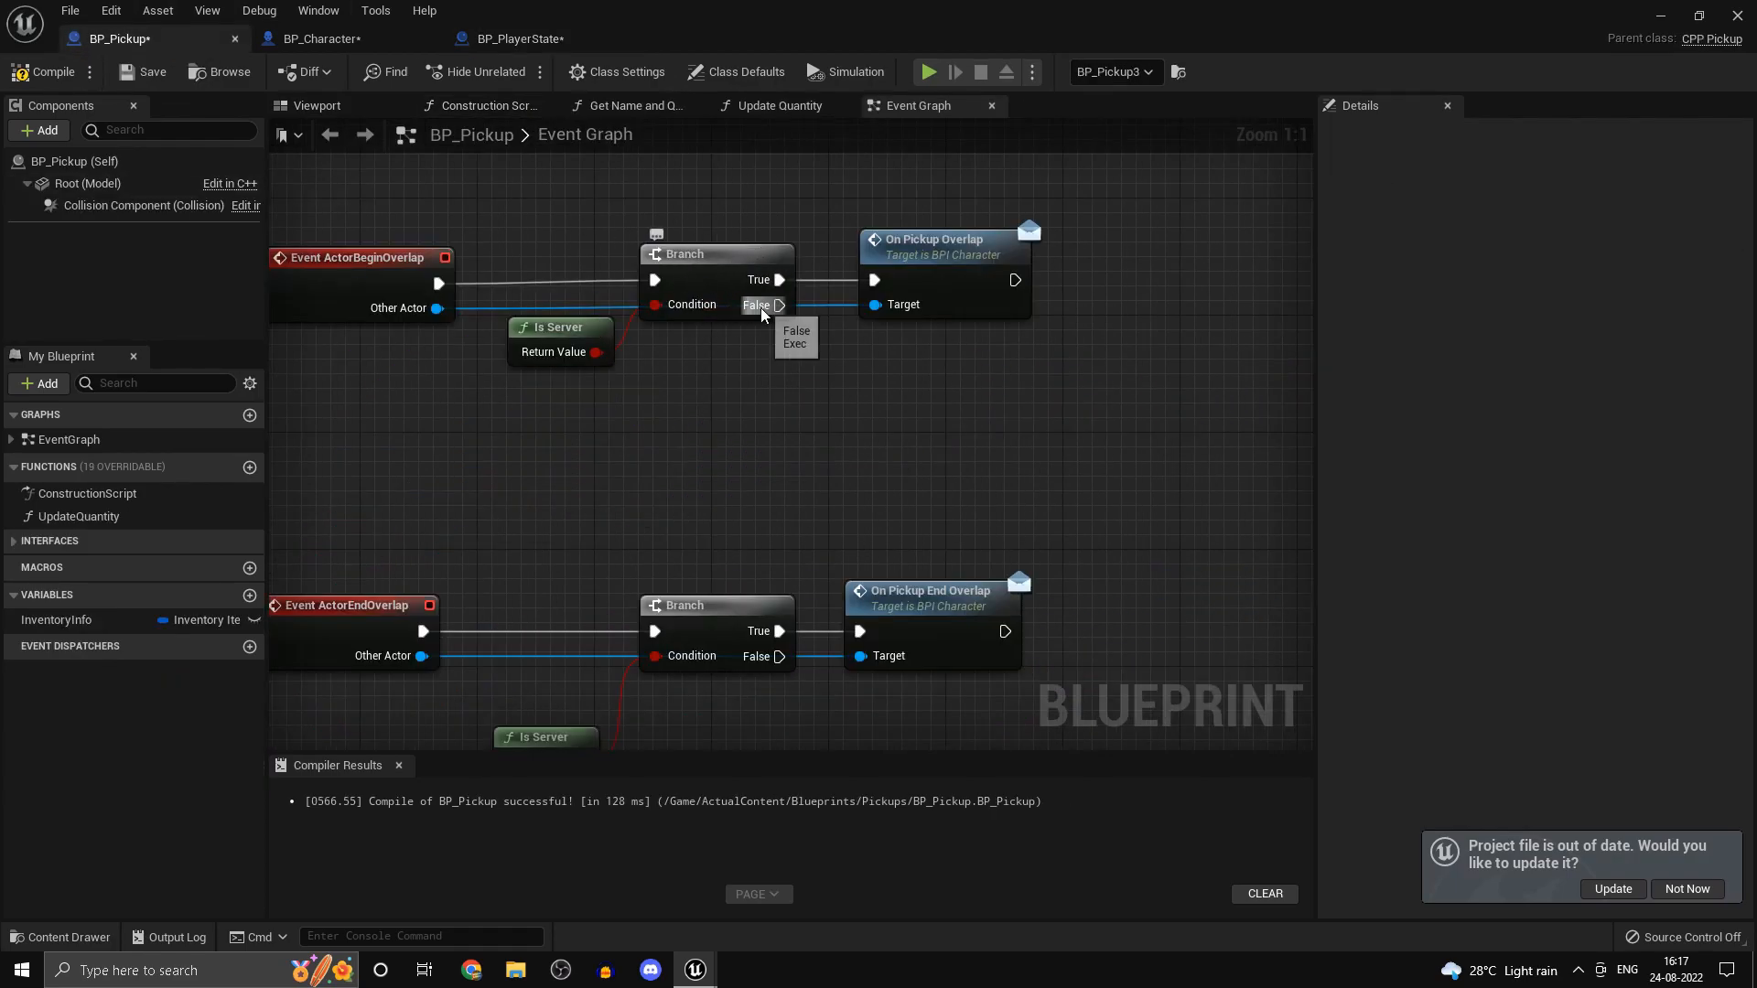
pyautogui.click(945, 238)
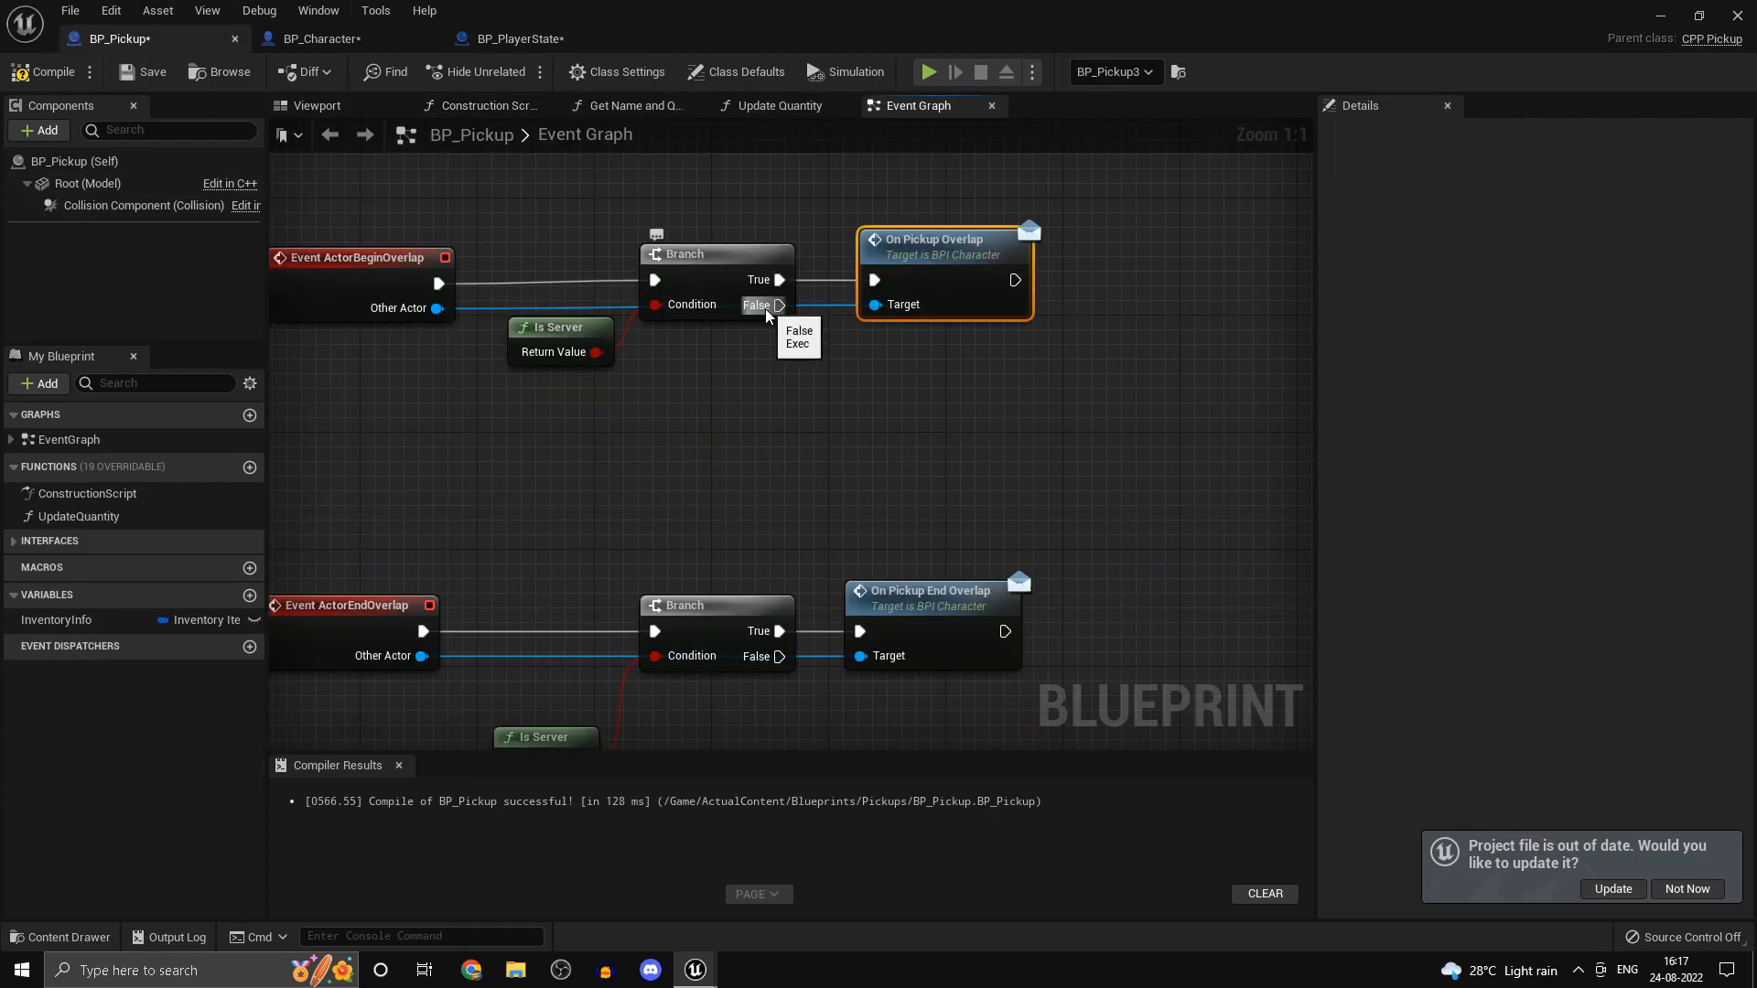
pyautogui.click(326, 38)
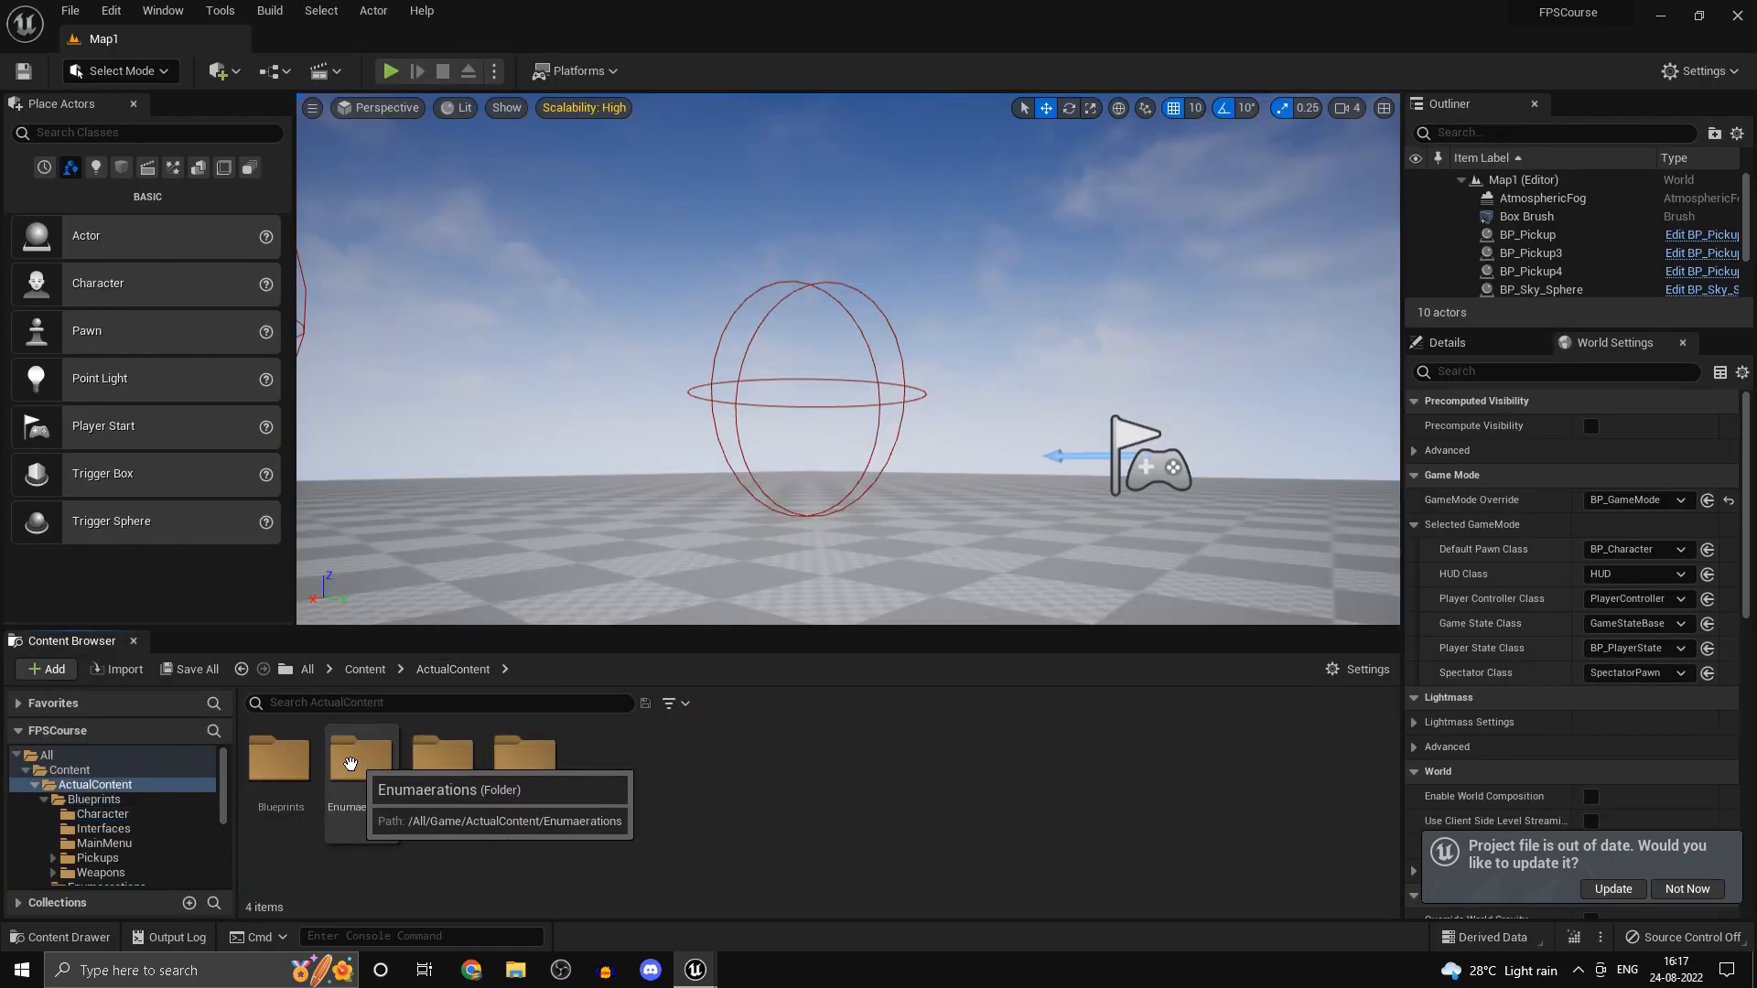
# - Add an Integer input named Quantity to BPI_Character's OnPickupOverlap function
pyautogui.click(102, 828)
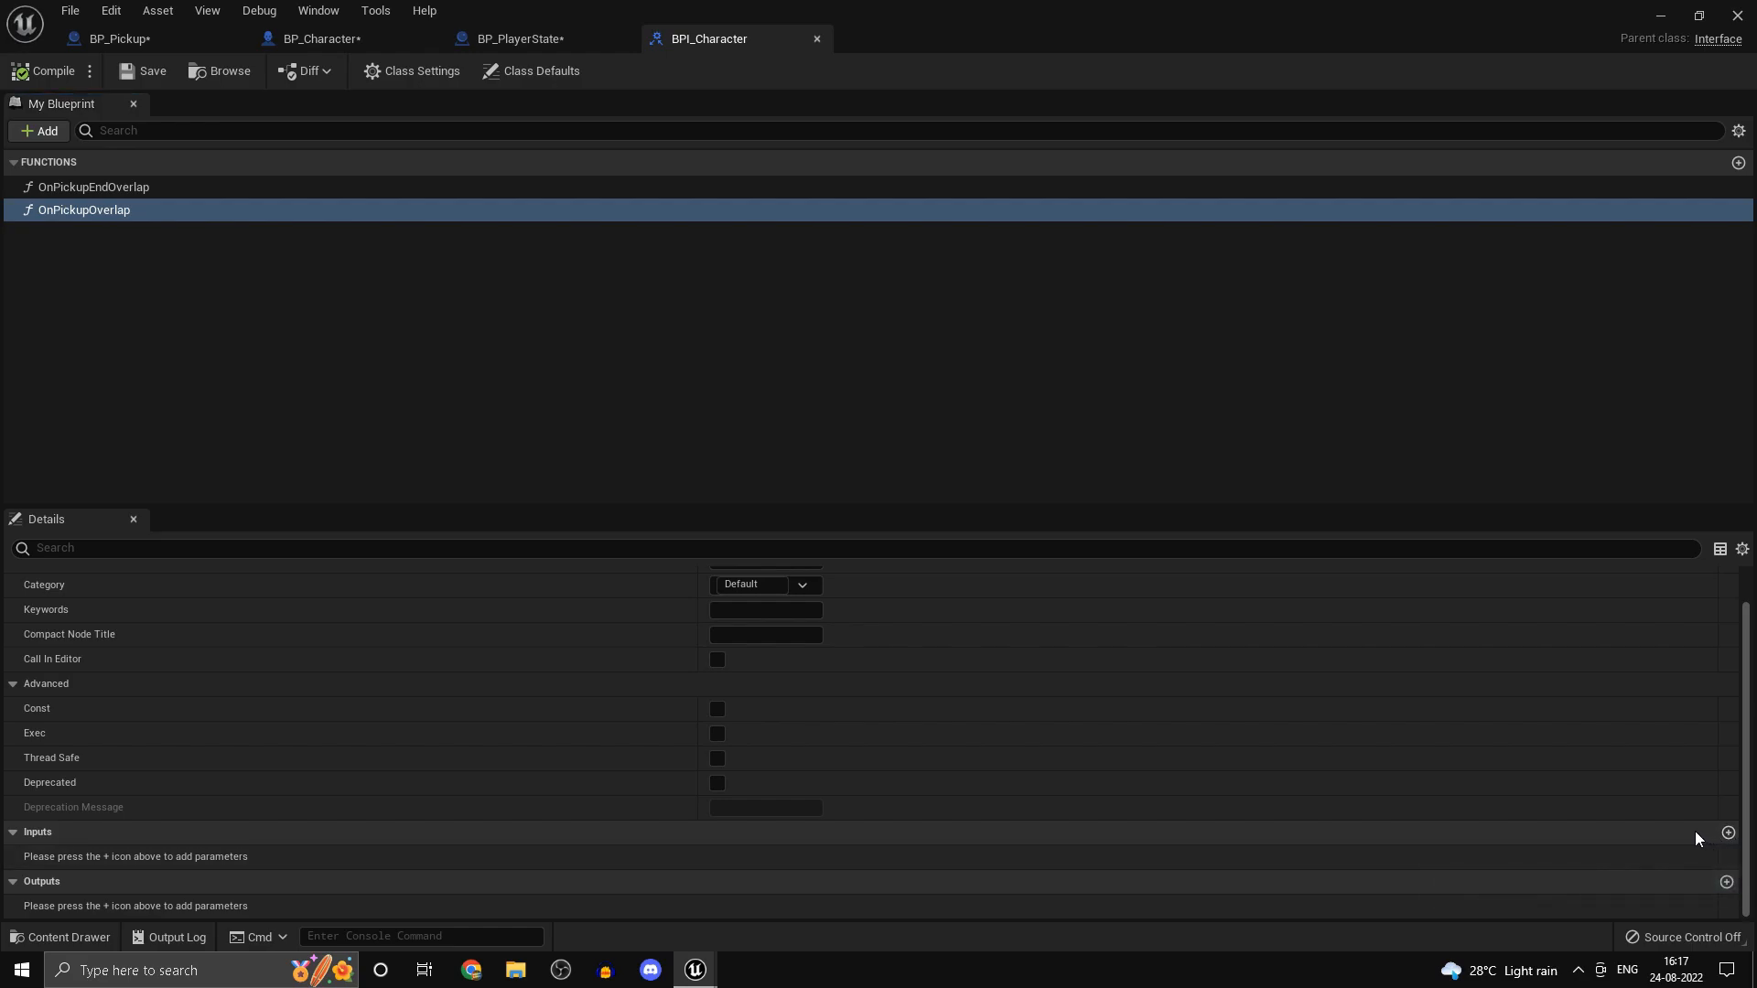
pyautogui.click(1729, 833)
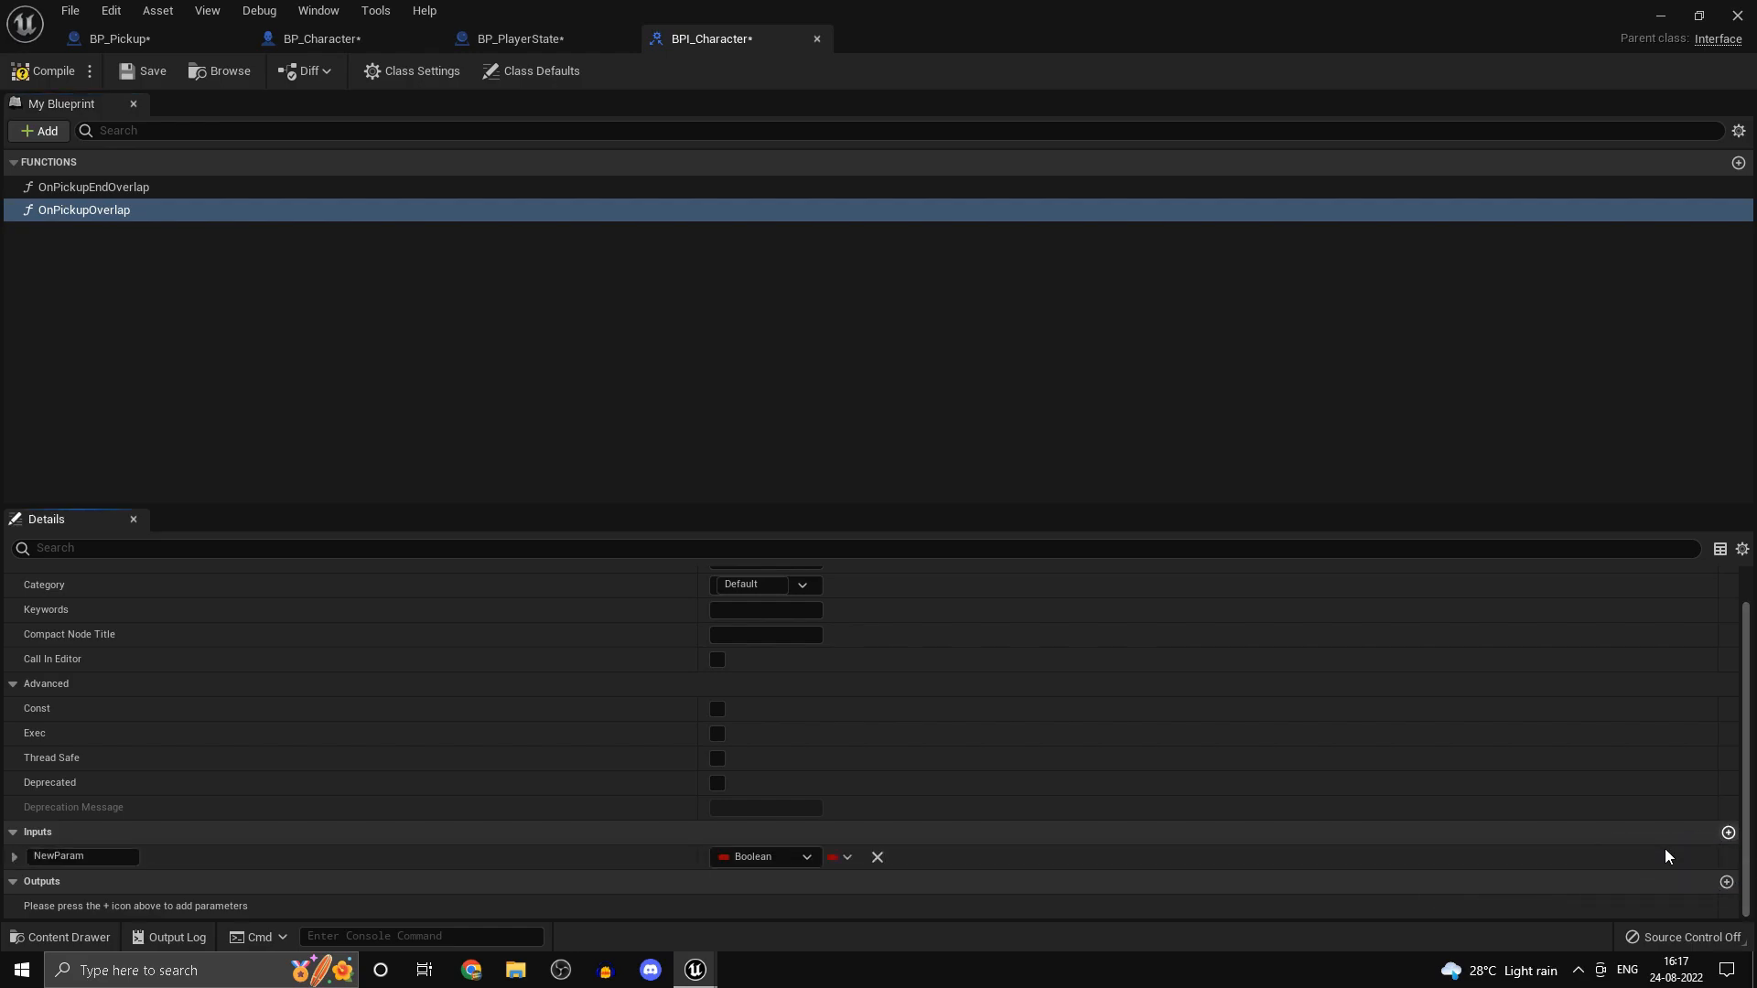
pyautogui.doubleClick(84, 857)
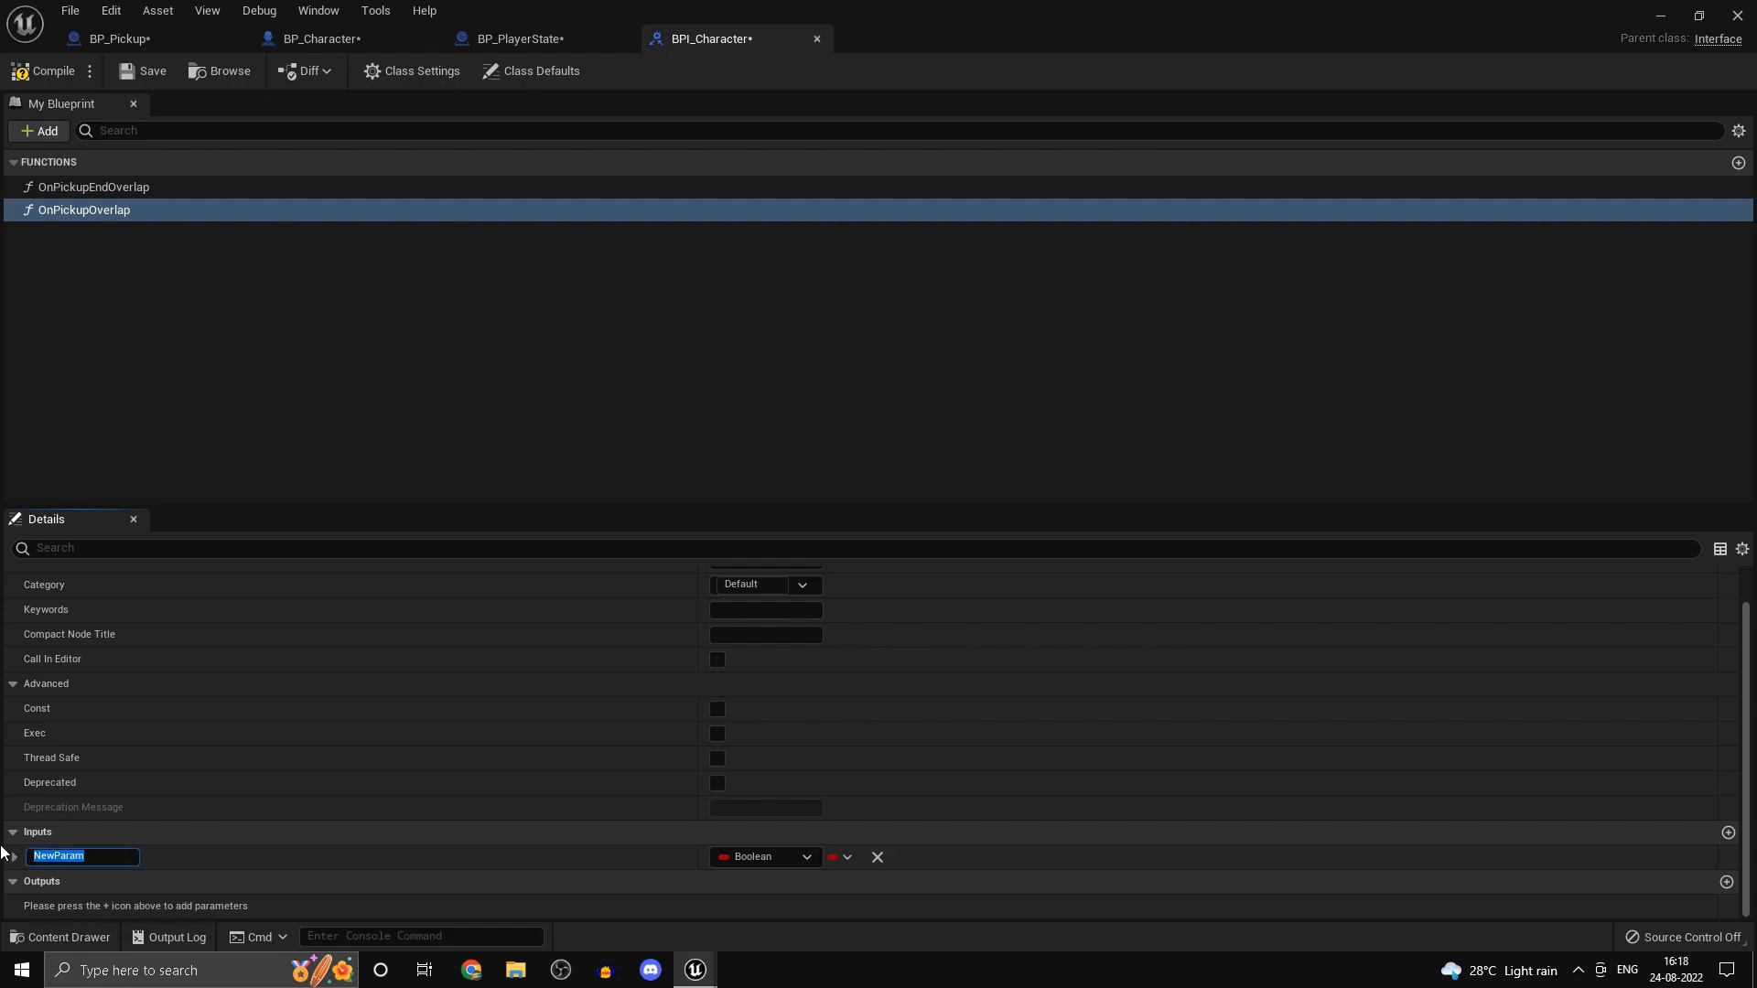
pyautogui.write('Quantit')
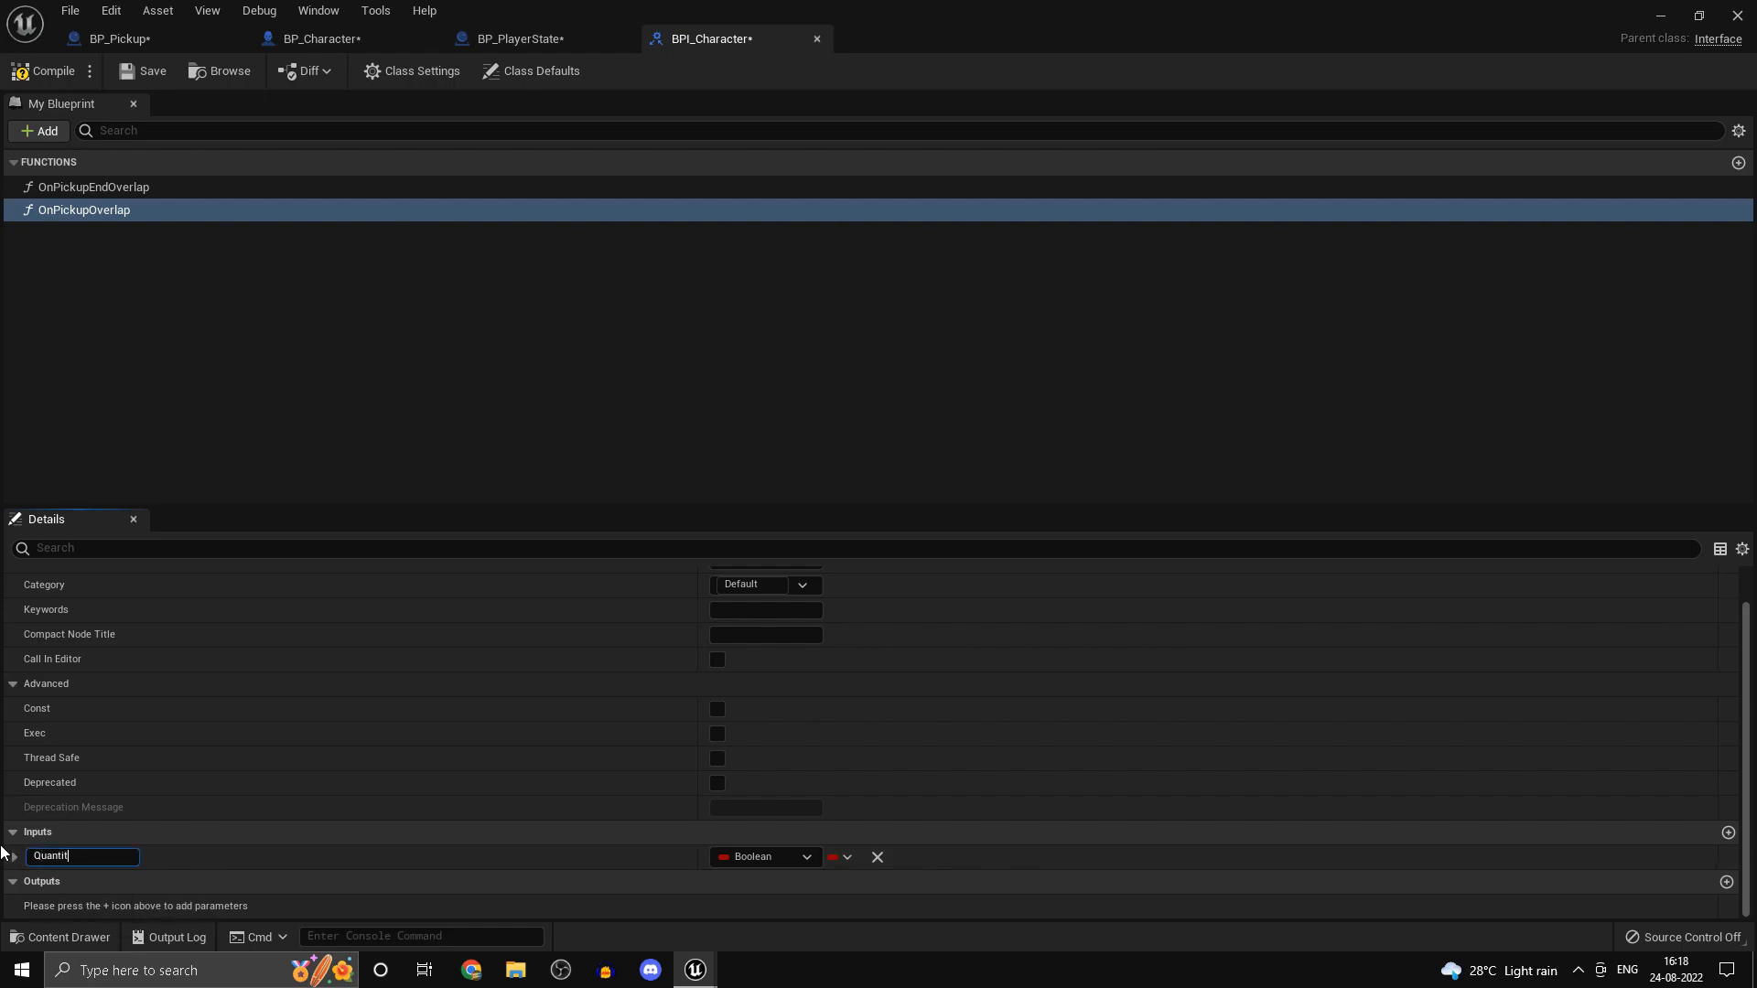
pyautogui.click(758, 856)
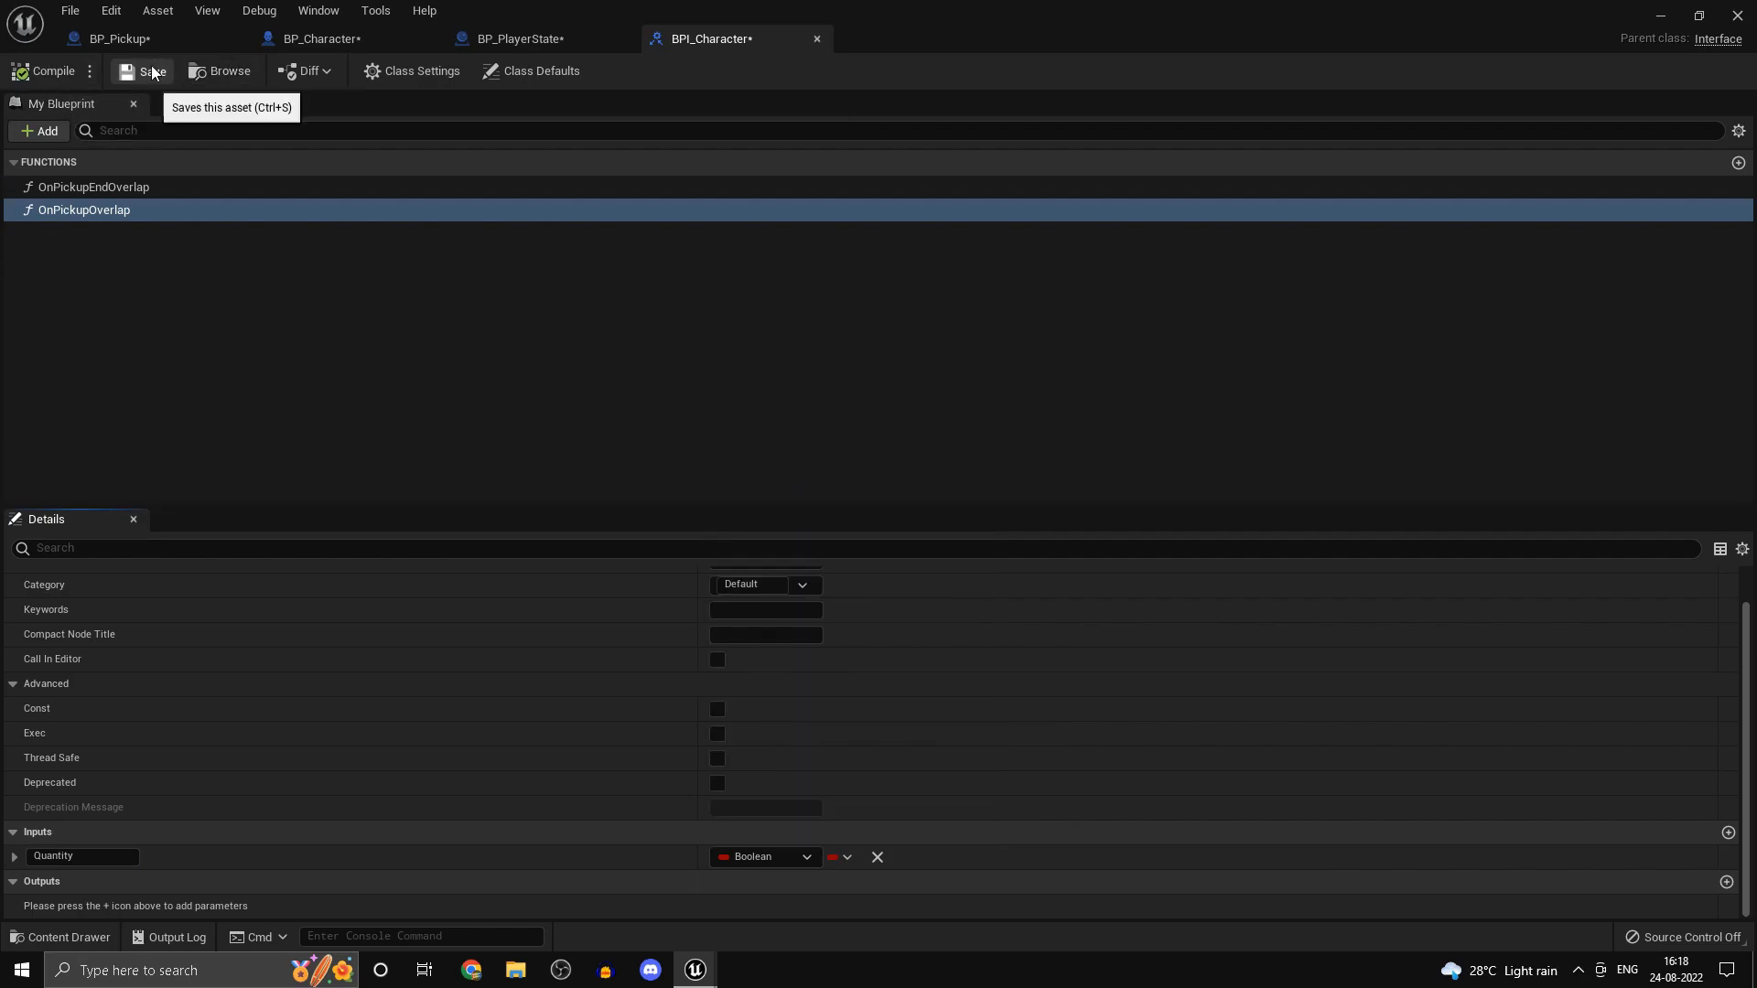
# - Compile and save BPI_Character so Quantity shows on BP_Pickup's On Pickup Overlap call
pyautogui.click(111, 38)
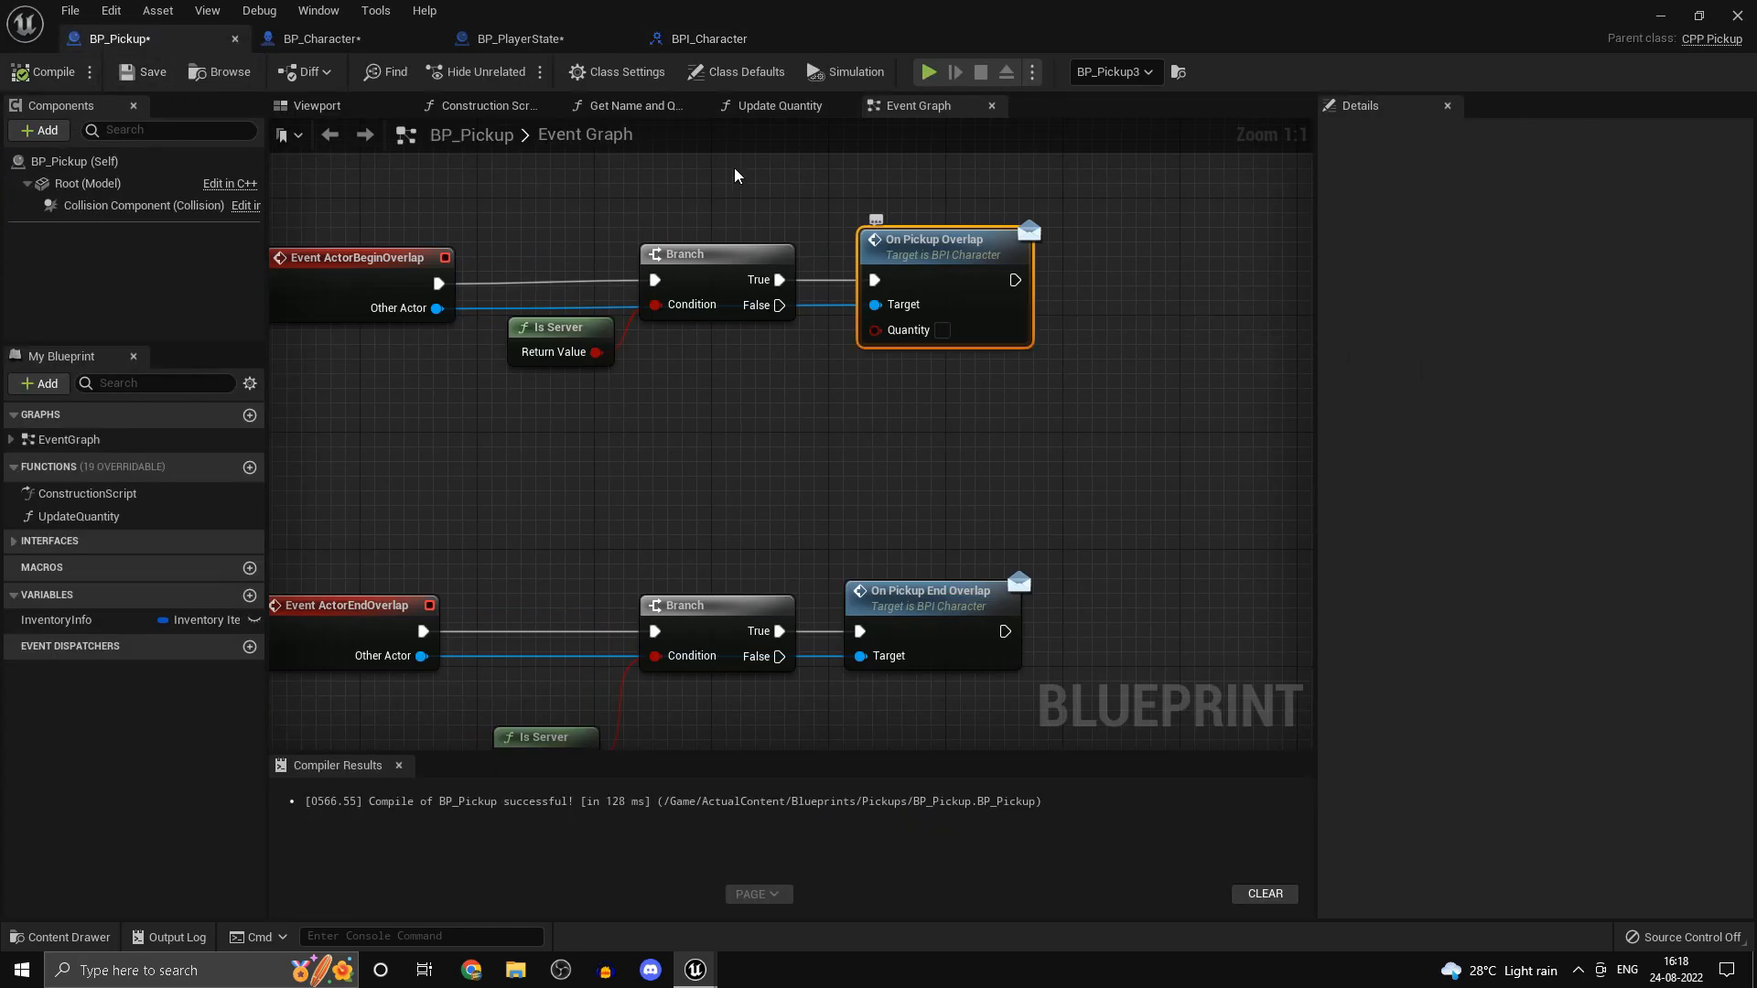
pyautogui.moveTo(544, 38)
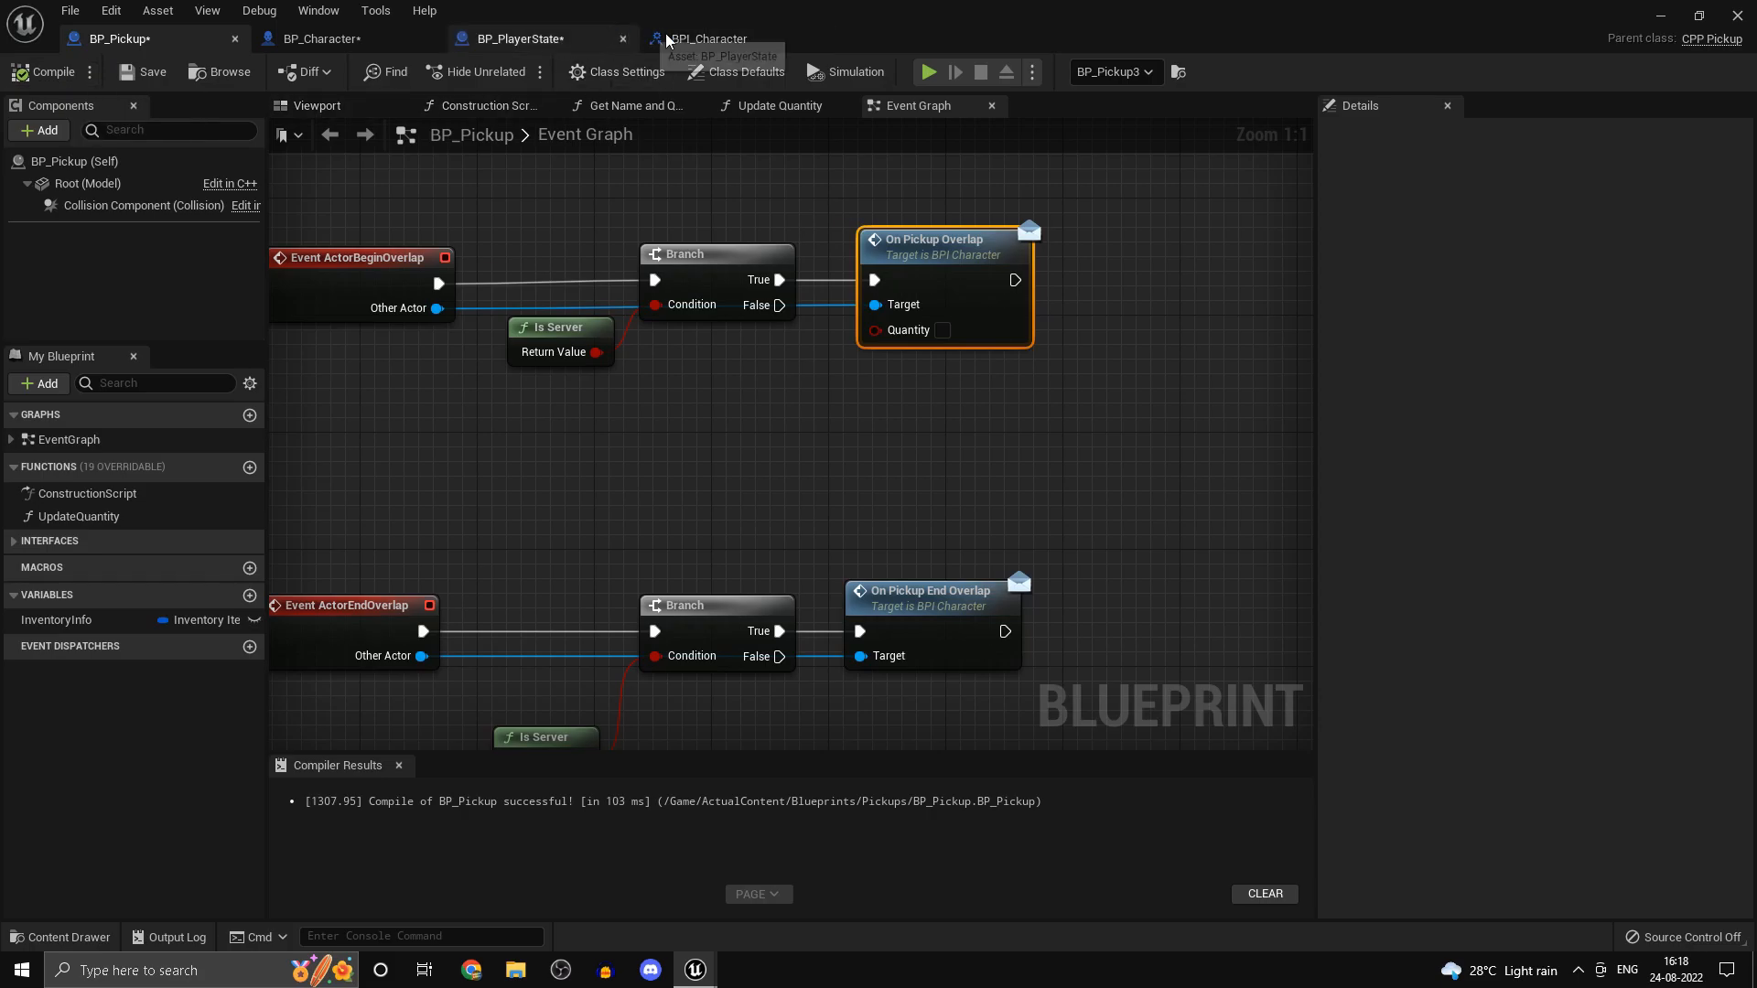
pyautogui.click(708, 38)
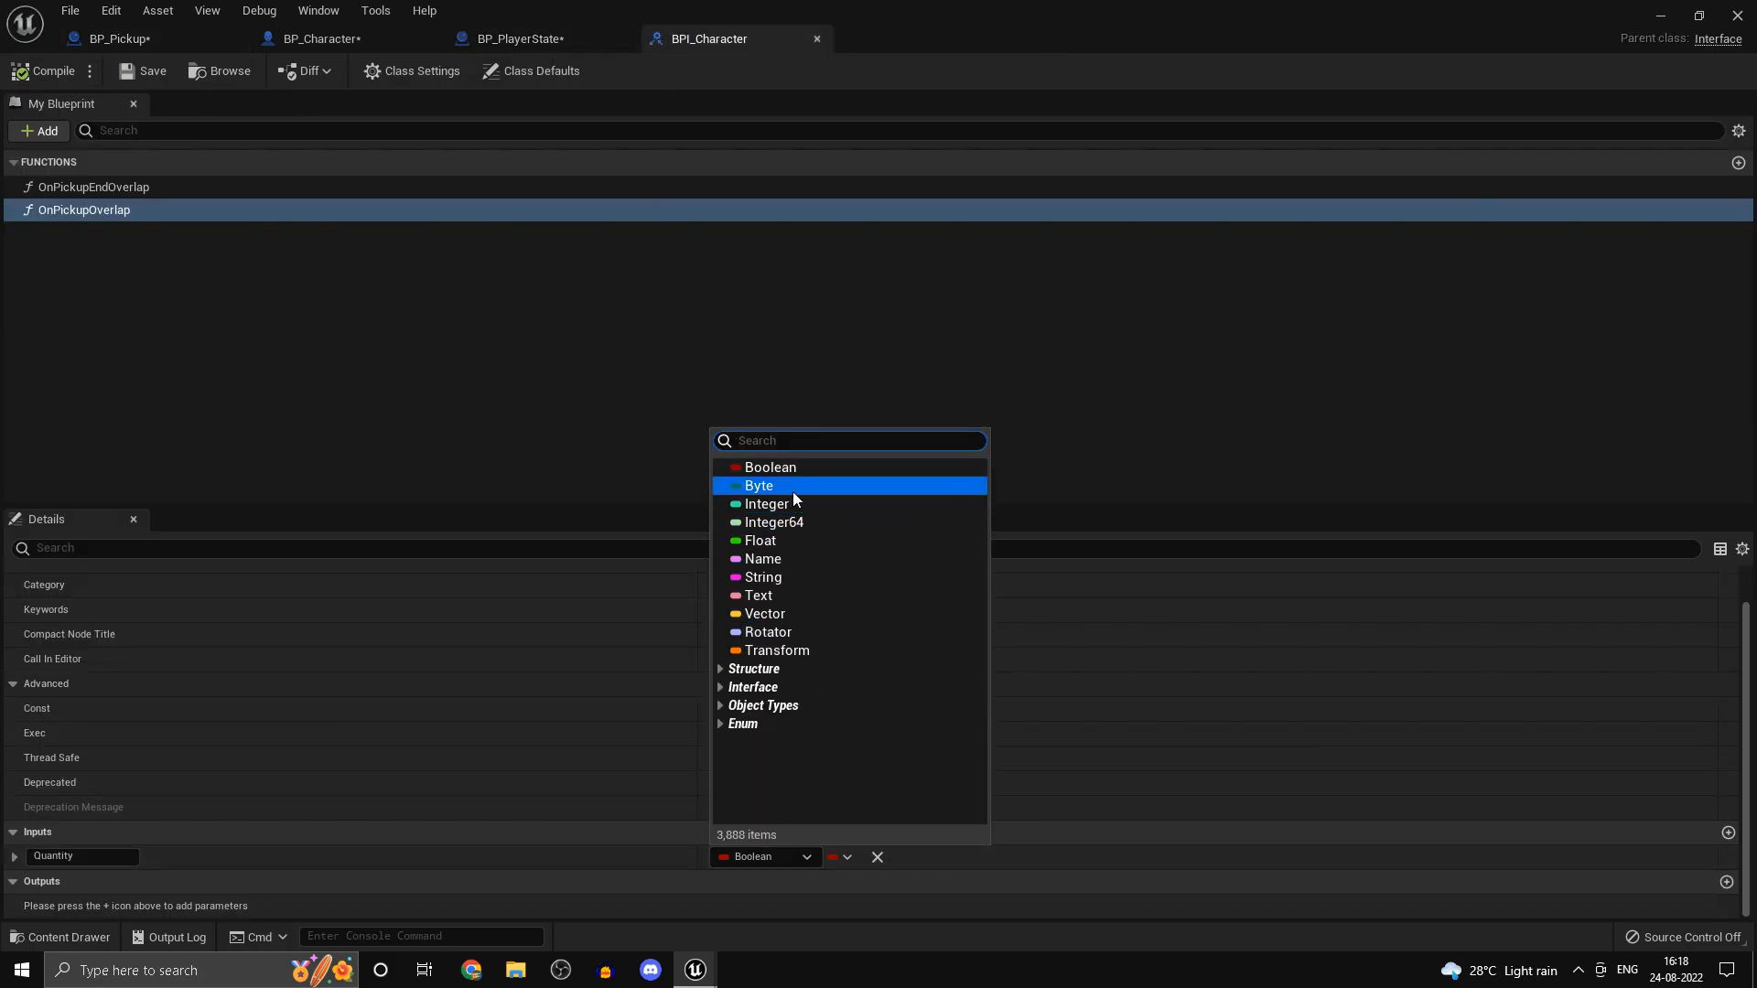
pyautogui.click(767, 503)
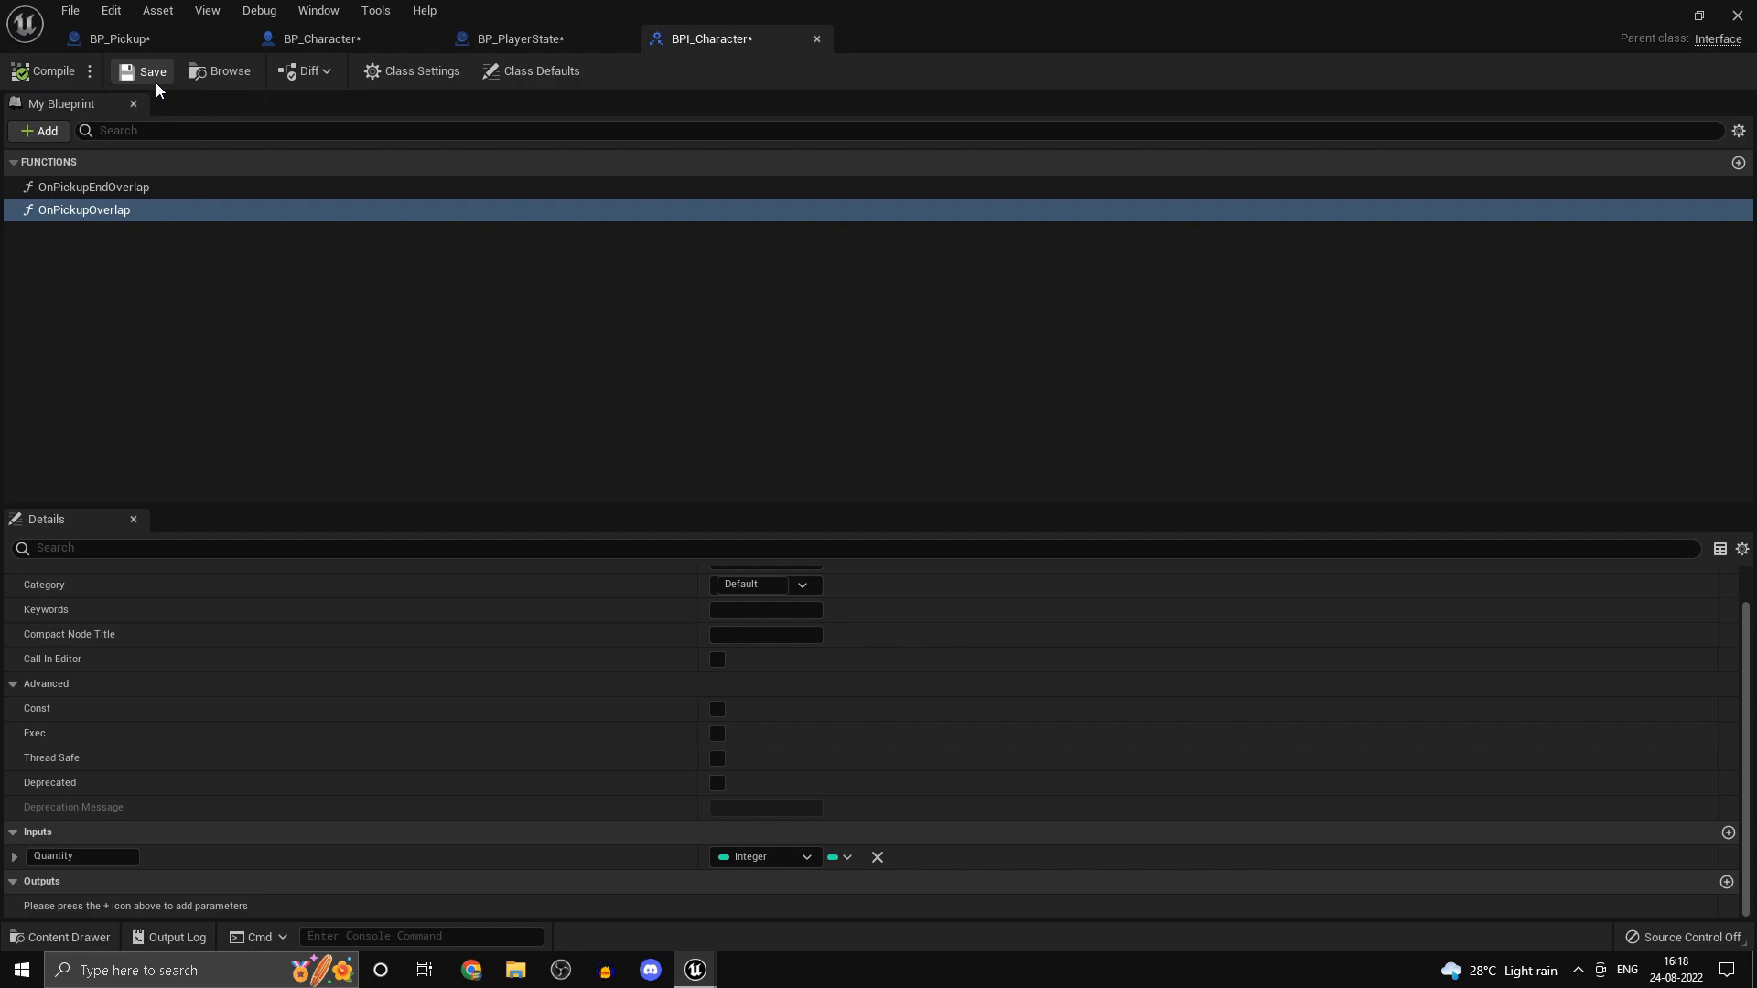
pyautogui.click(116, 38)
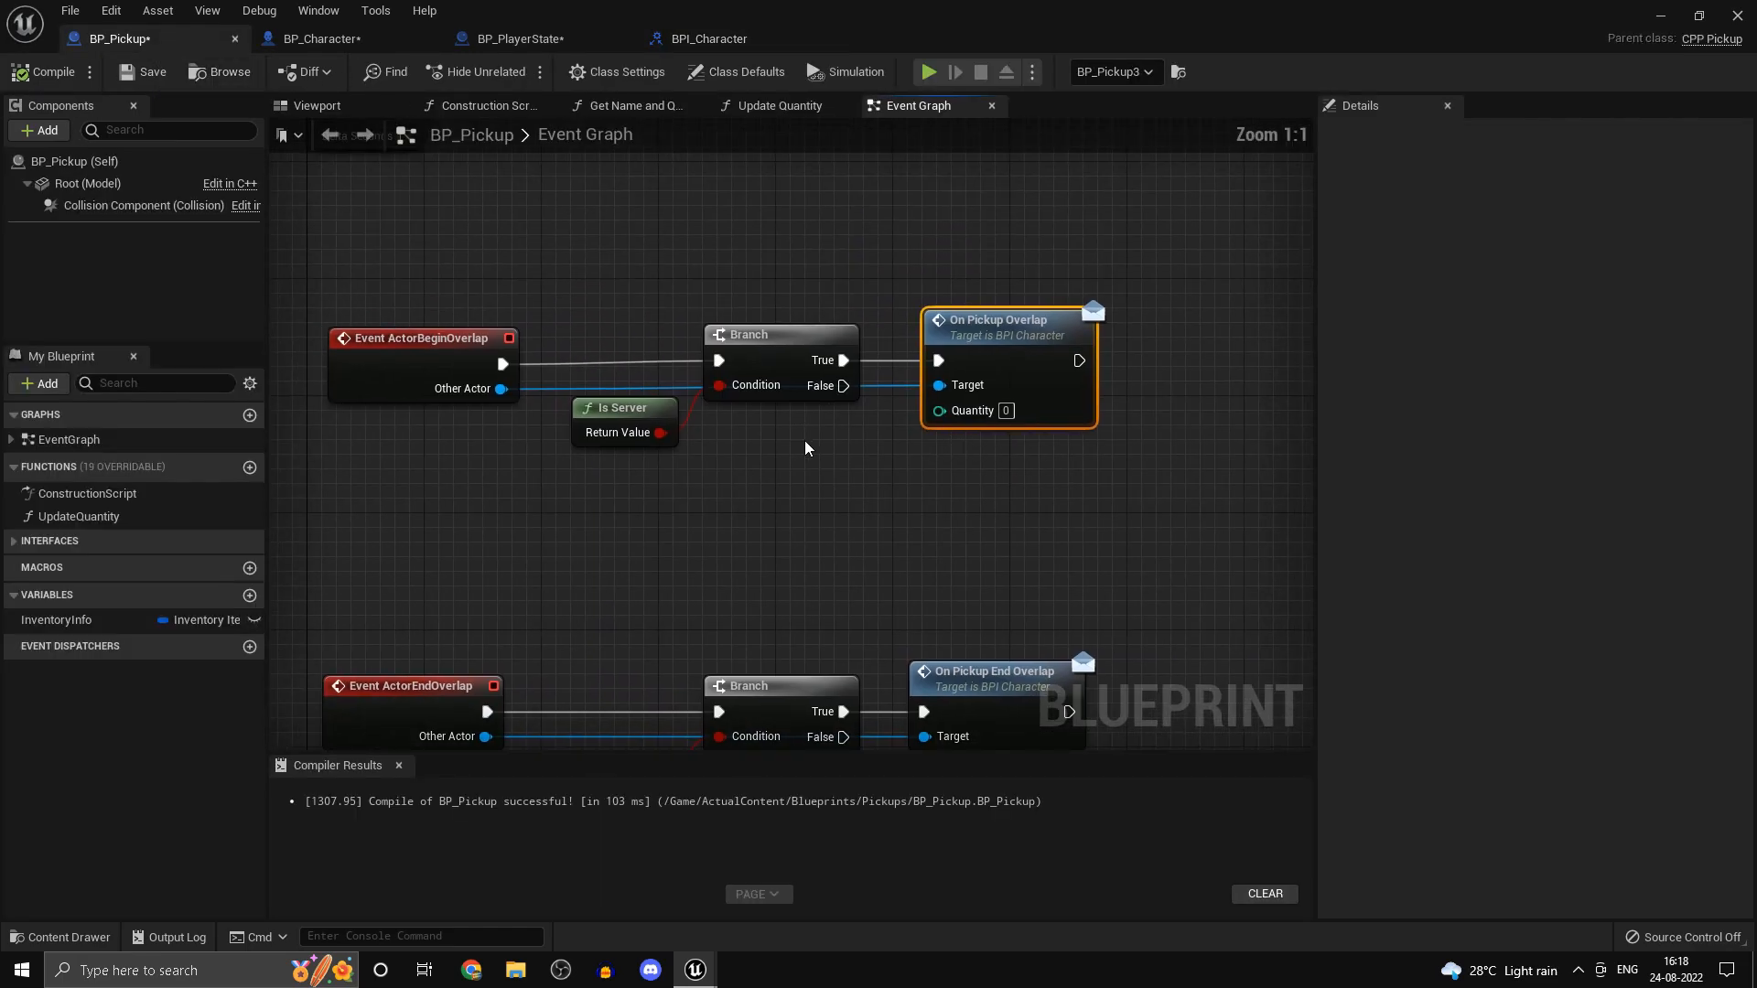
# - Break Inventory Info and wire its Quantity into On Pickup Overlap's Quantity pin
pyautogui.click(57, 620)
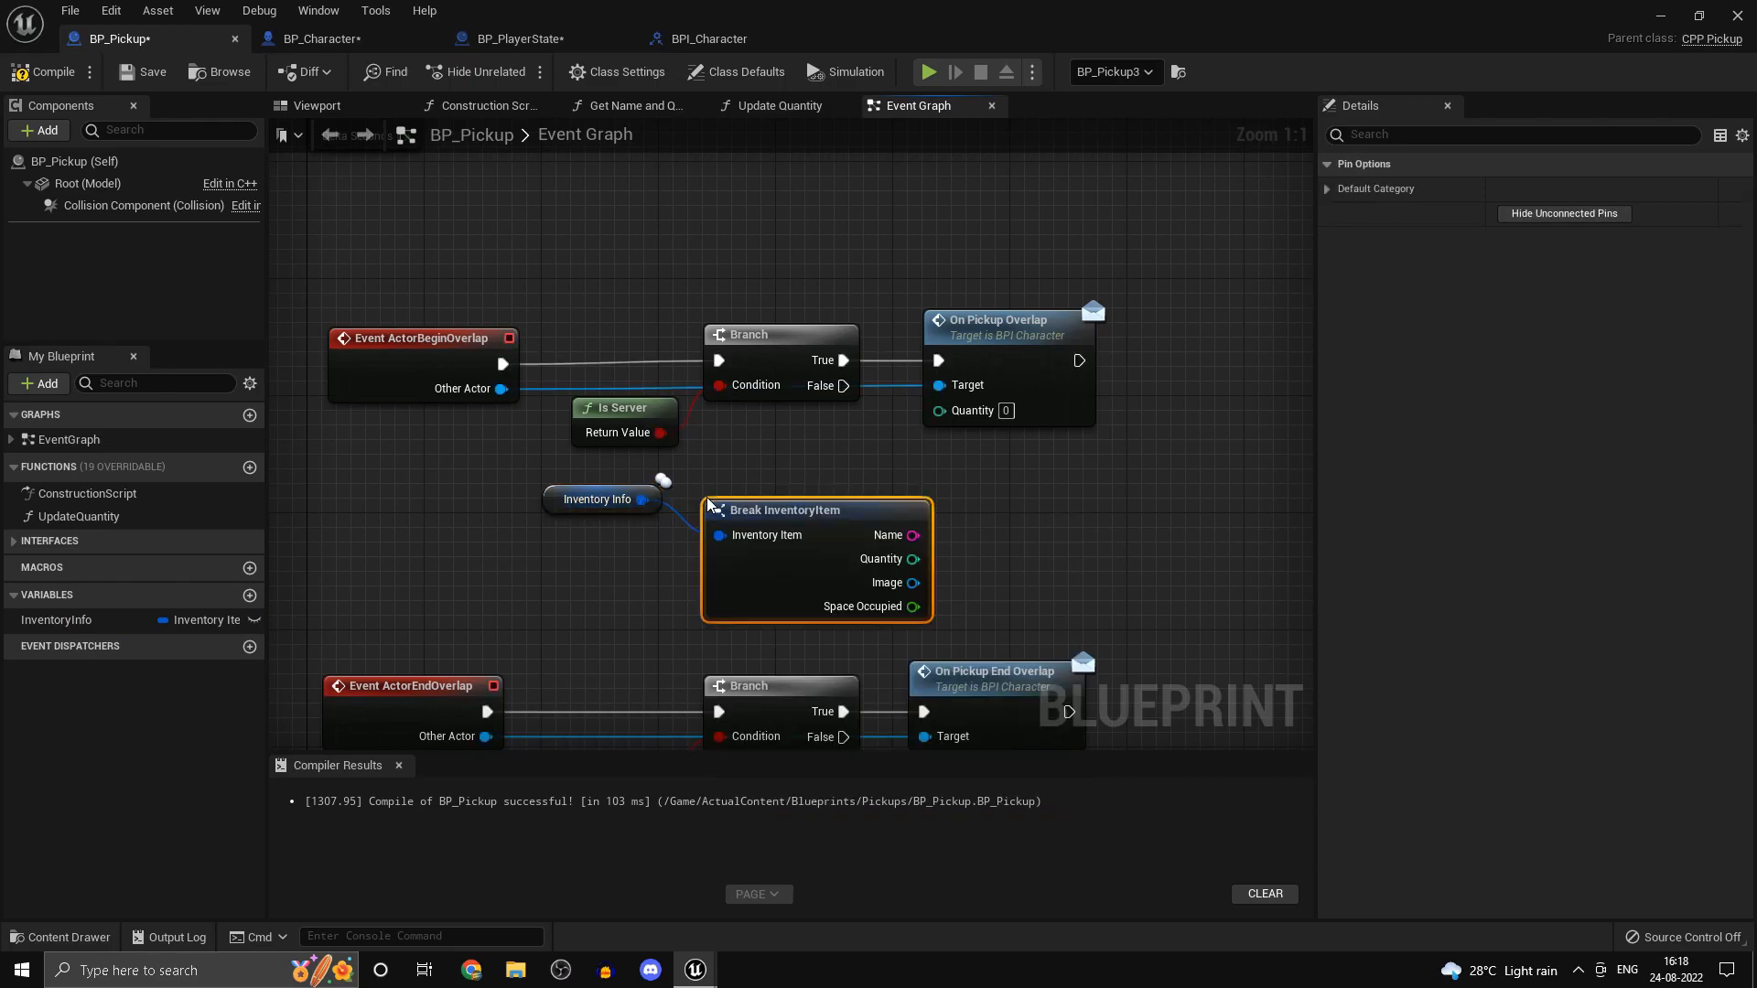
pyautogui.moveTo(915, 560); pyautogui.dragTo(939, 408)
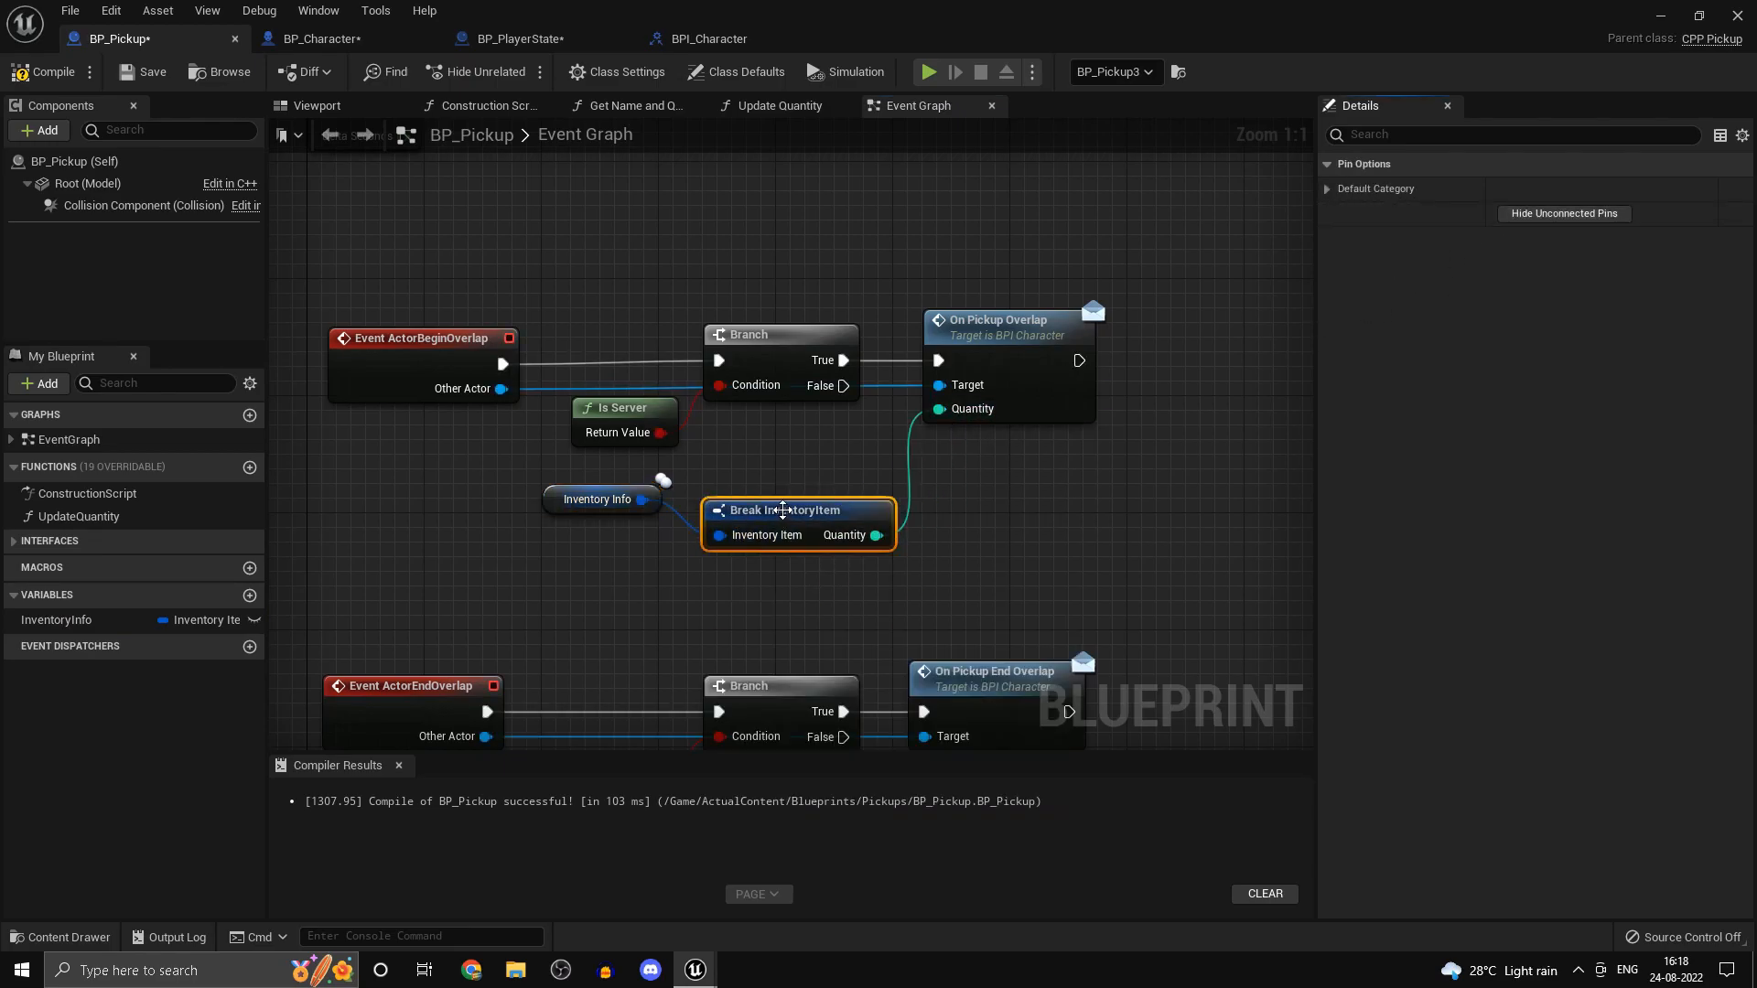
pyautogui.moveTo(782, 511); pyautogui.dragTo(782, 481)
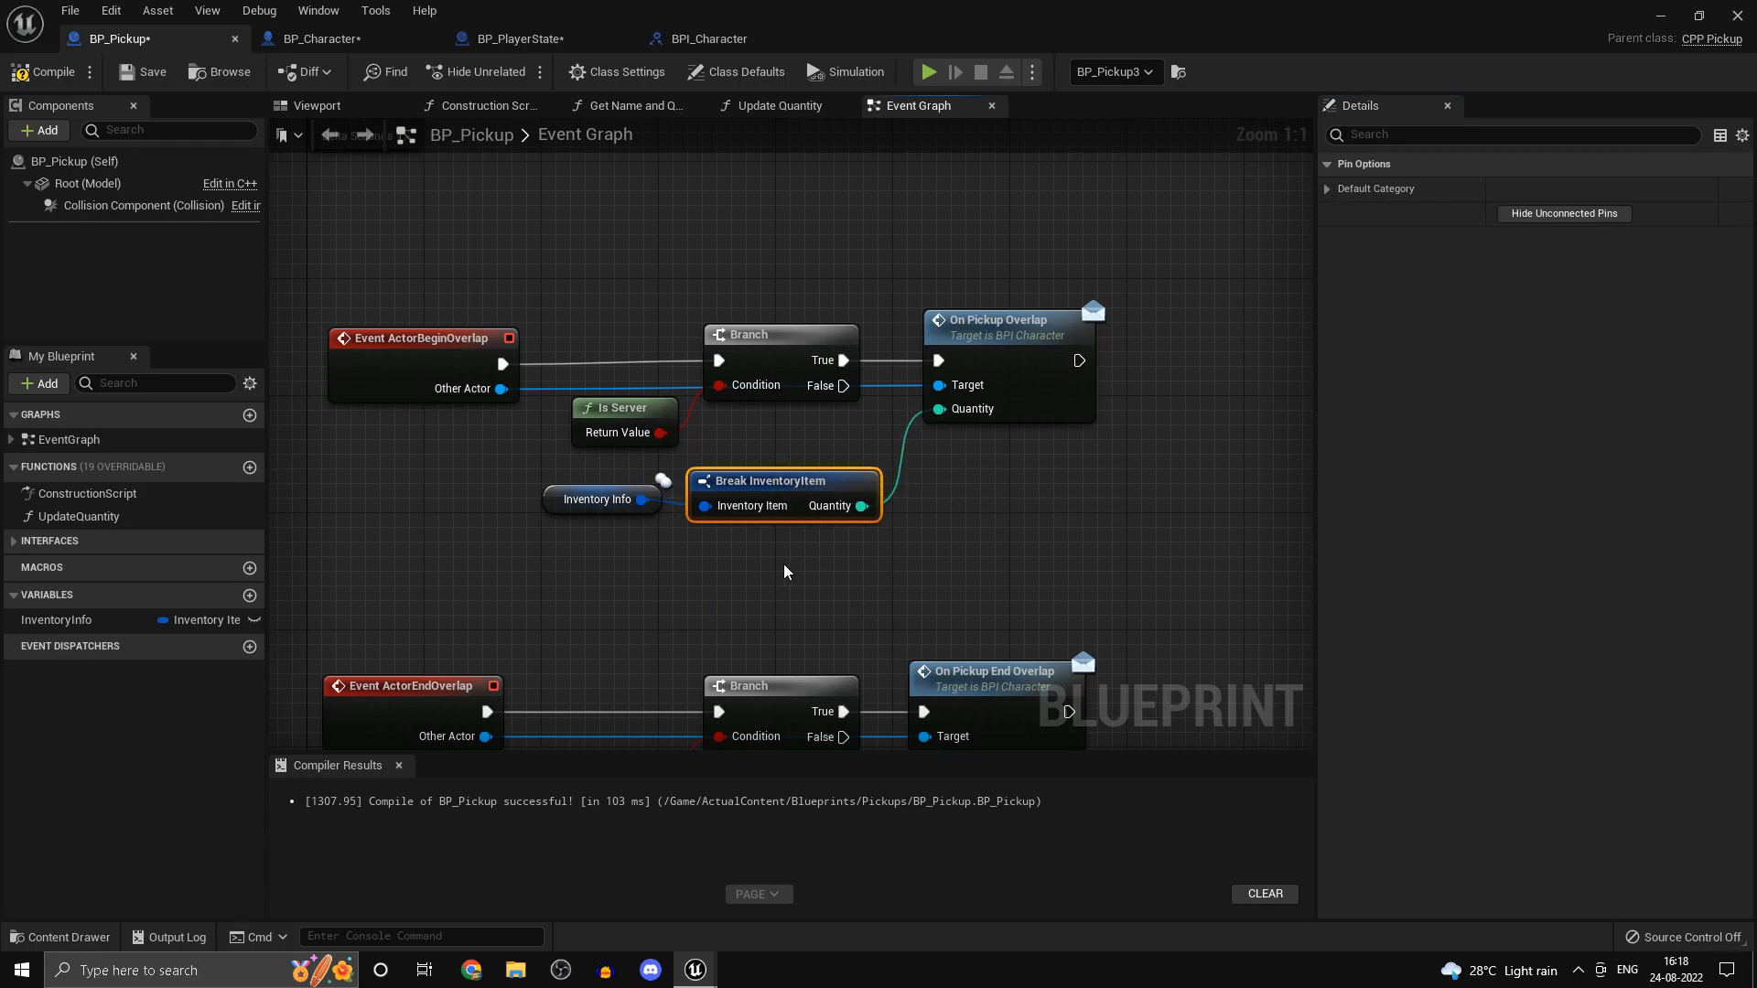
pyautogui.scroll(-3)
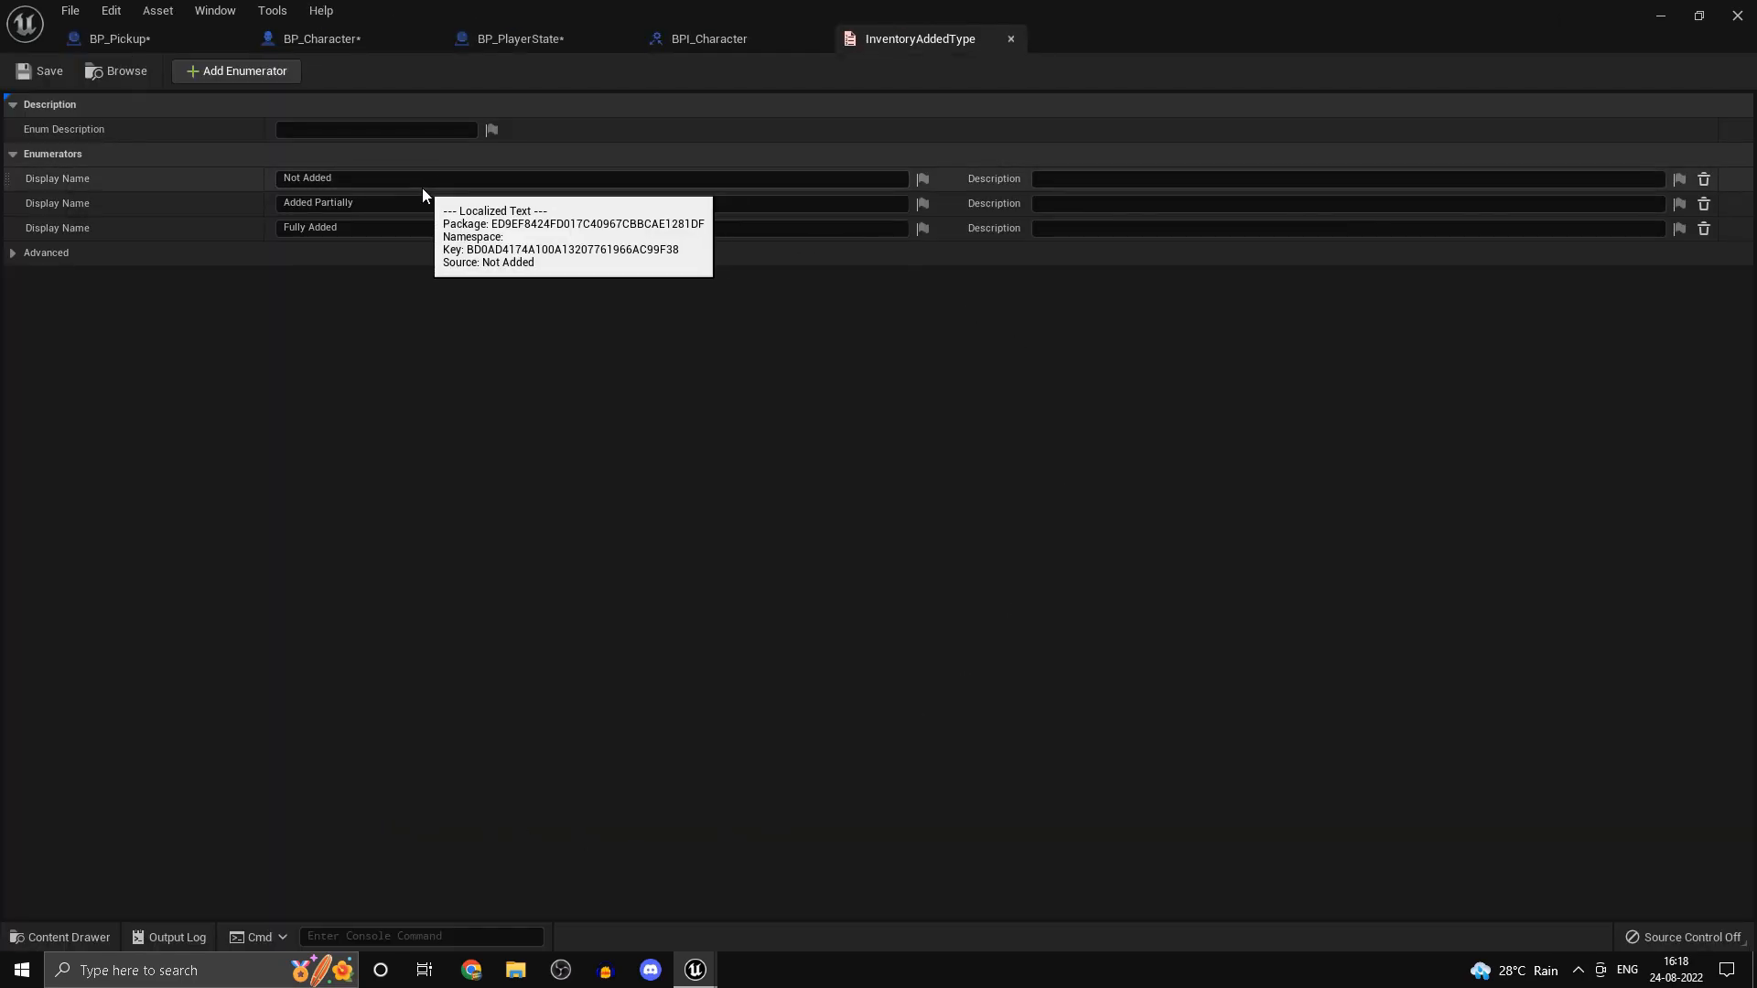
pyautogui.moveTo(437, 227)
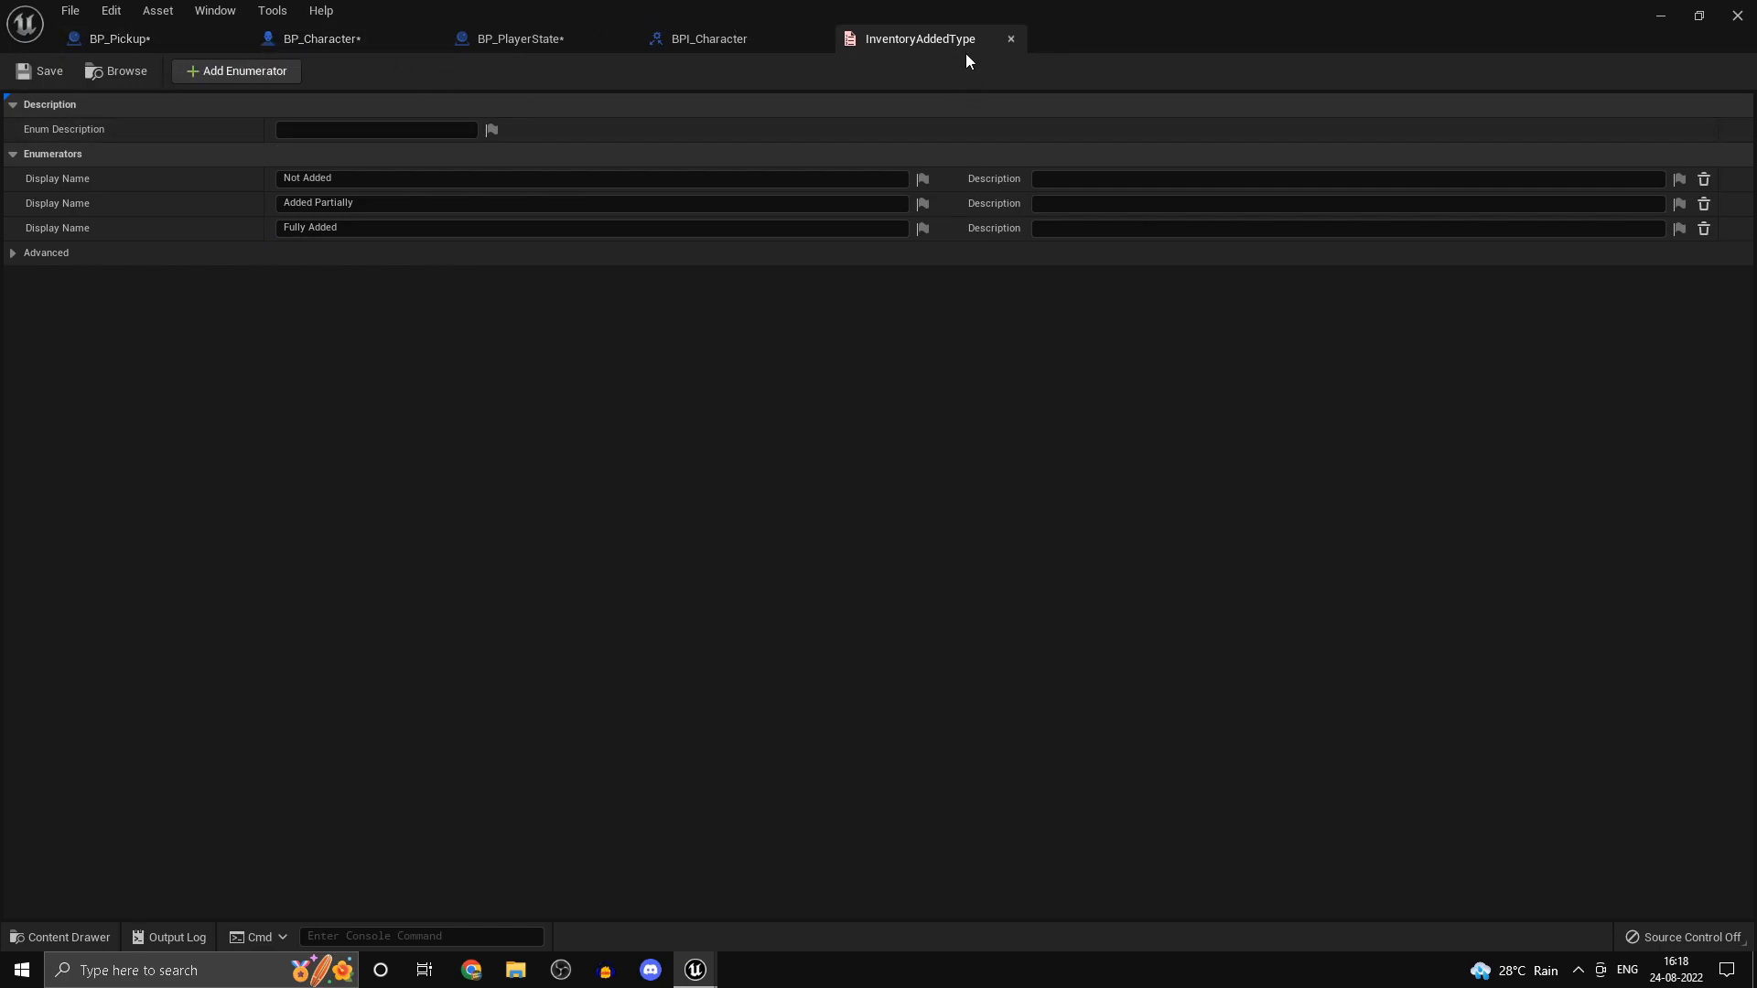
# - Review InventoryAddedType's Not Added, Added Partially, Fully Added values and switch to BP_PlayerState
pyautogui.click(115, 38)
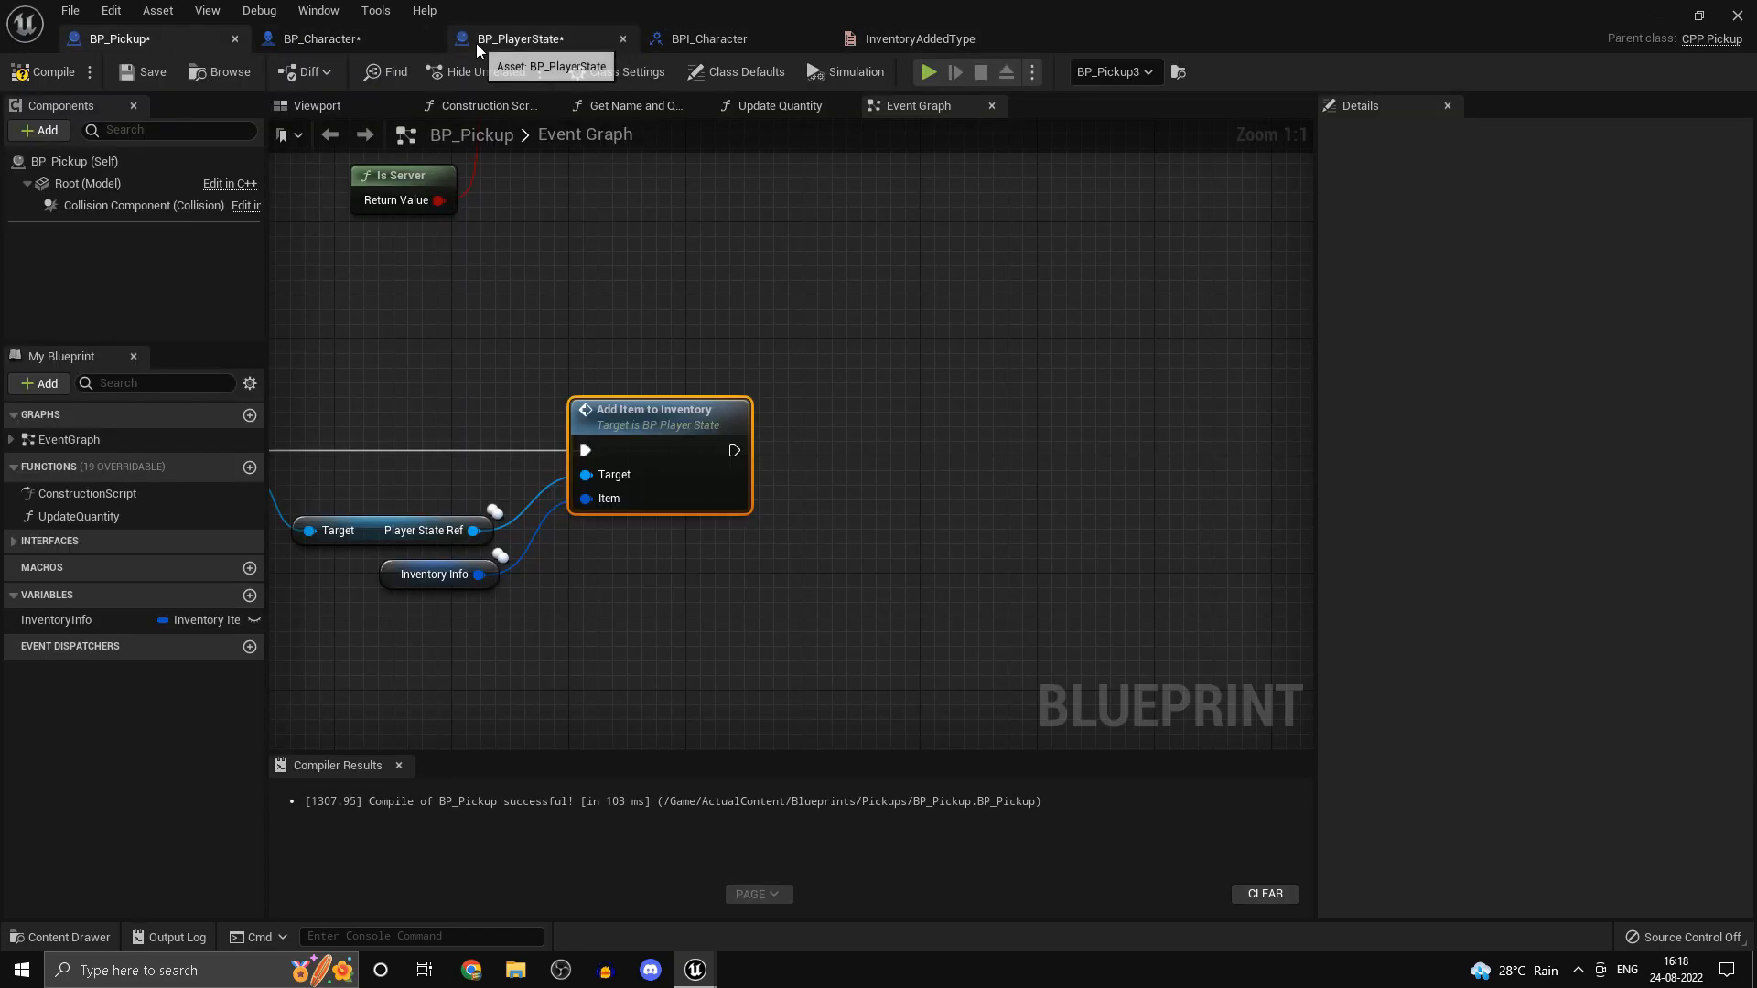
pyautogui.click(919, 38)
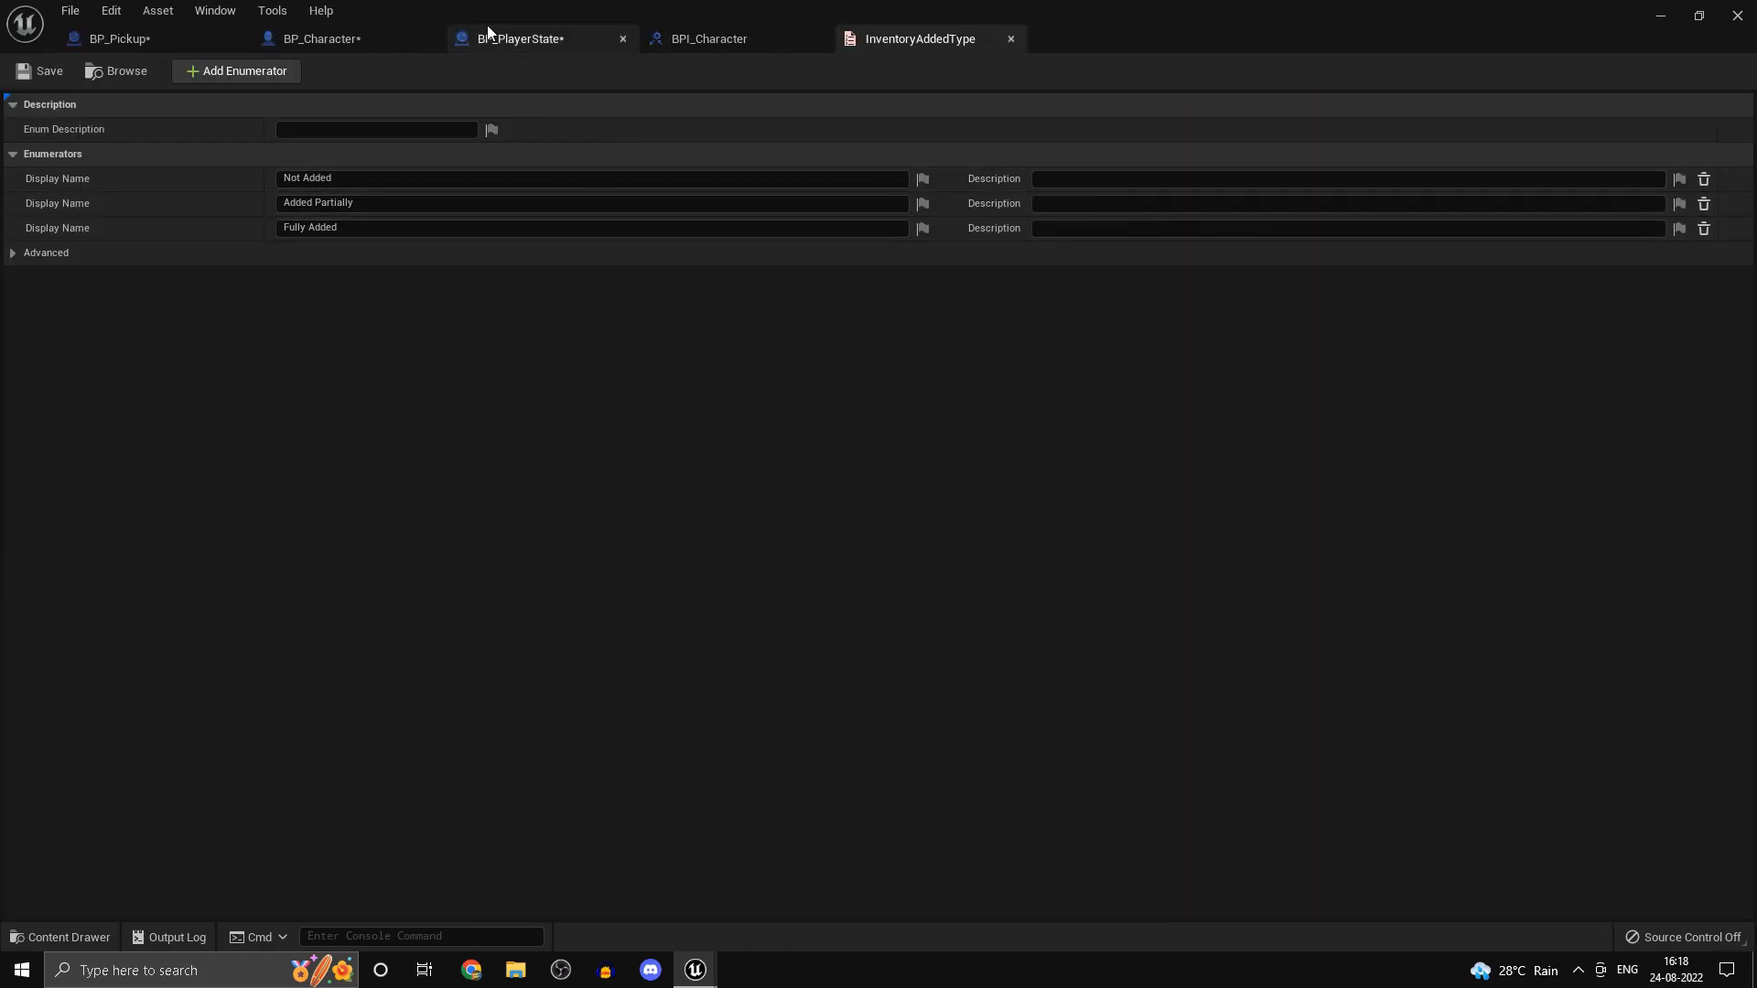
pyautogui.click(518, 38)
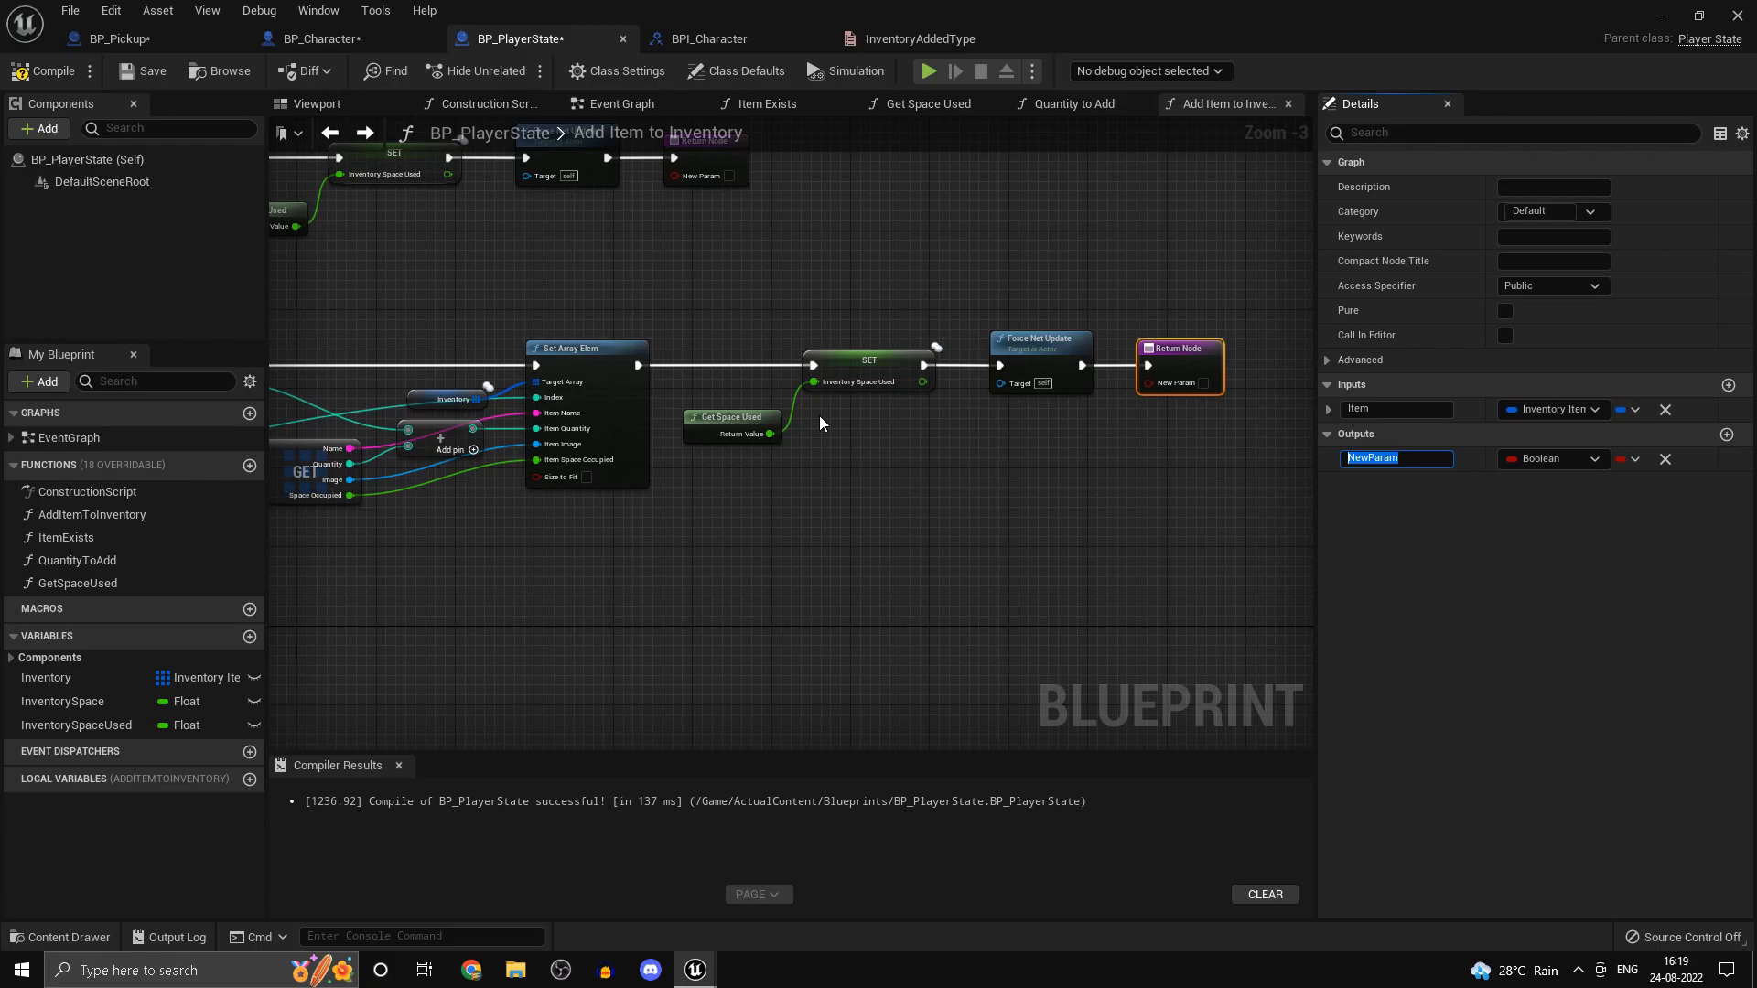
# - Rename the output to AddedType typed Inventory Added Type, and add an Integer output Quantity
pyautogui.write('Type')
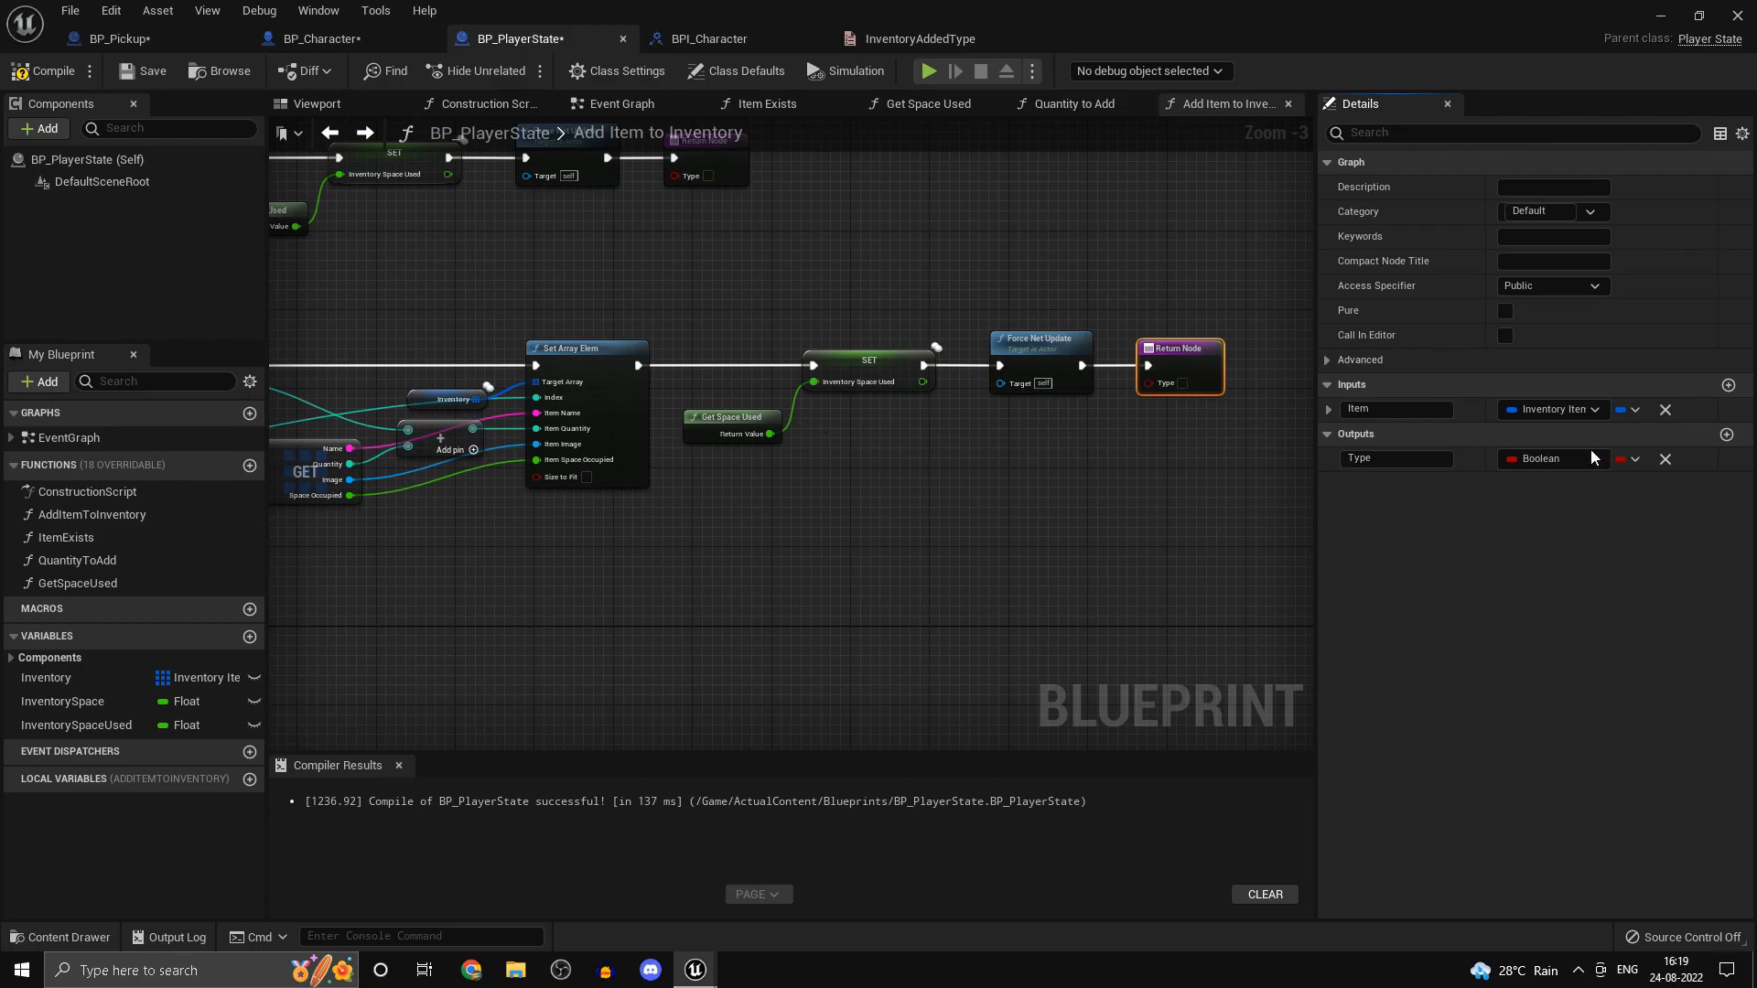
pyautogui.click(1396, 458)
pyautogui.write('Added')
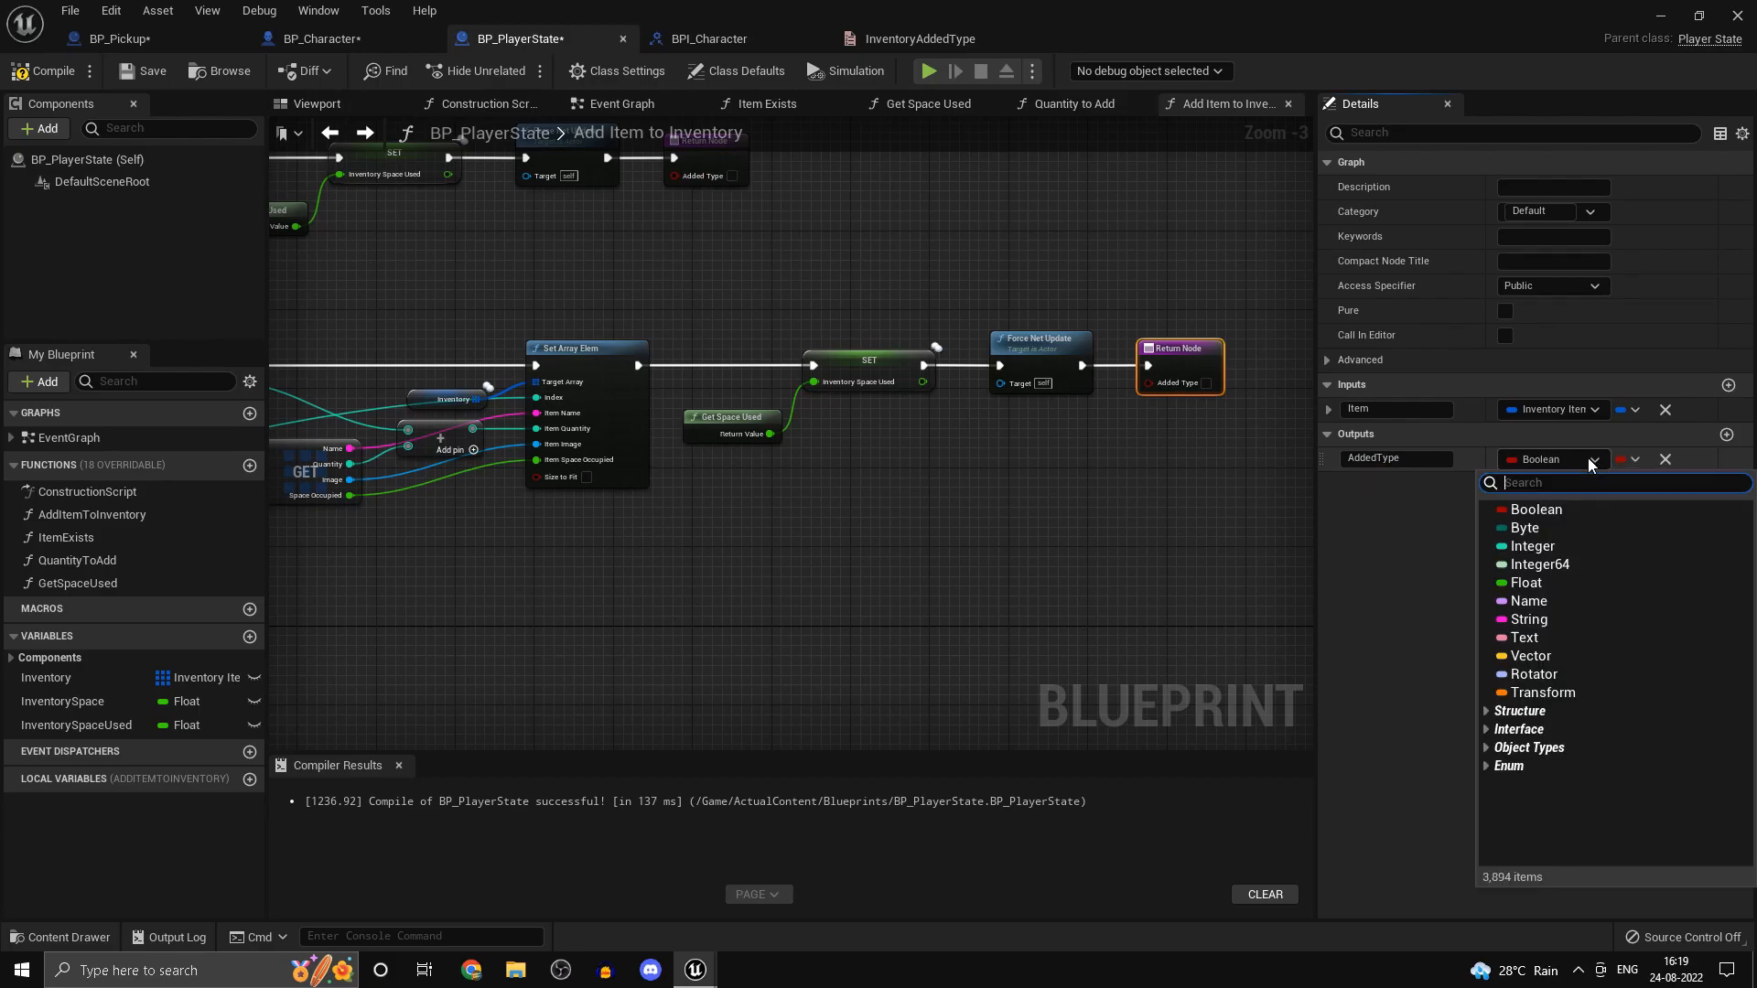
pyautogui.write('invento')
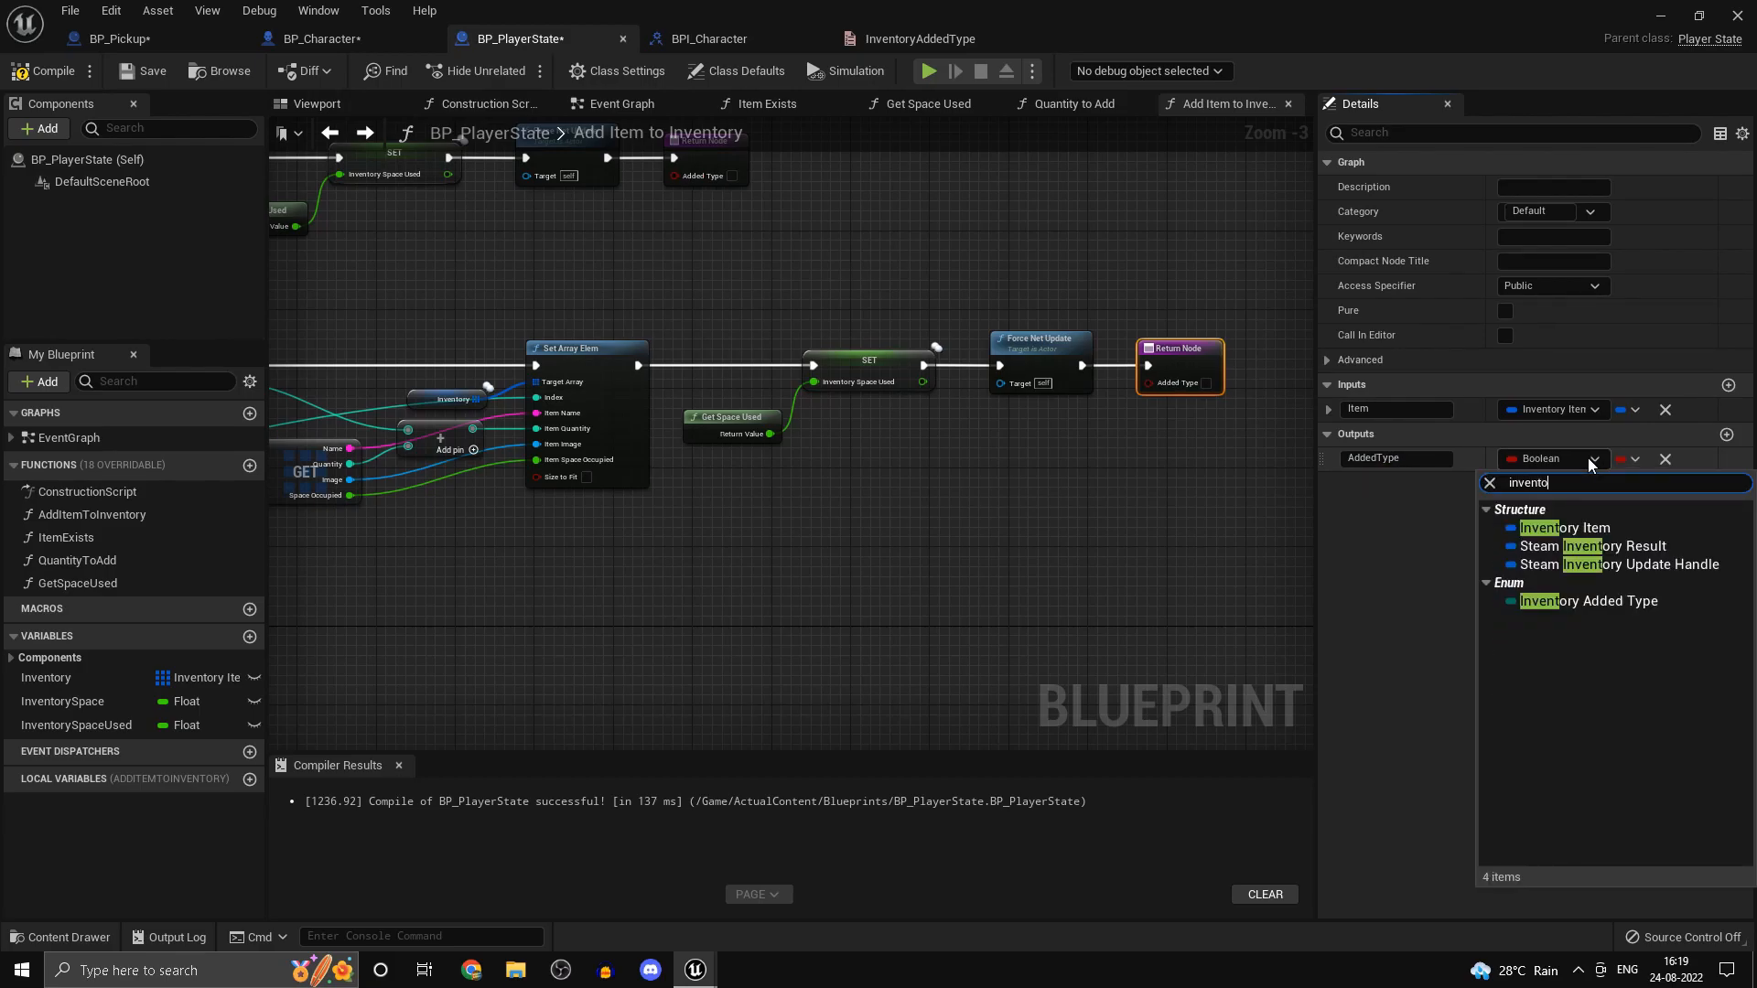
pyautogui.click(1589, 600)
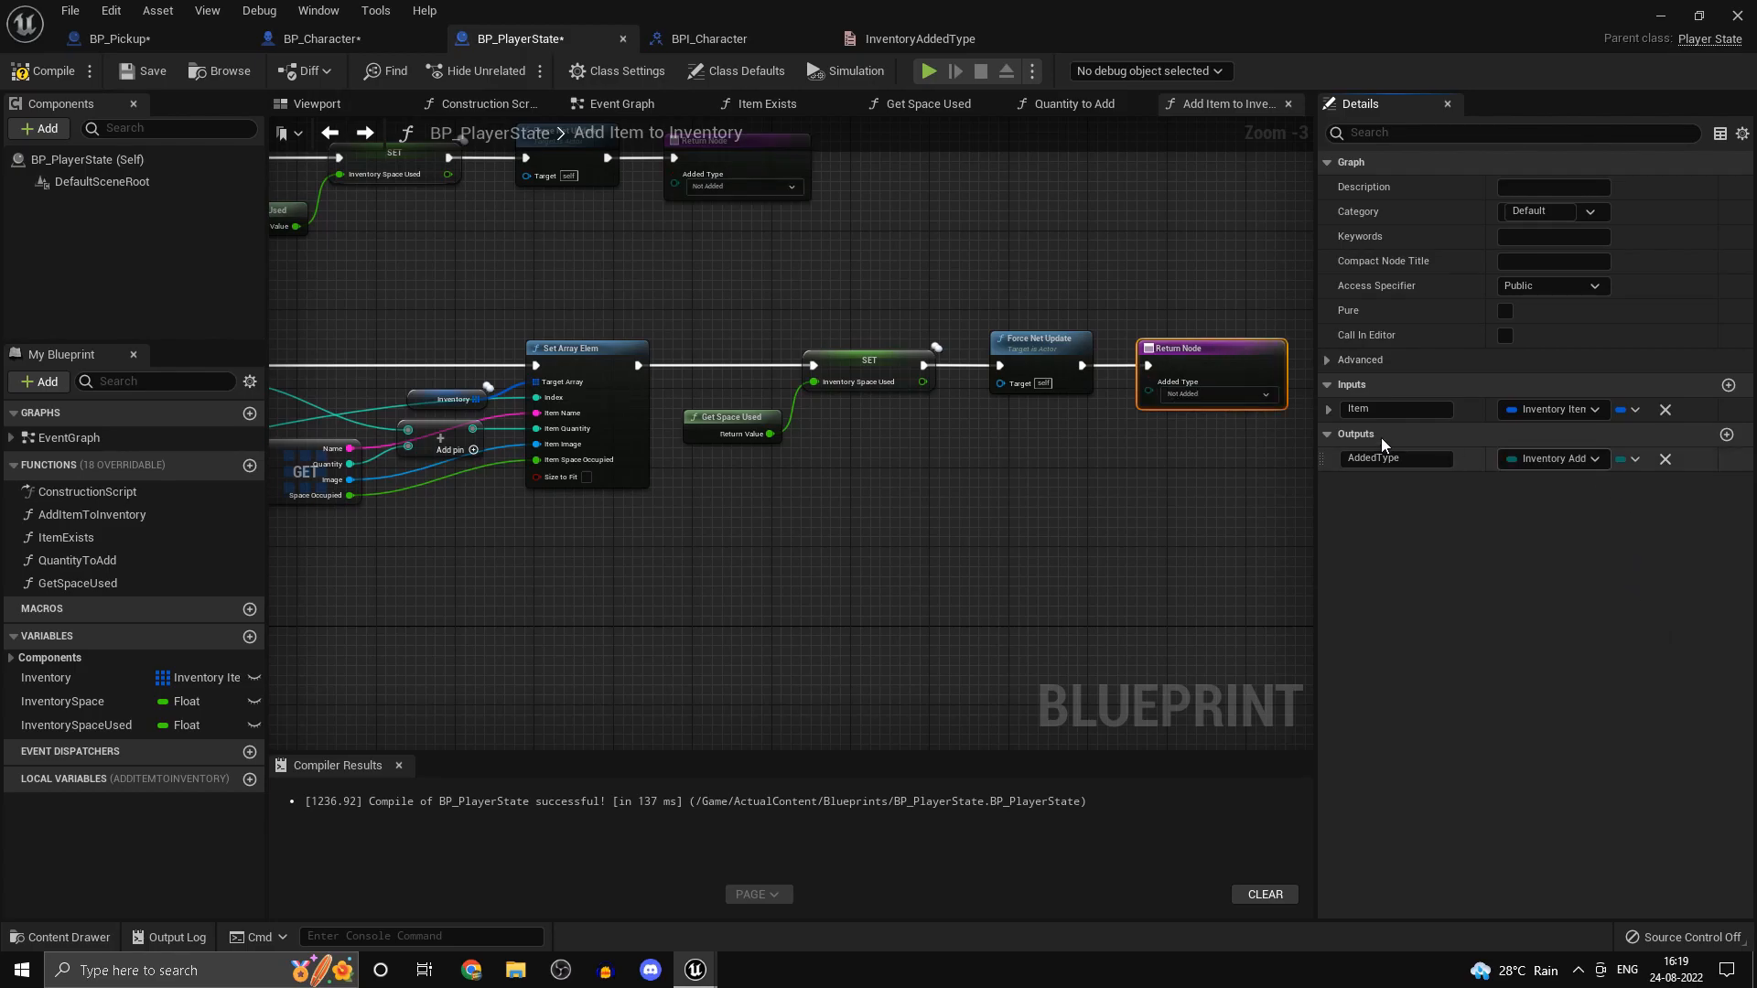
pyautogui.click(1724, 434)
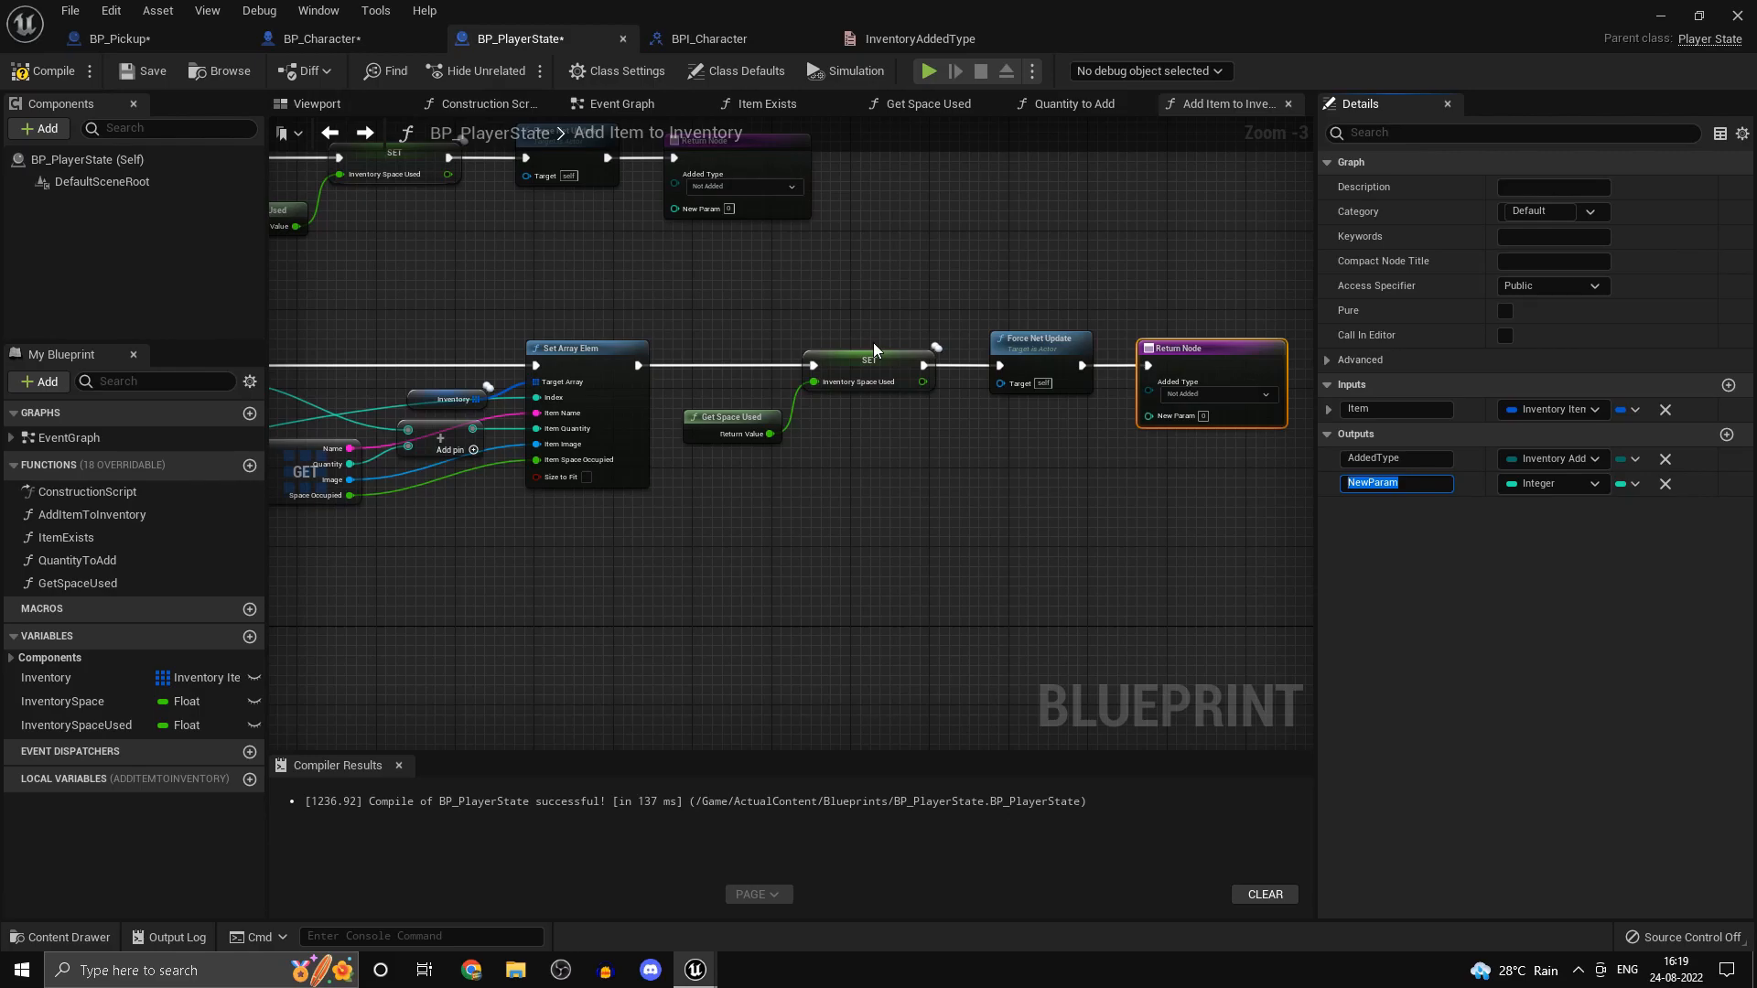
pyautogui.write('Quanti')
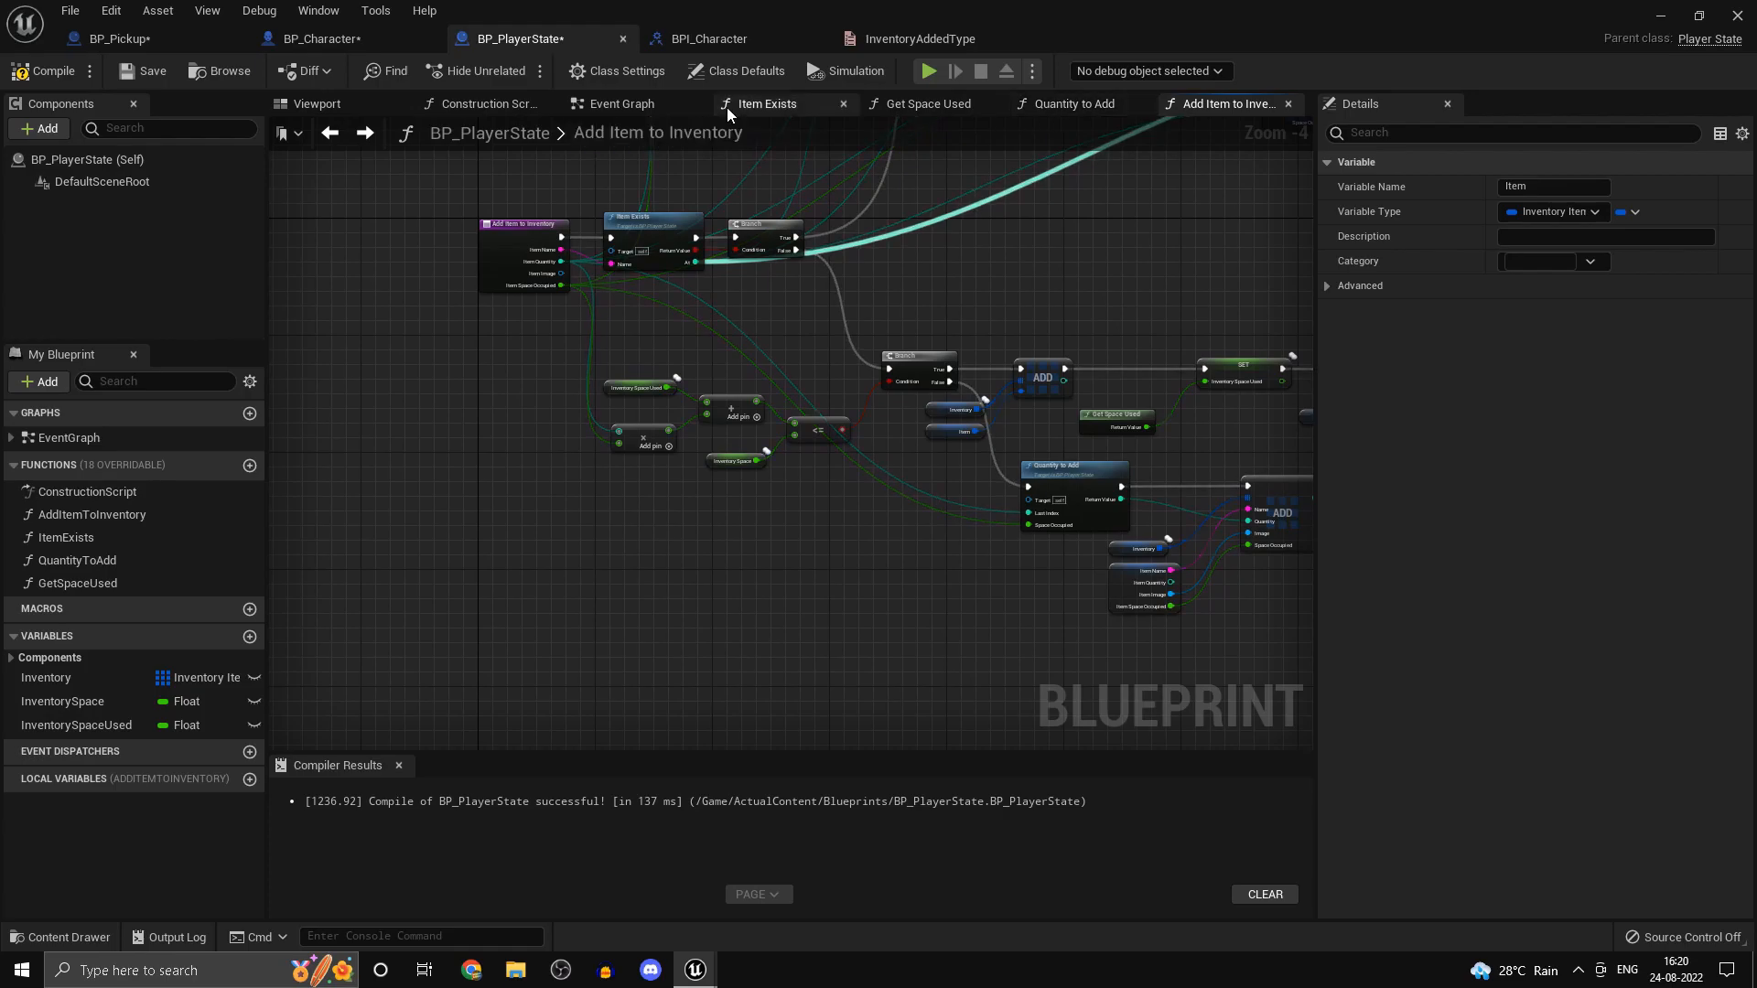
# - Wire each Return Node with Break InventoryItem's Quantity and a Select of Not Added/Added Partially
pyautogui.click(117, 38)
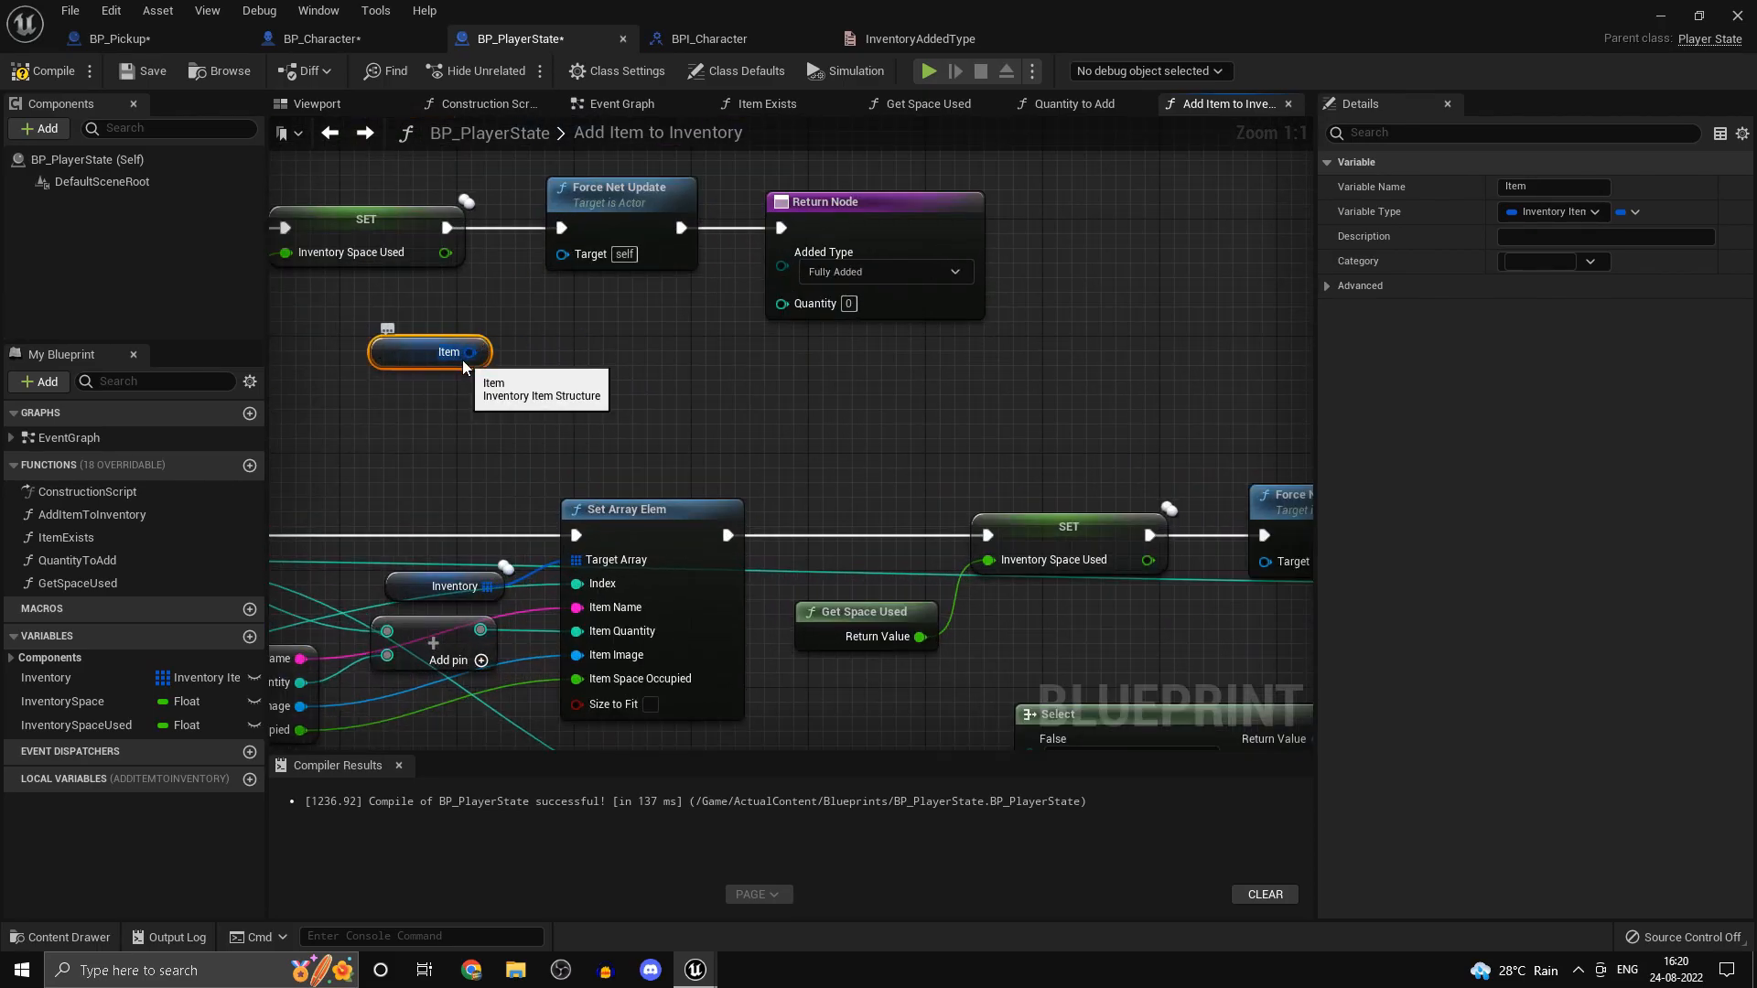
pyautogui.moveTo(471, 351); pyautogui.dragTo(582, 363)
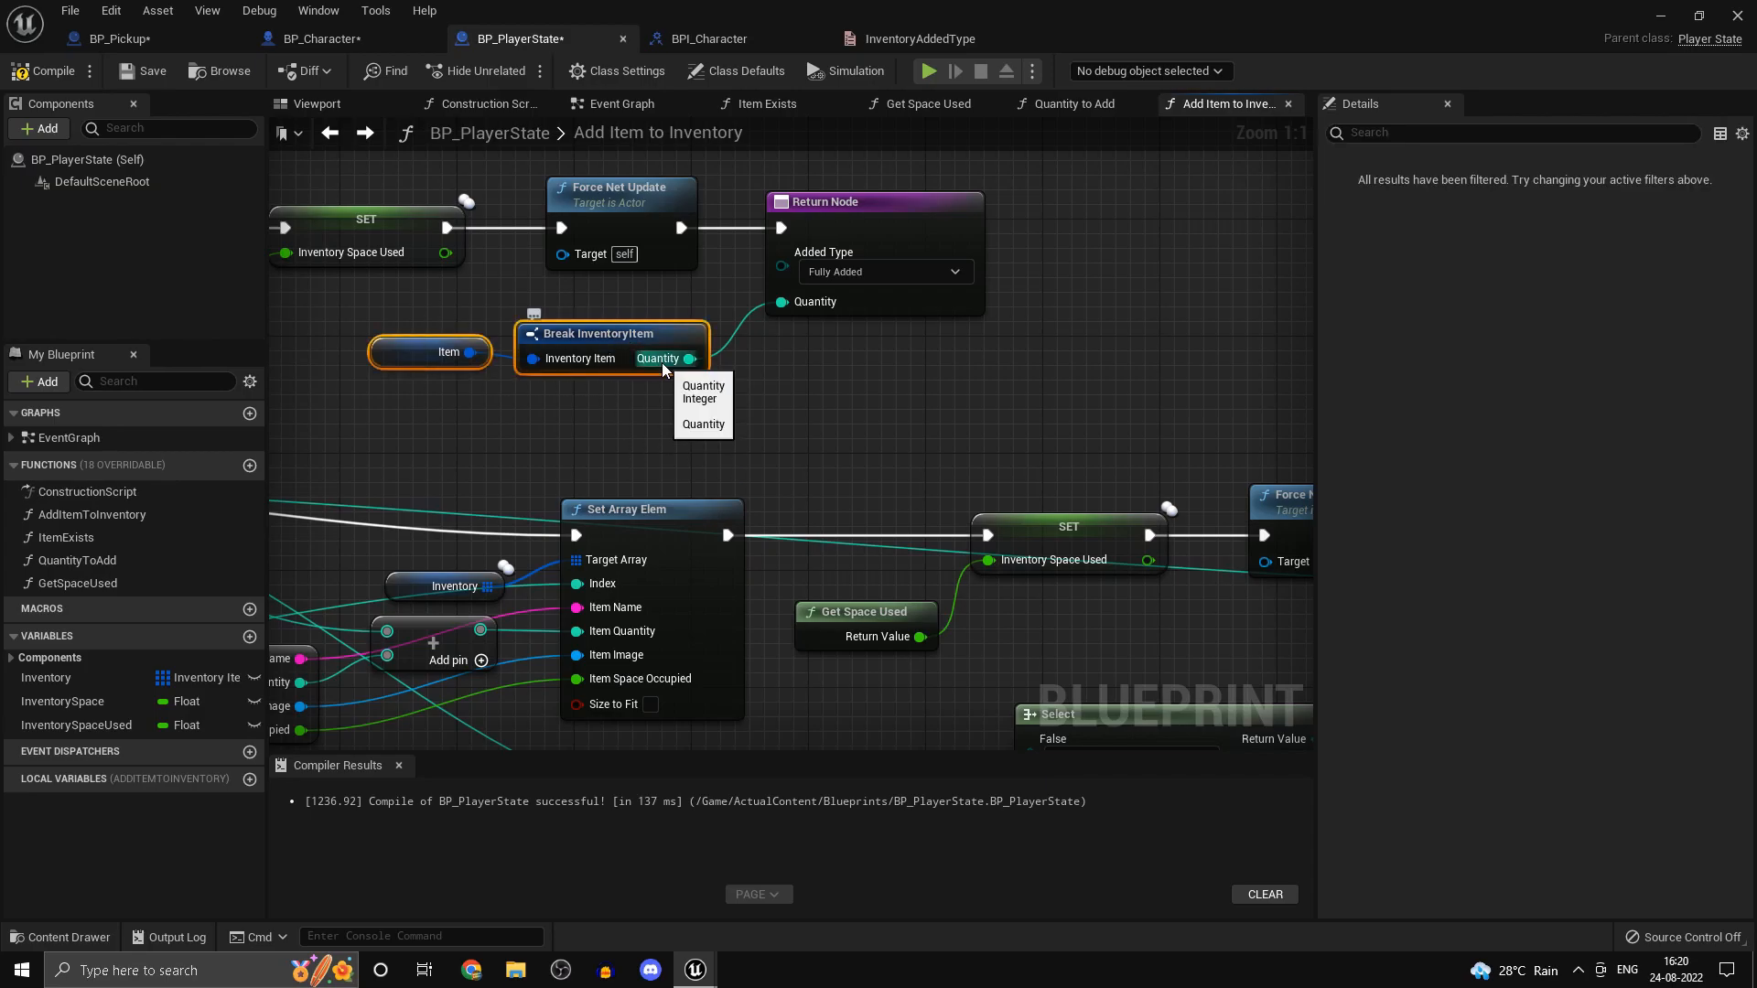
pyautogui.scroll(-3)
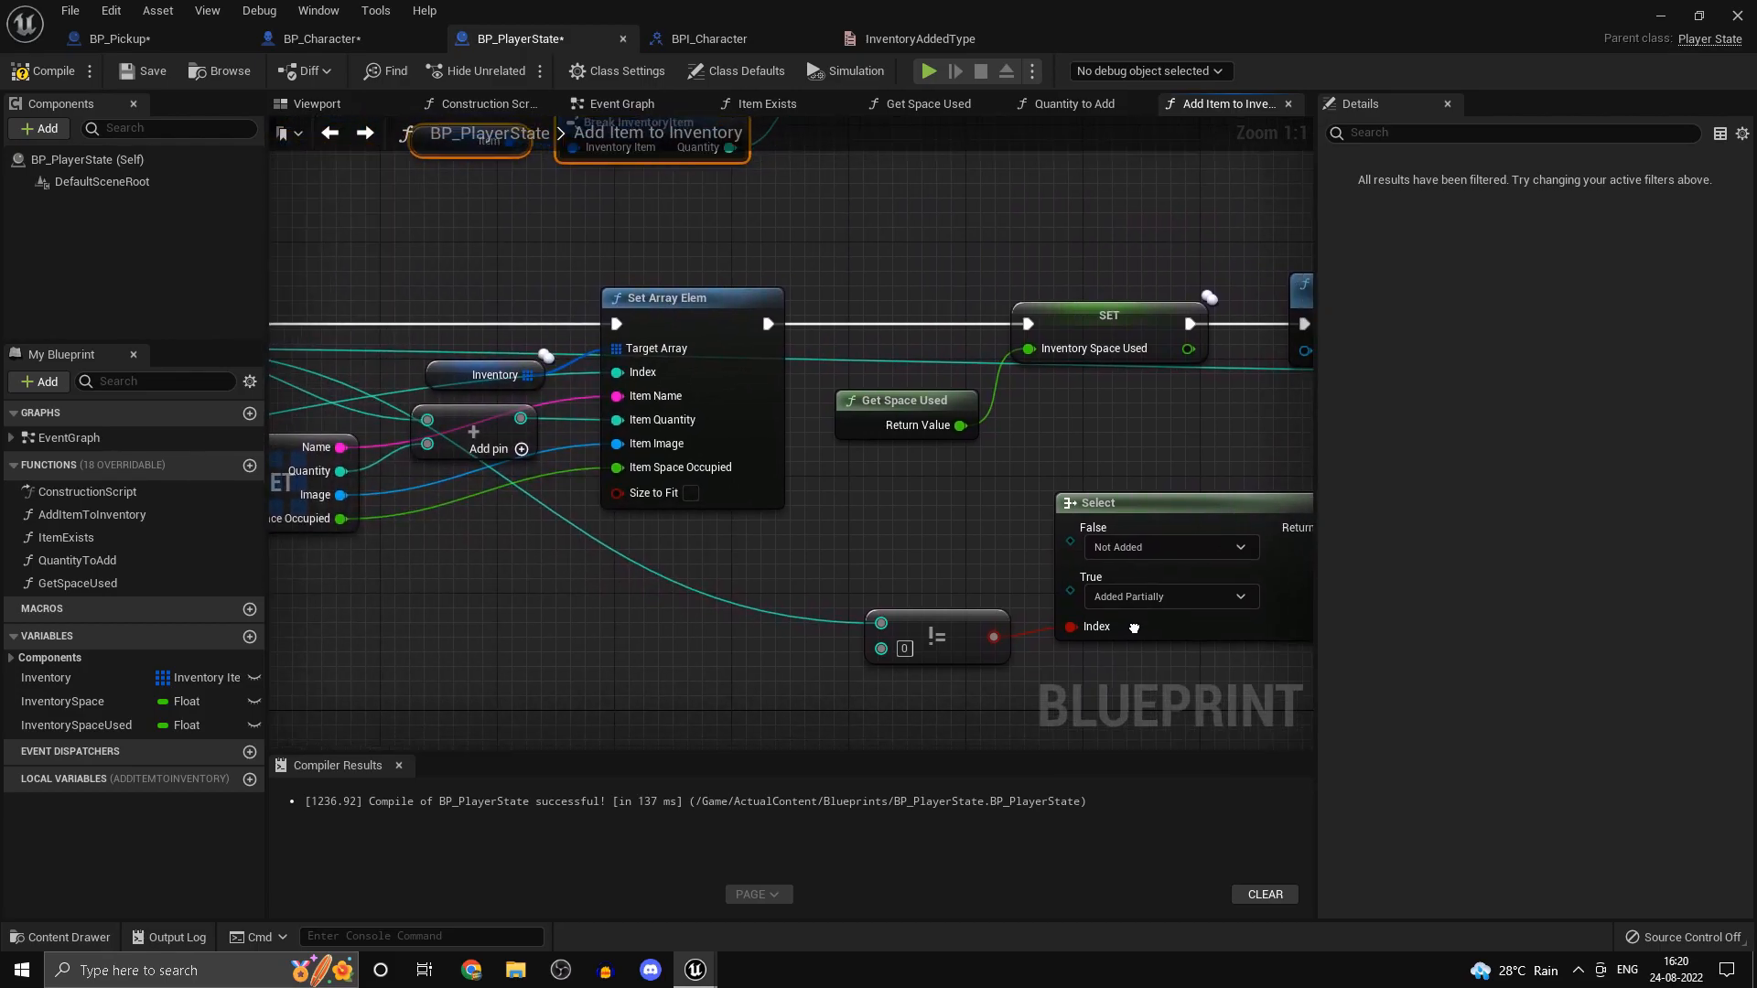
pyautogui.scroll(-3)
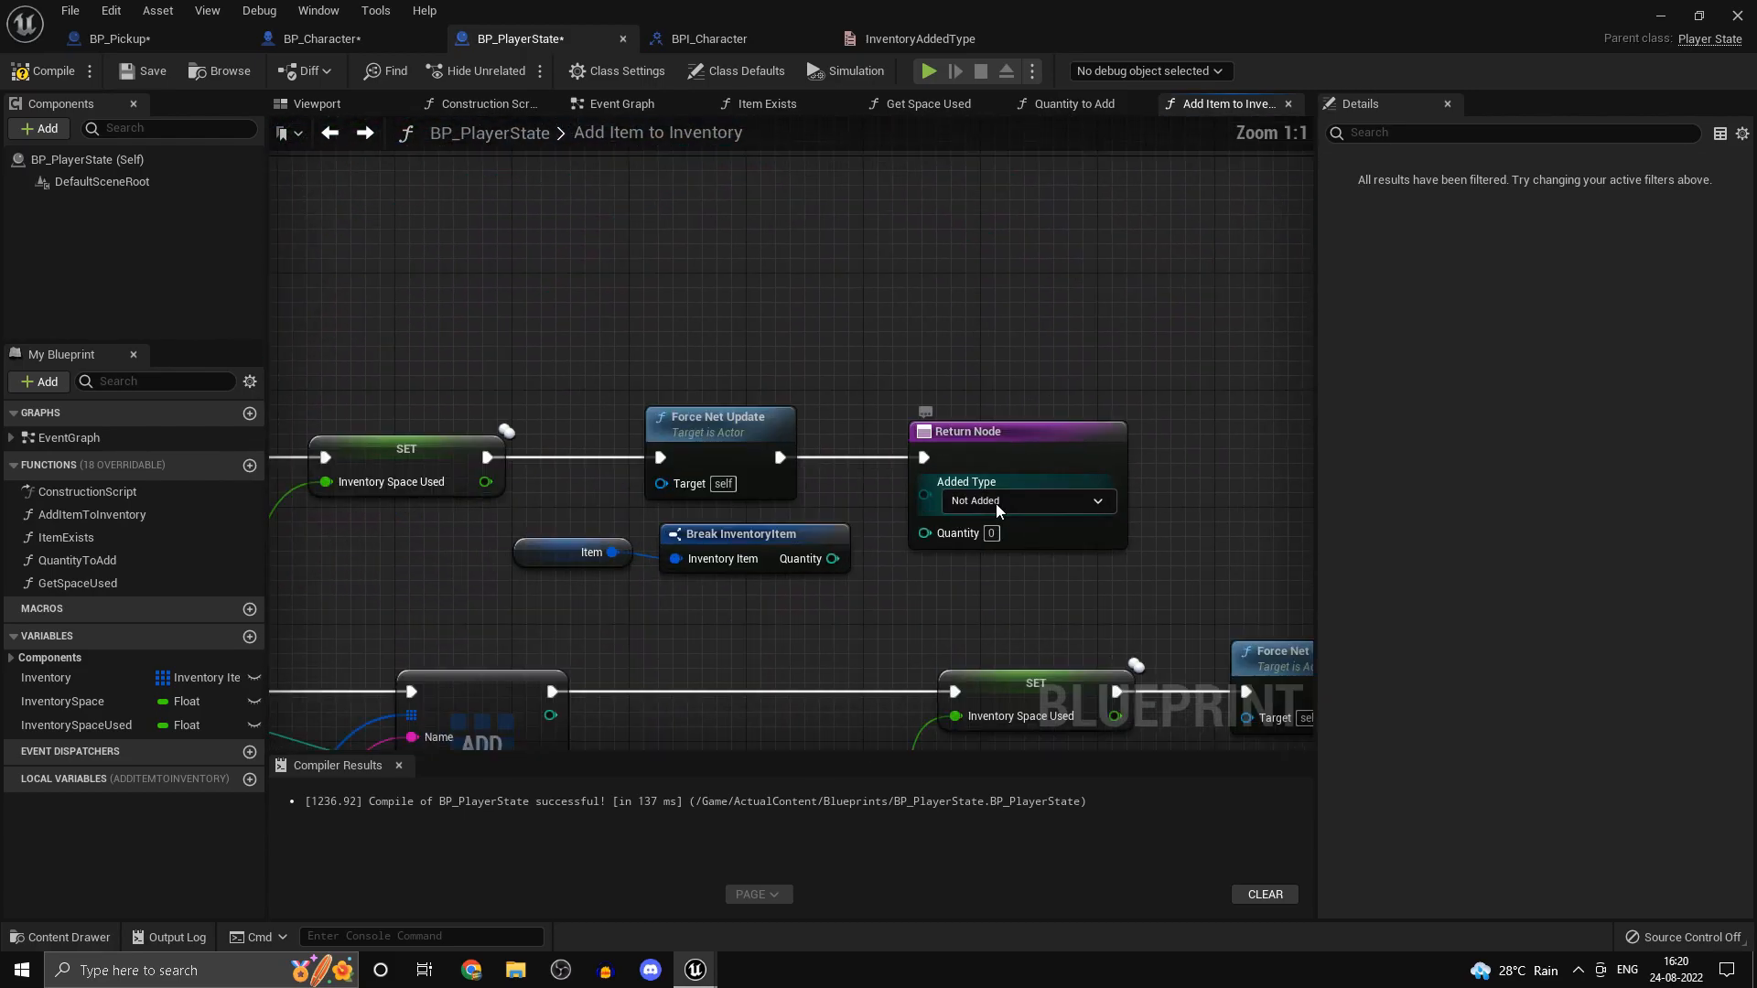
pyautogui.click(1025, 500)
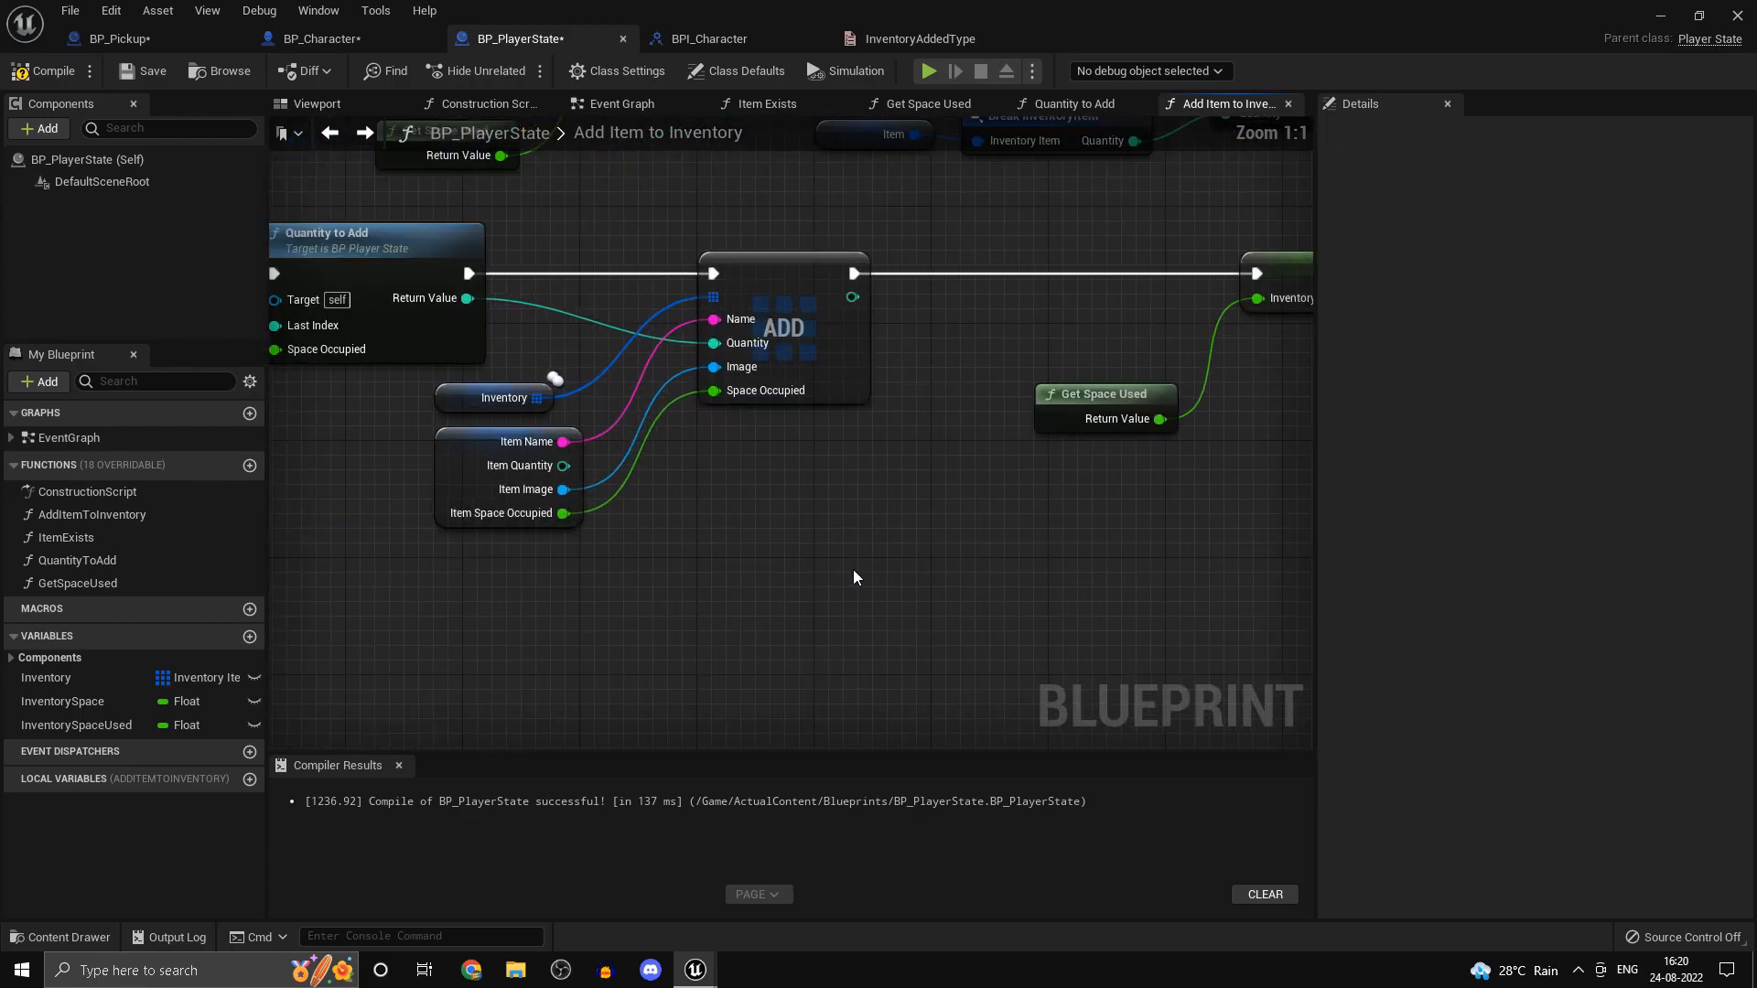
pyautogui.scroll(-3)
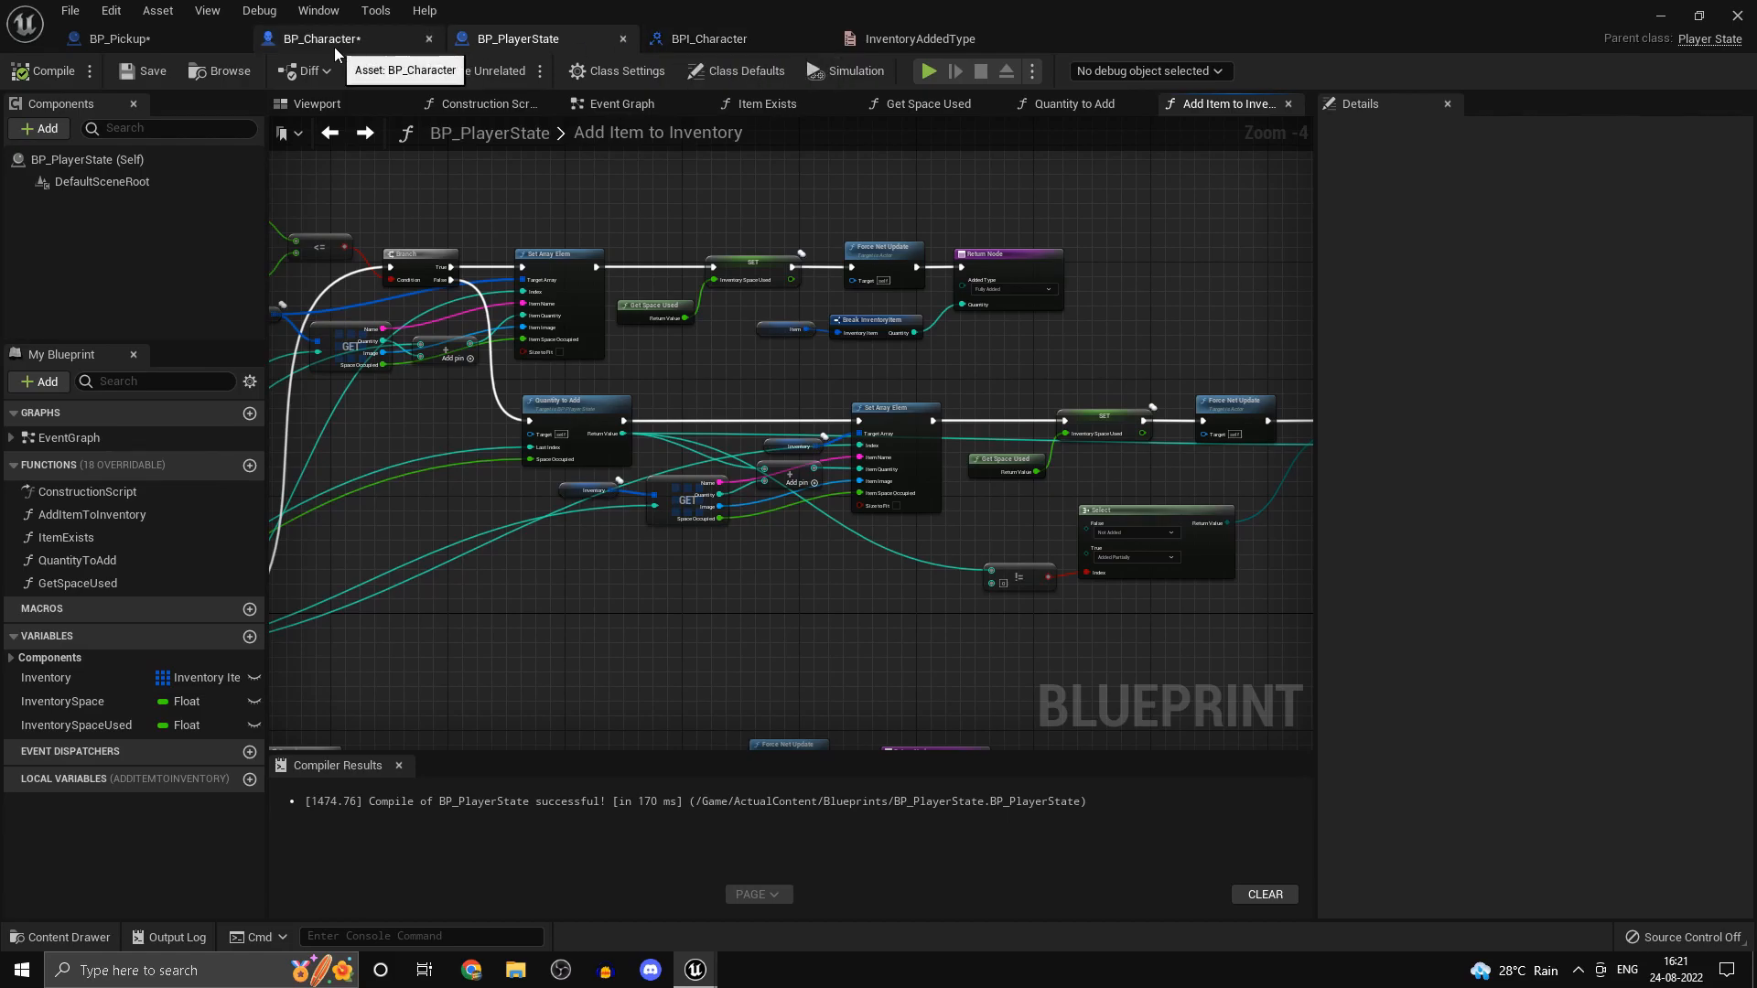
# - Compile, save and go back to BP_Pickup's Event Graph
pyautogui.click(112, 39)
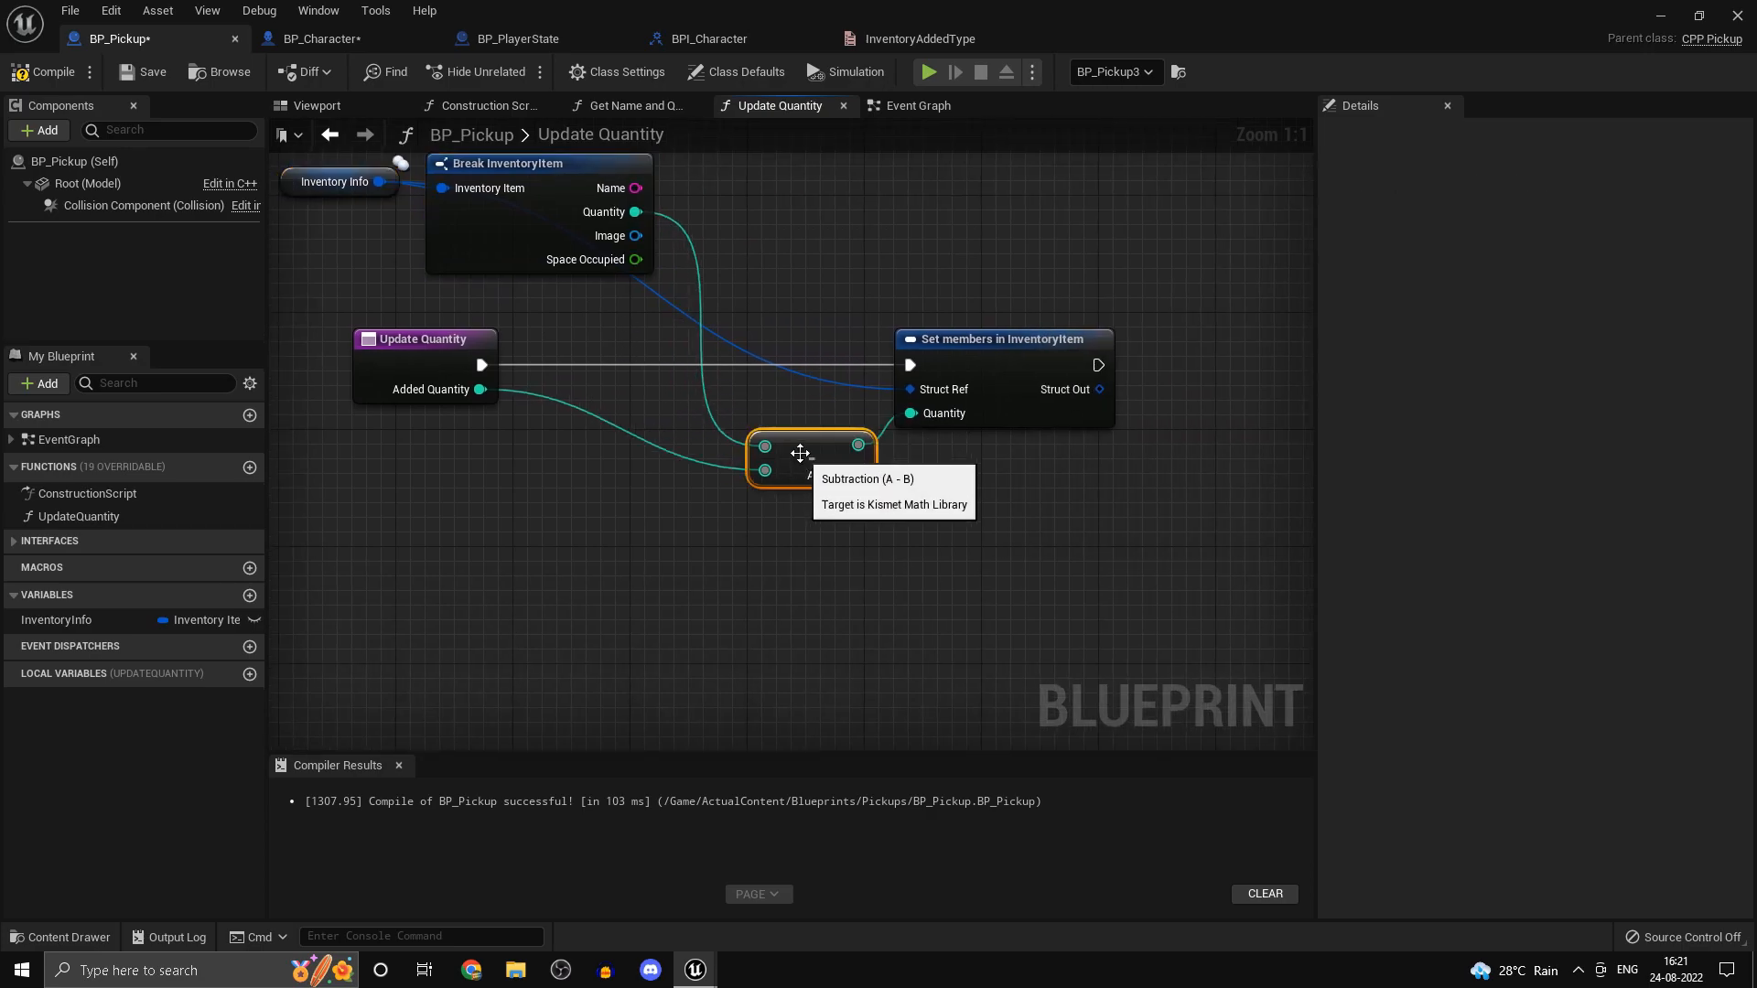
pyautogui.click(919, 106)
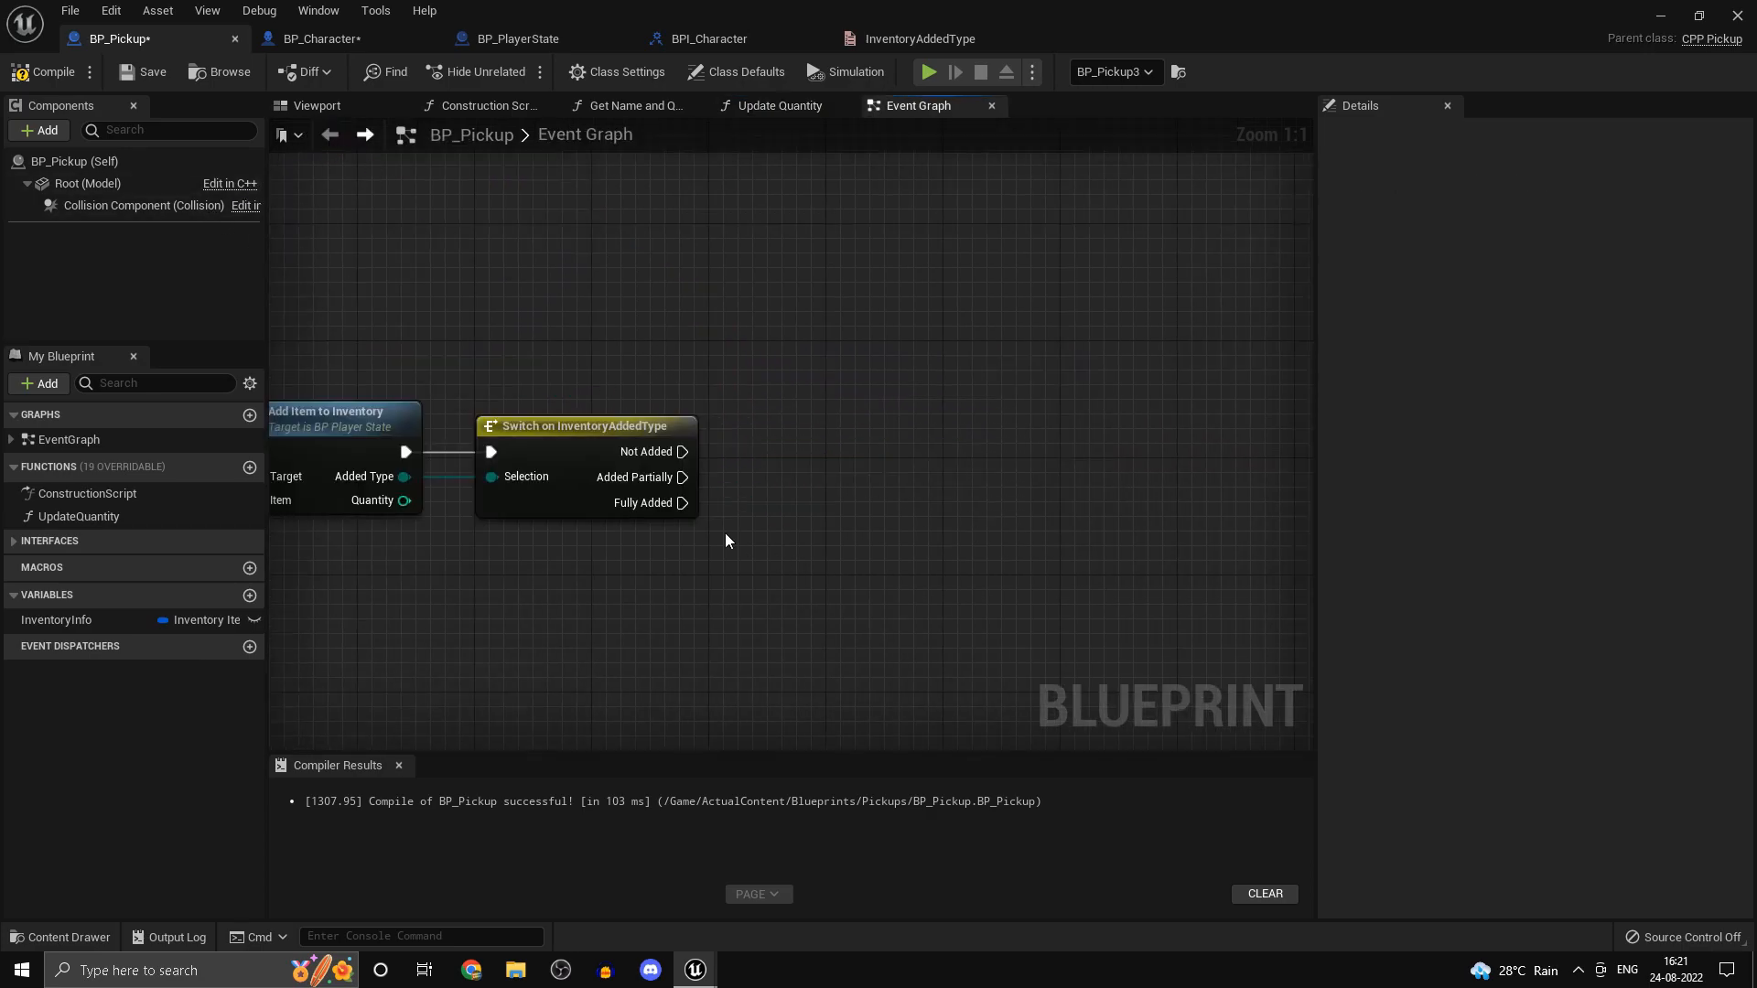
# - On Added Partially, call Update Quantity then the character's On Pickup Overlap
pyautogui.click(78, 516)
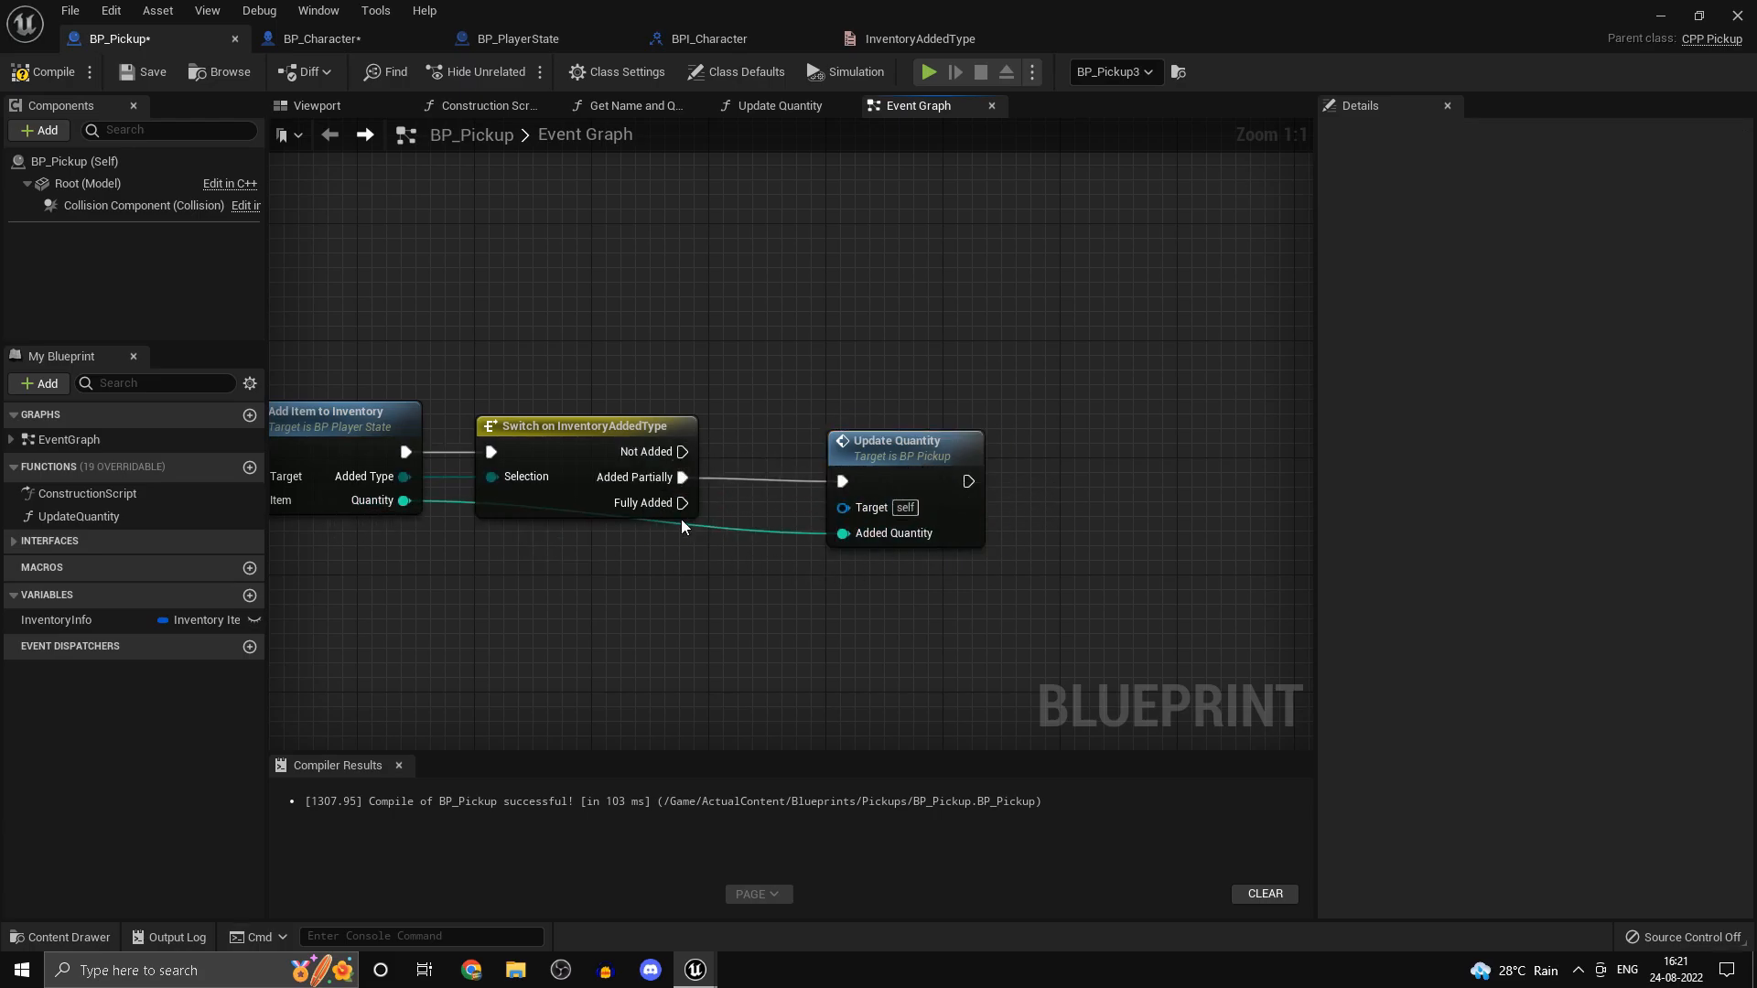
pyautogui.scroll(-3)
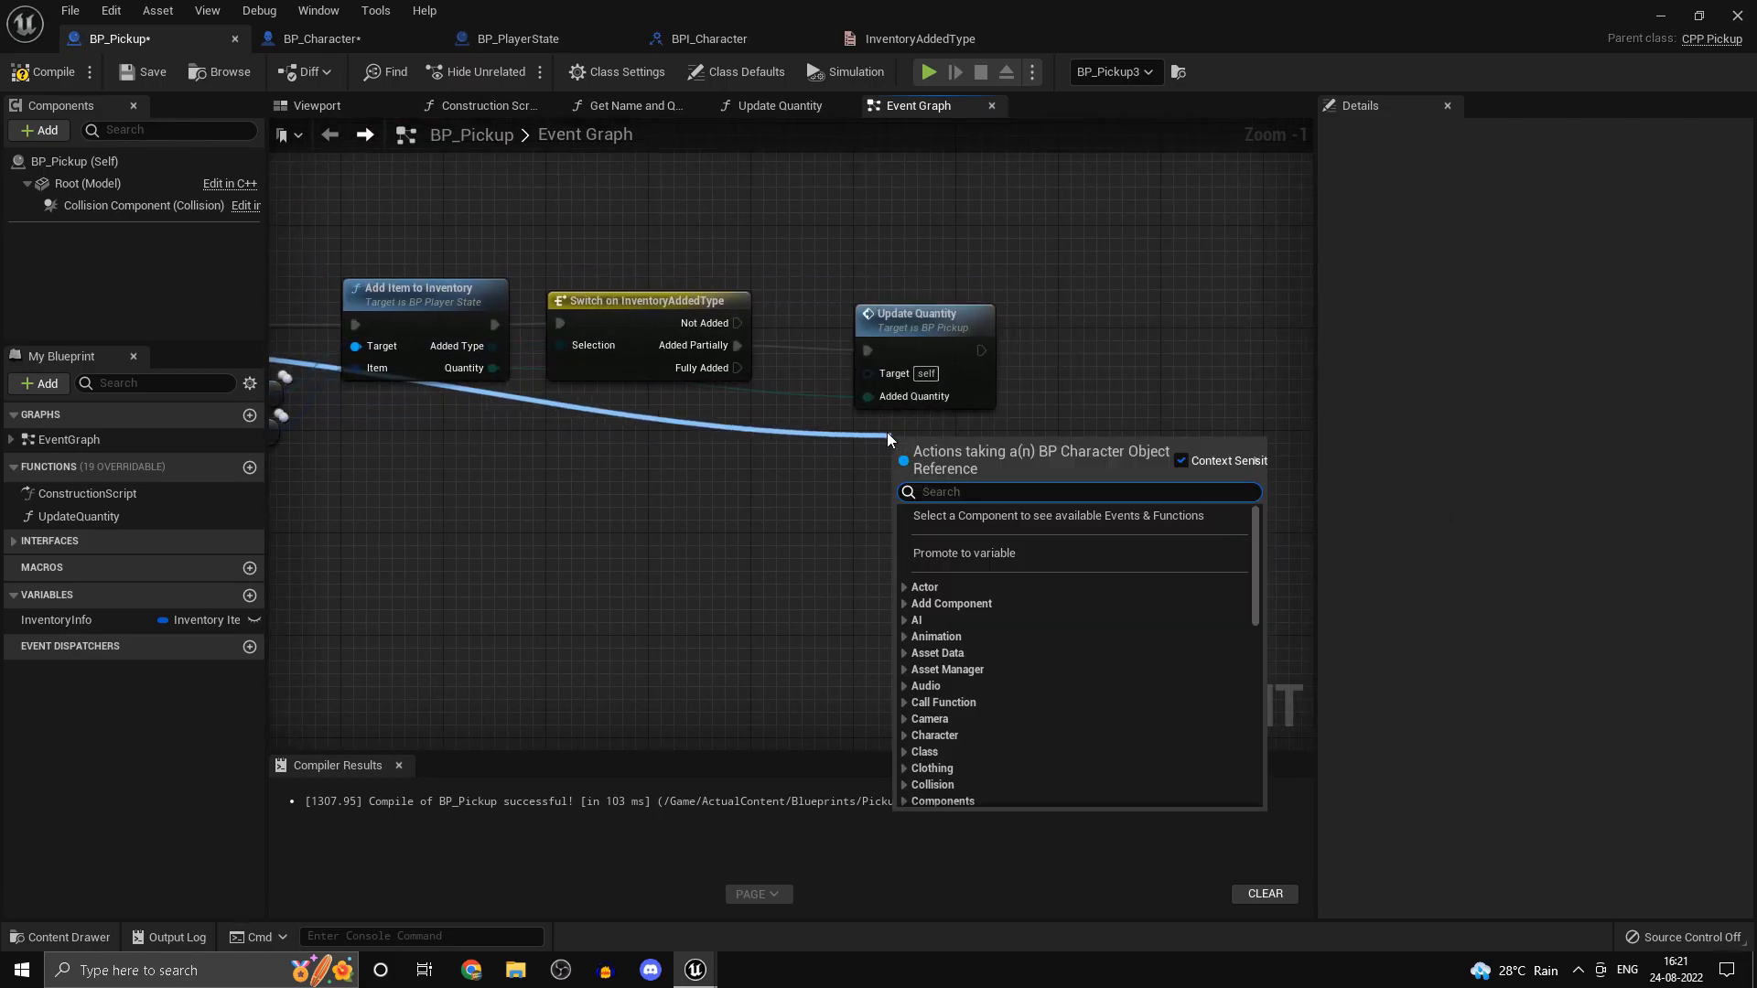
pyautogui.write('on pickup')
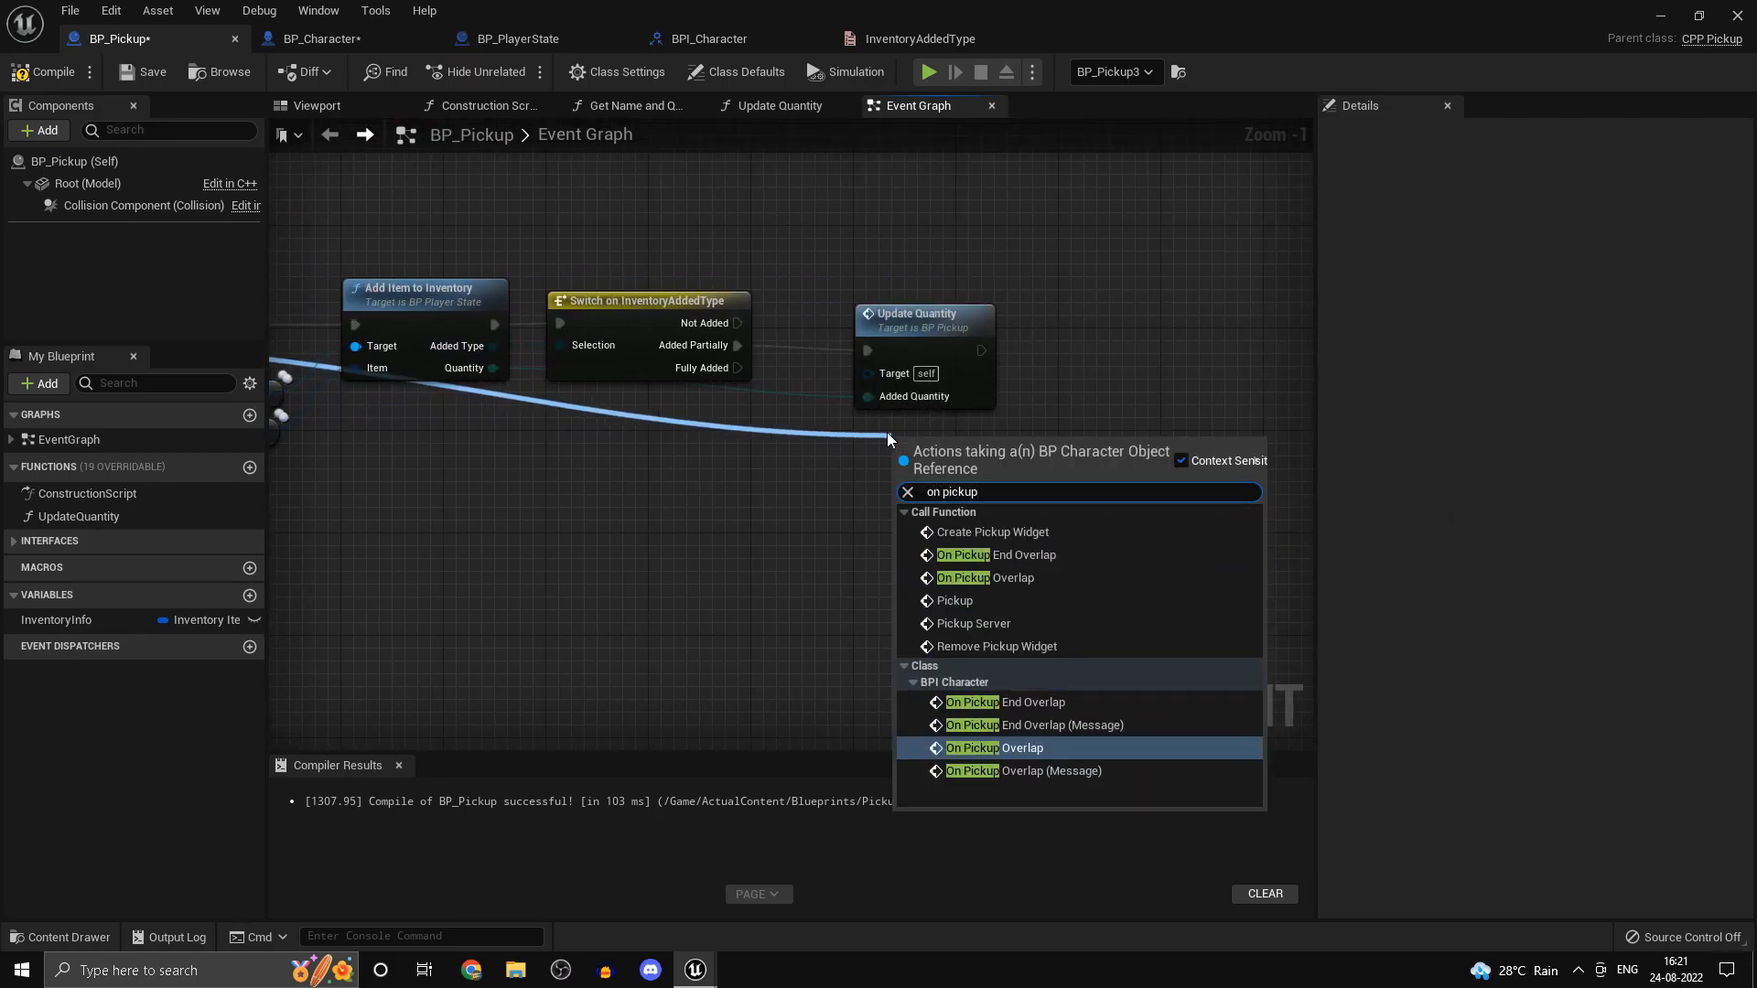
pyautogui.click(990, 747)
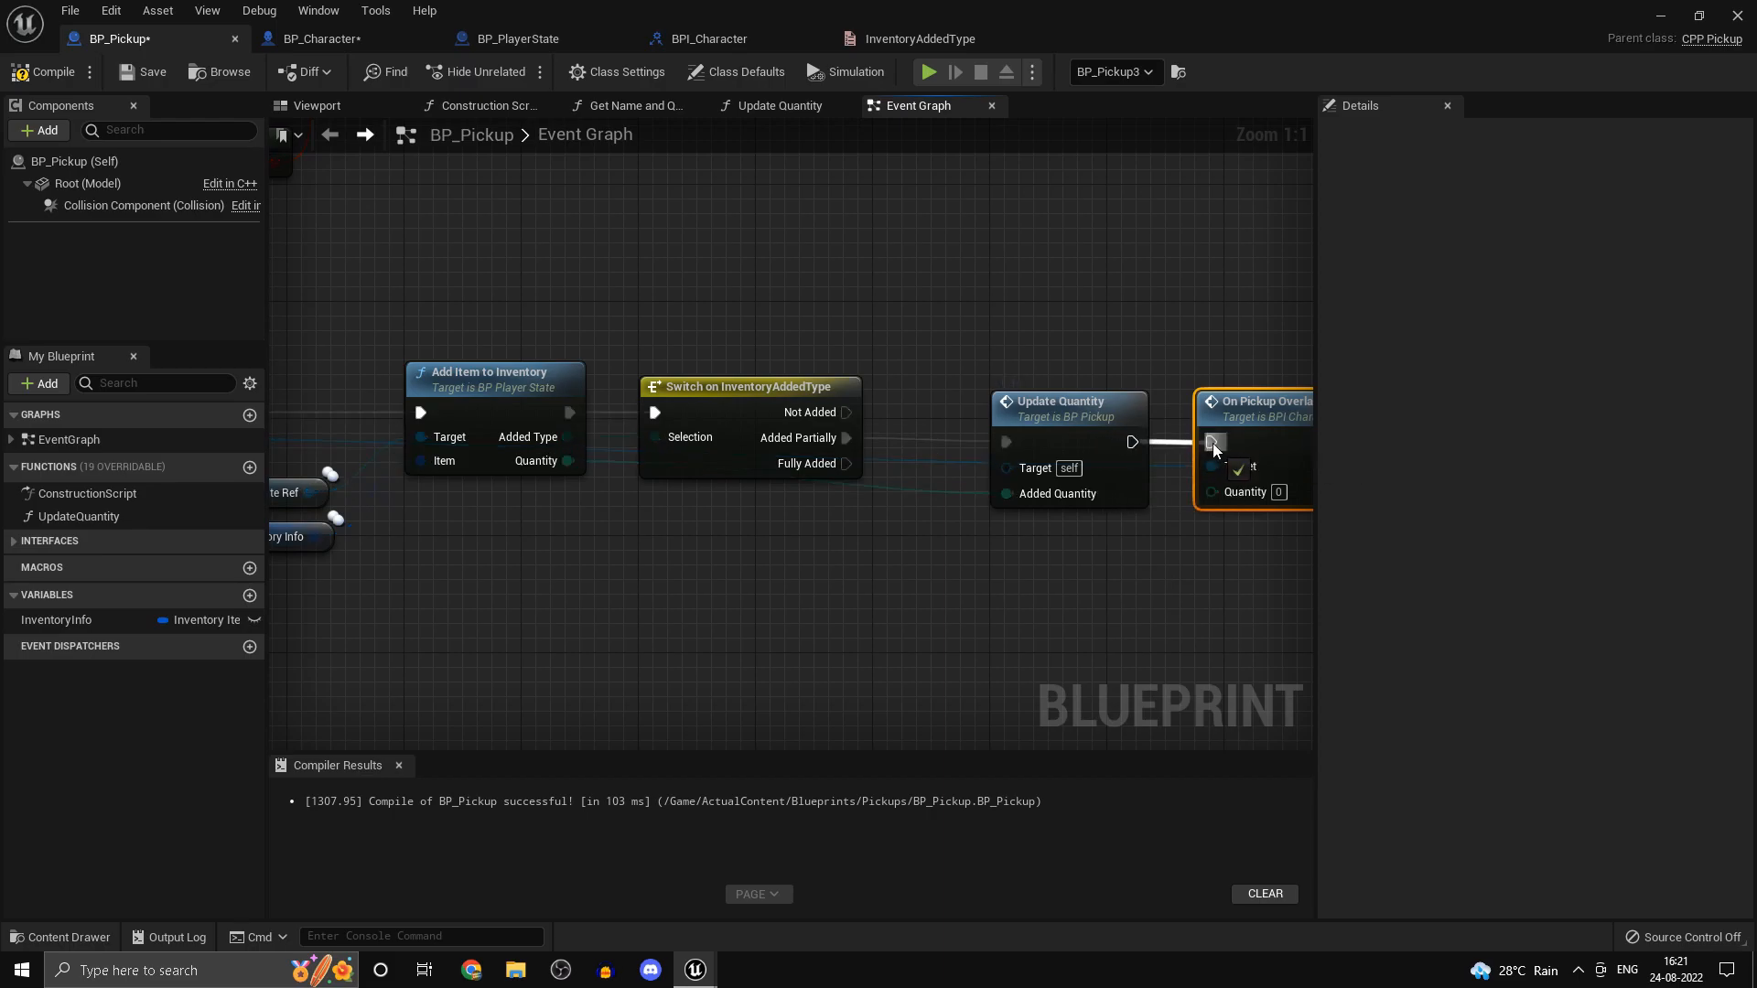
# - Feed InventoryInfo's Quantity via Break InventoryItem into On Pickup Overlap
pyautogui.click(57, 620)
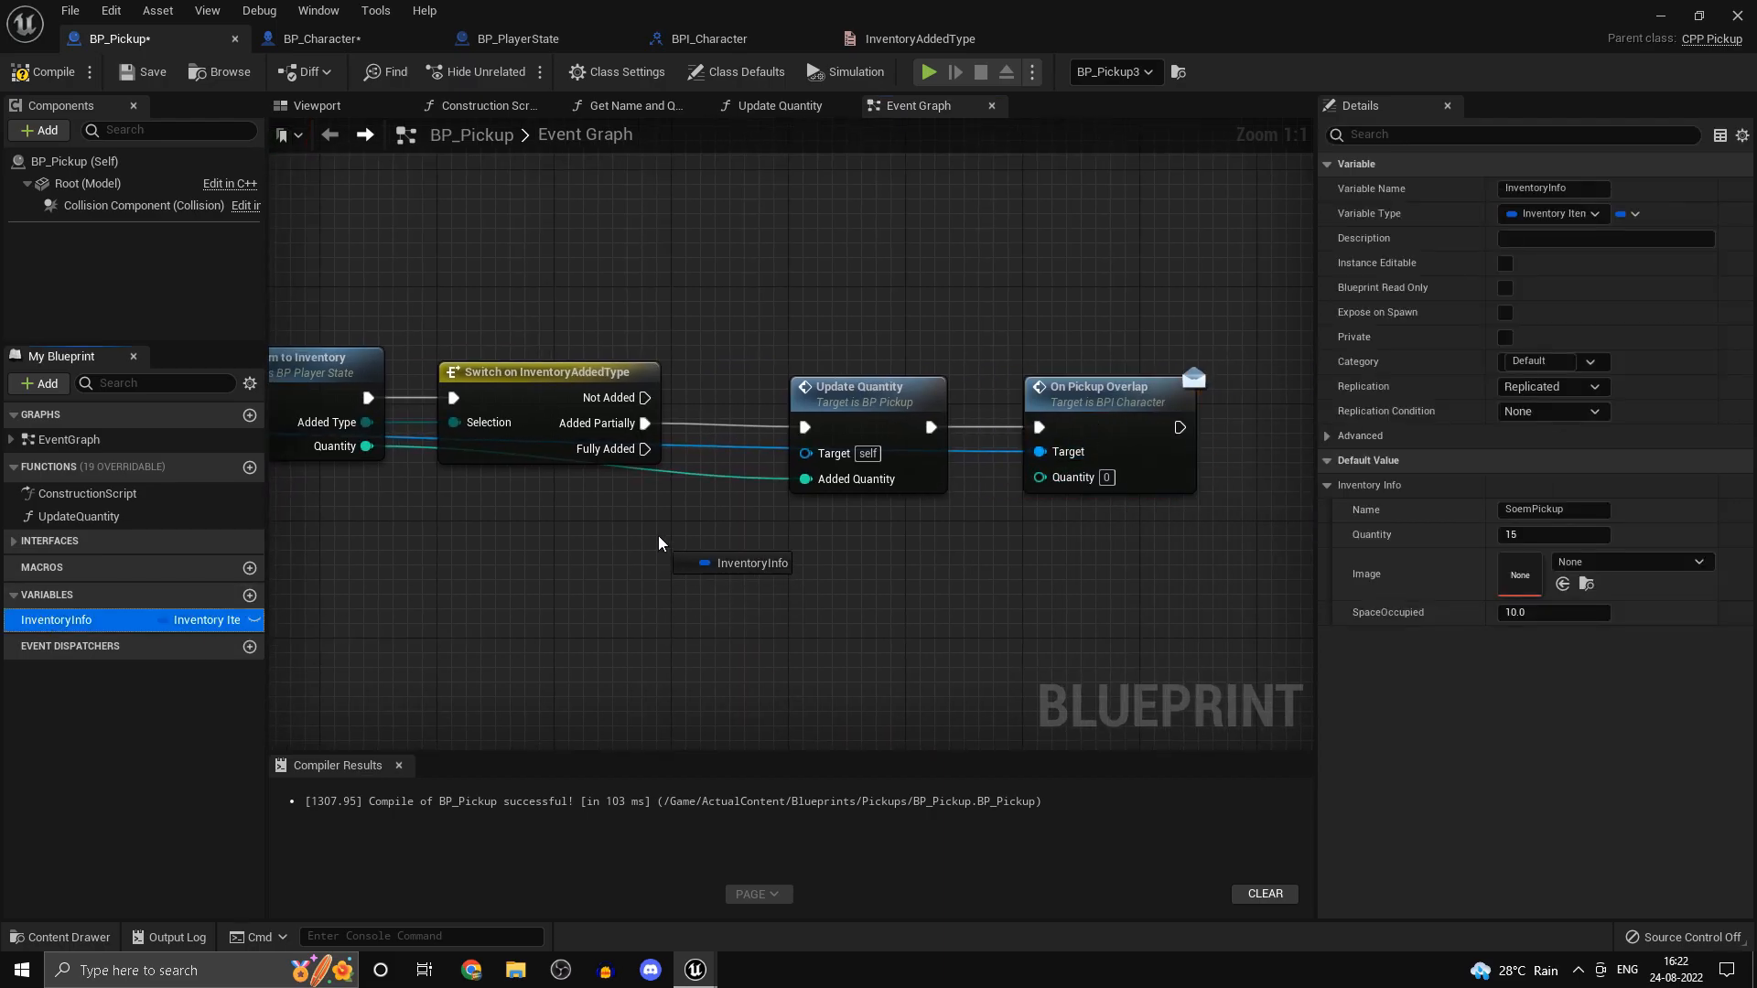
pyautogui.moveTo(762, 551); pyautogui.dragTo(796, 565)
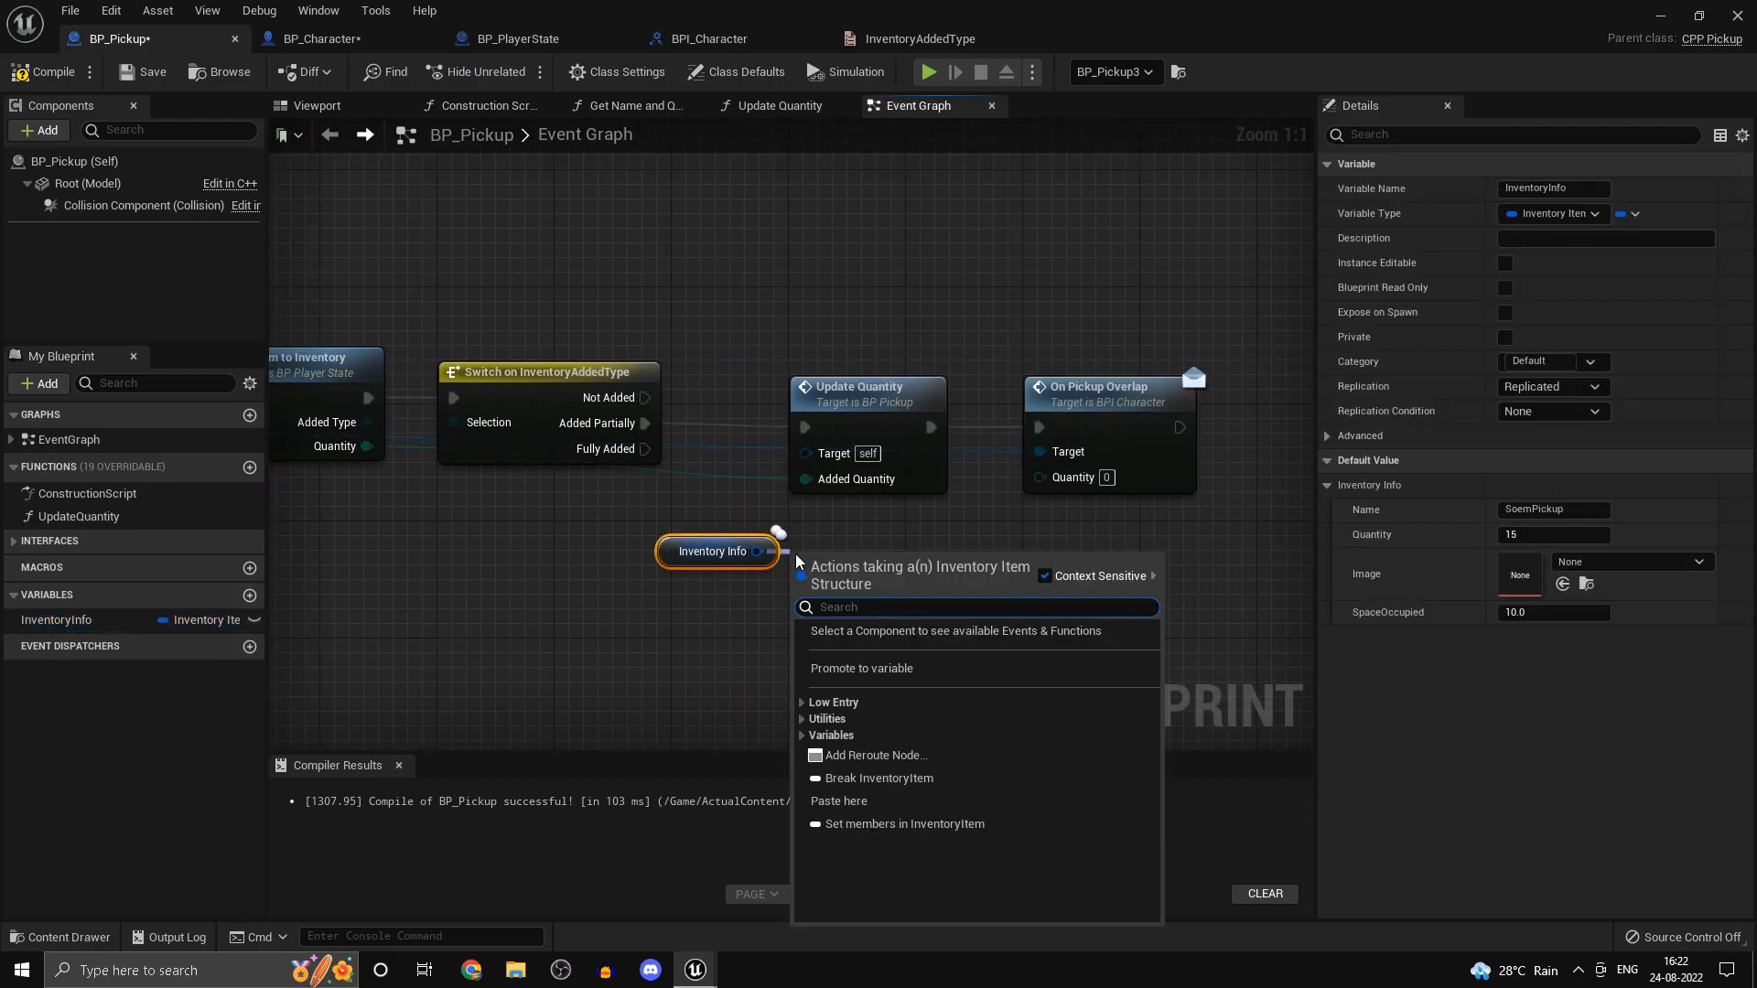
pyautogui.click(878, 778)
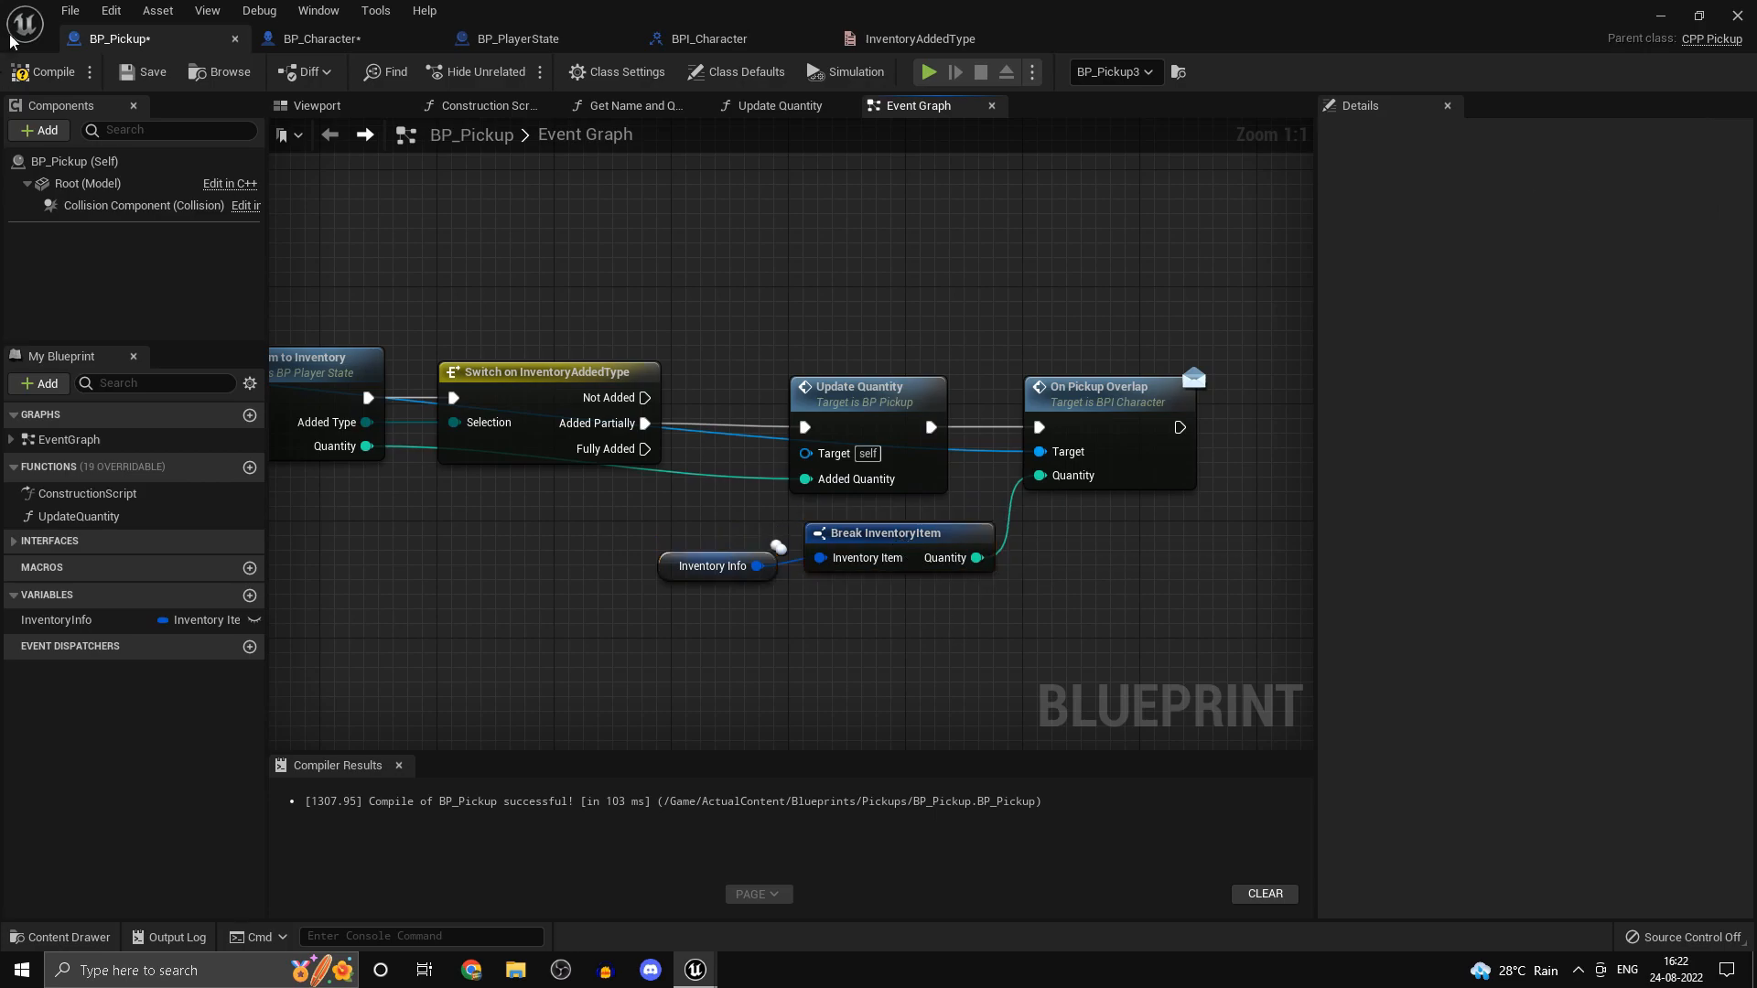
pyautogui.click(319, 39)
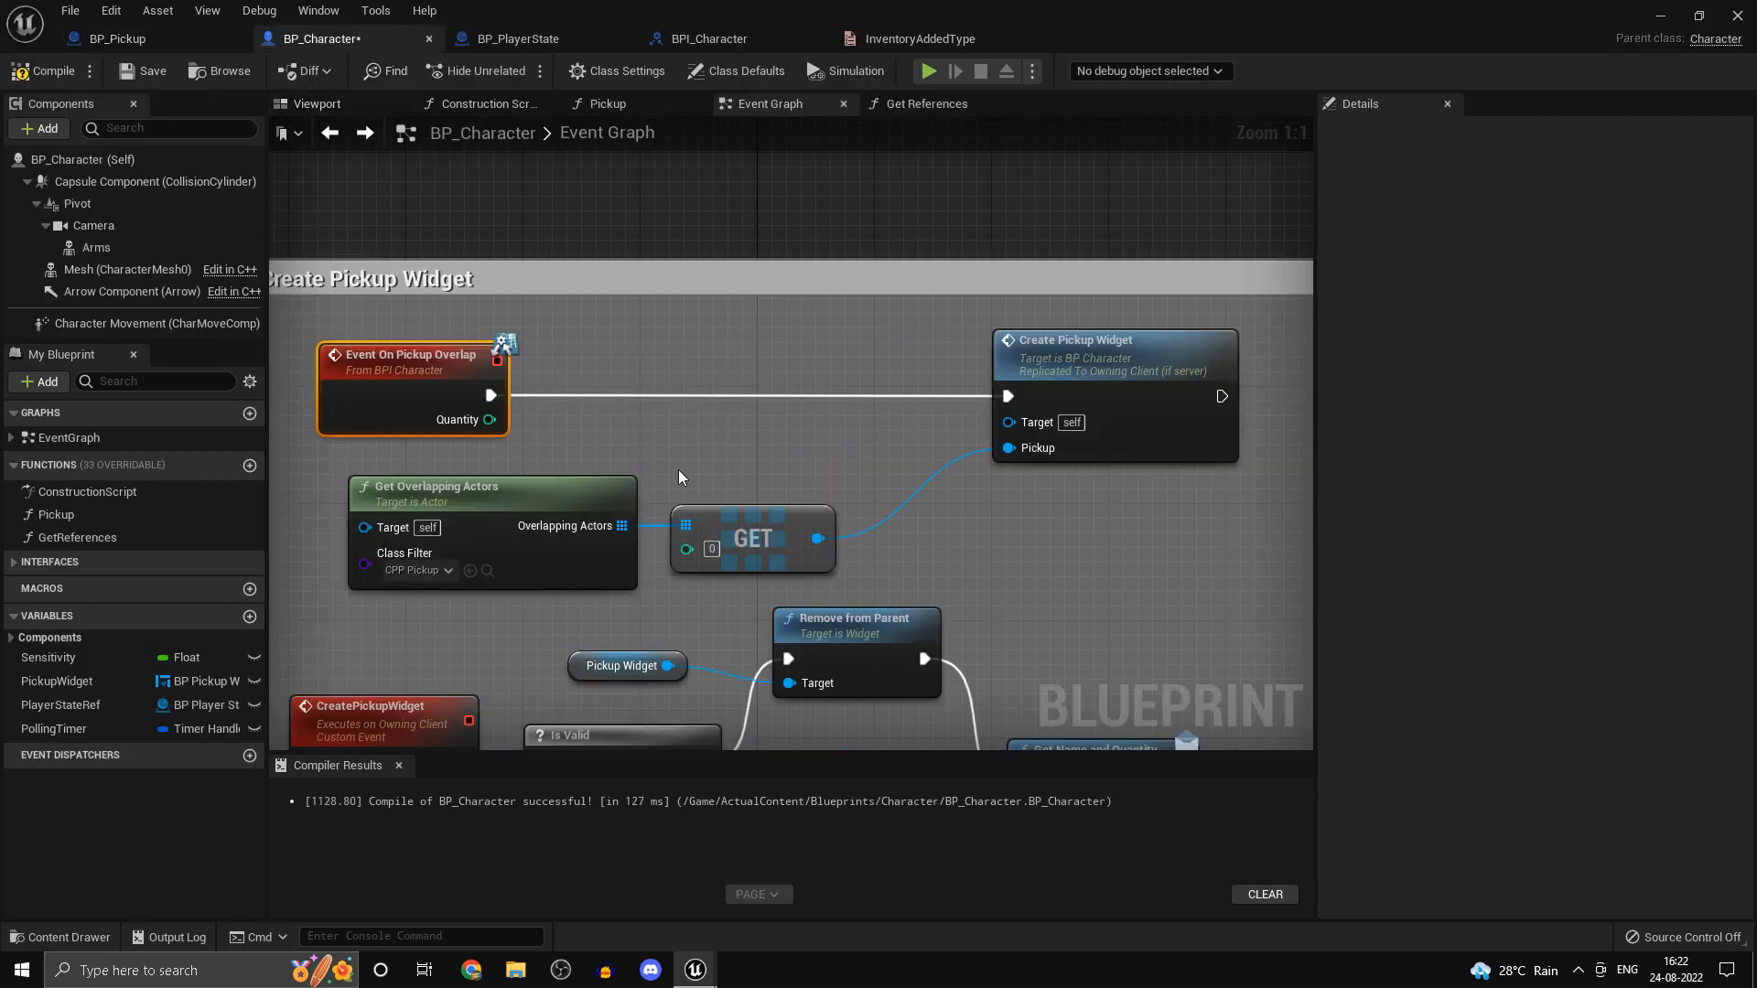
# - Review BP_Character's pickup widget logic and BP_PlayerState's Add Item to Inventory
pyautogui.scroll(-3)
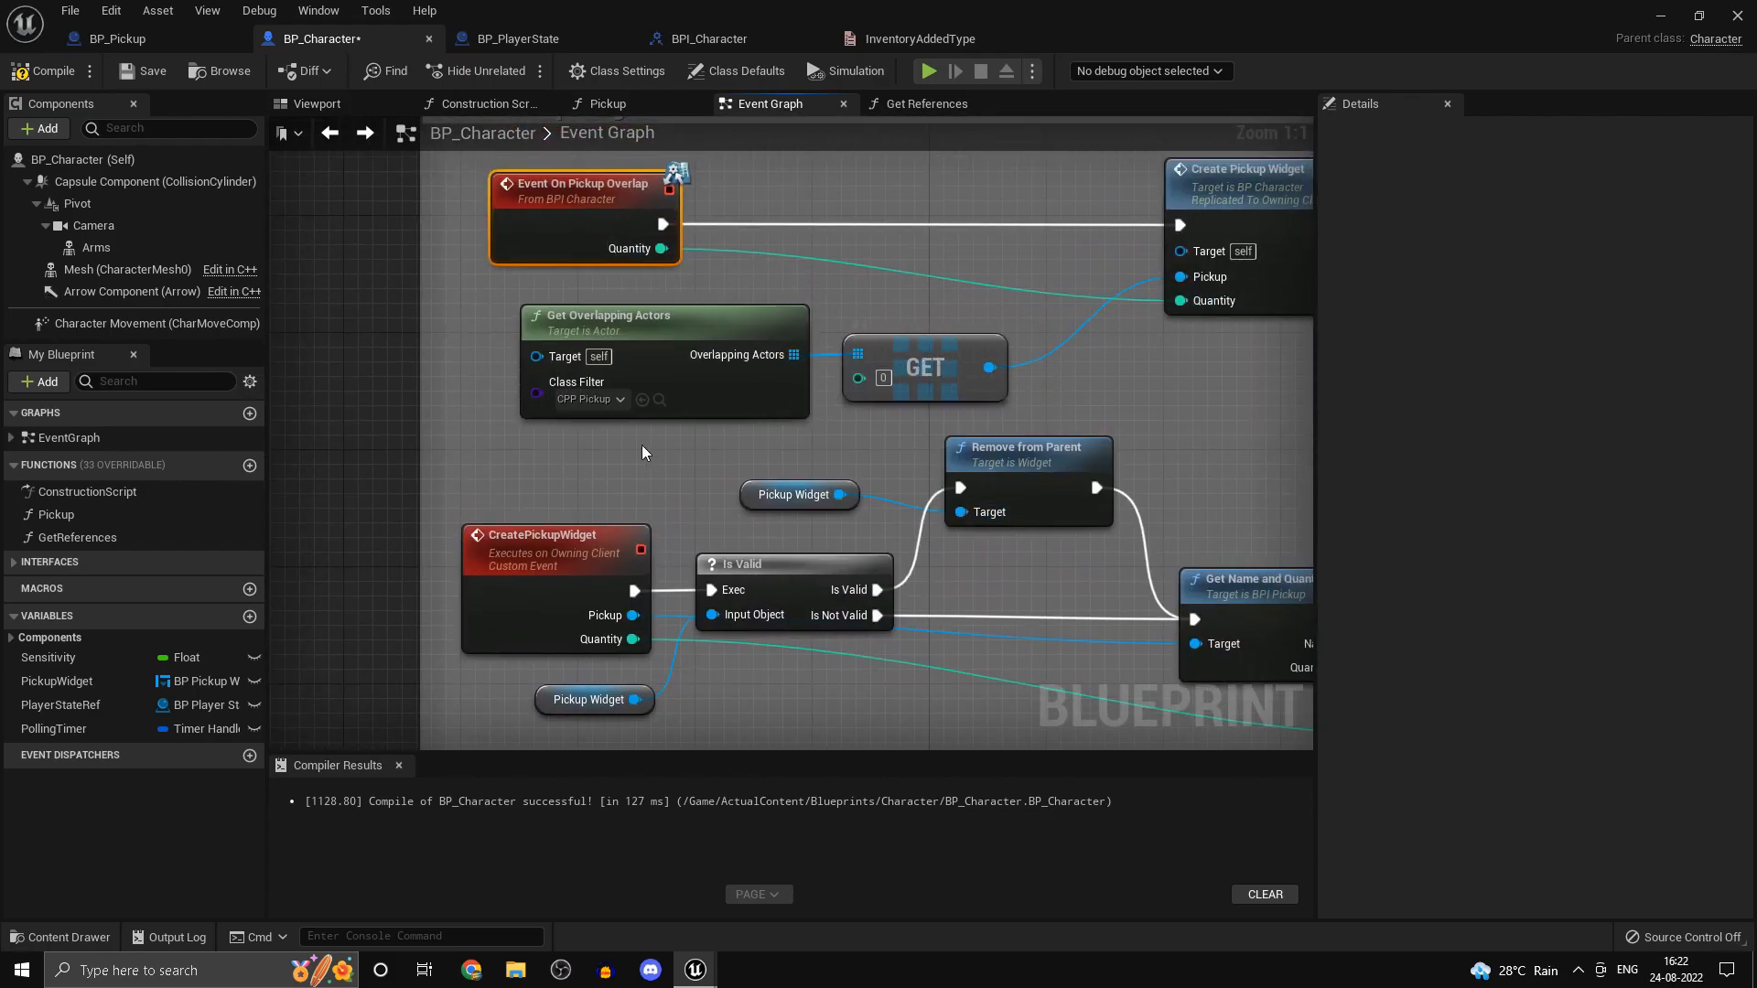
pyautogui.scroll(-3)
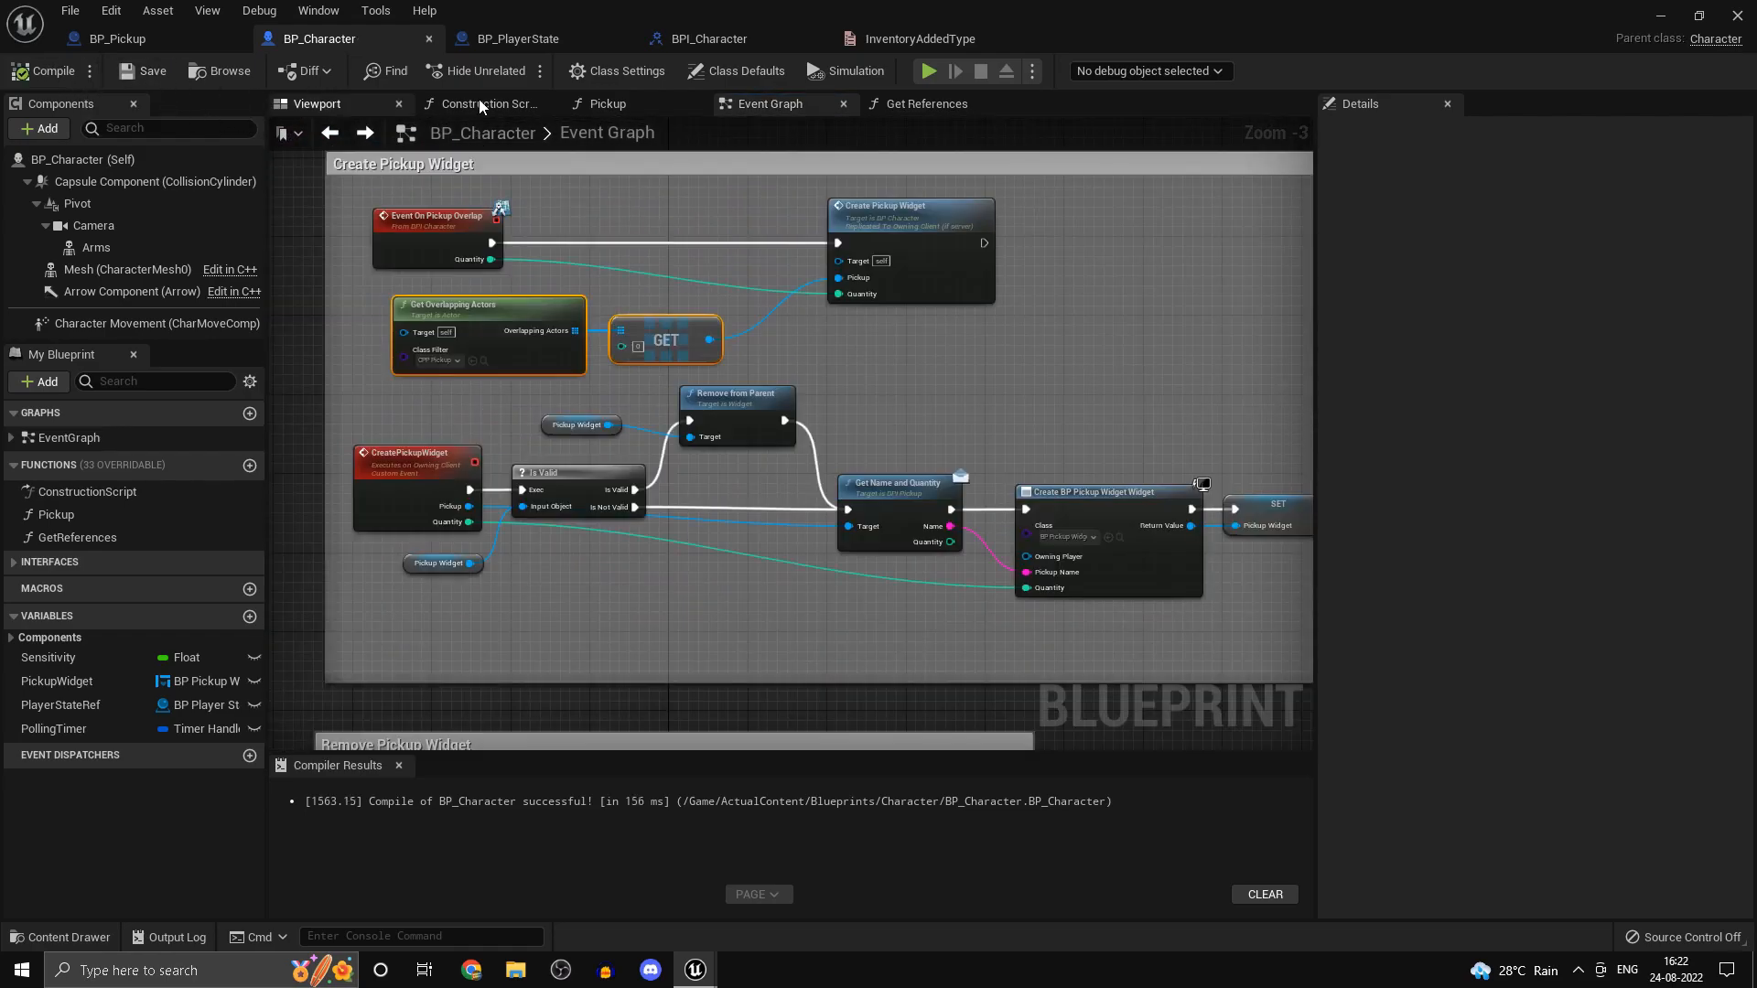
pyautogui.click(516, 39)
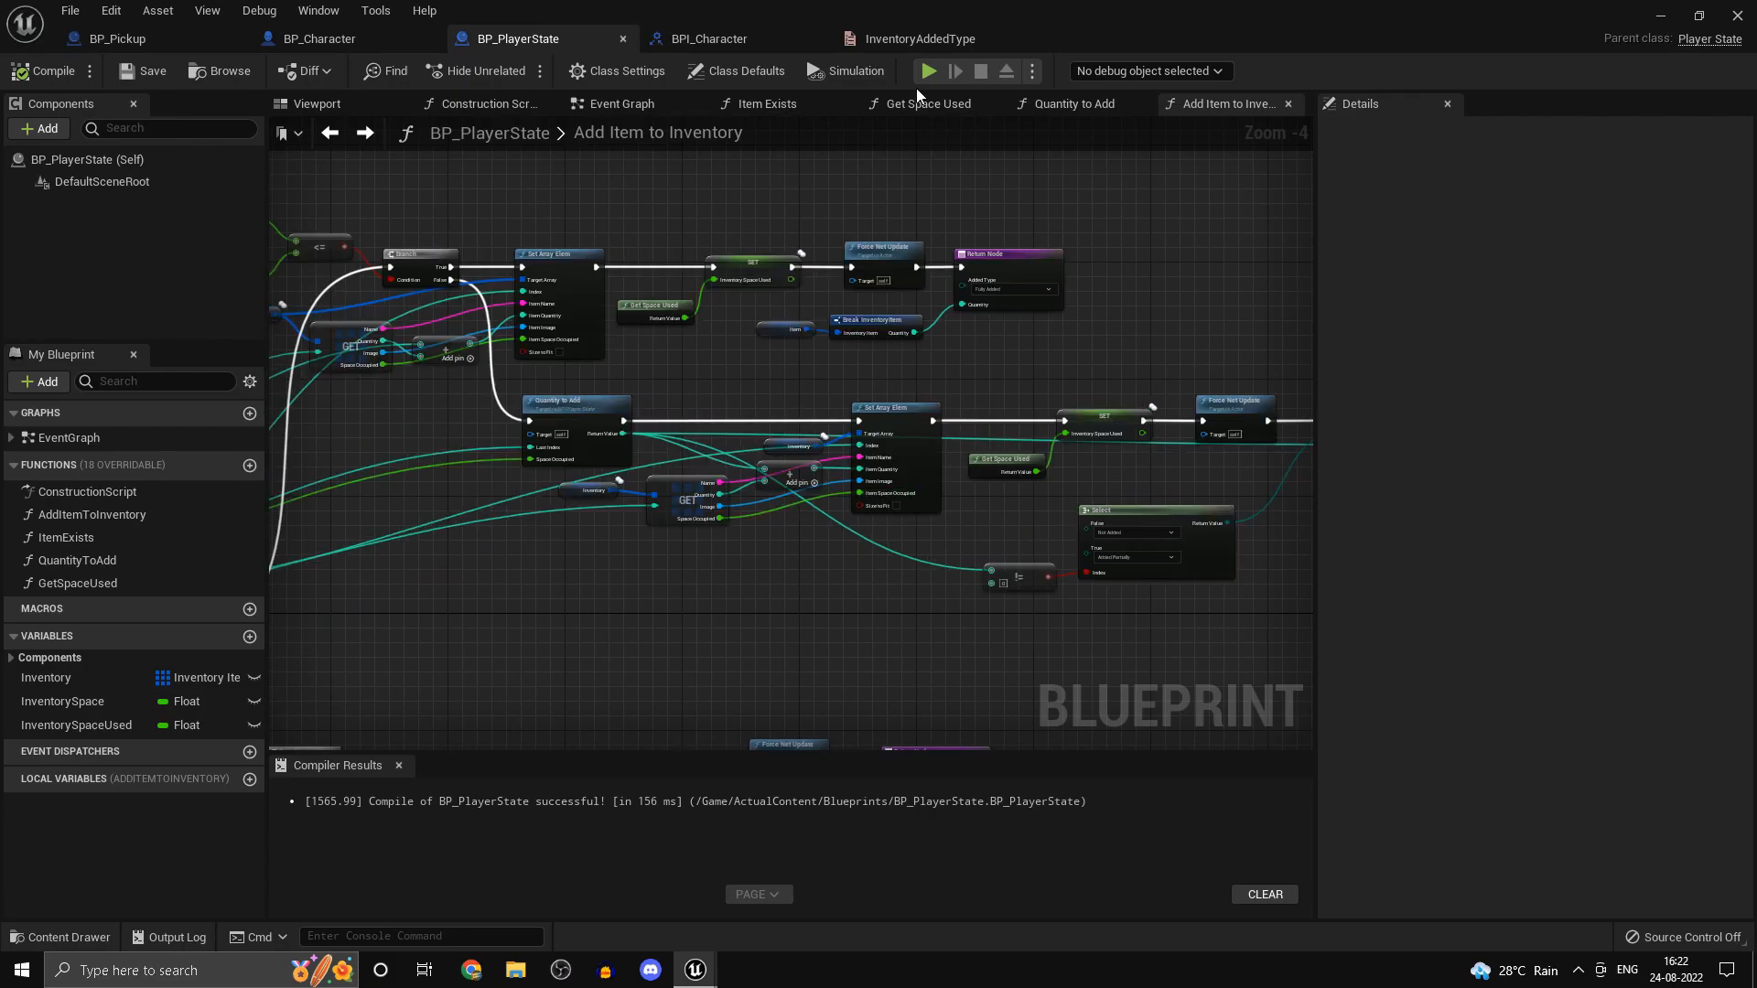
pyautogui.scroll(-3)
pyautogui.write('de')
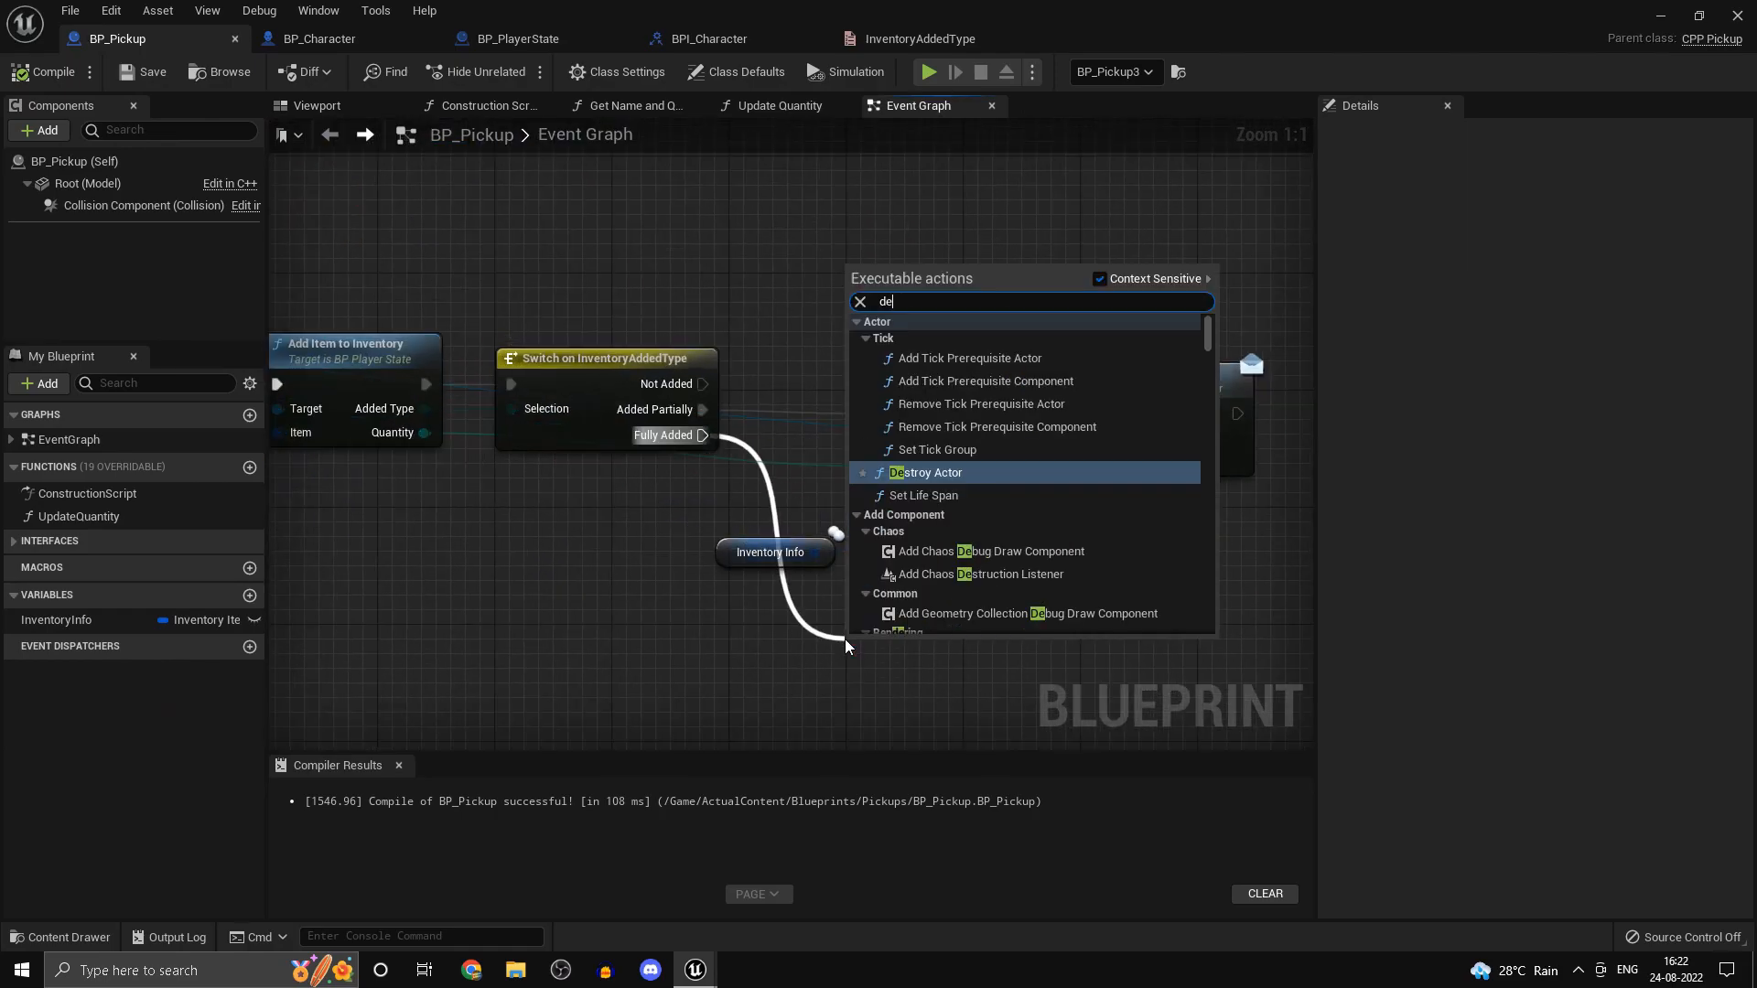
# - Destroy the pickup actor on Fully Added and compile BP_Pickup
pyautogui.click(926, 472)
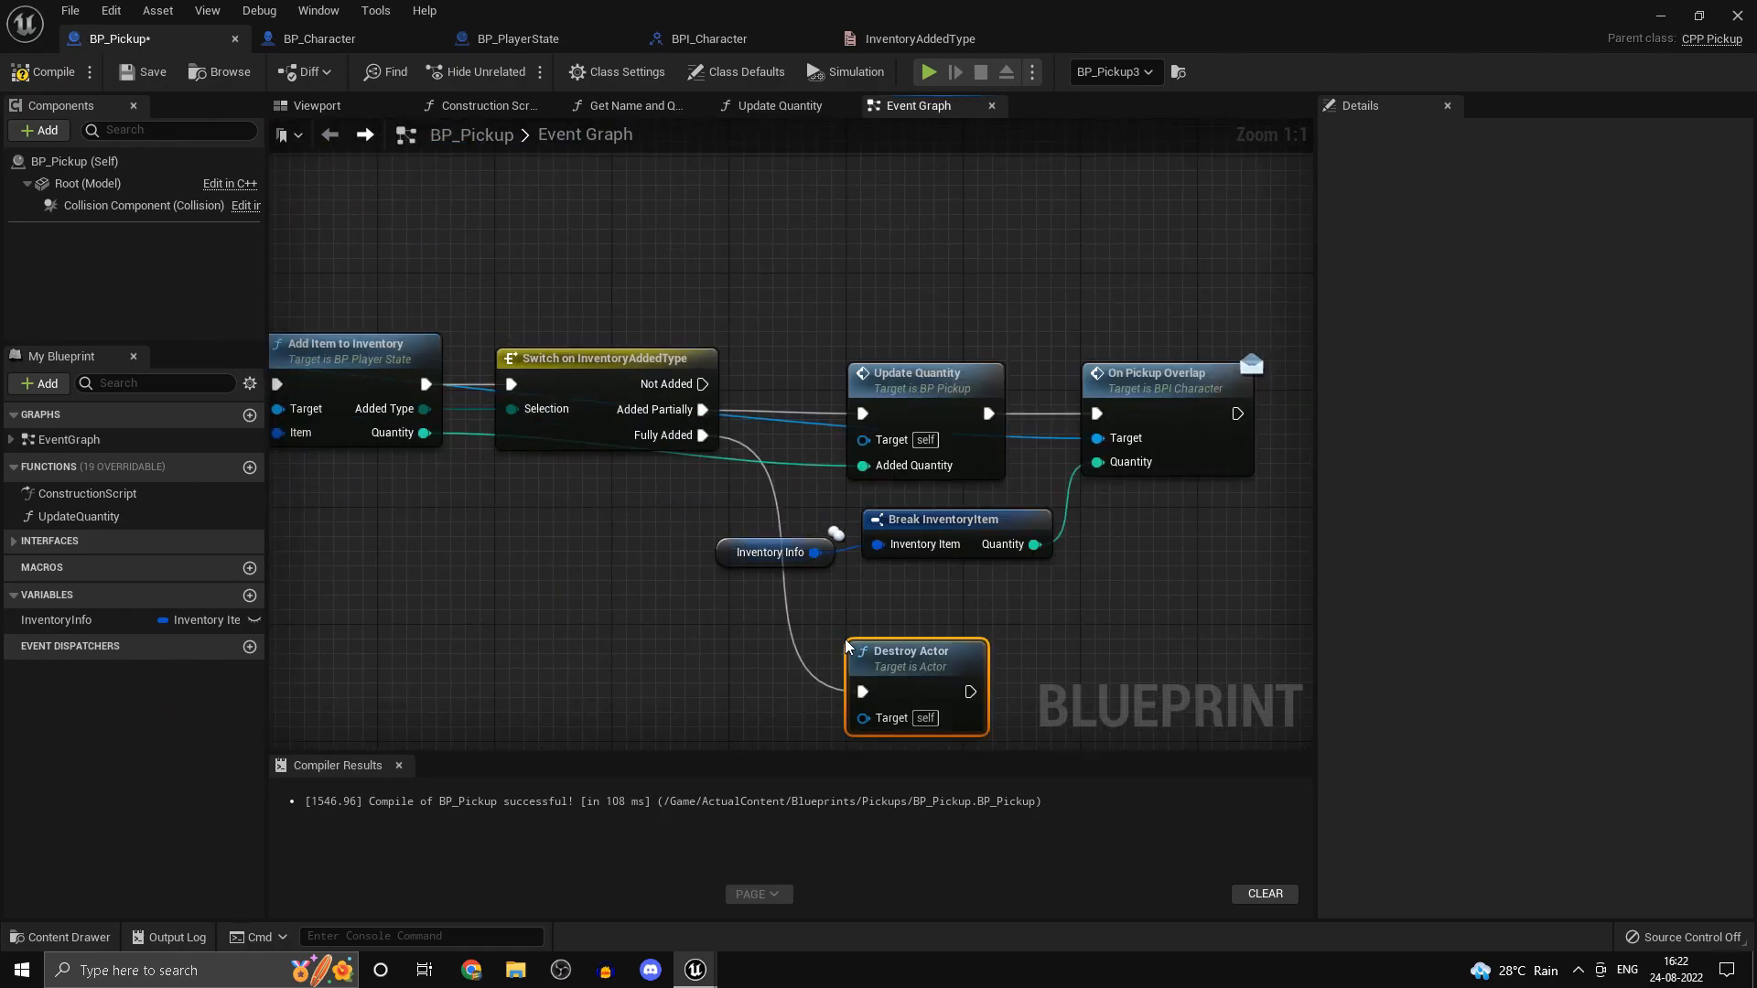
pyautogui.click(44, 71)
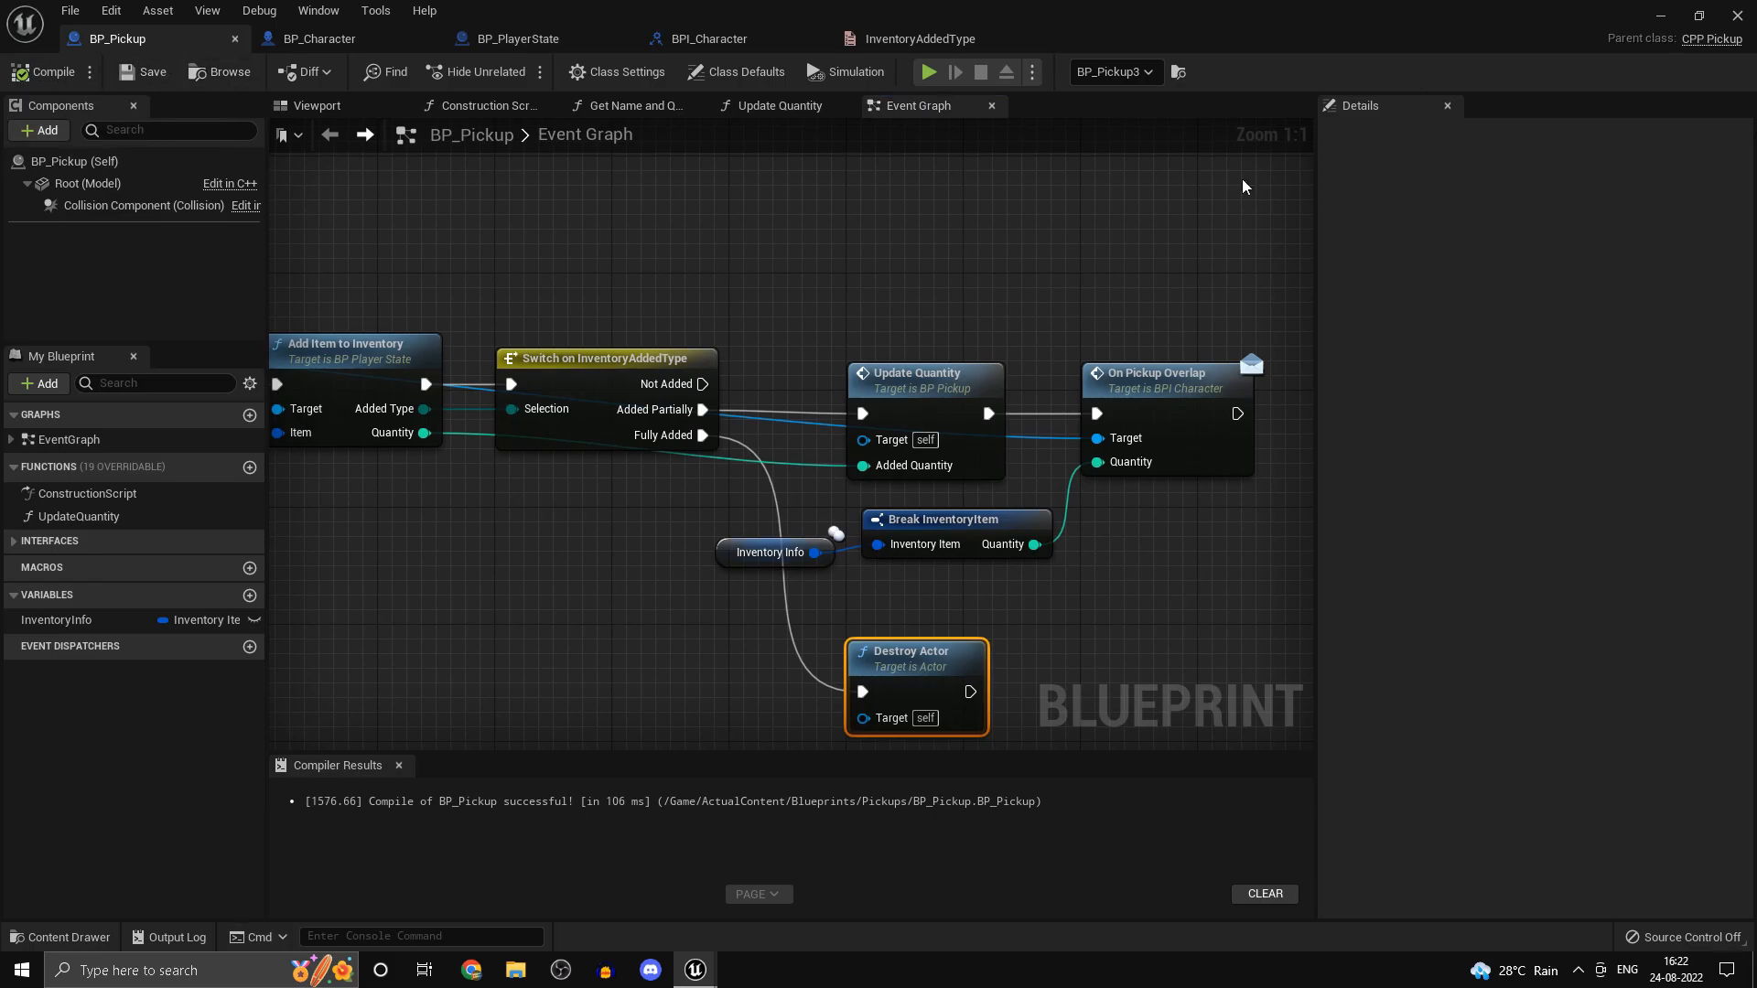
pyautogui.scroll(-3)
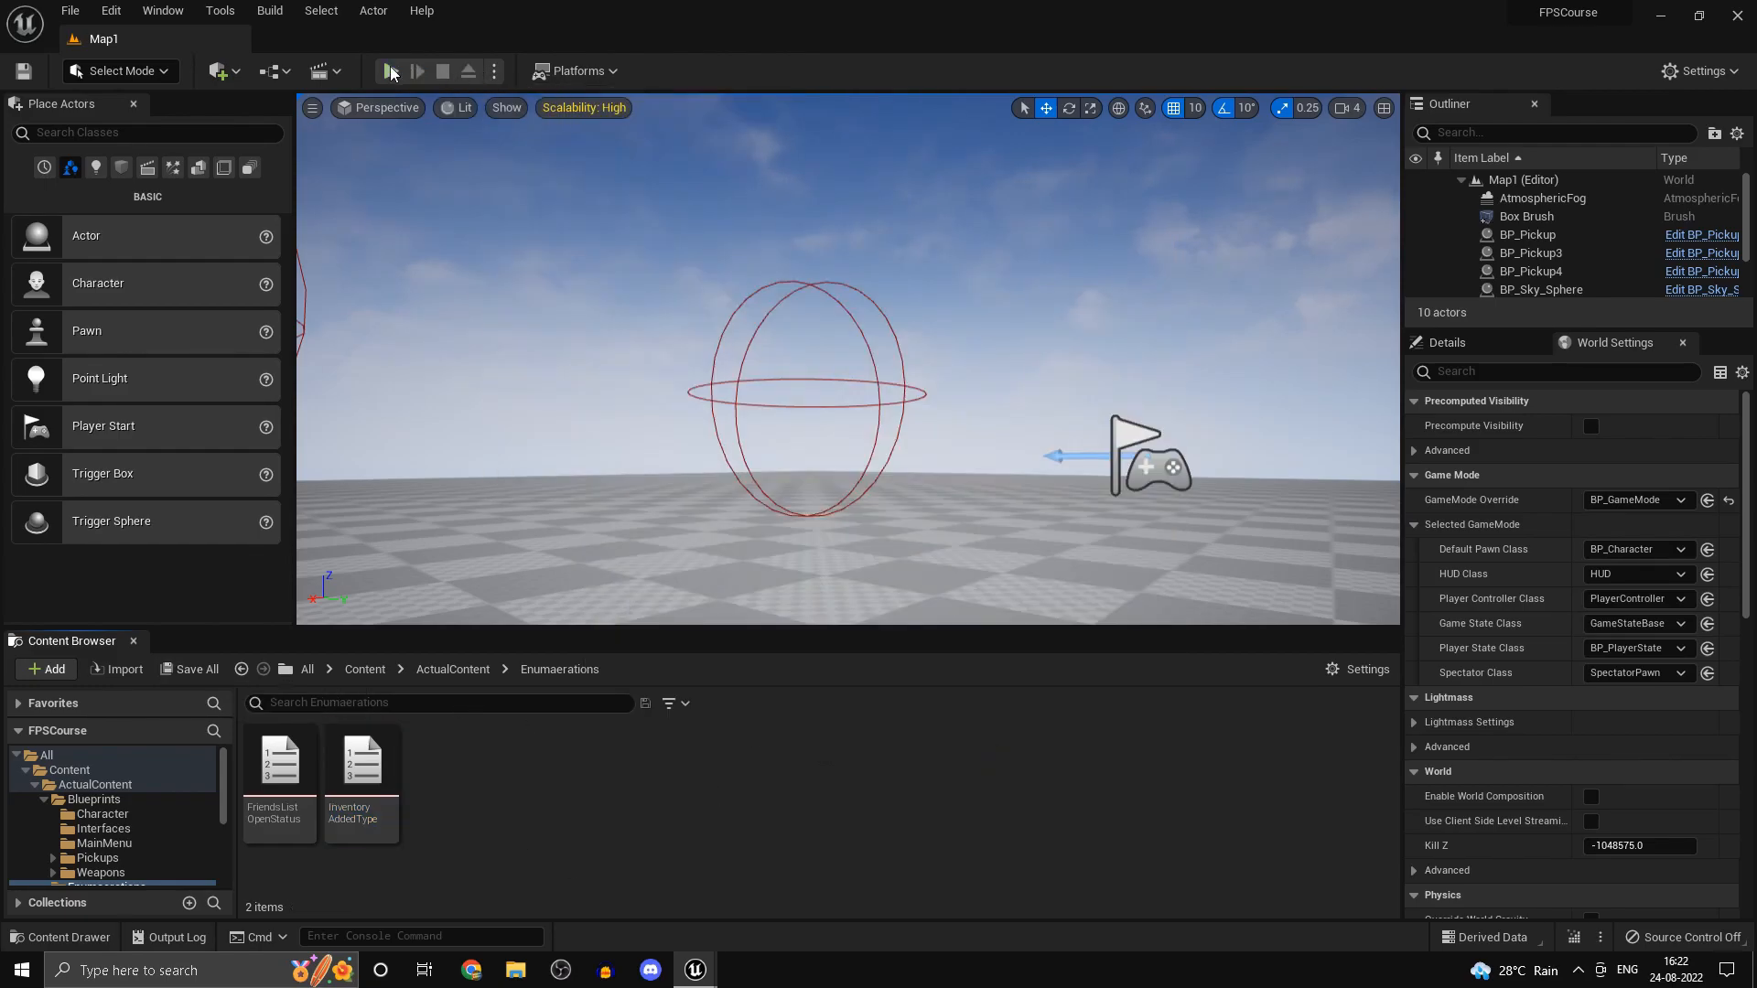
# - Give BP_Pickup the Cube static mesh and run a quick play test
pyautogui.click(416, 72)
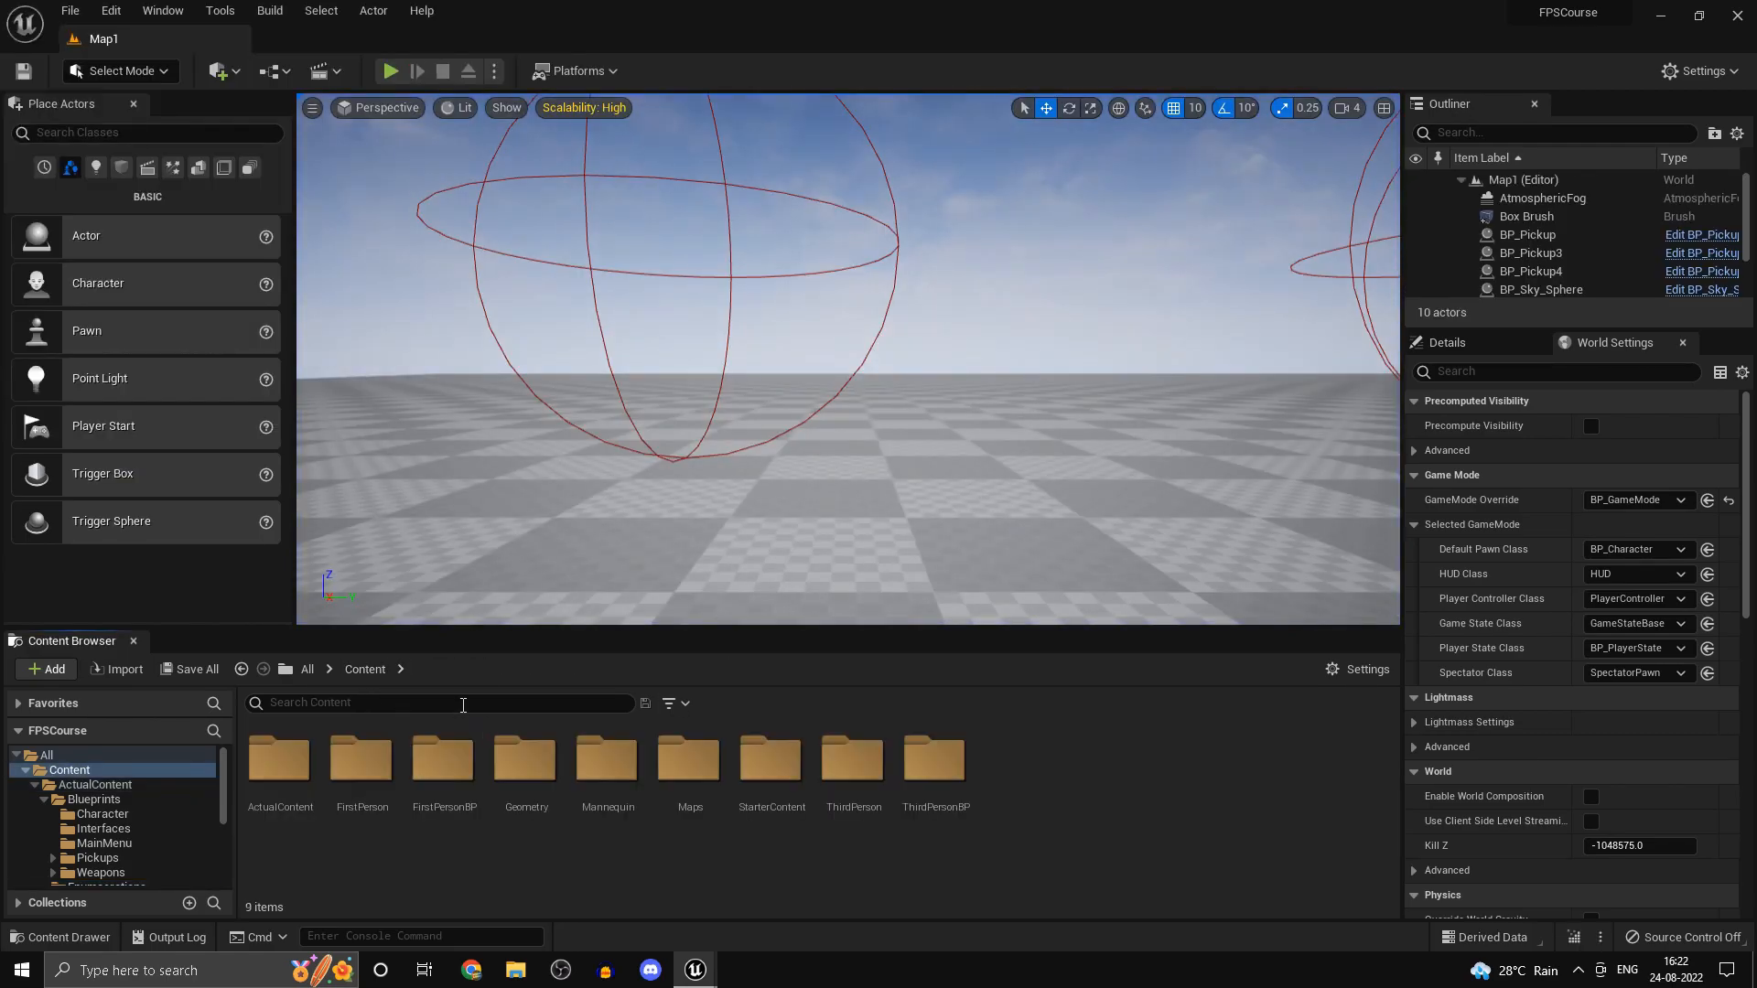
pyautogui.doubleClick(278, 756)
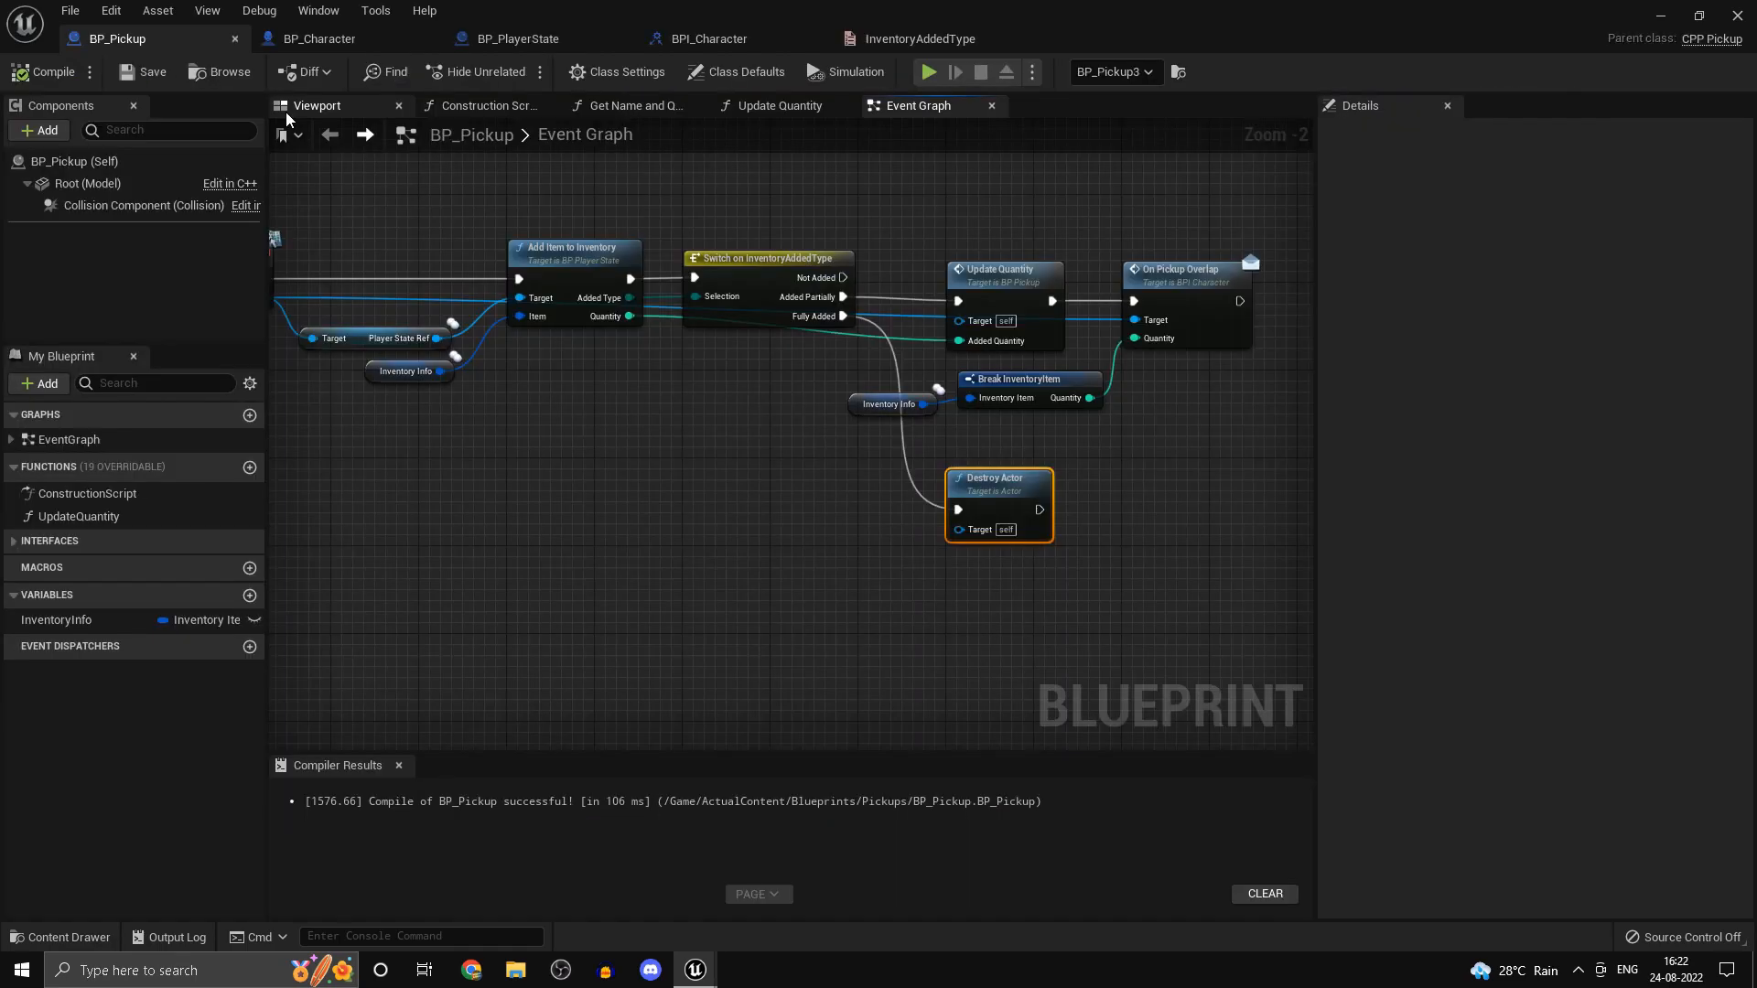
pyautogui.moveTo(293, 115)
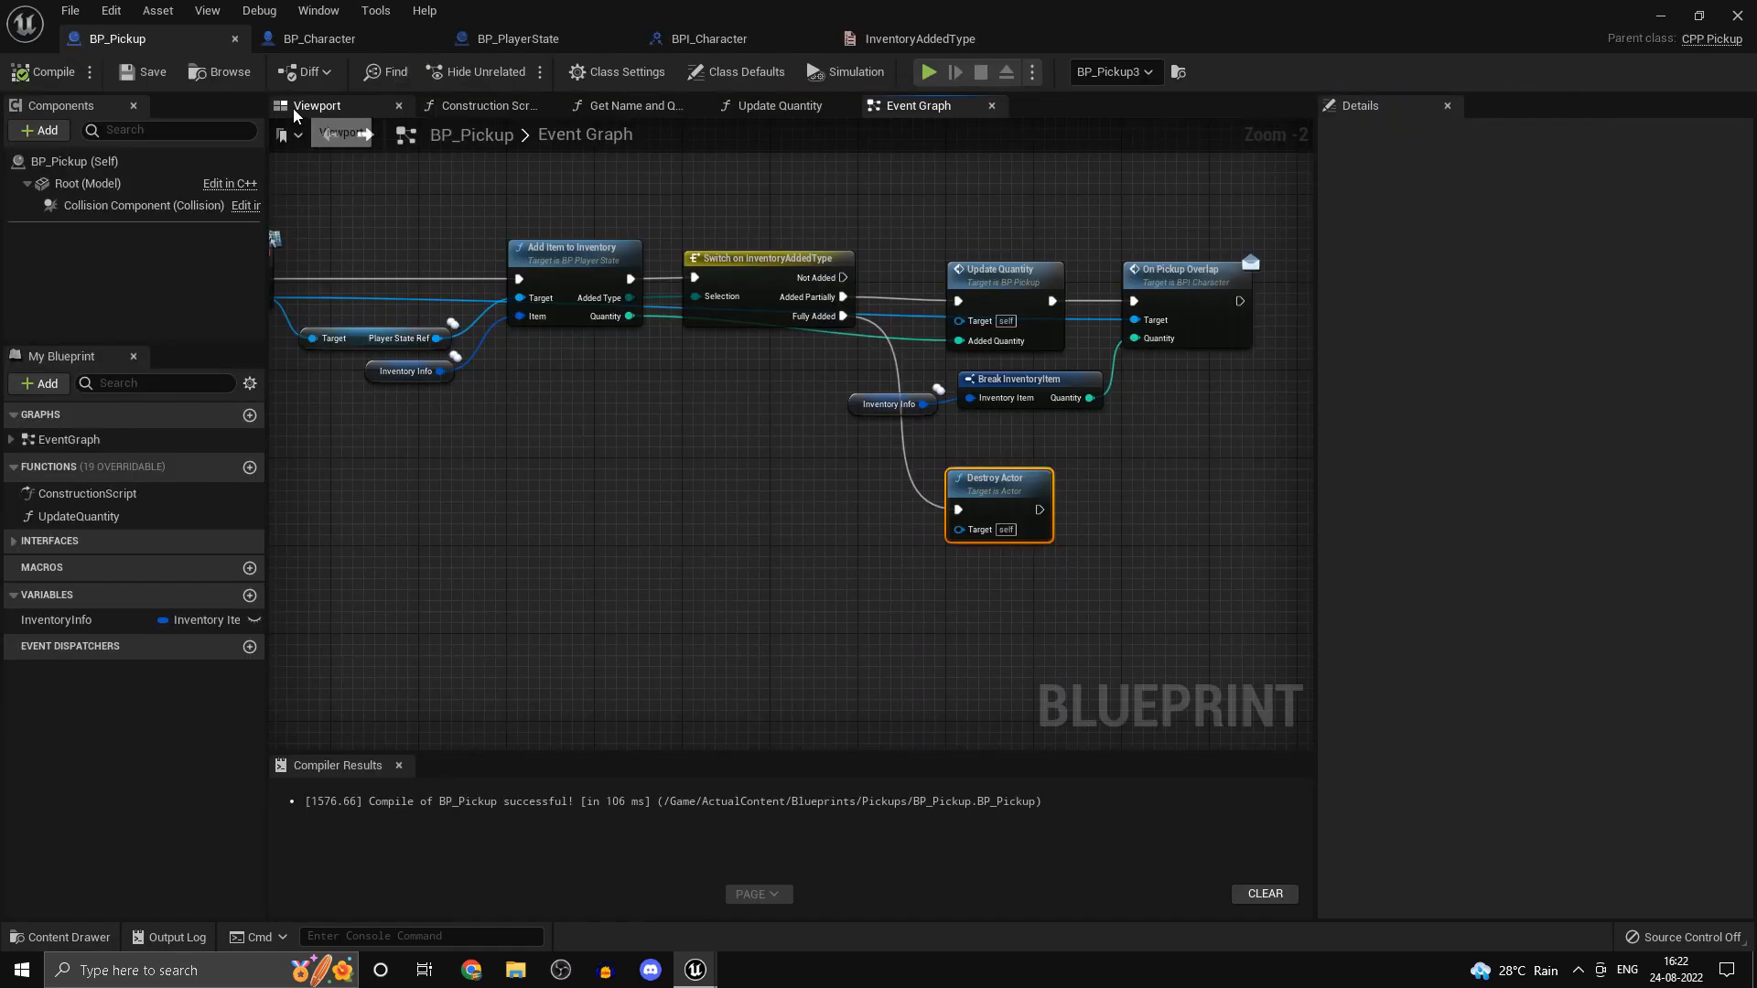
pyautogui.click(317, 106)
pyautogui.write('cube')
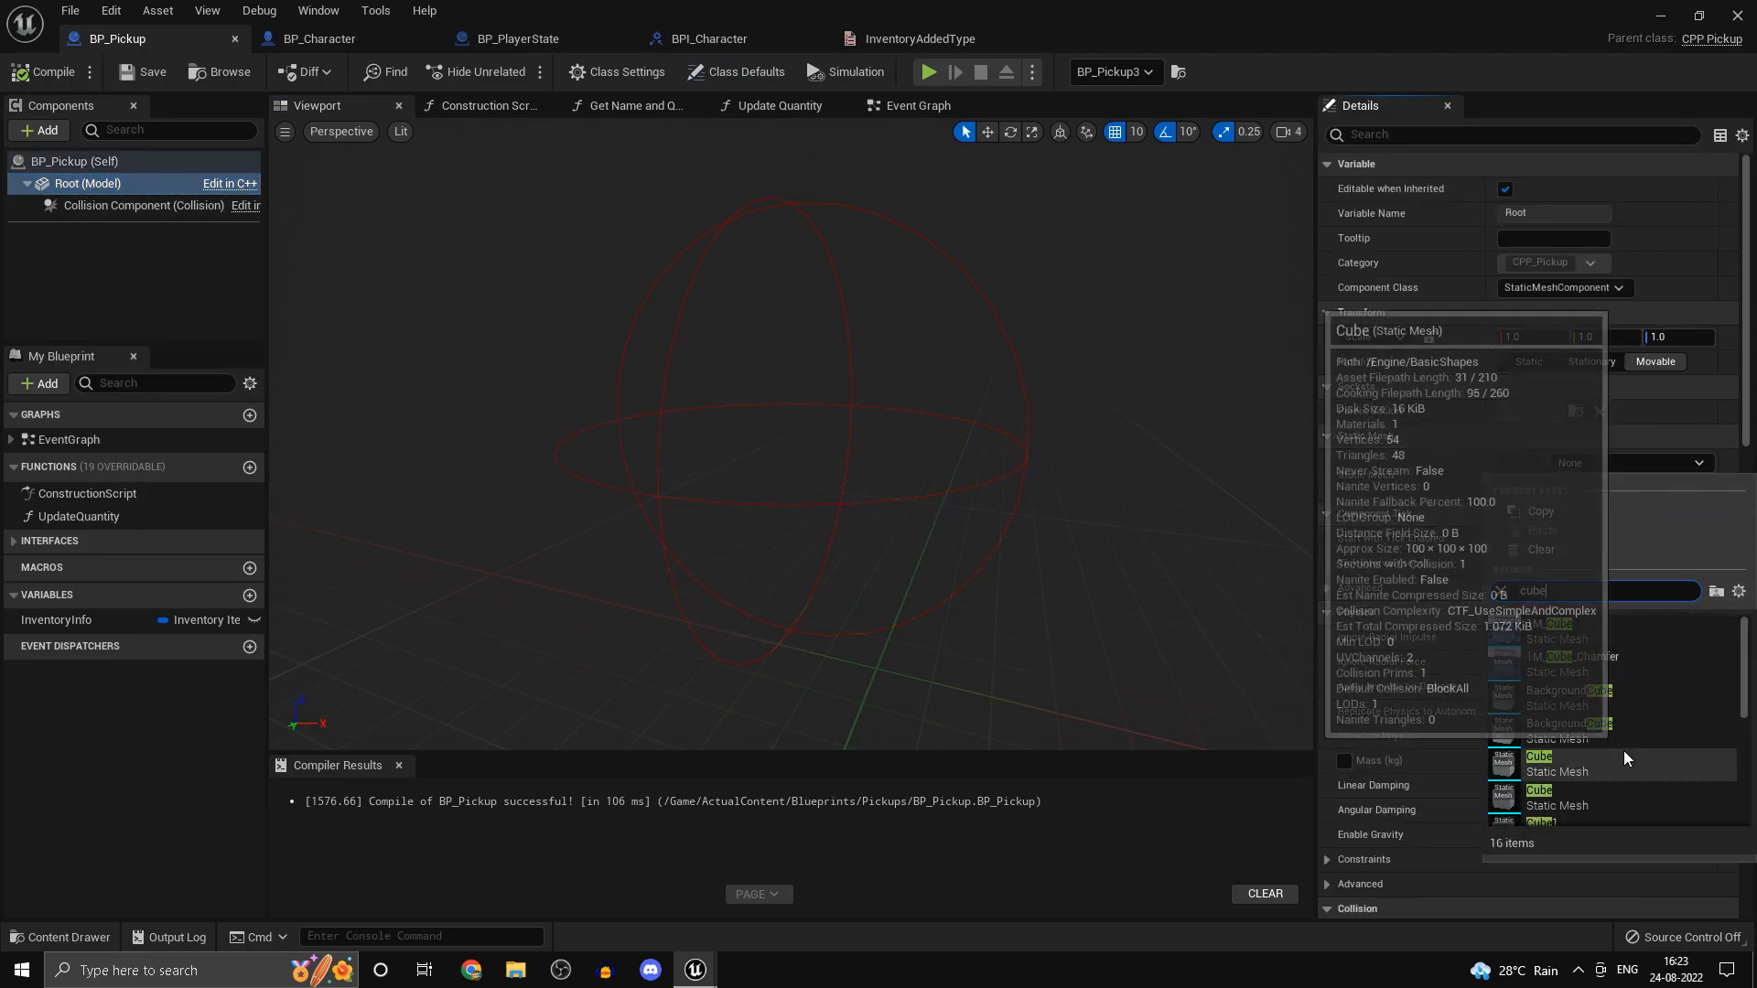
pyautogui.click(1550, 756)
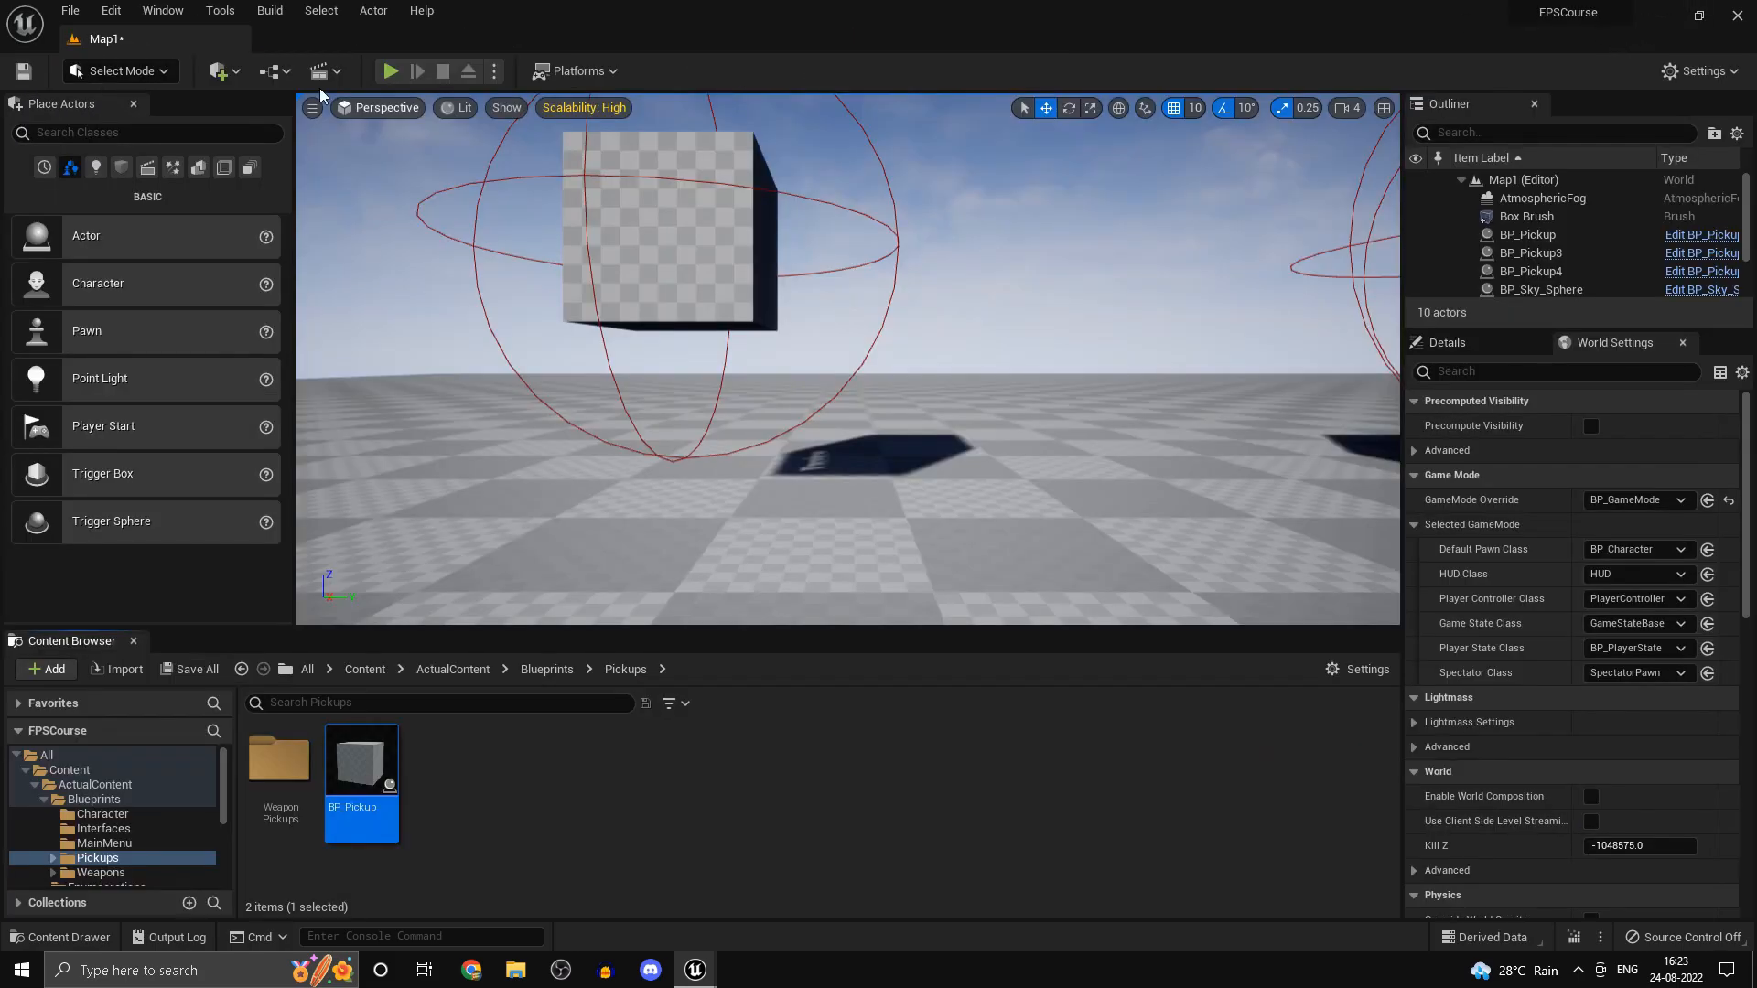
pyautogui.click(390, 71)
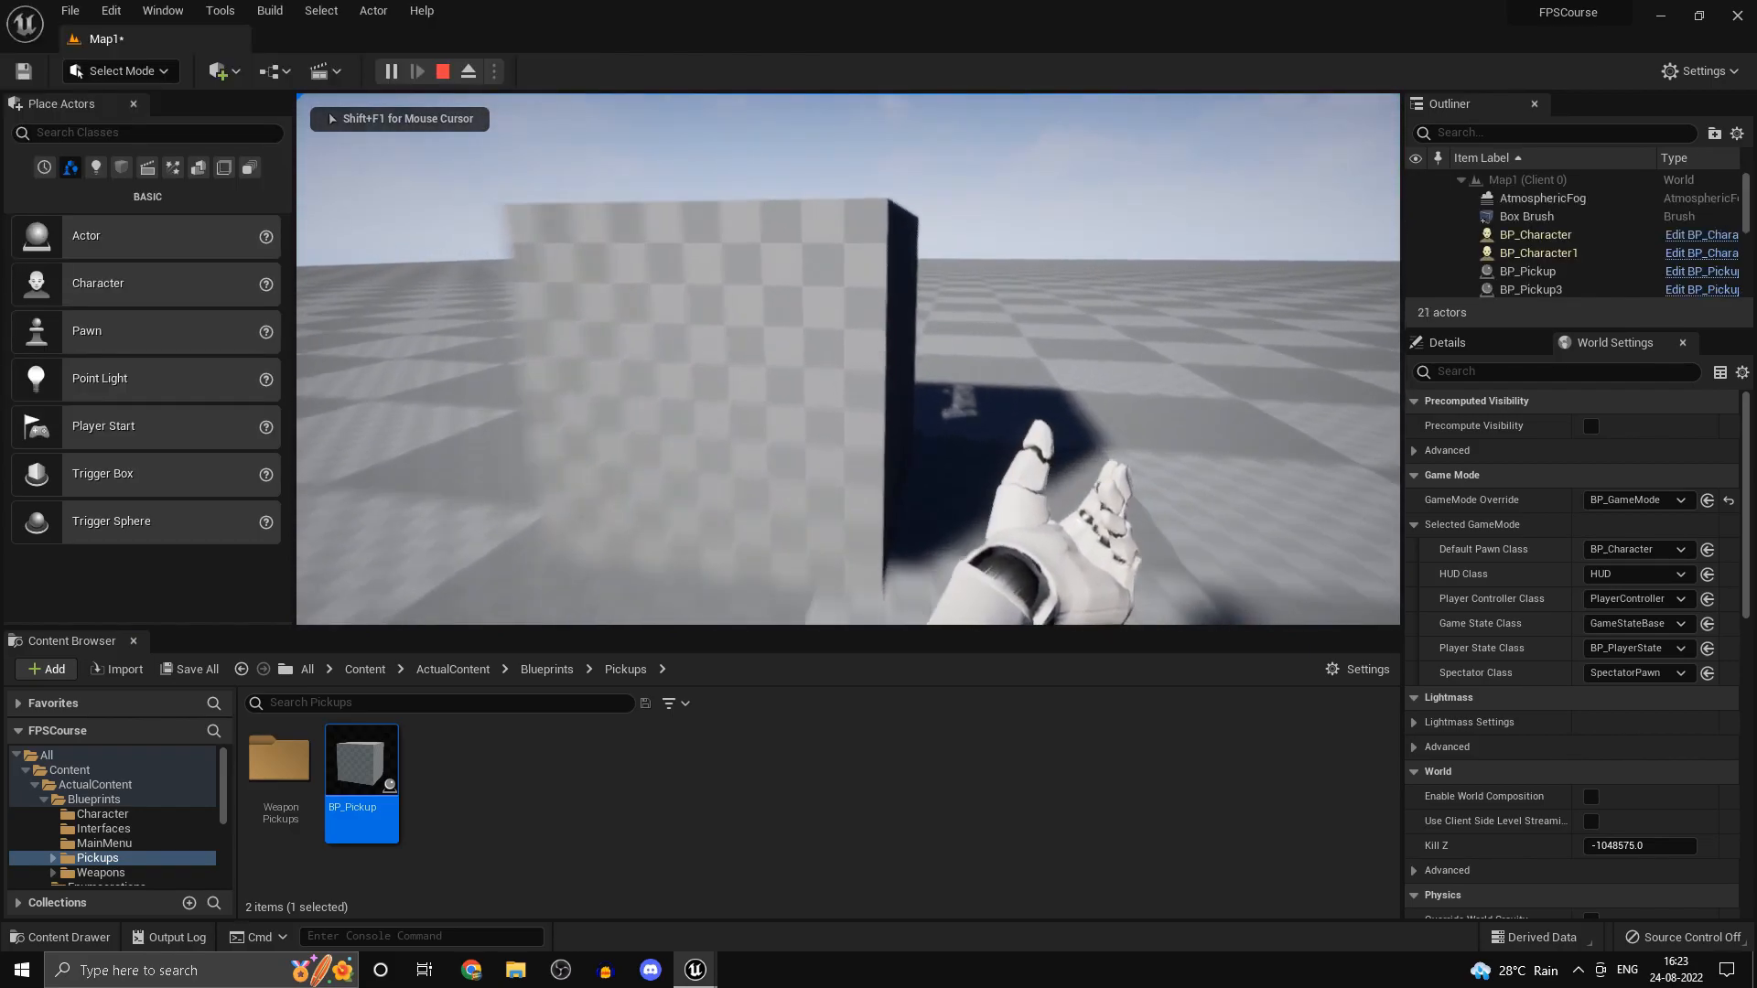
pyautogui.click(441, 71)
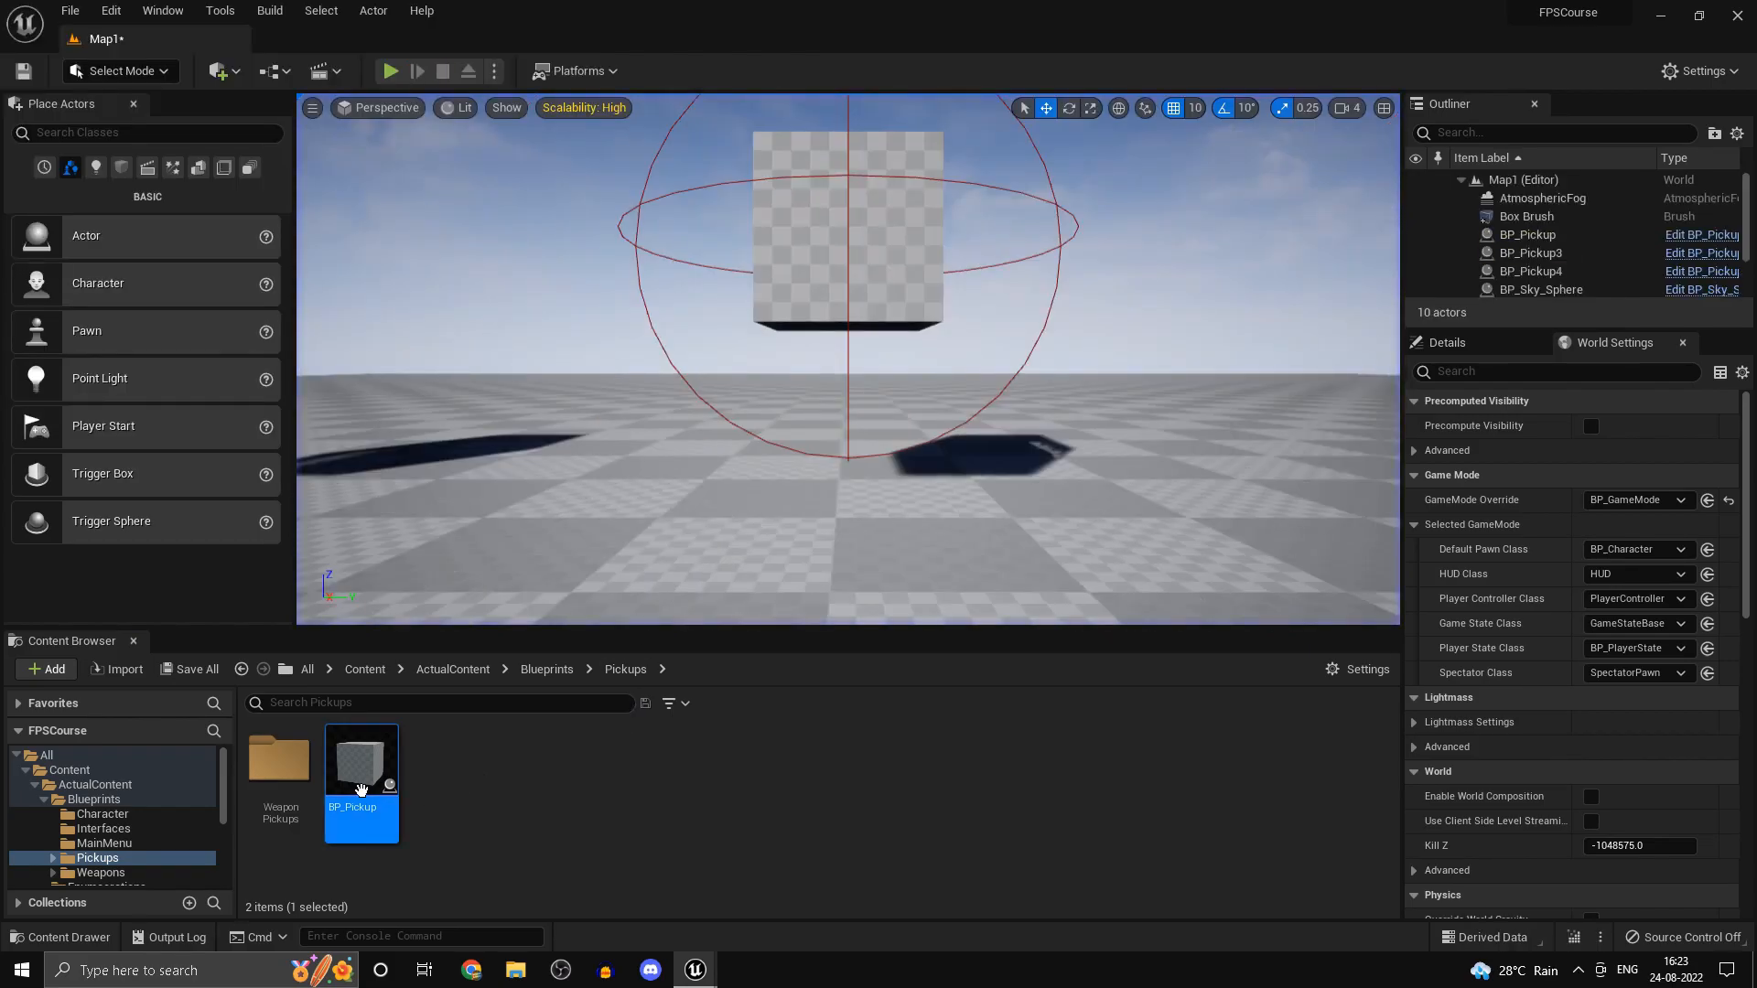
# - Review BP_Pickup's default Inventory Info: Quantity 15, SpaceOccupied 10
pyautogui.doubleClick(361, 762)
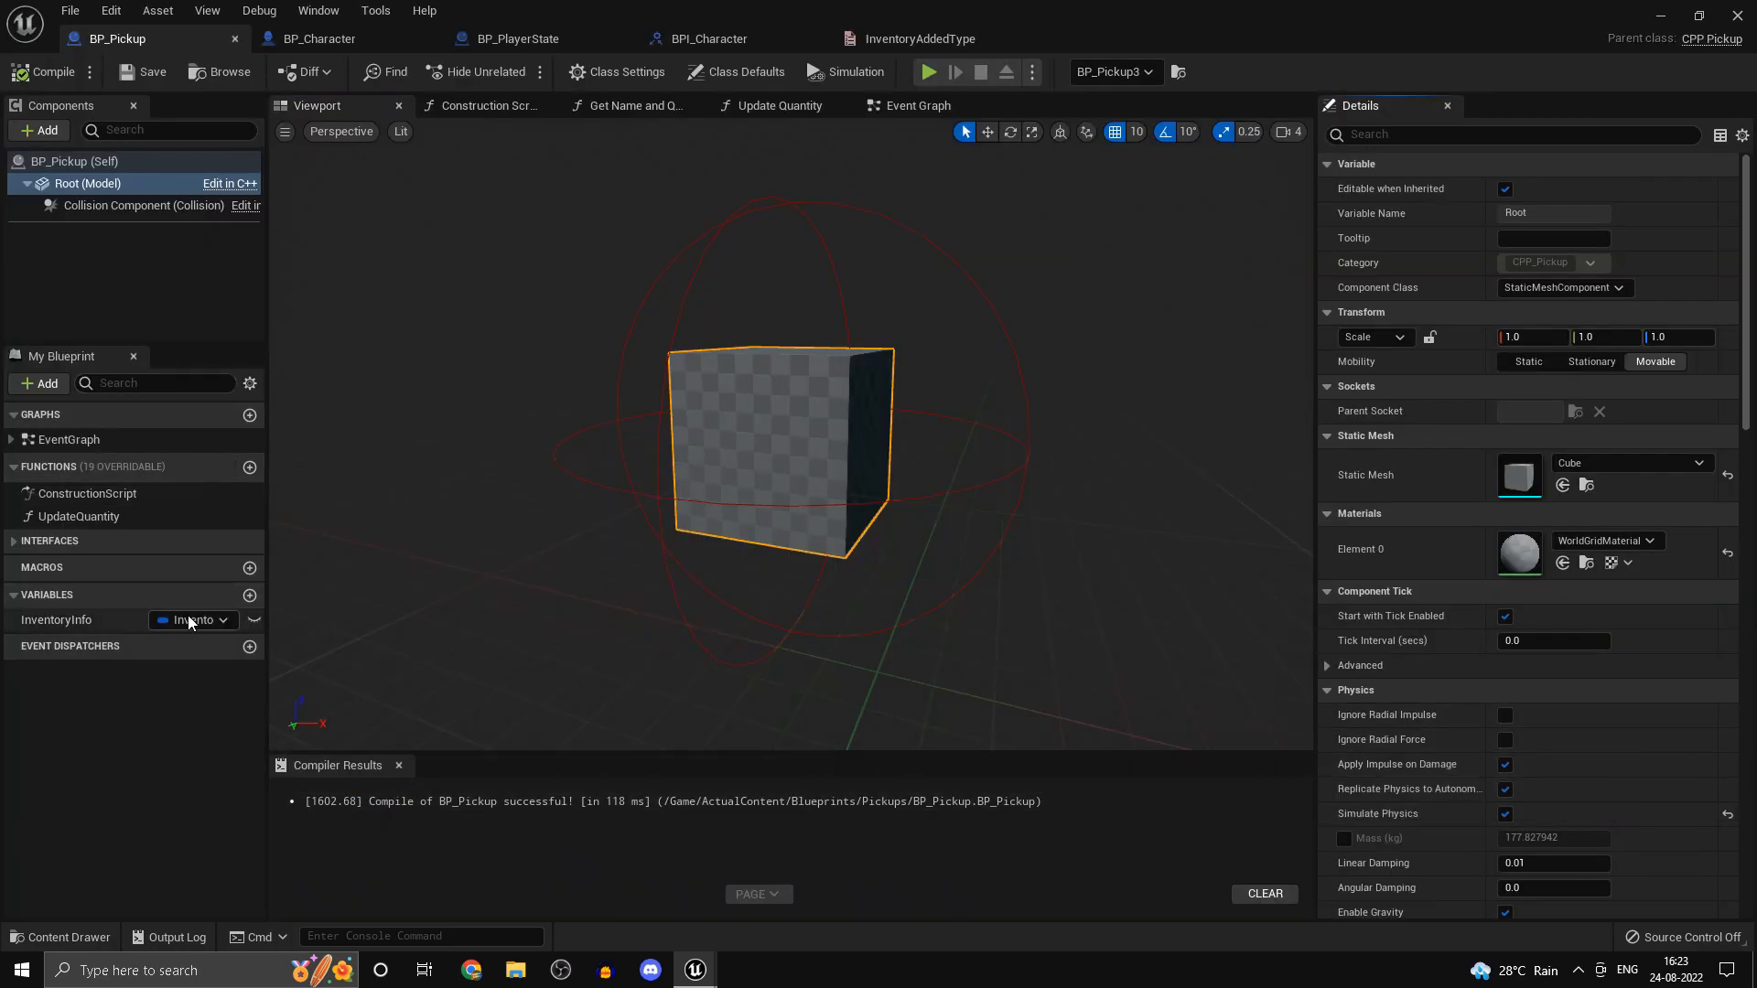
pyautogui.click(735, 72)
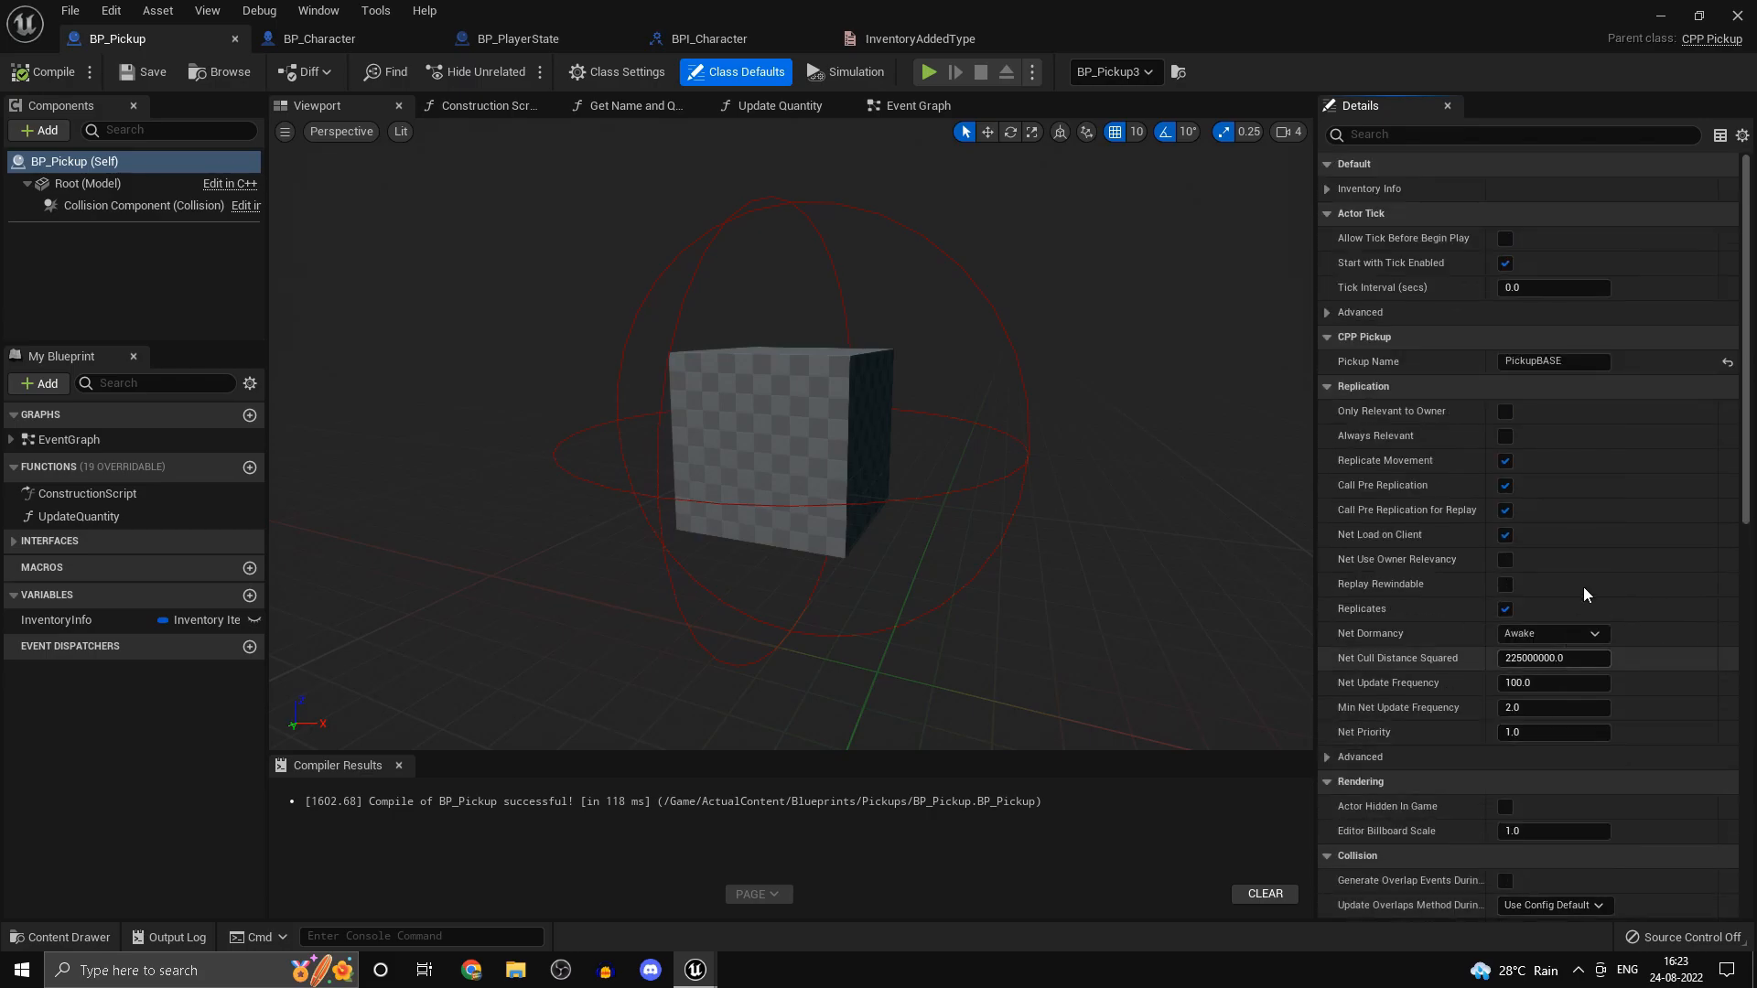
pyautogui.click(1369, 189)
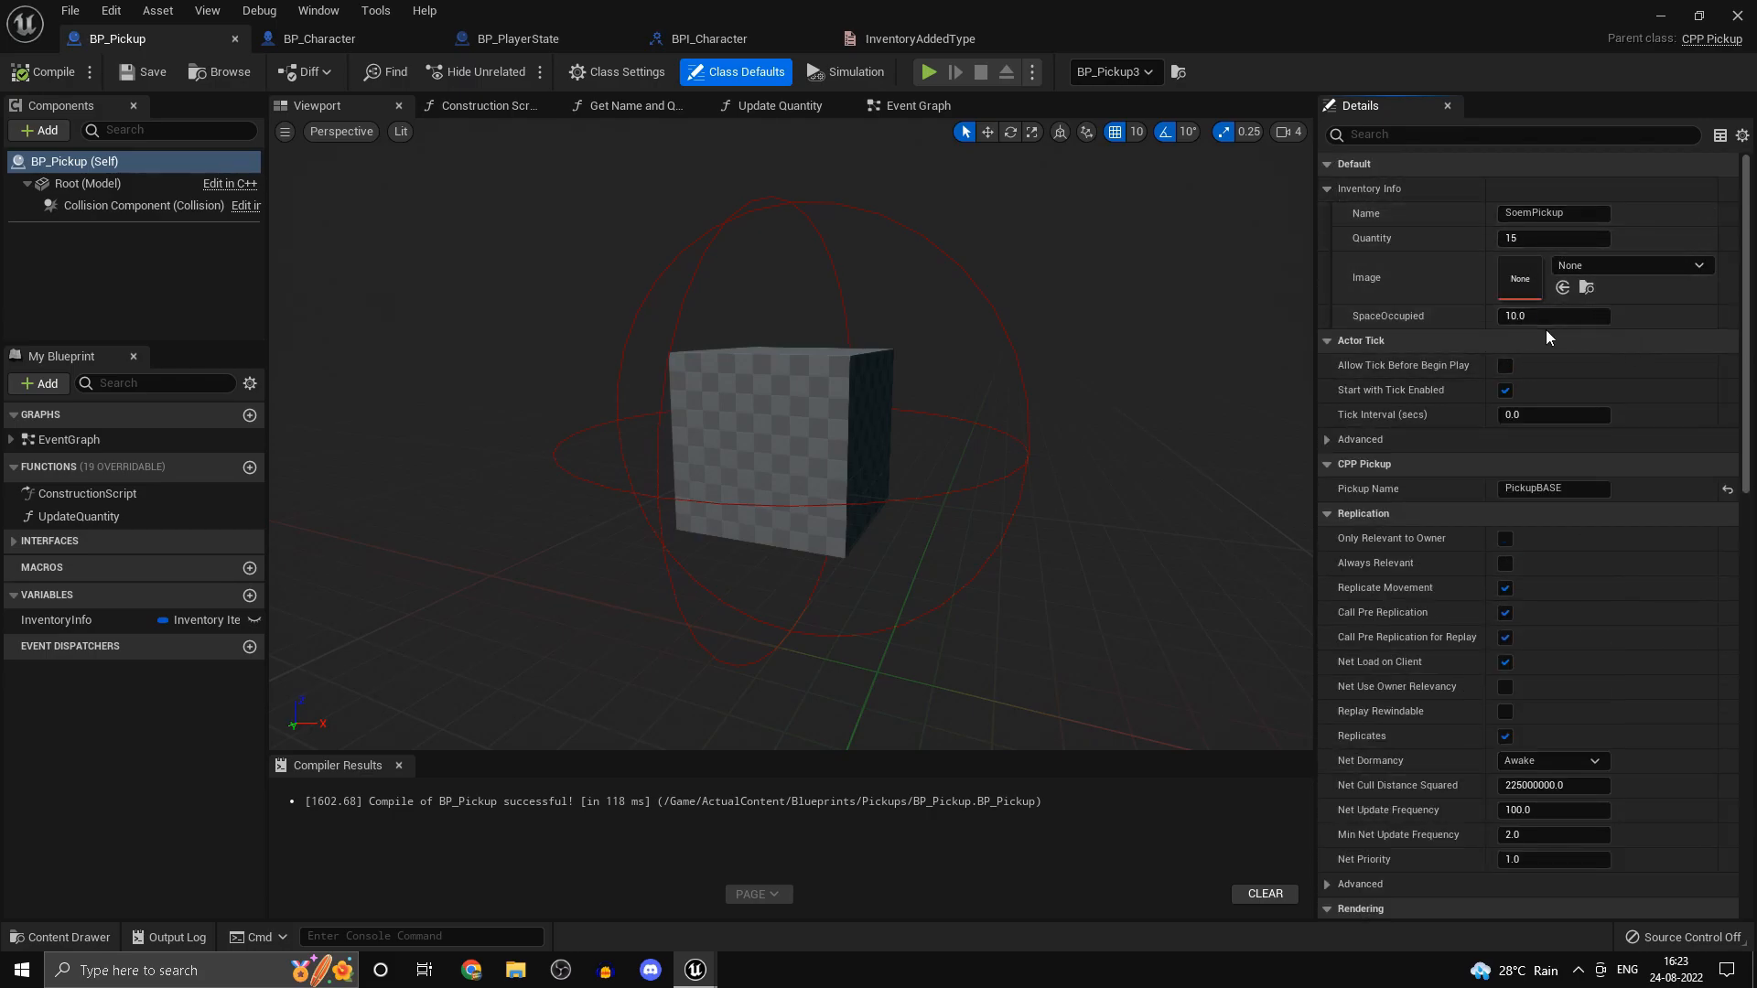
pyautogui.click(1329, 340)
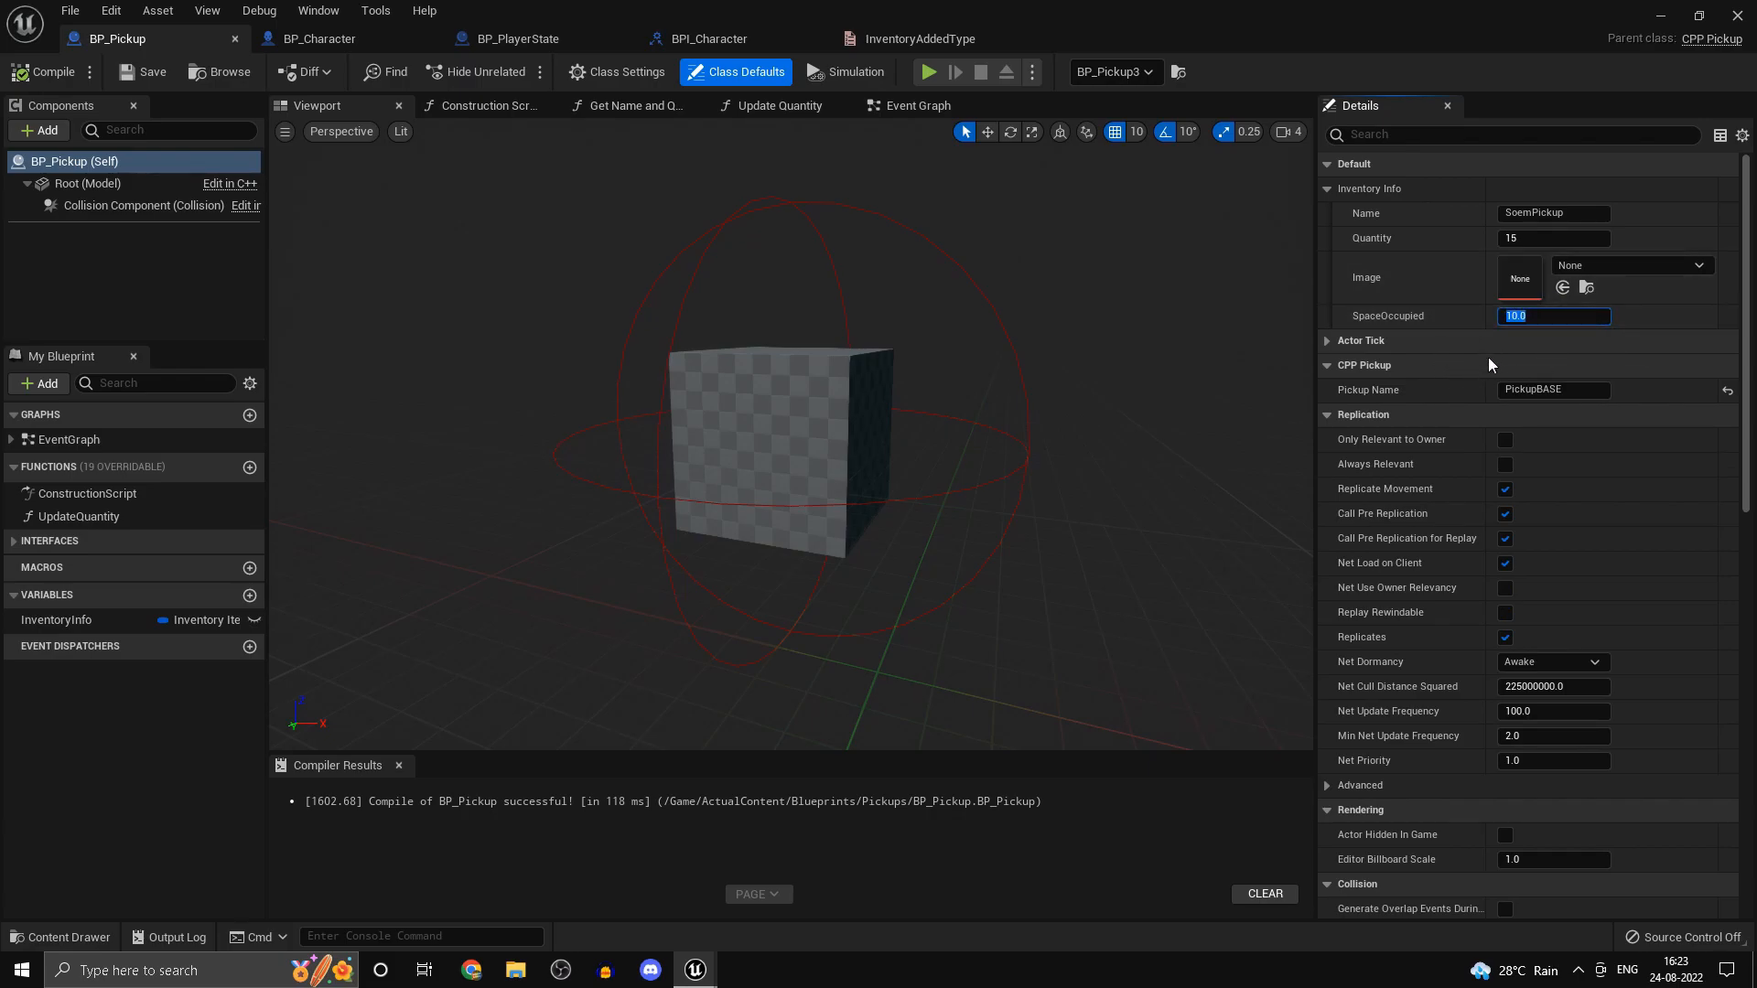
pyautogui.click(1554, 317)
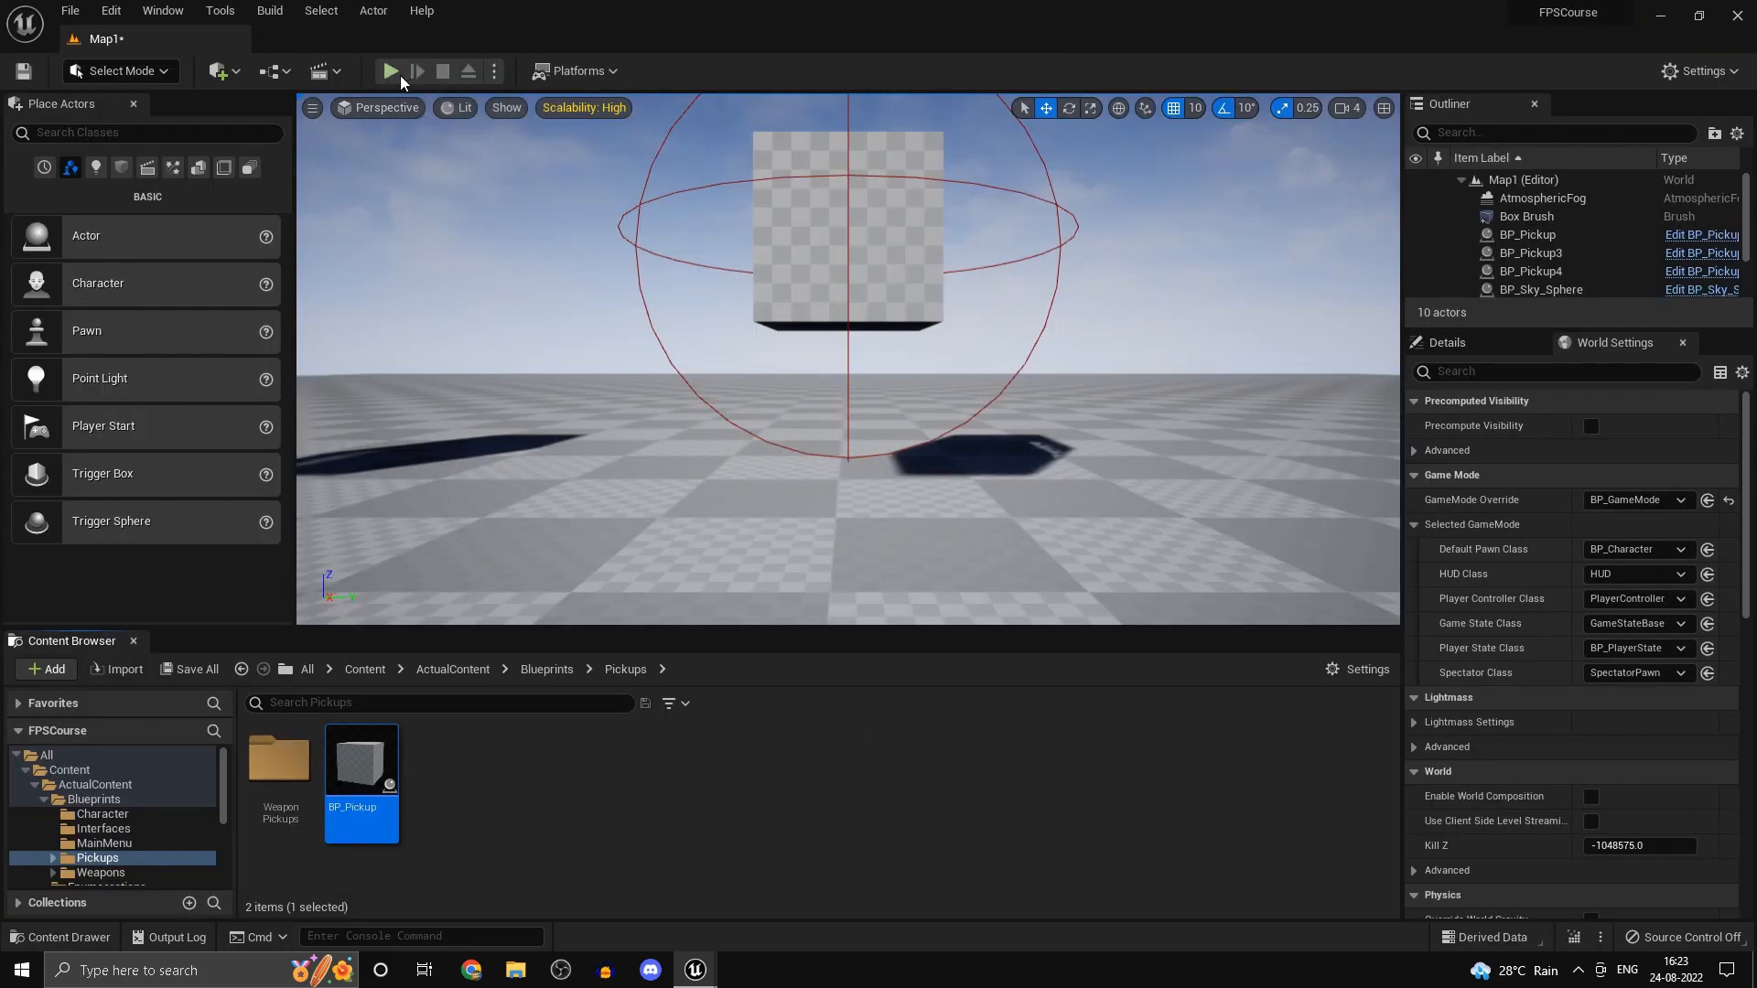
pyautogui.click(390, 71)
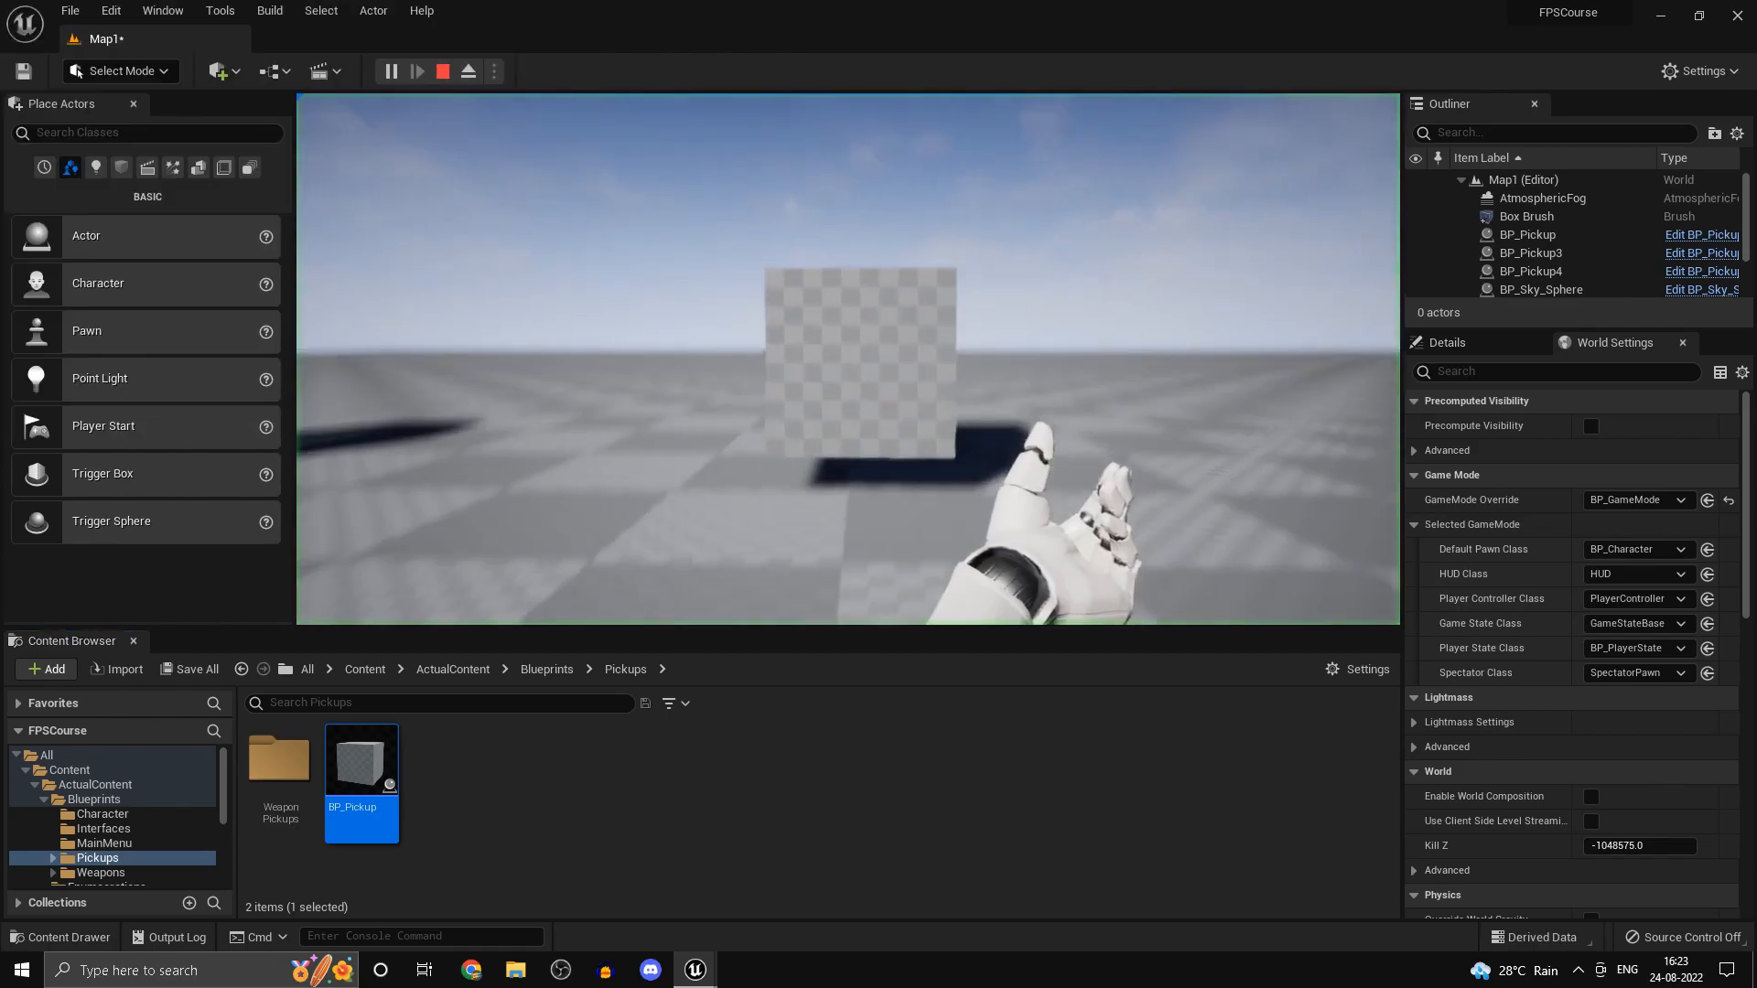
pyautogui.click(417, 72)
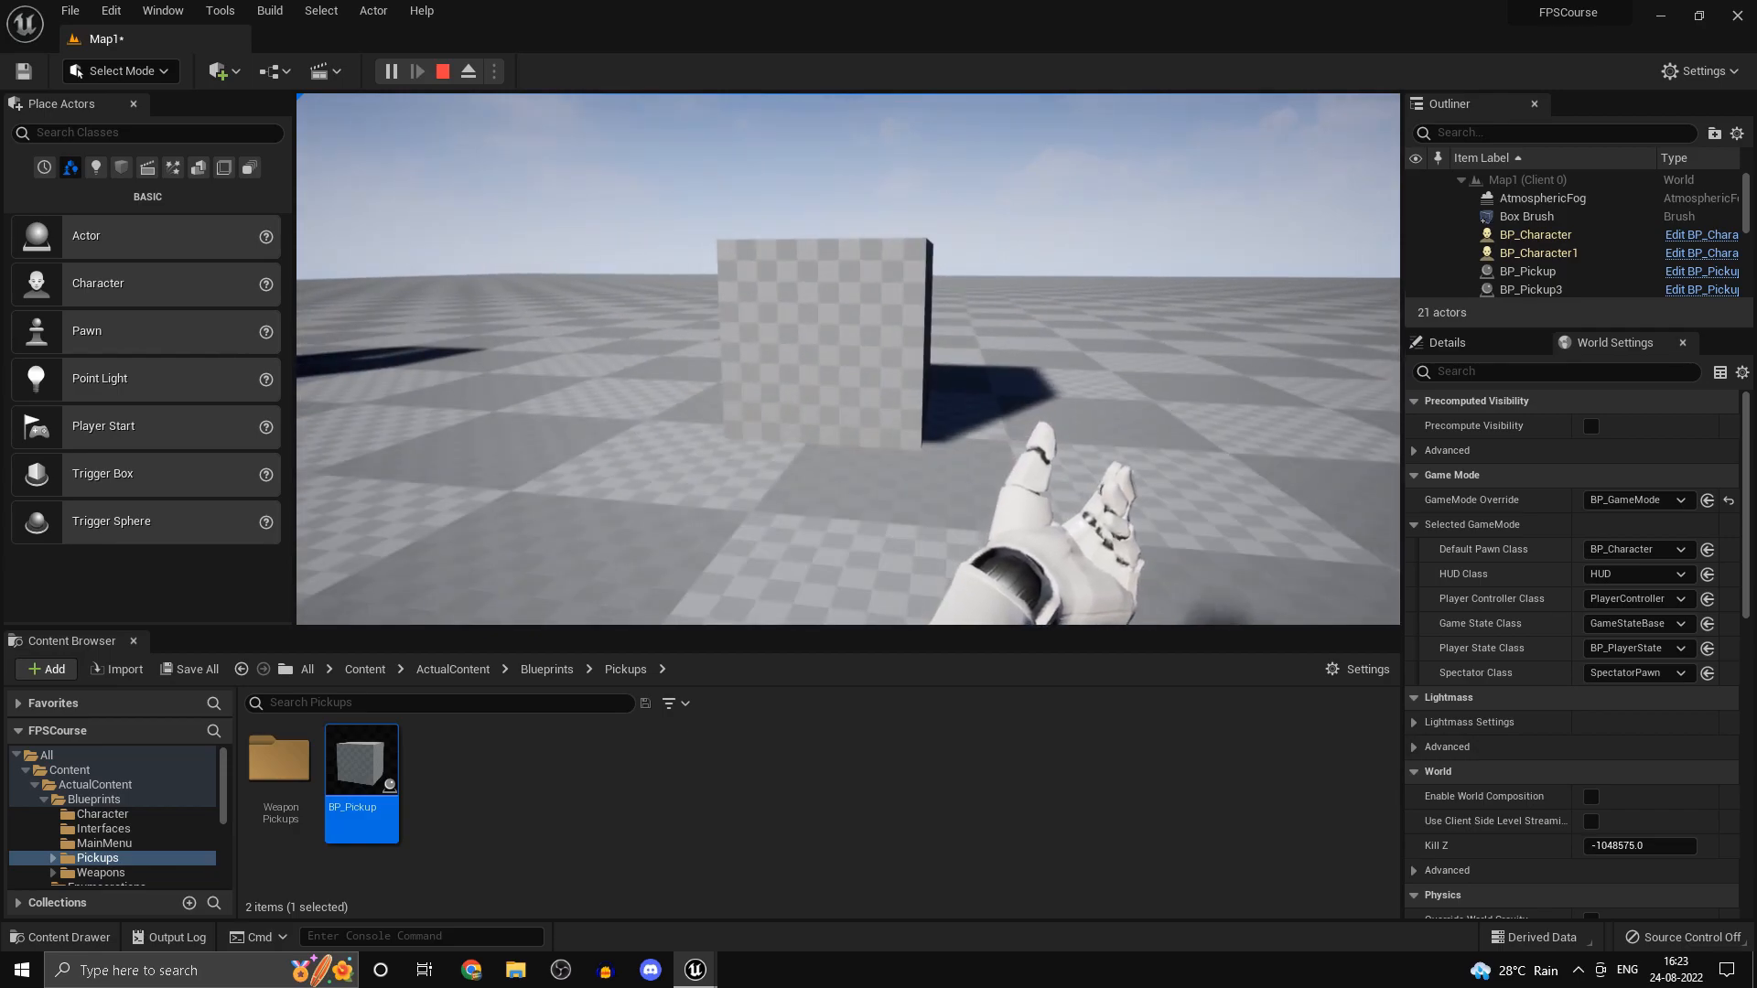
pyautogui.click(390, 71)
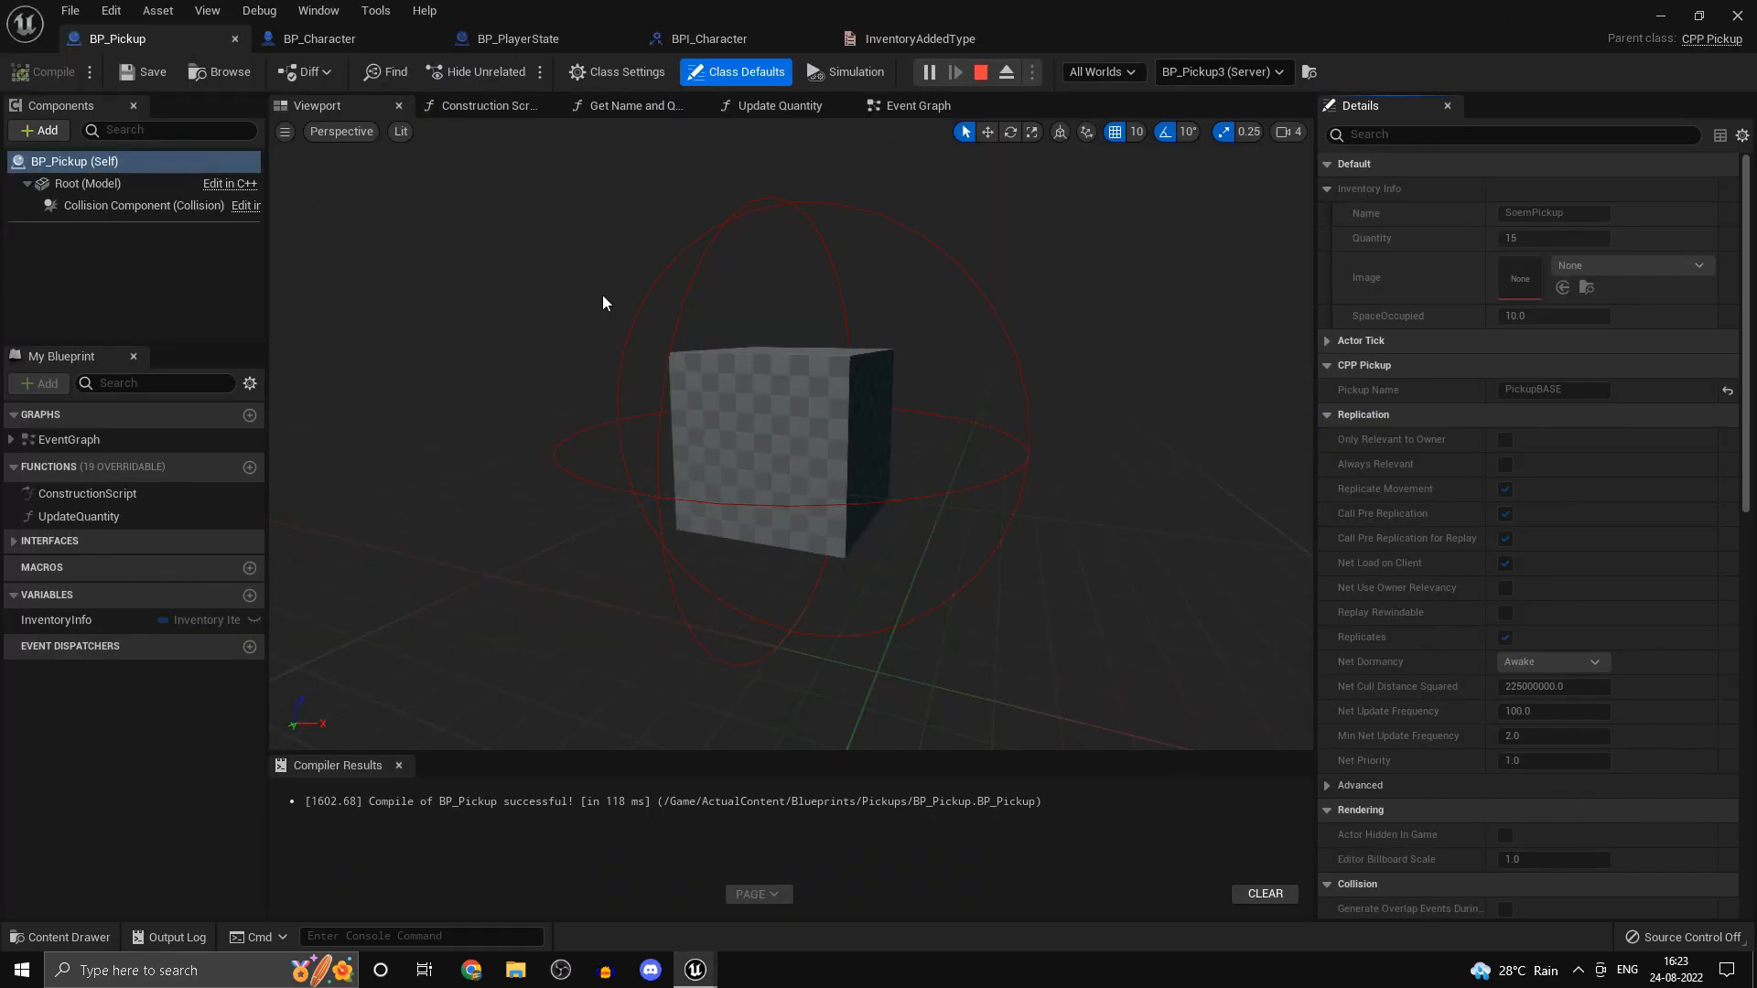
pyautogui.click(510, 39)
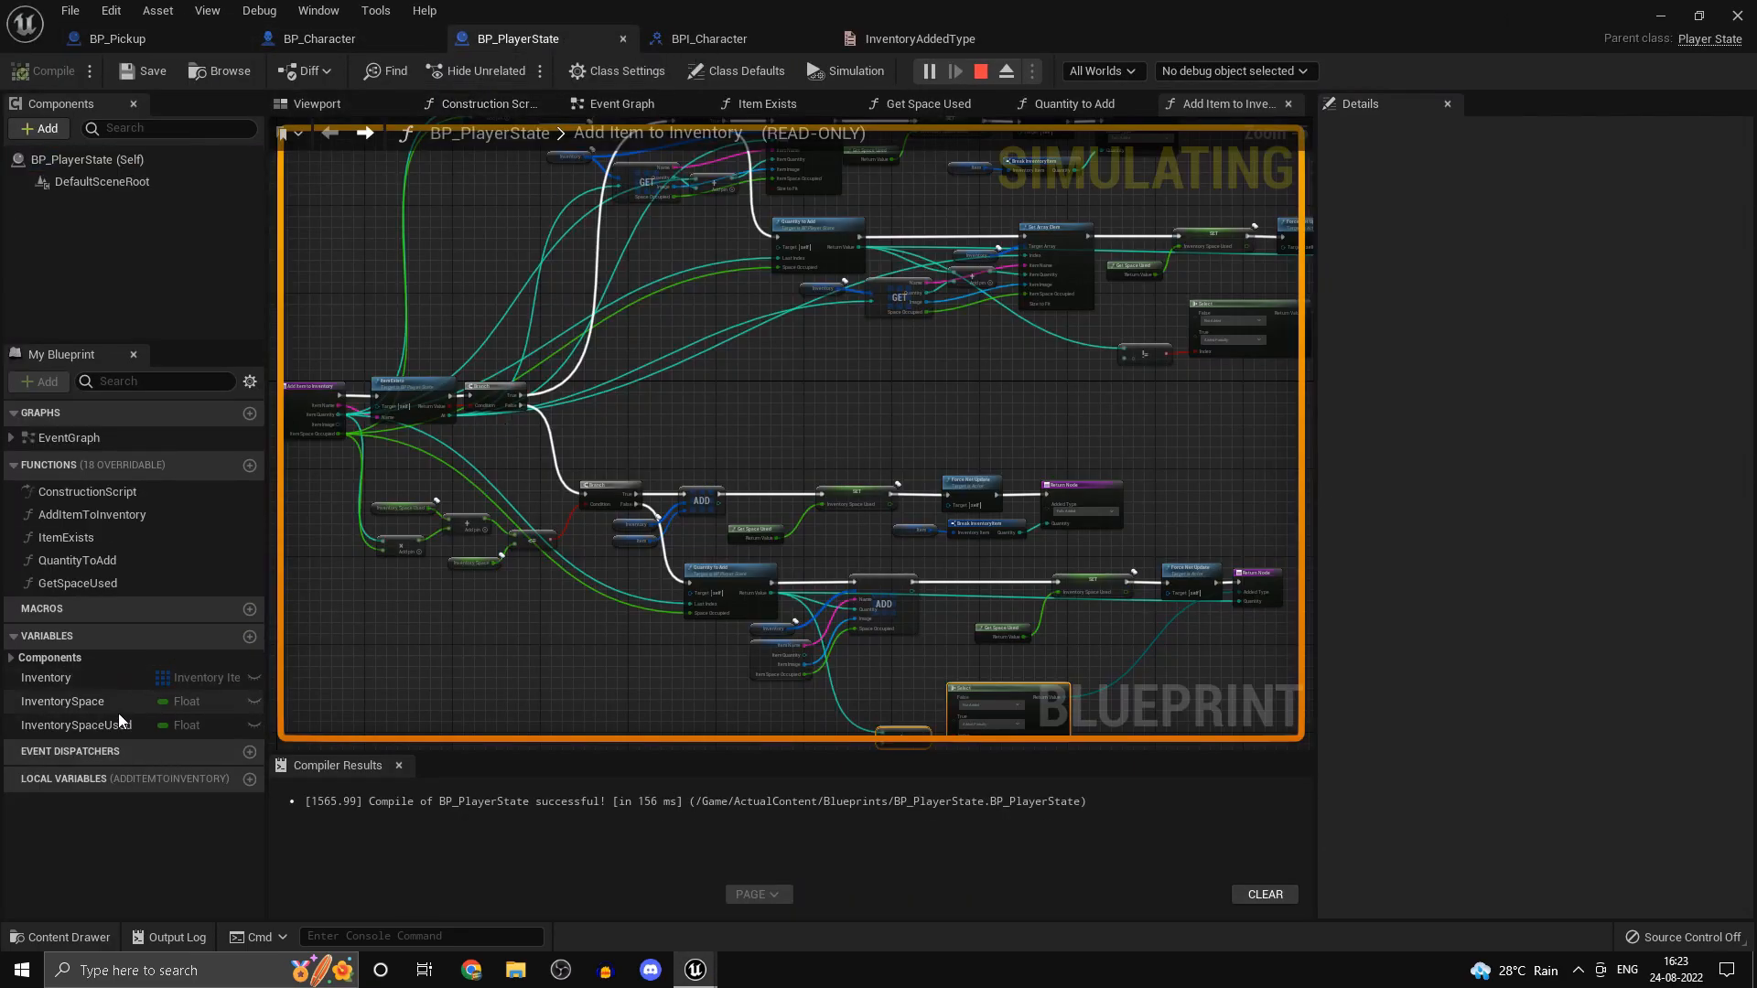
pyautogui.click(62, 702)
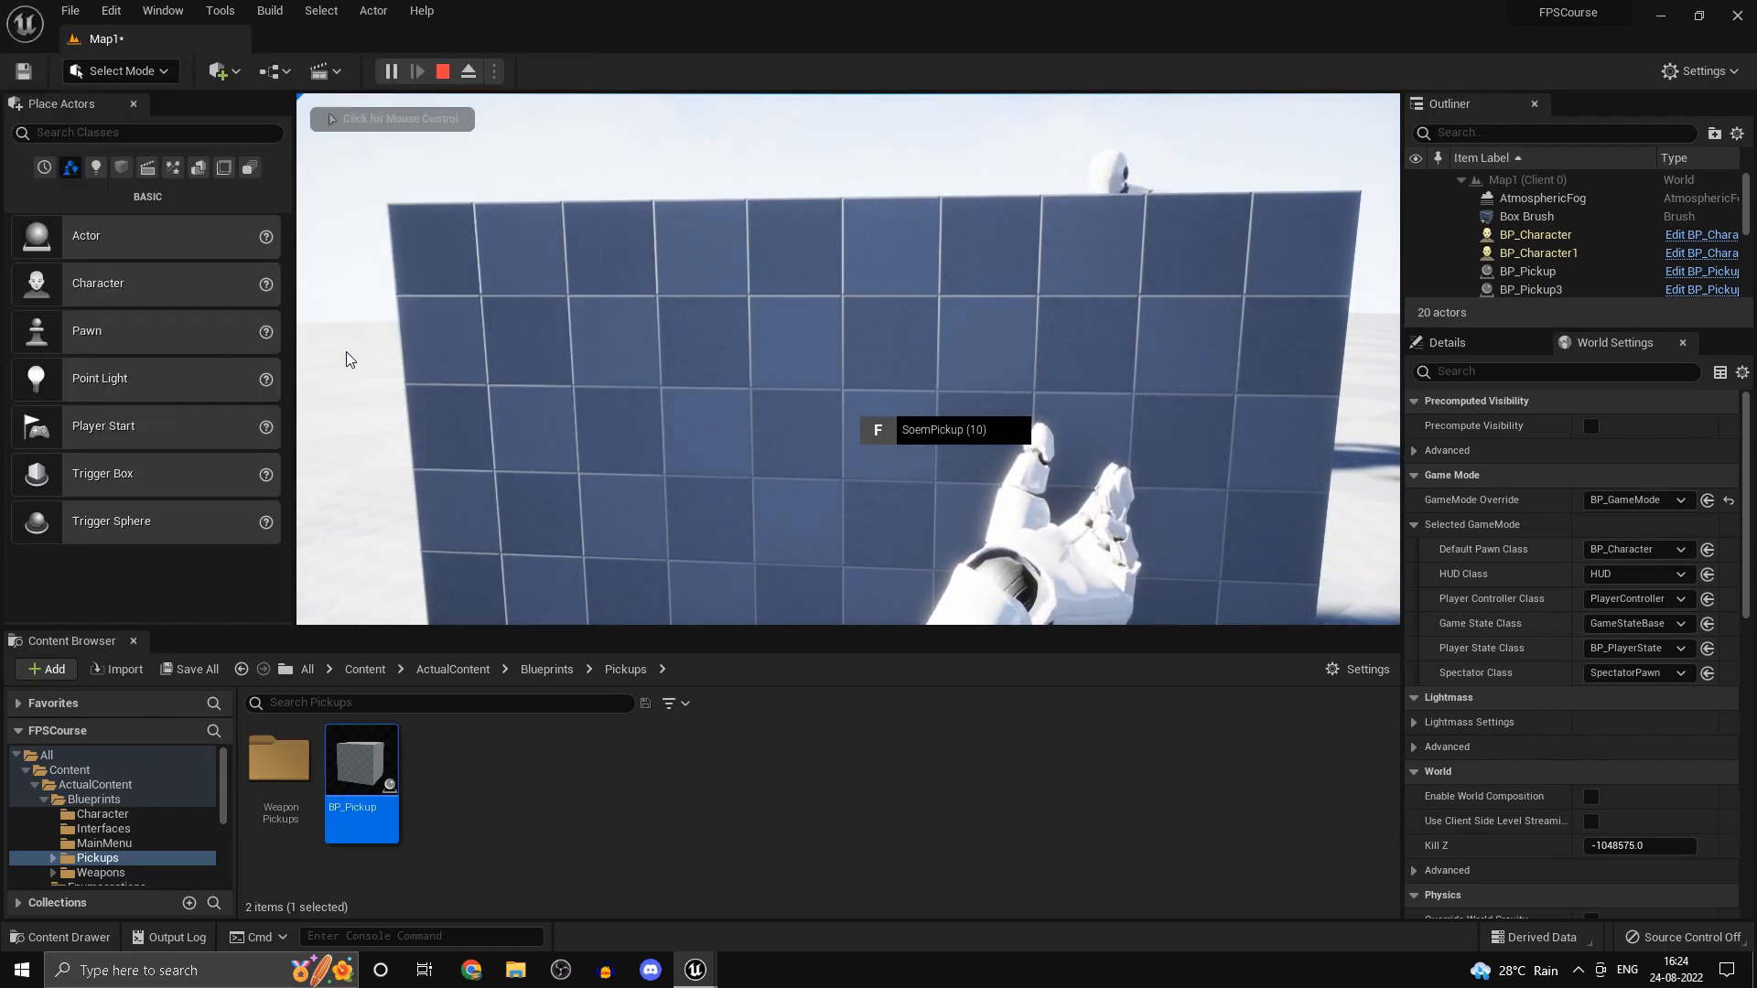
pyautogui.click(441, 72)
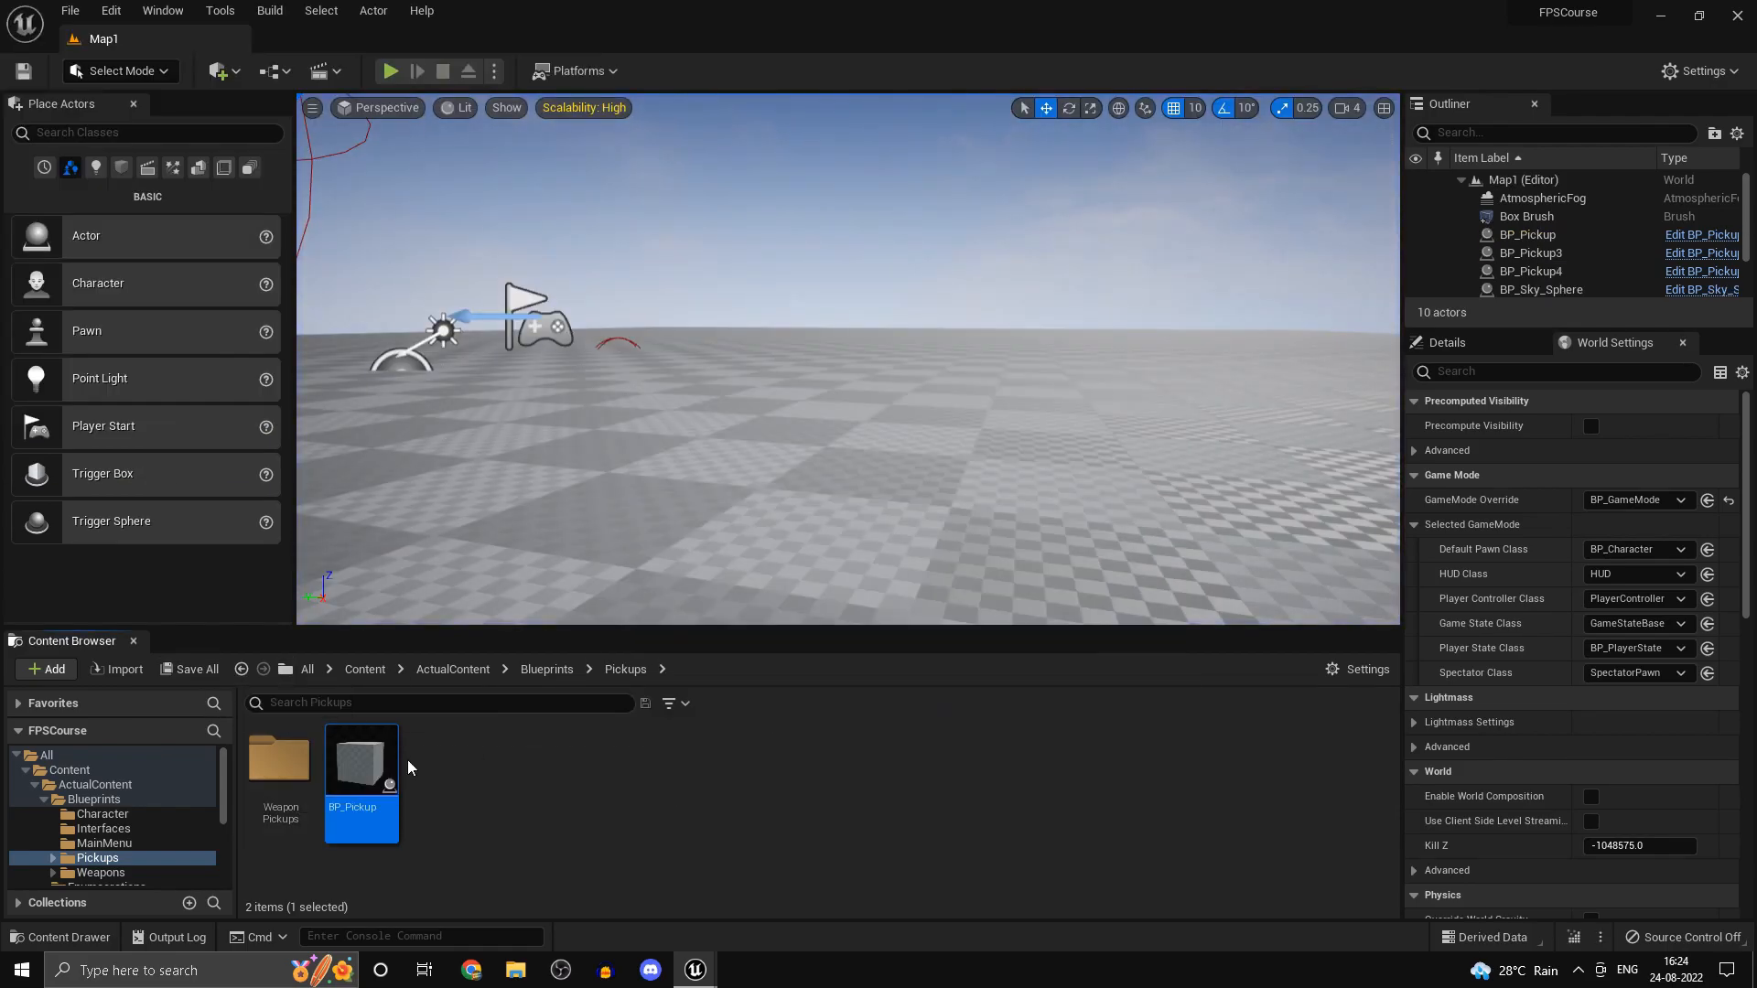
# - Reopen BP_Pickup's Event Graph showing the switch, quantity update and Destroy Actor logic
pyautogui.doubleClick(361, 762)
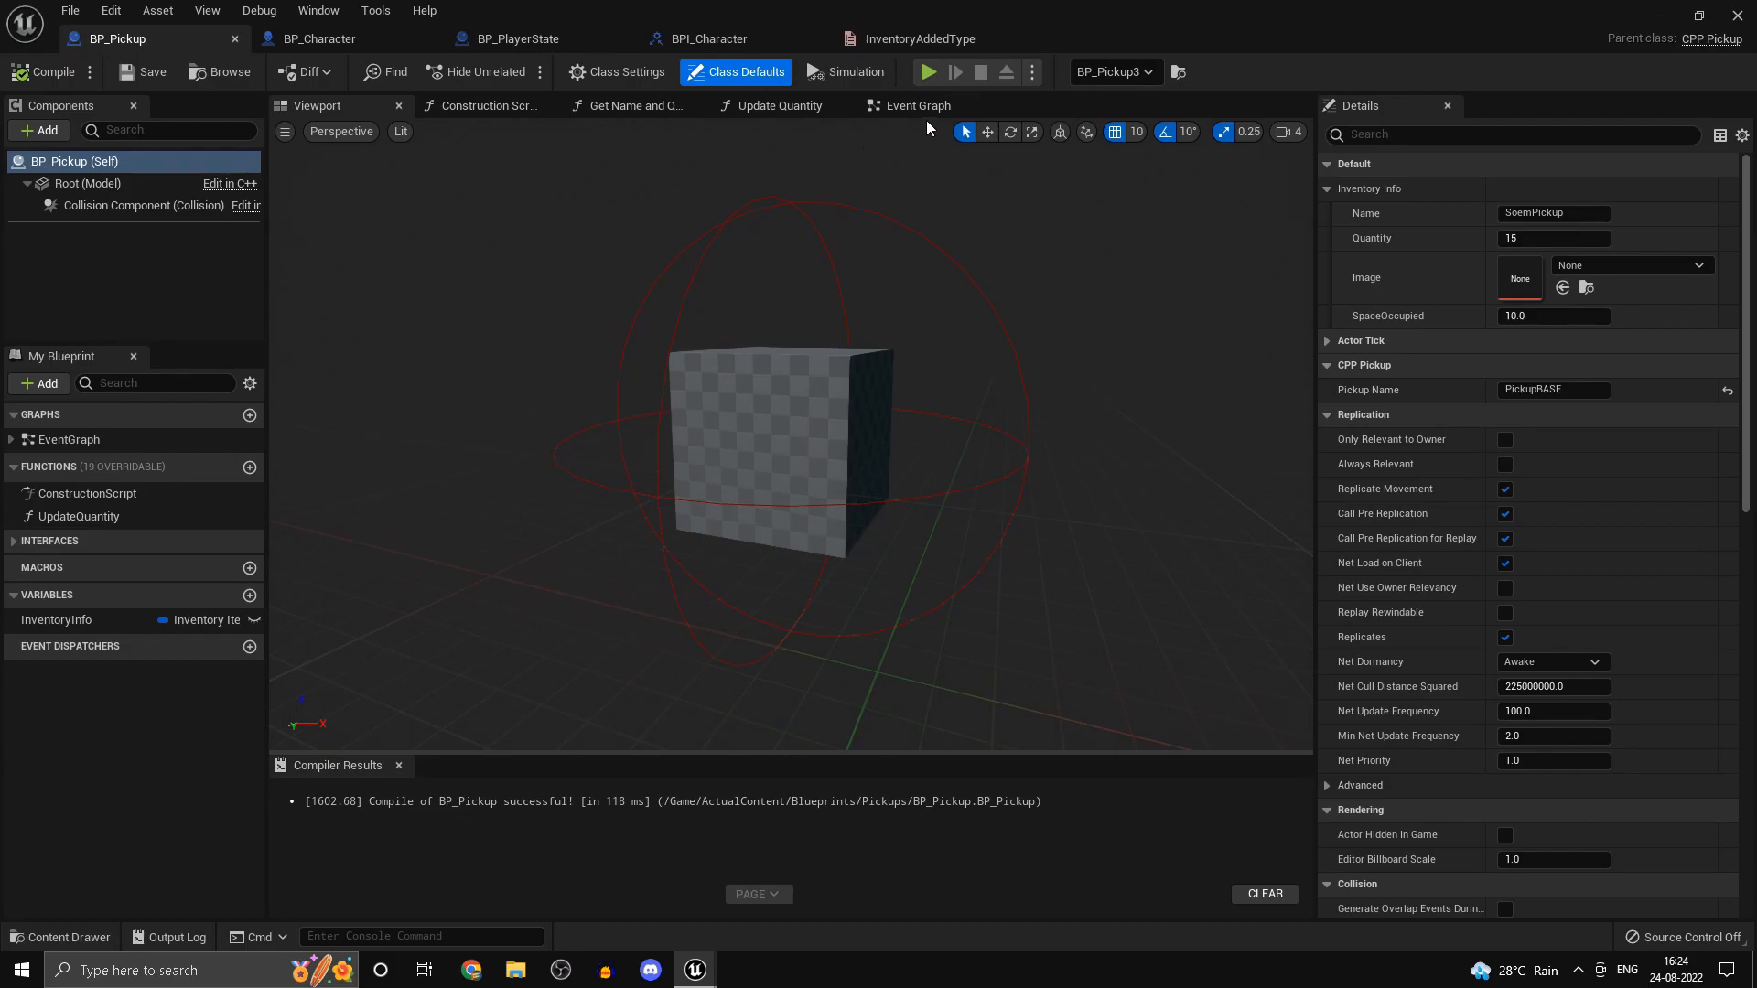
pyautogui.click(917, 104)
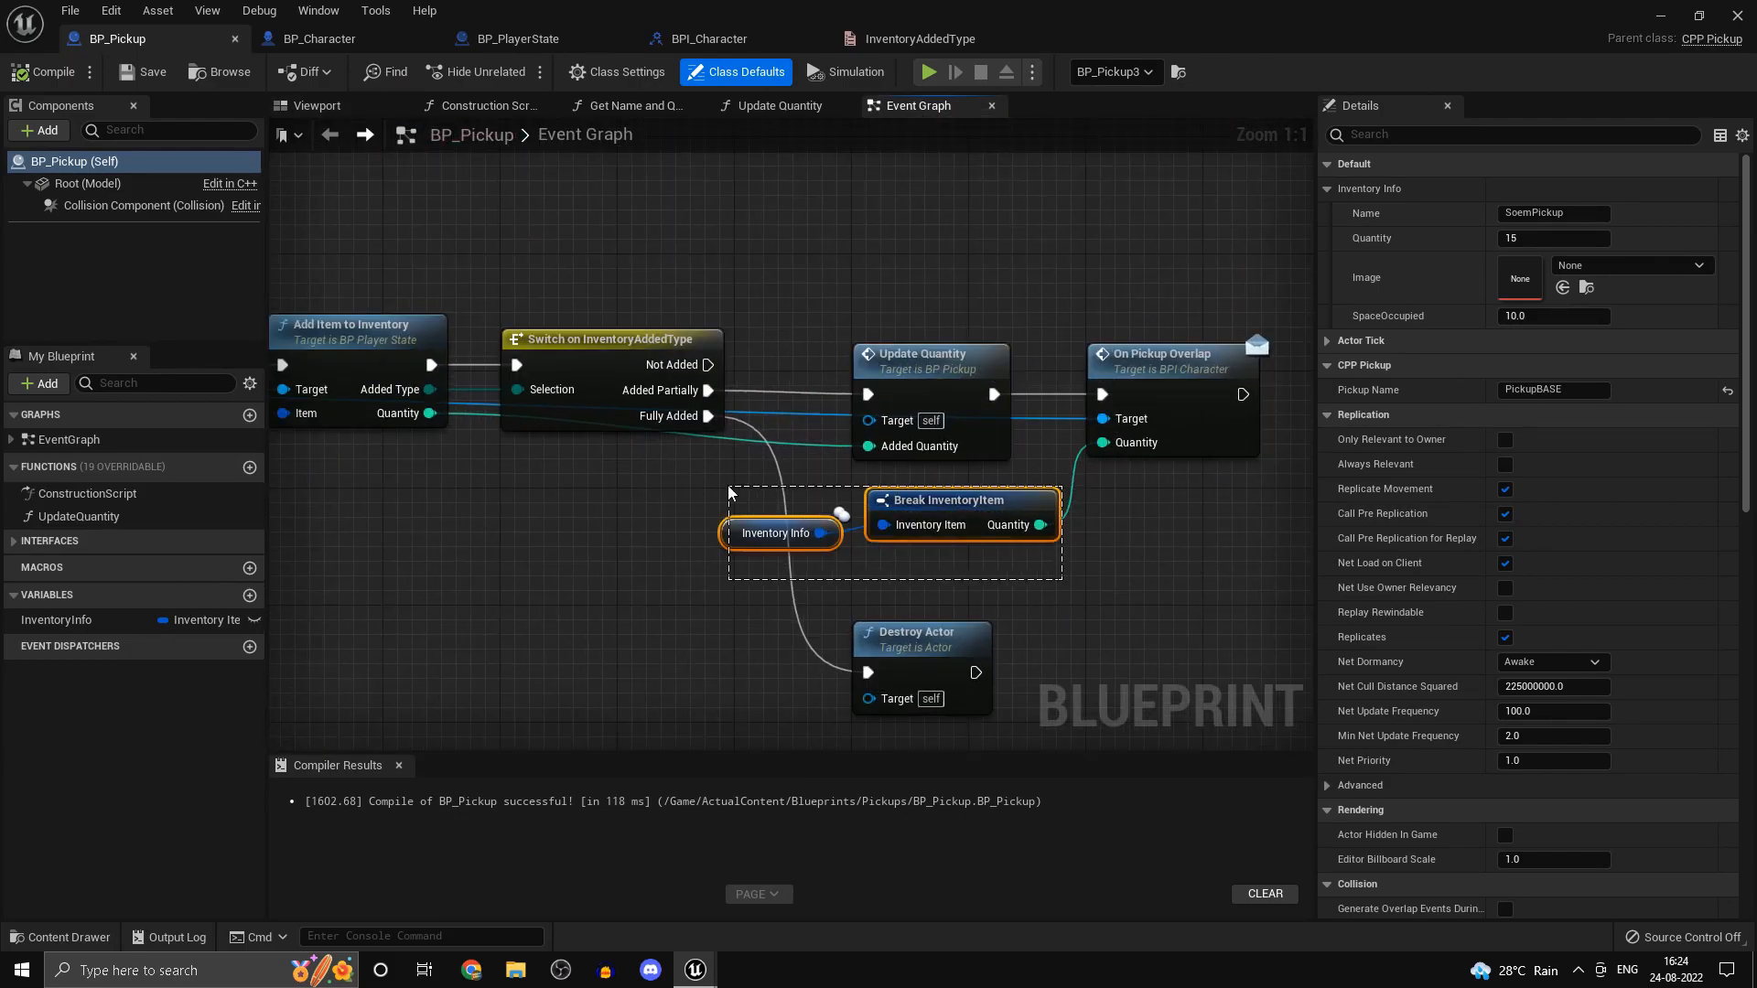
pyautogui.scroll(-3)
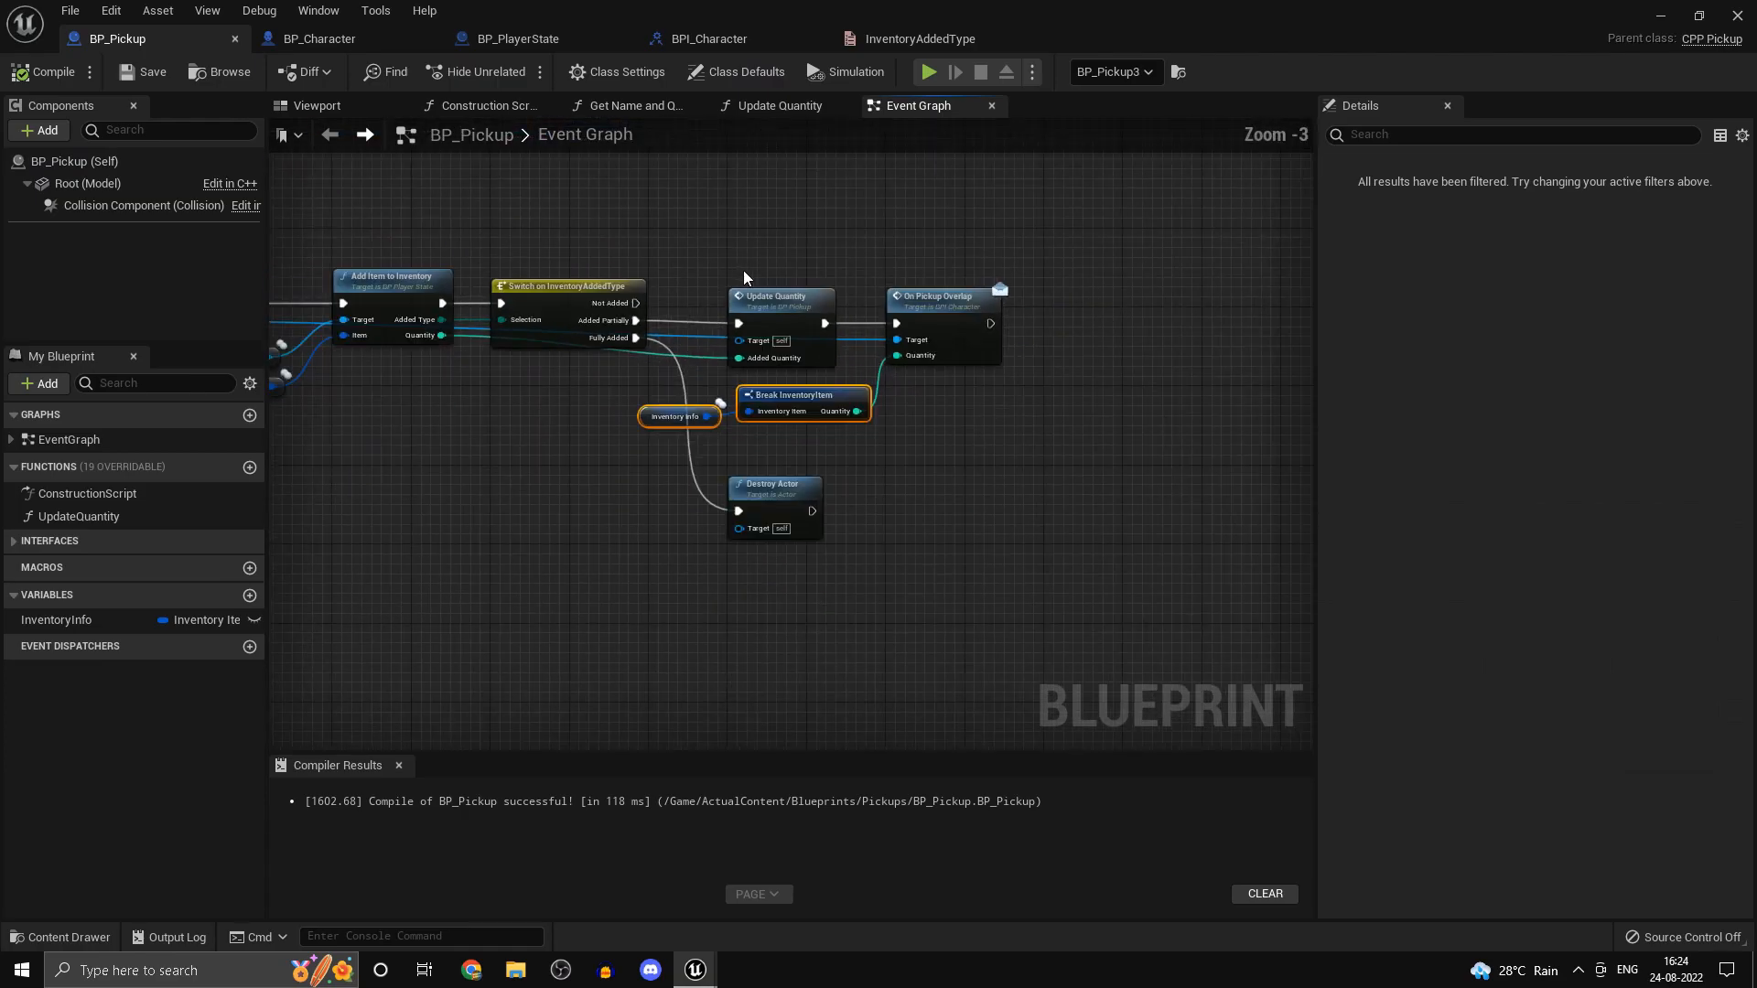